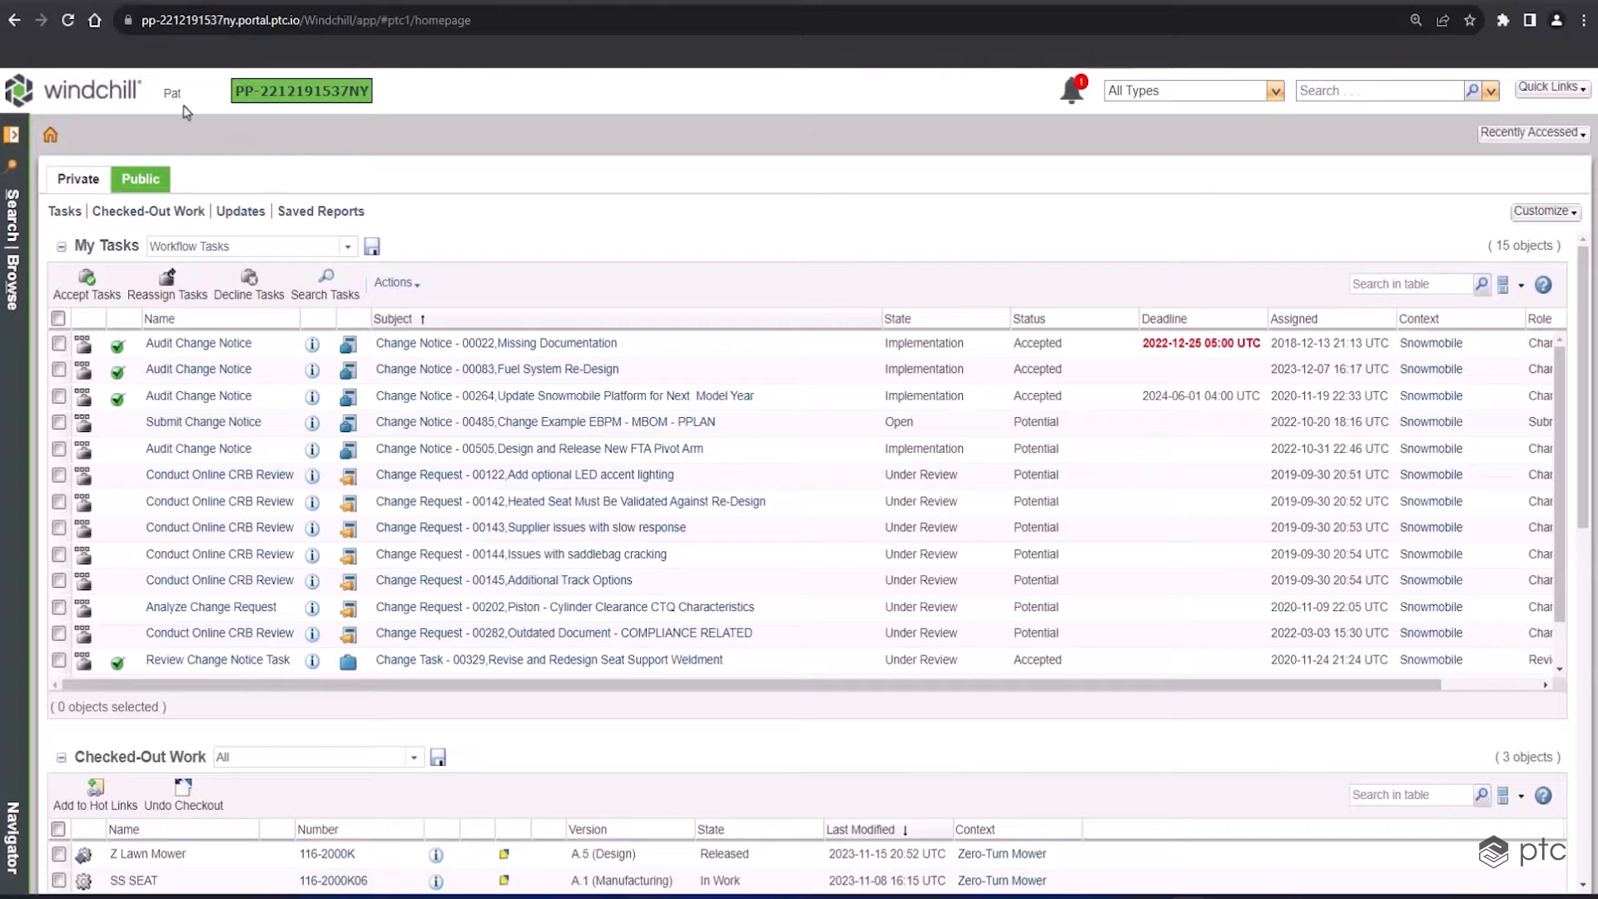
pyautogui.moveTo(550, 206)
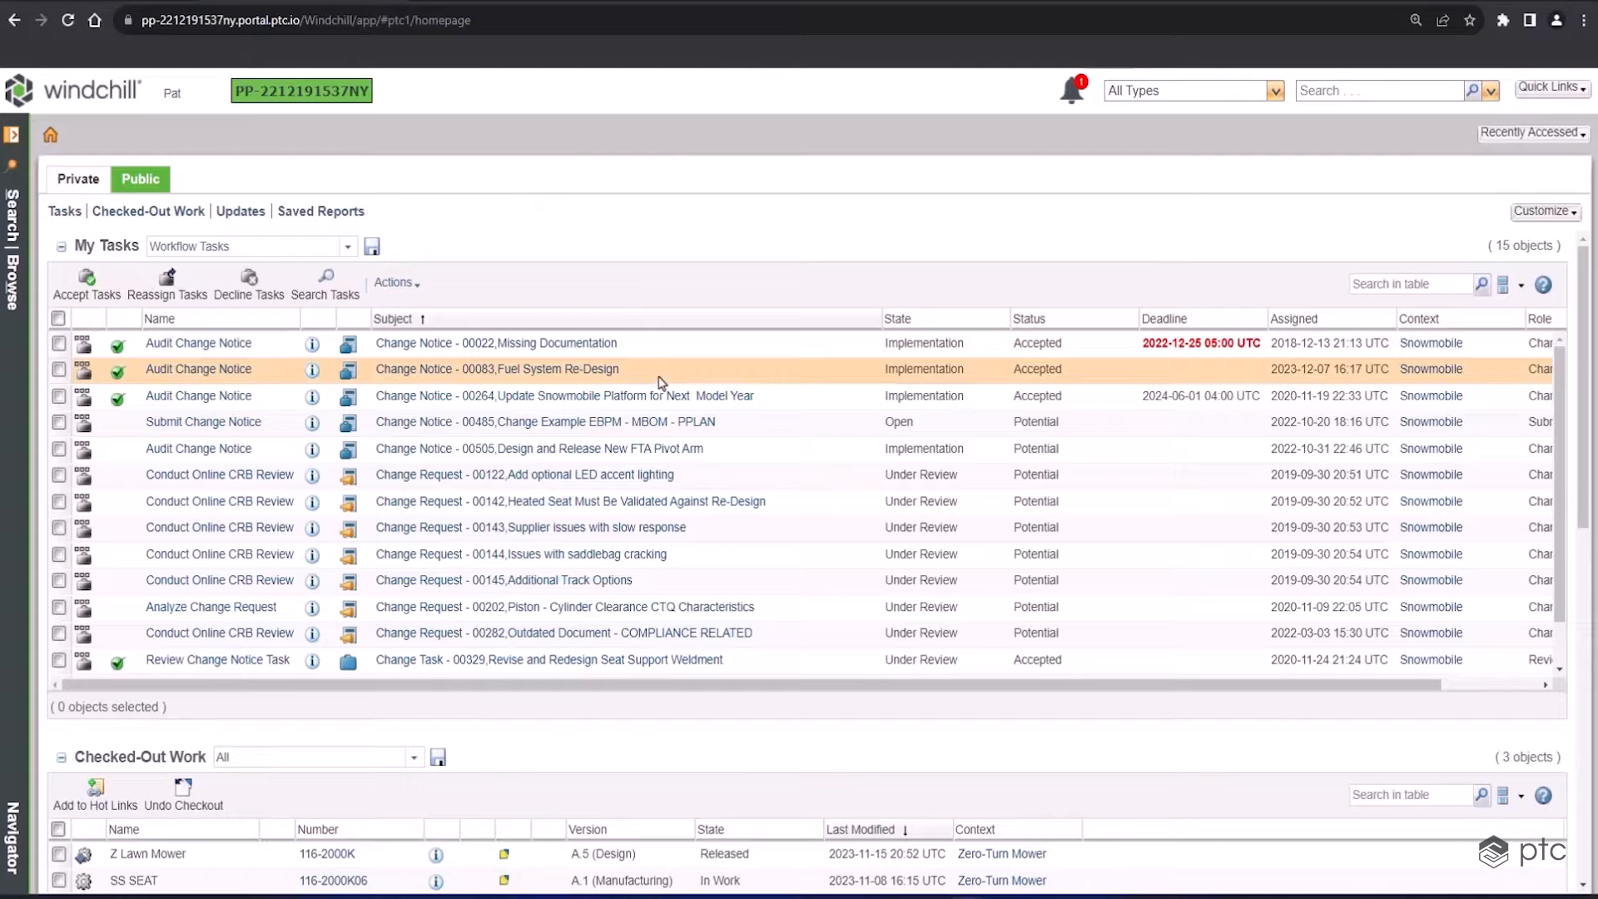
# Search all Windchill objects for part number 0114025
pyautogui.click(1379, 90)
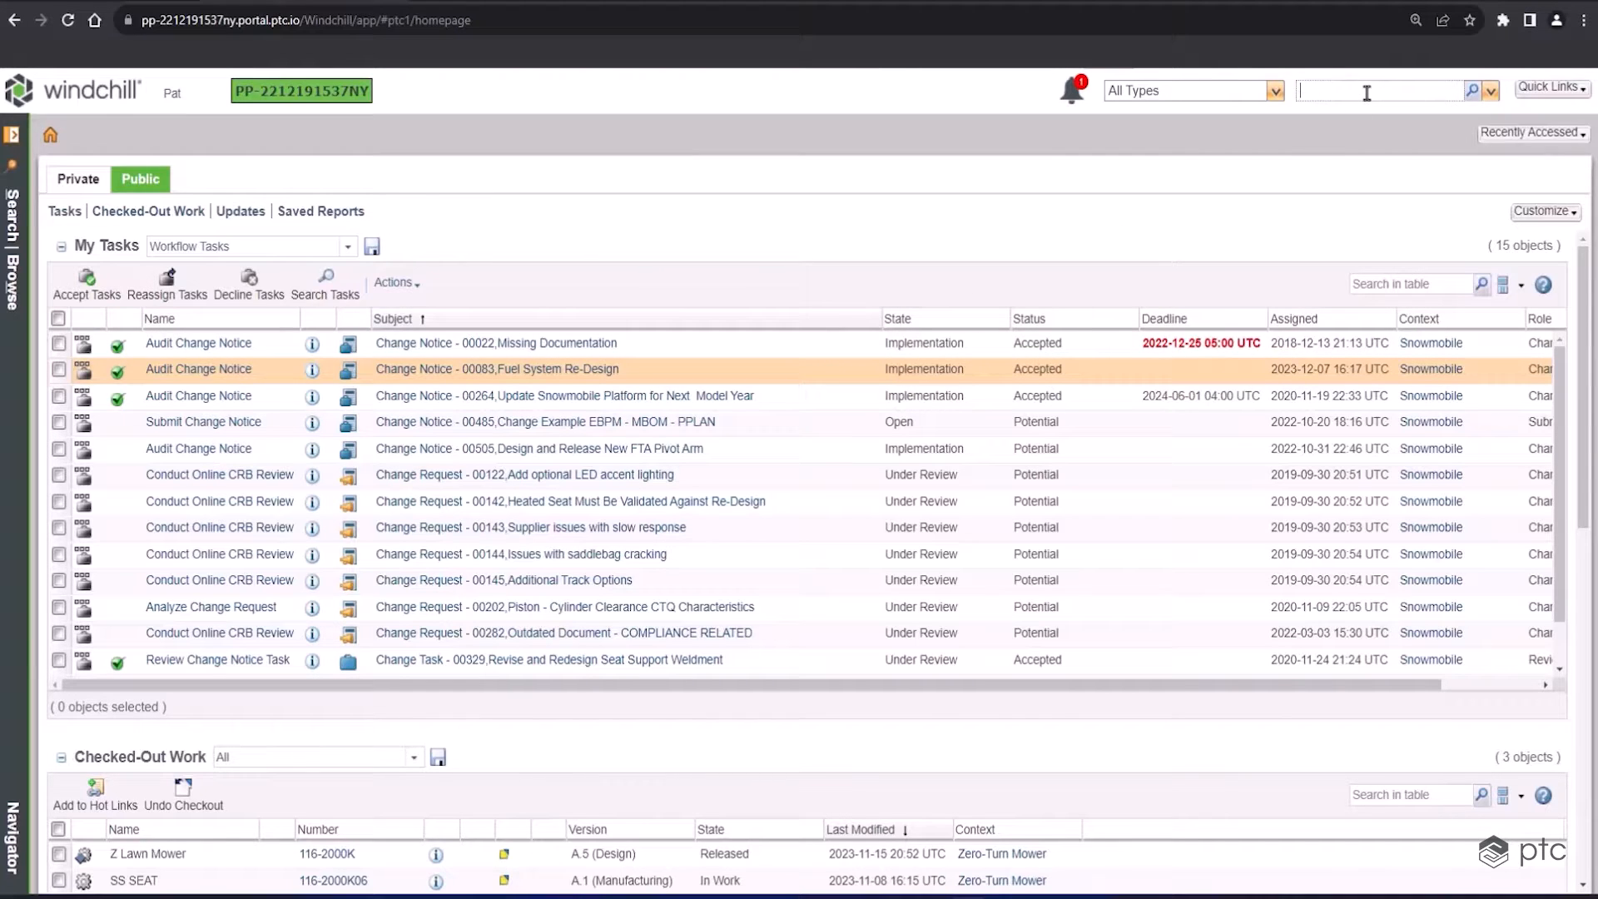
pyautogui.write('01140')
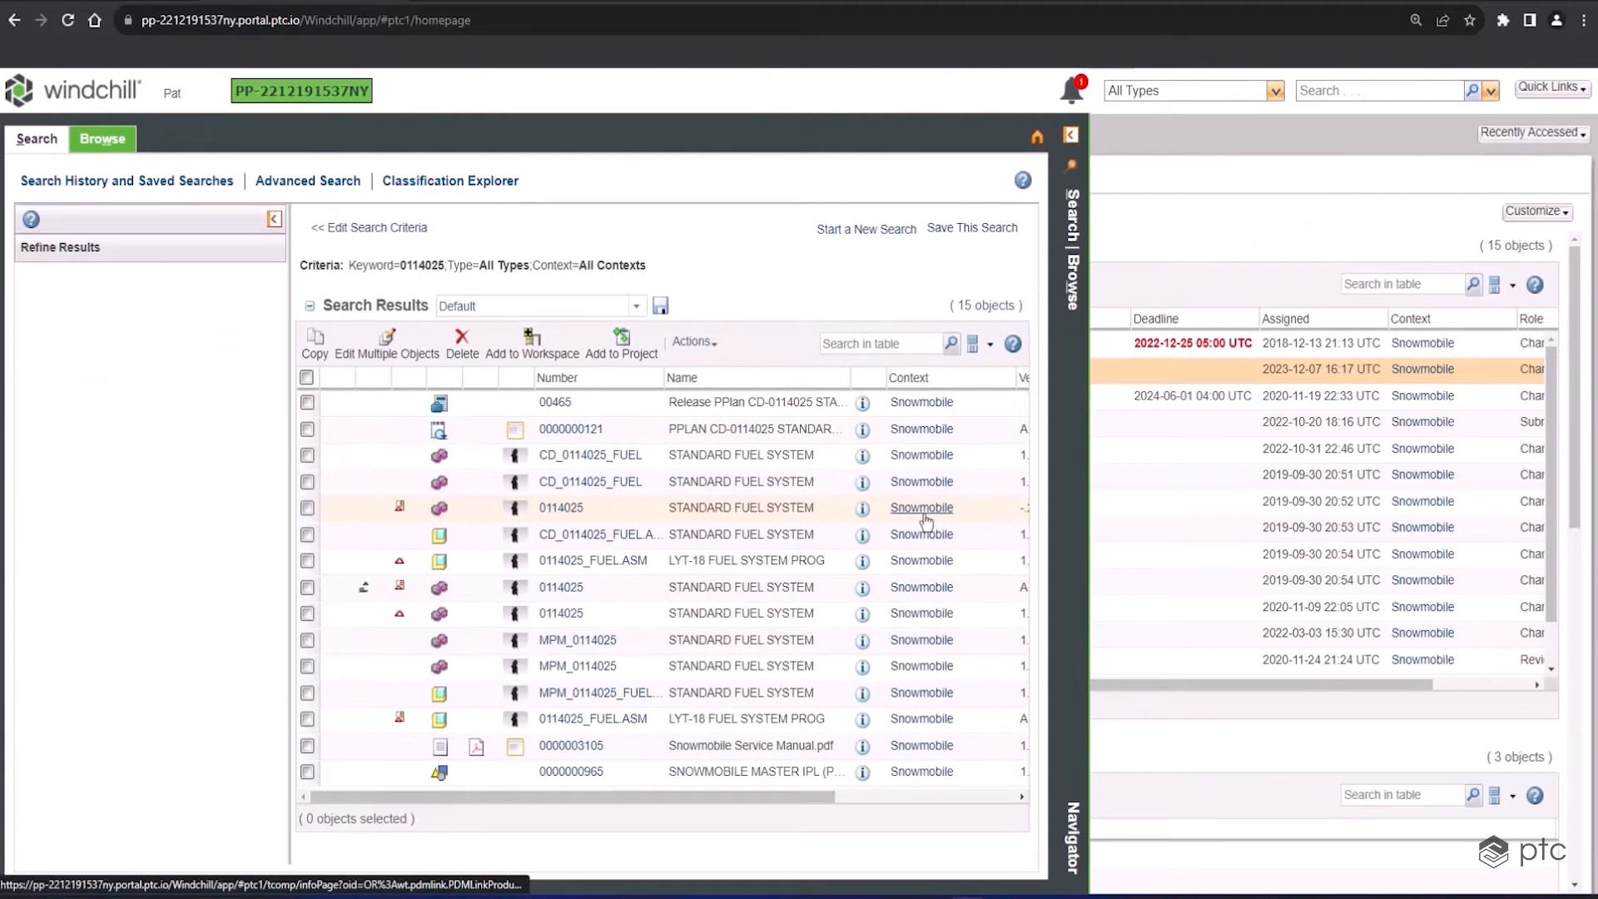
# Open the 0114025 STANDARD FUEL SYSTEM search result to view its structure and 3D model
pyautogui.click(60, 247)
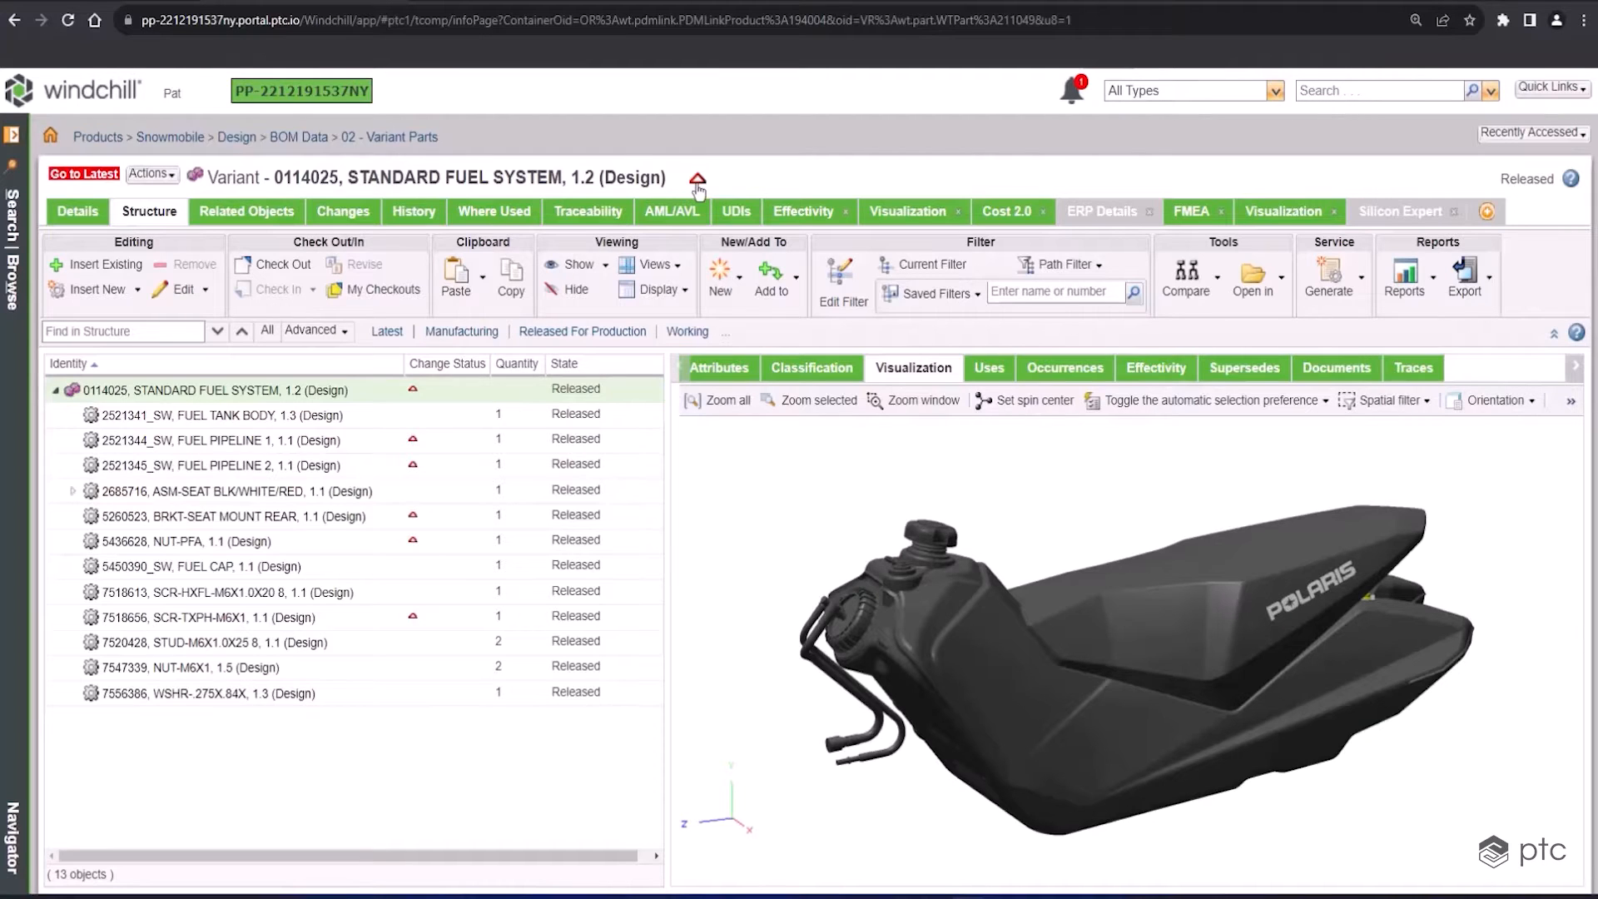
pyautogui.moveTo(82, 173)
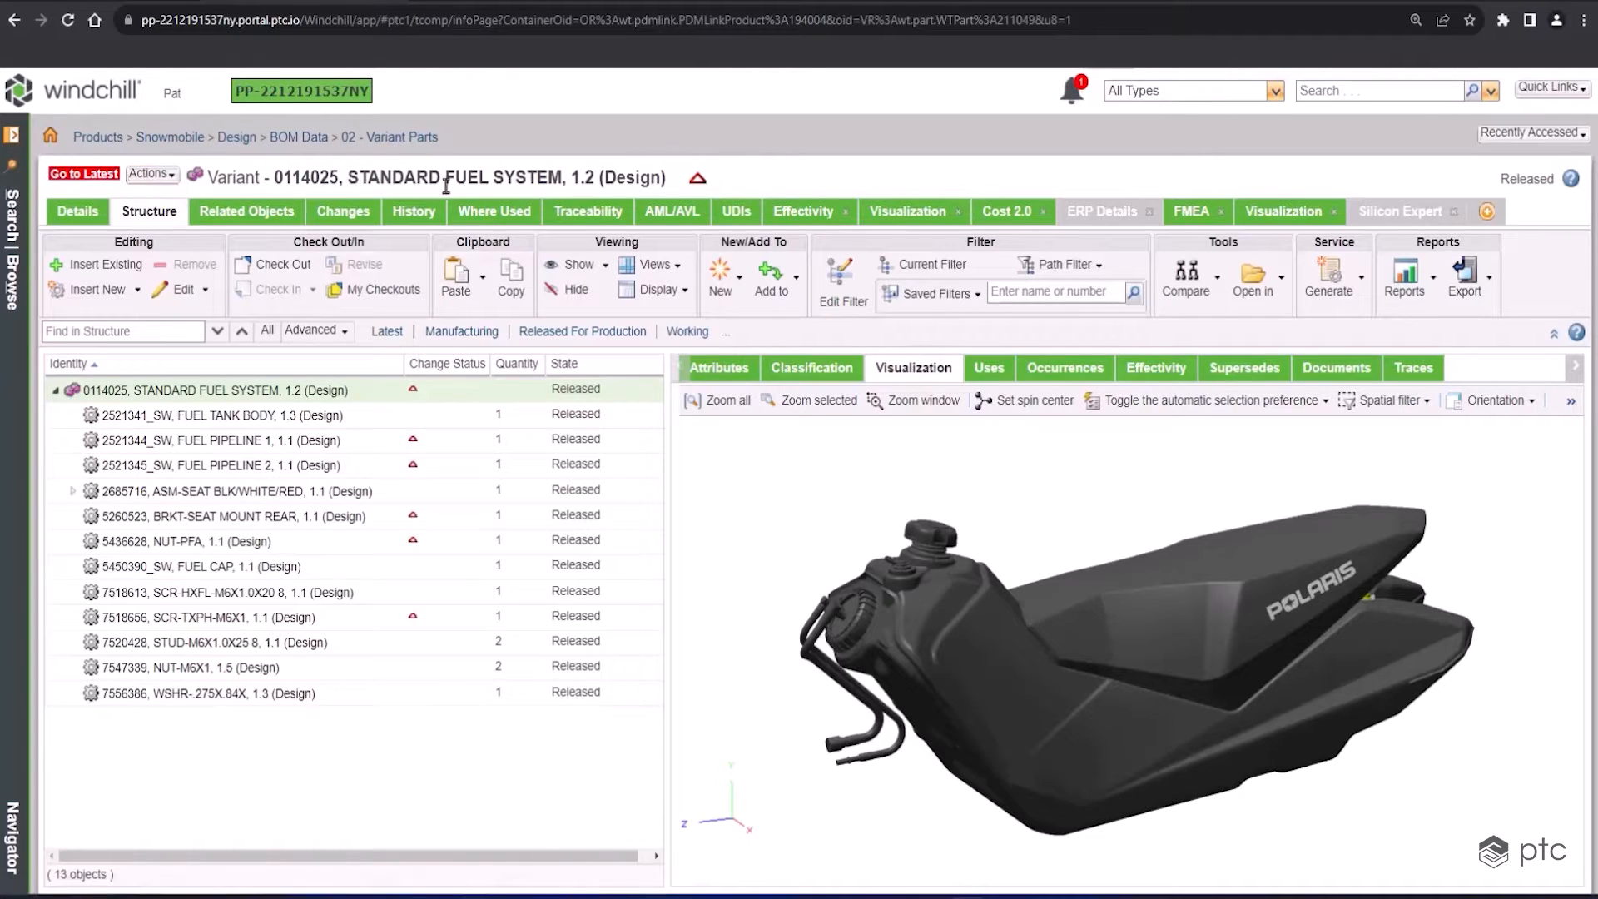
pyautogui.moveTo(618, 195)
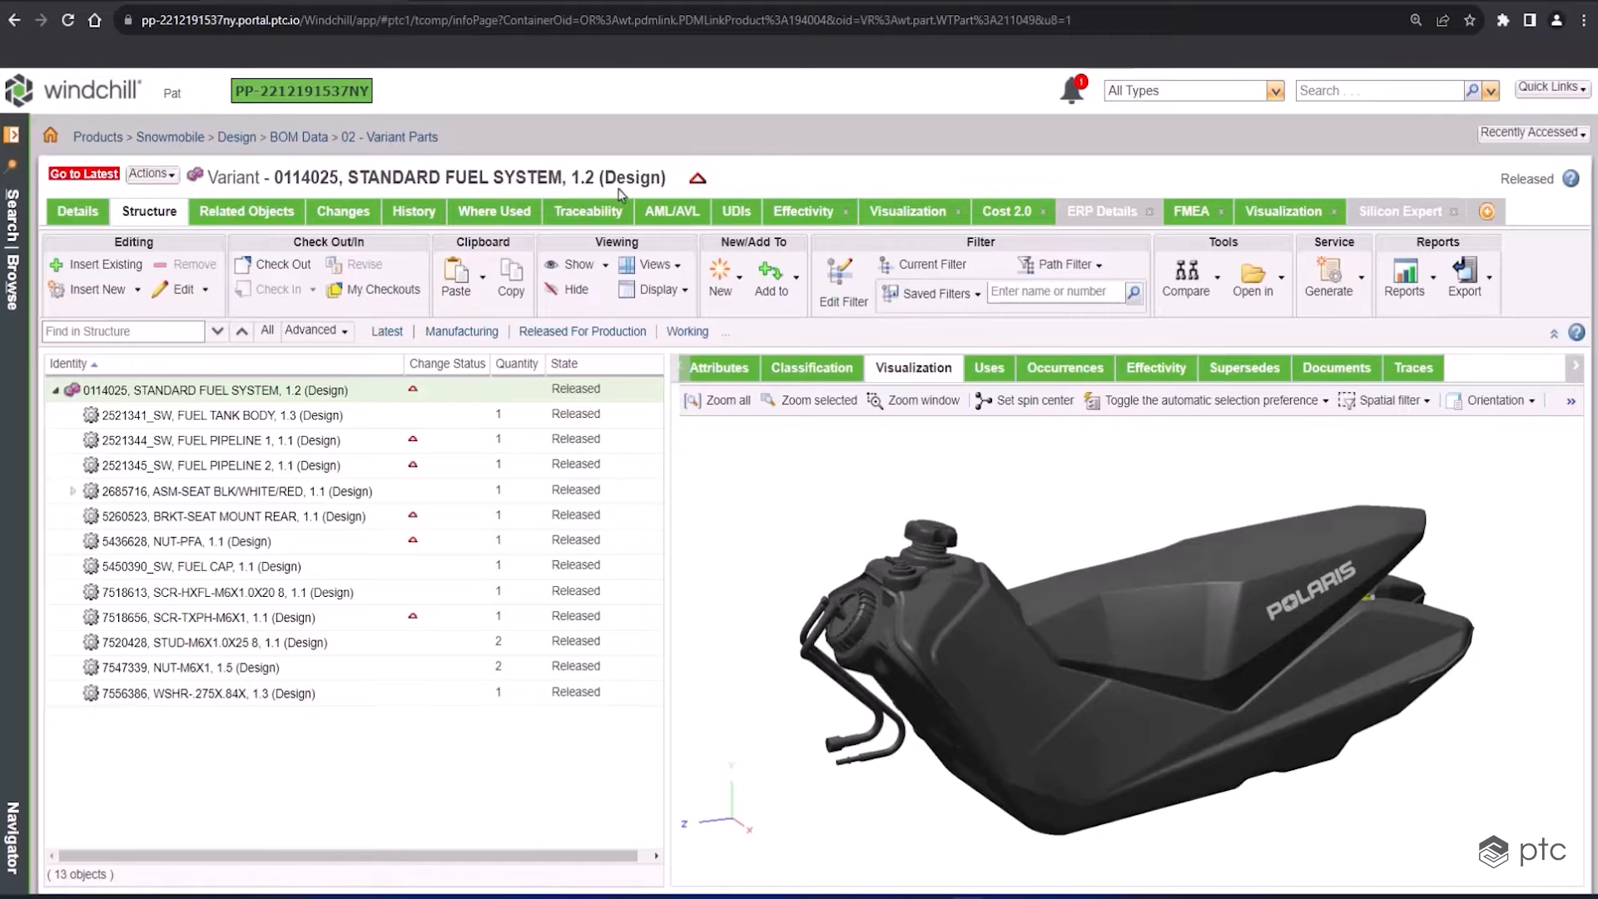
pyautogui.moveTo(342, 211)
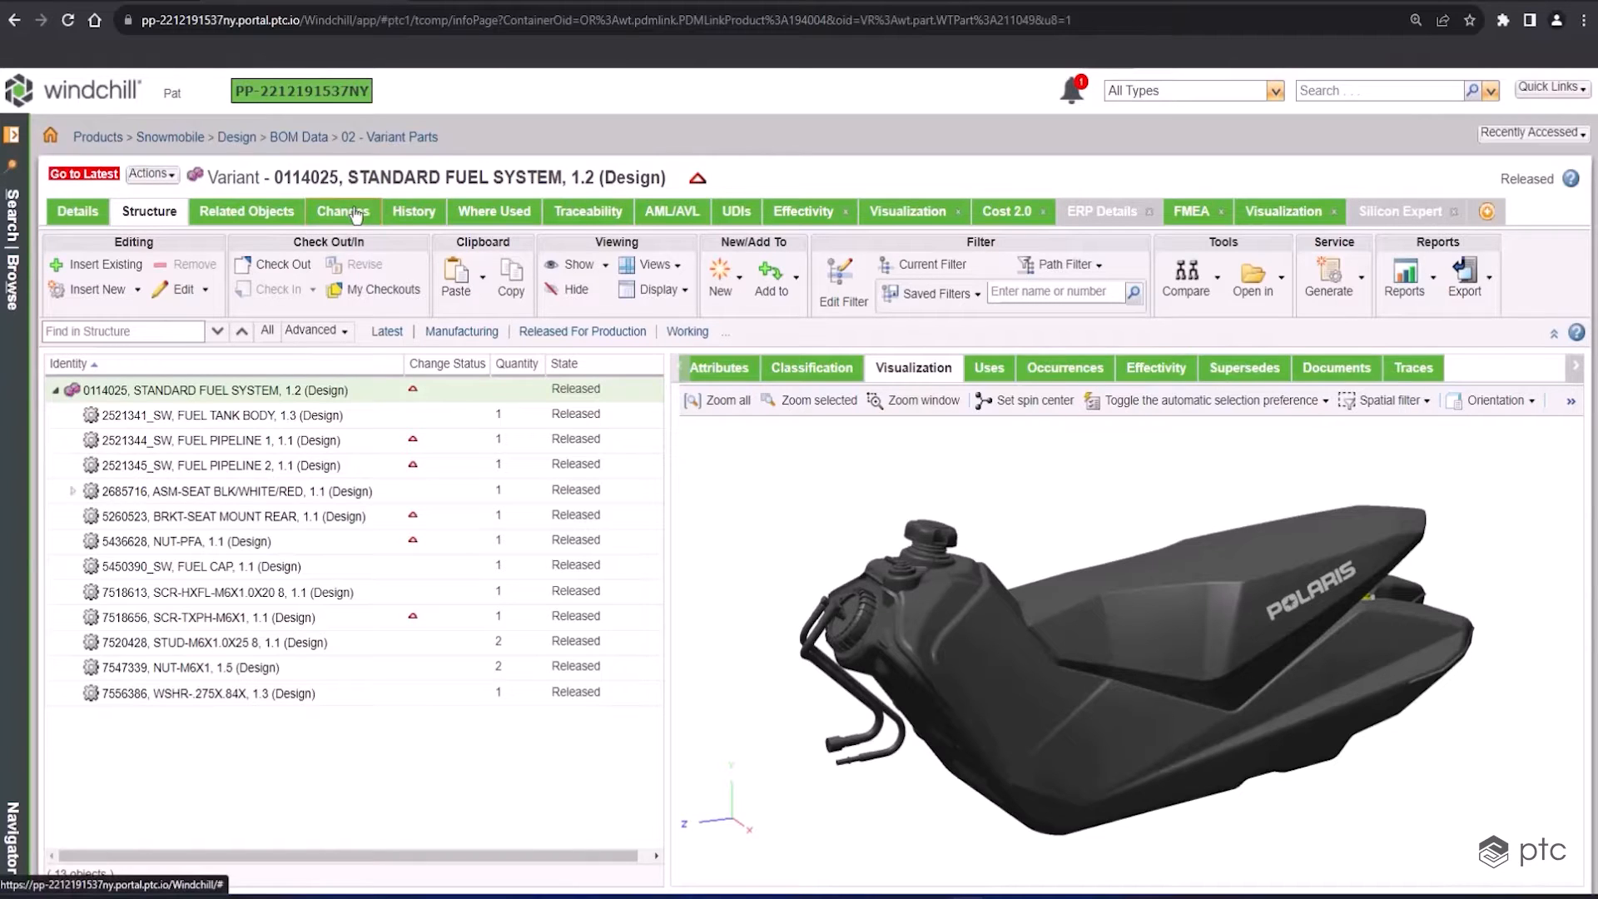
# Show the fuel system's Associated Changes table: problem report, change request, two change notices
pyautogui.click(342, 210)
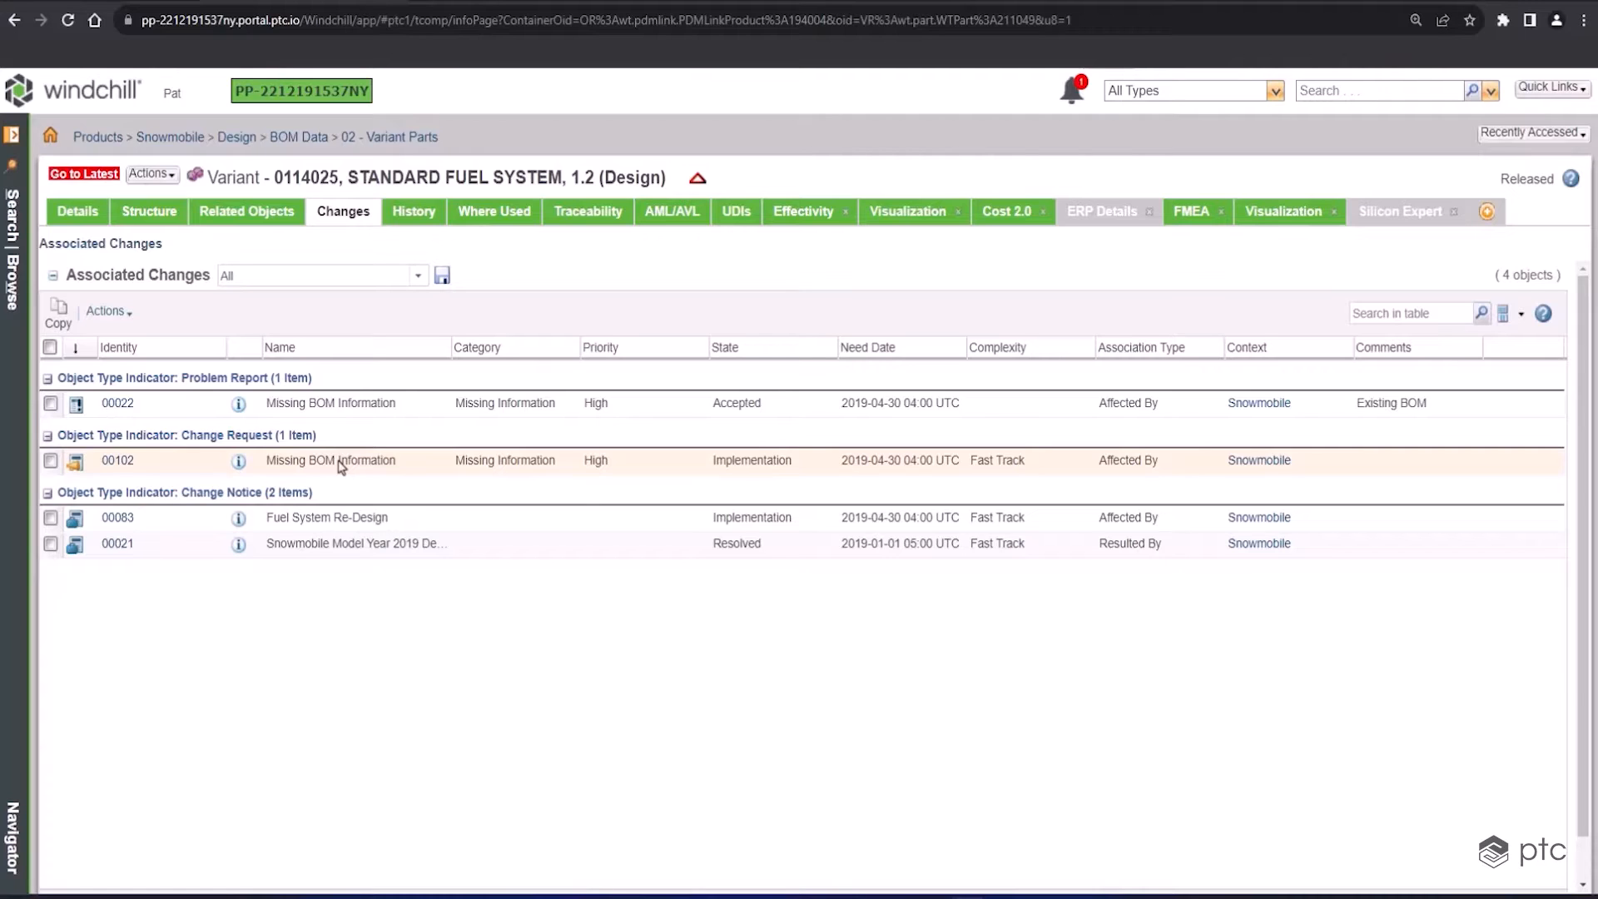
pyautogui.moveTo(339, 486)
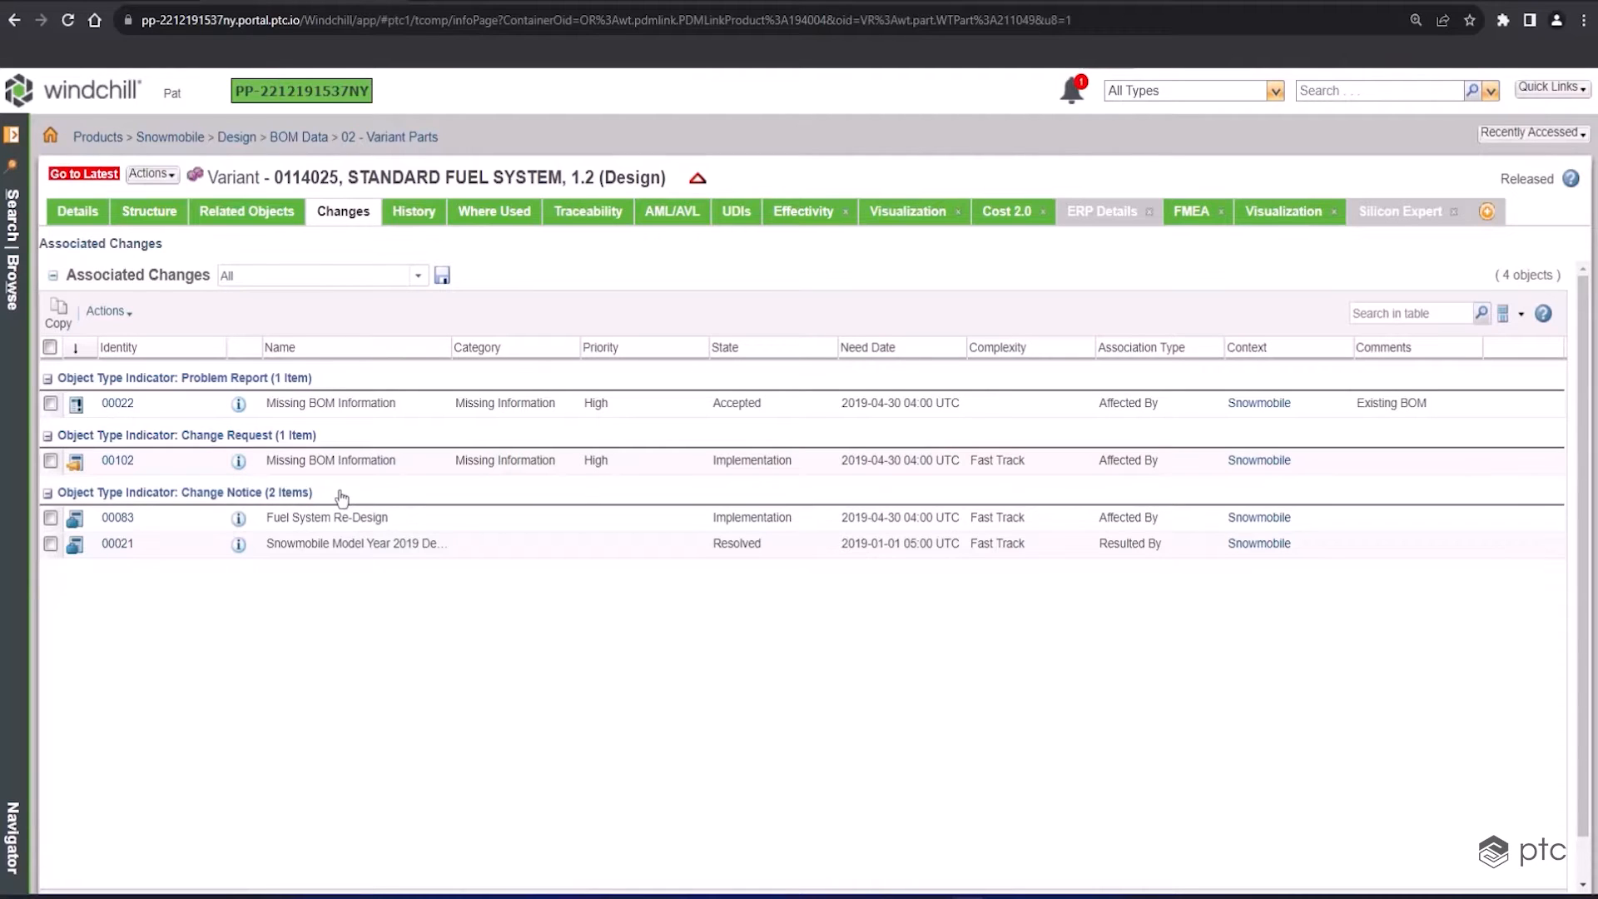
pyautogui.moveTo(331, 485)
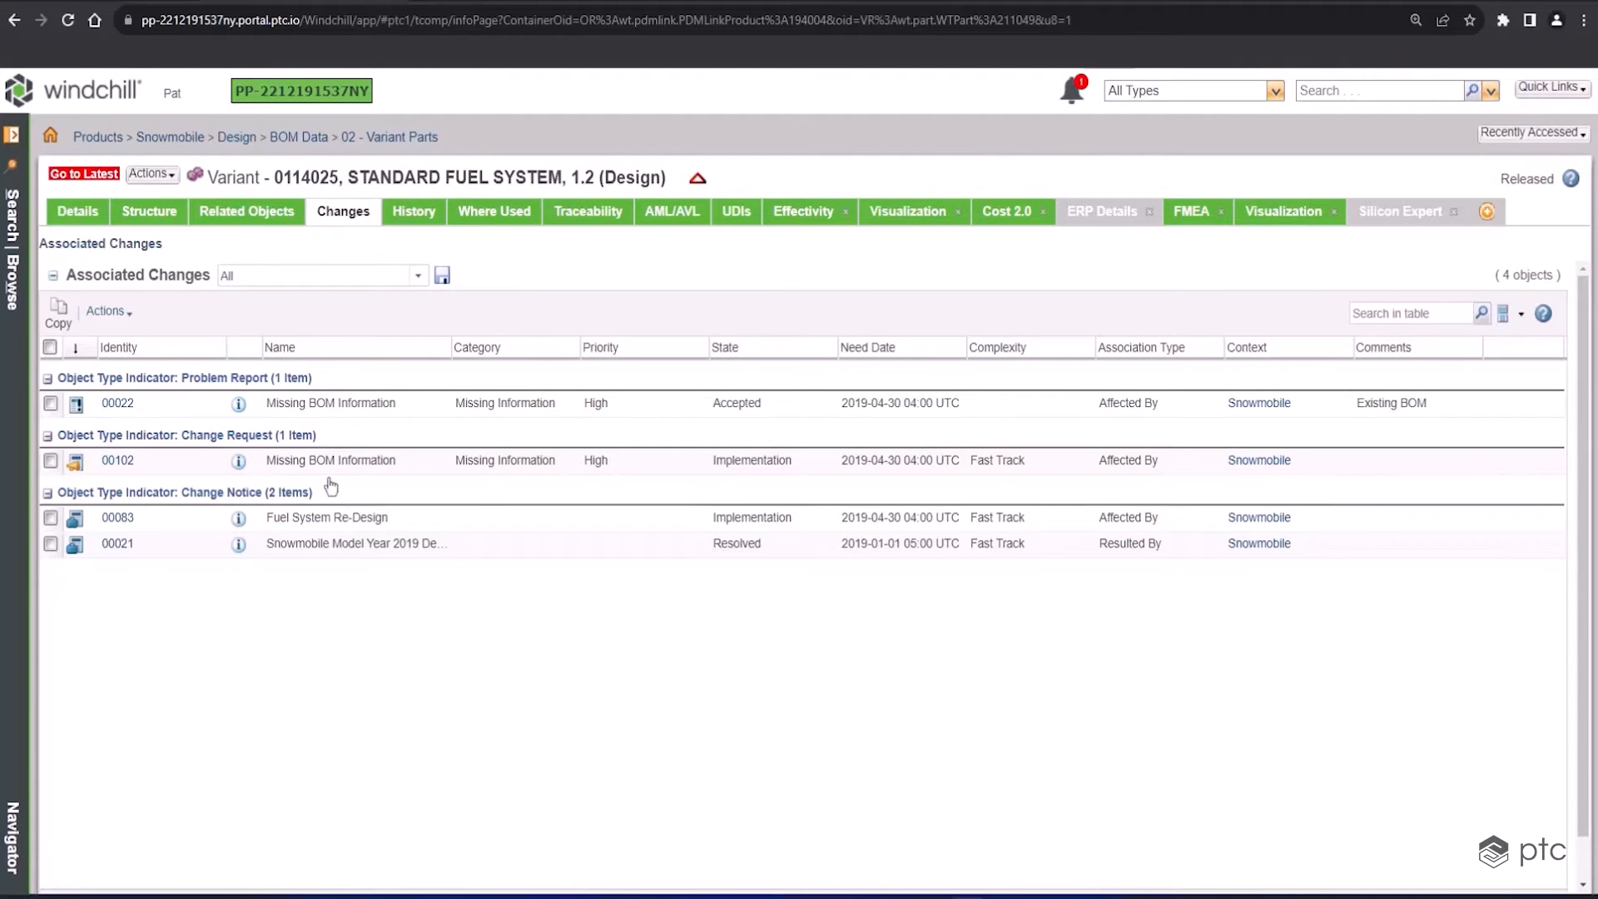
# Open problem report 00022 and review its description and two affected objects
pyautogui.click(117, 401)
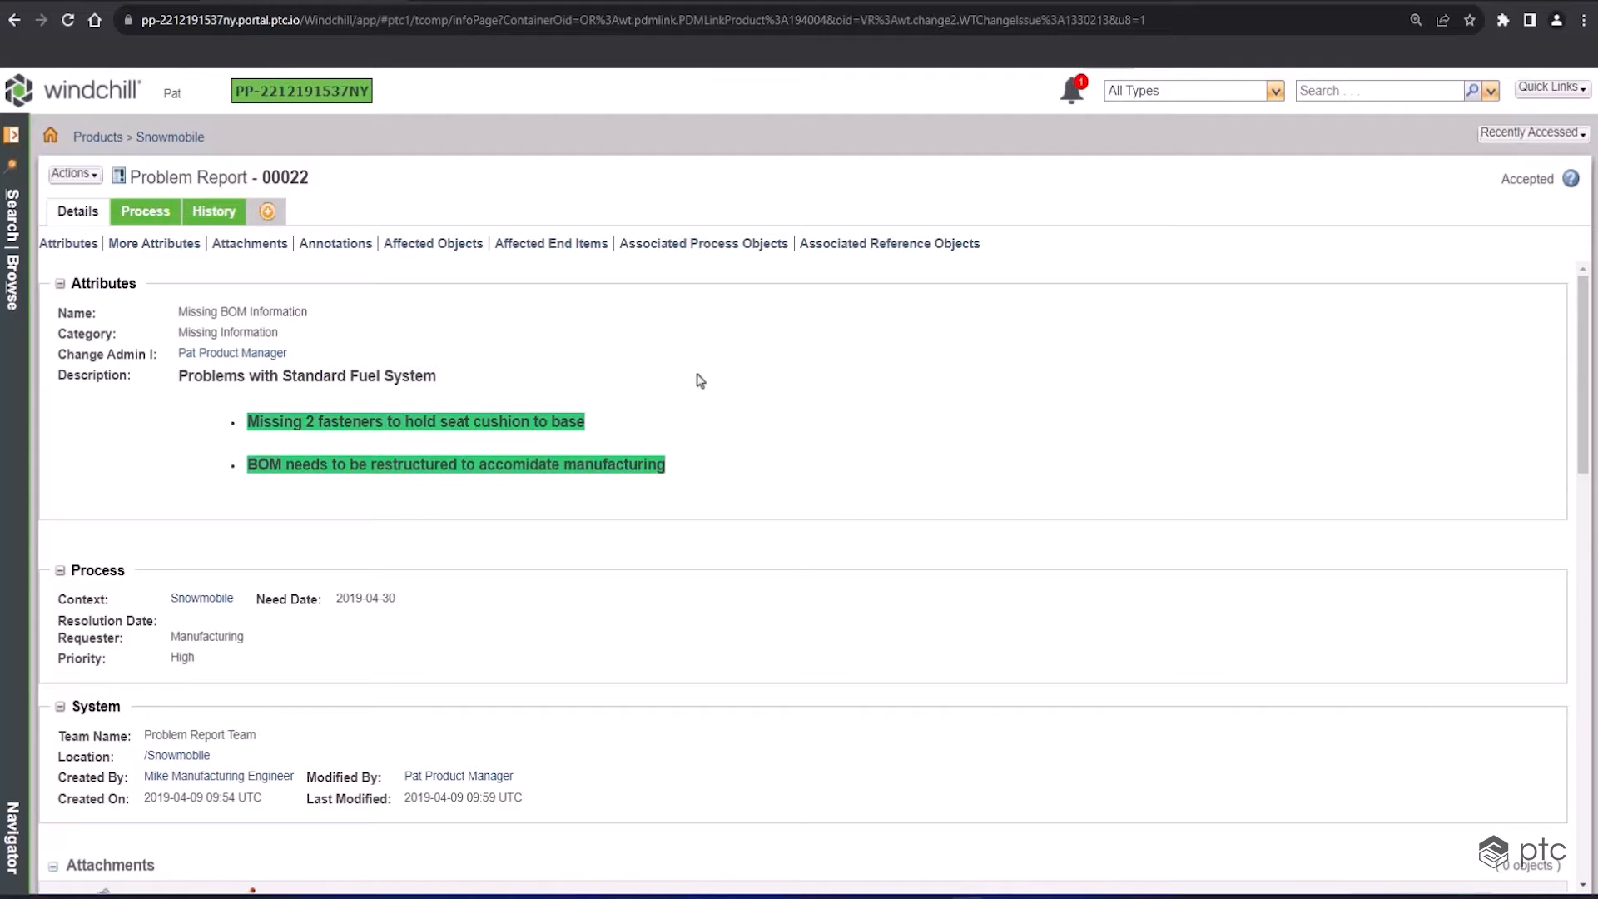
pyautogui.moveTo(1489, 385)
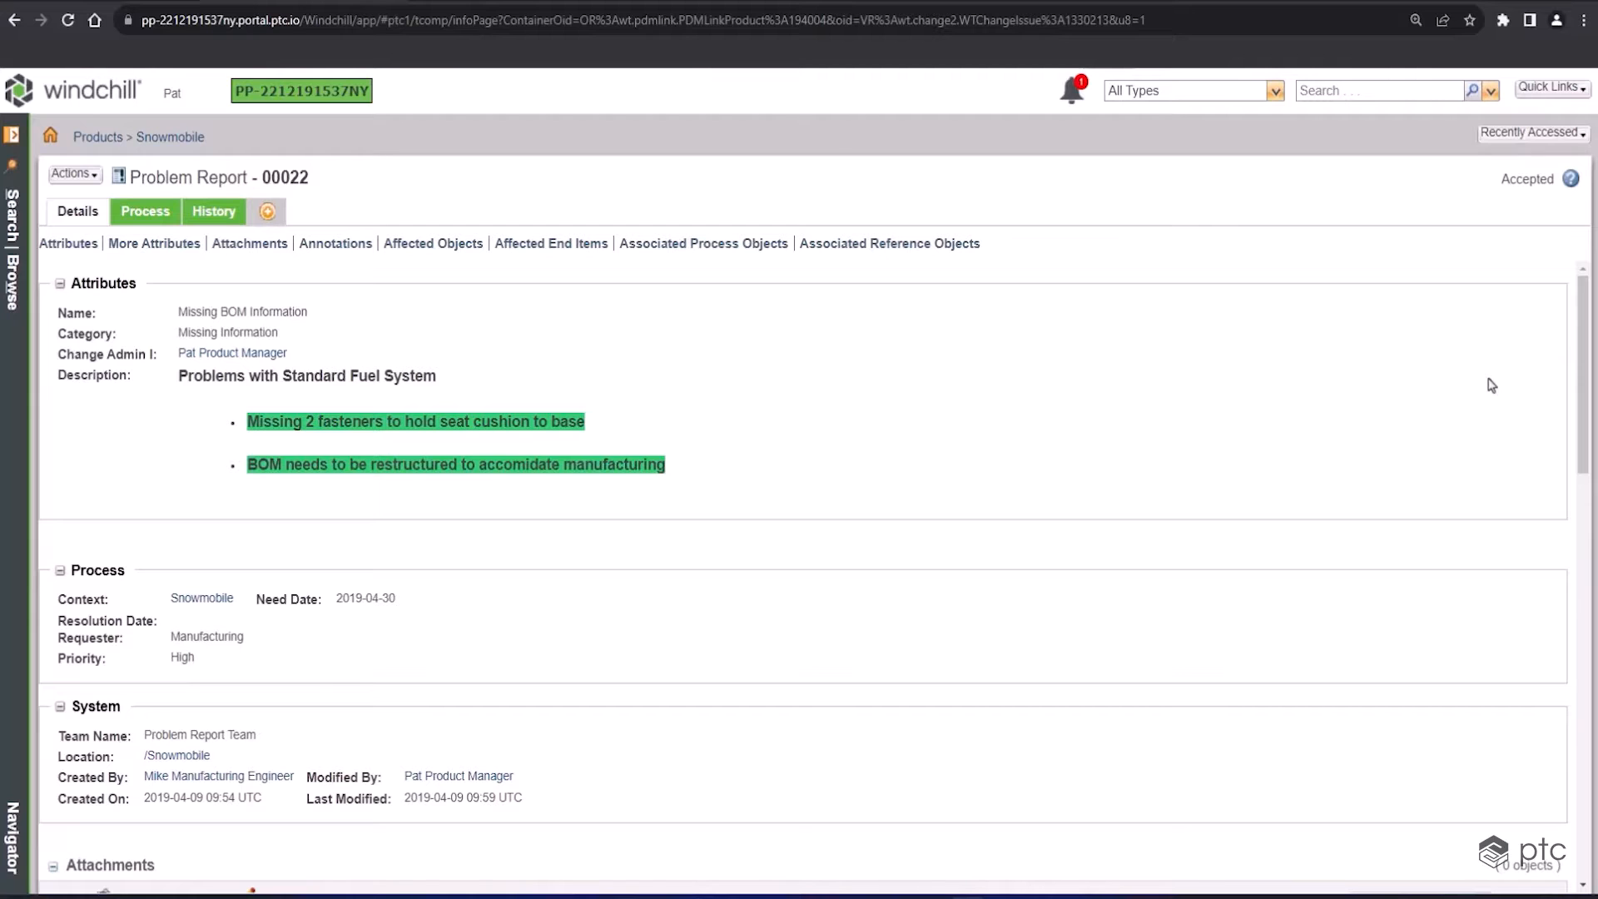
pyautogui.scroll(-3)
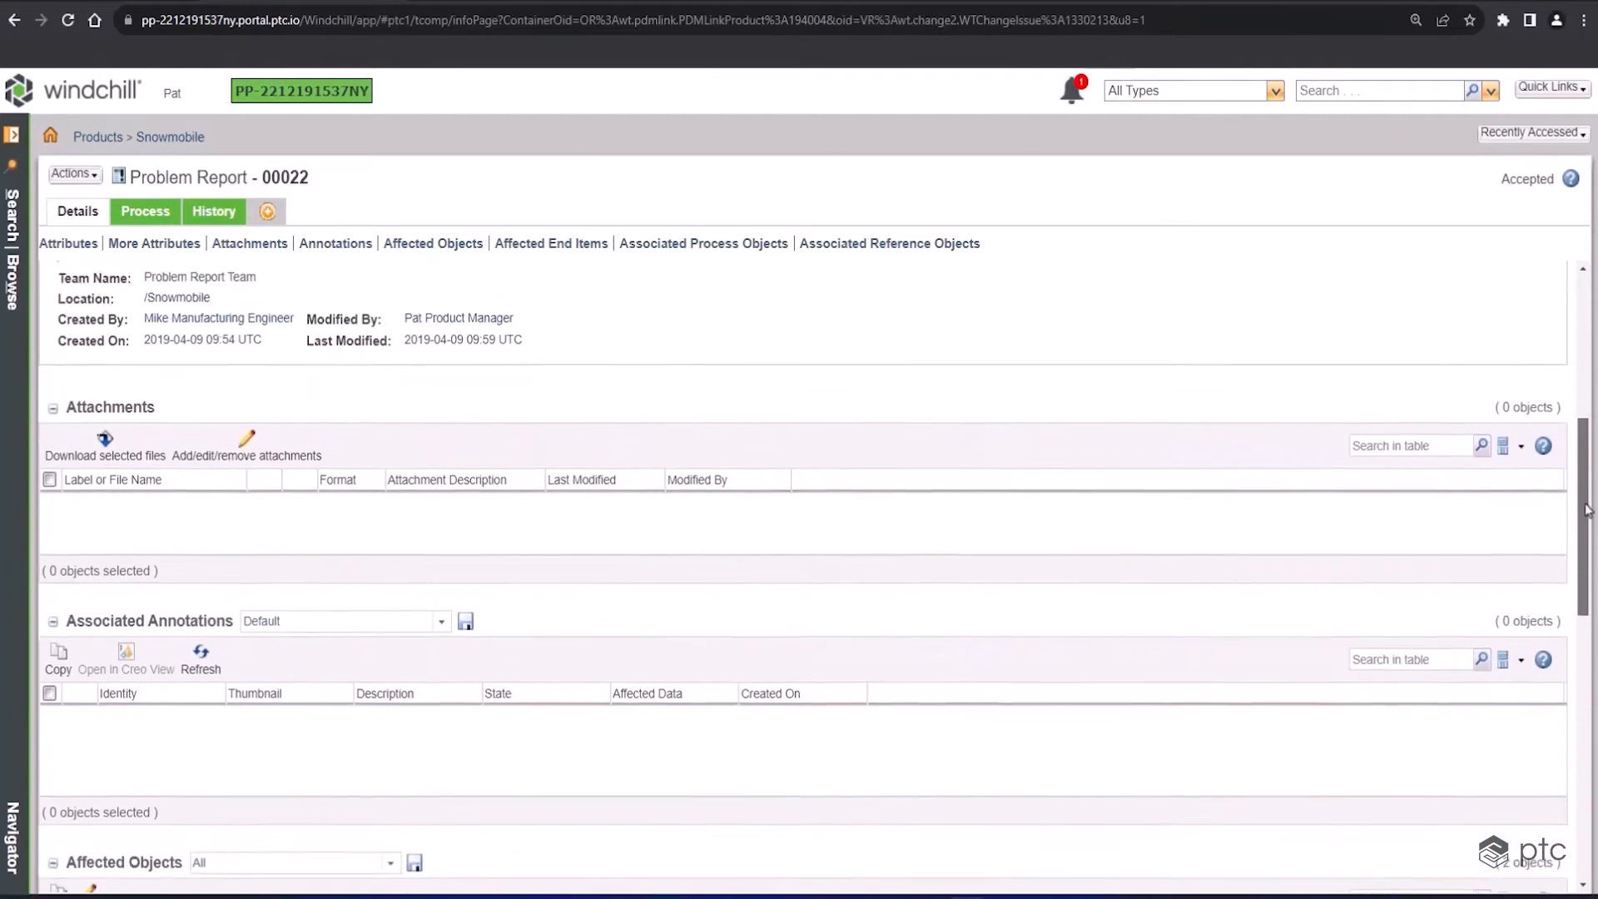
pyautogui.scroll(-3)
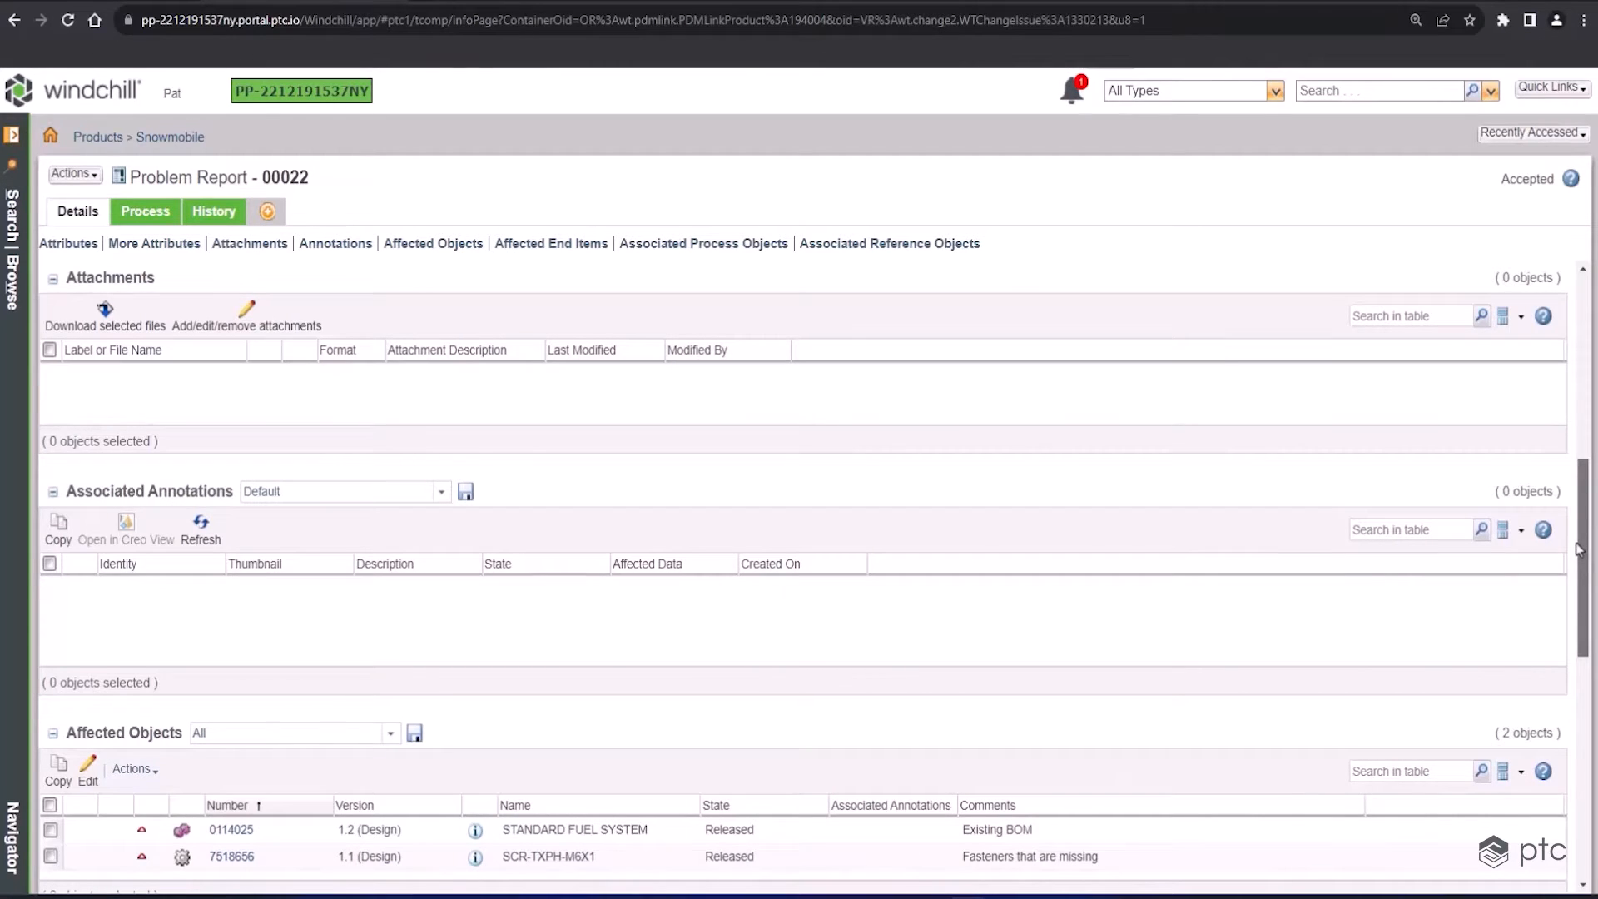
pyautogui.moveTo(1270, 558)
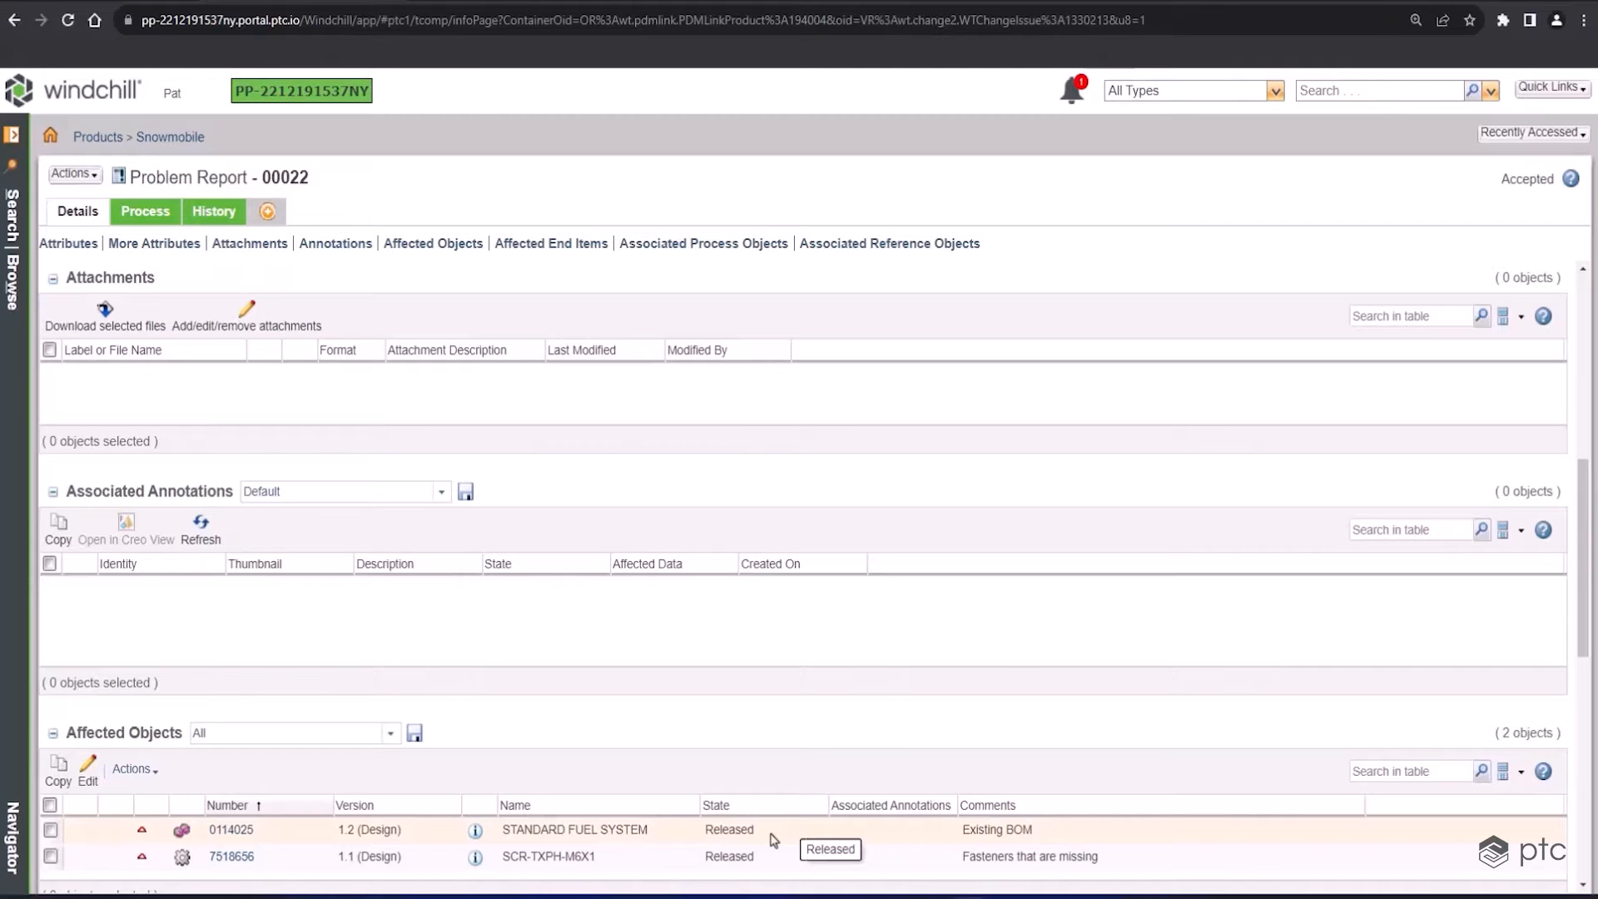
pyautogui.moveTo(854, 864)
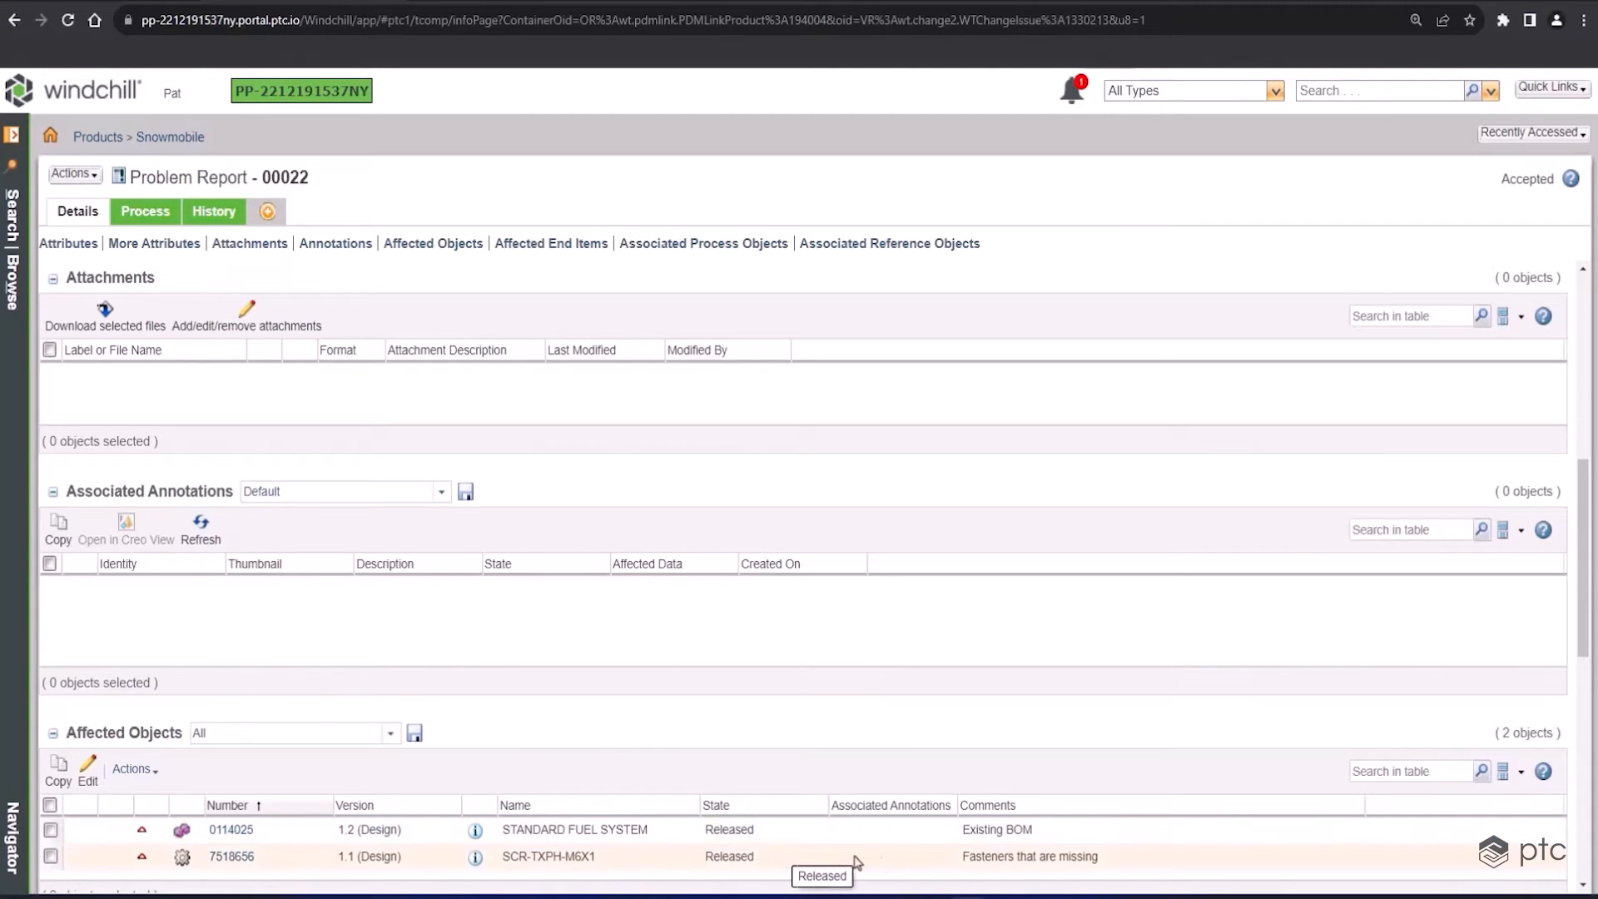
pyautogui.moveTo(935, 866)
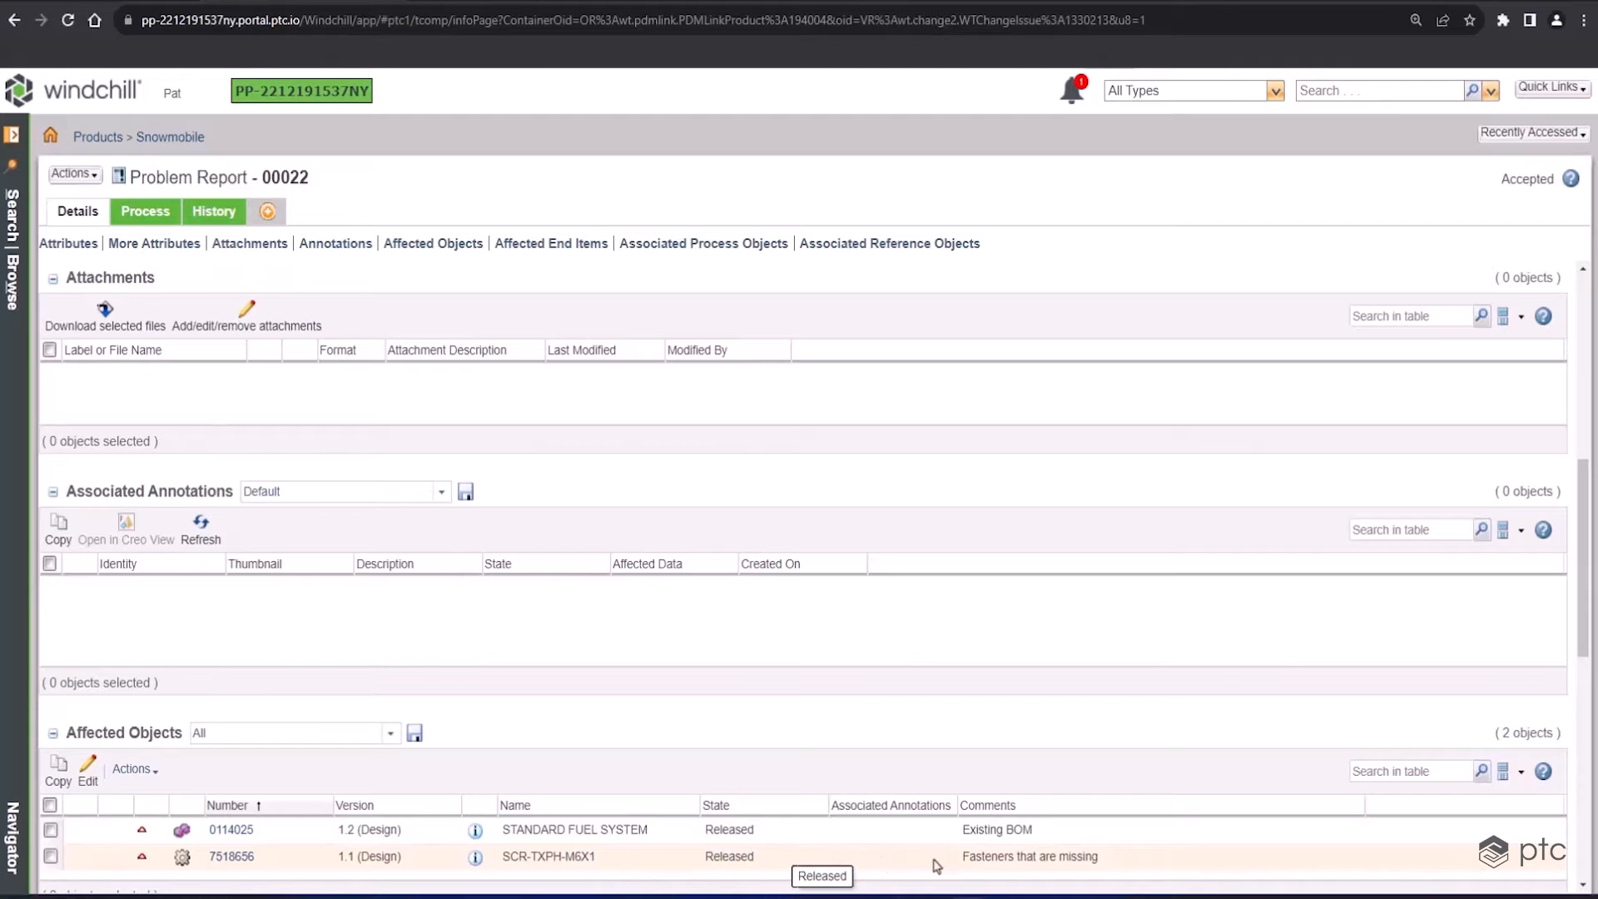
pyautogui.moveTo(1574, 561)
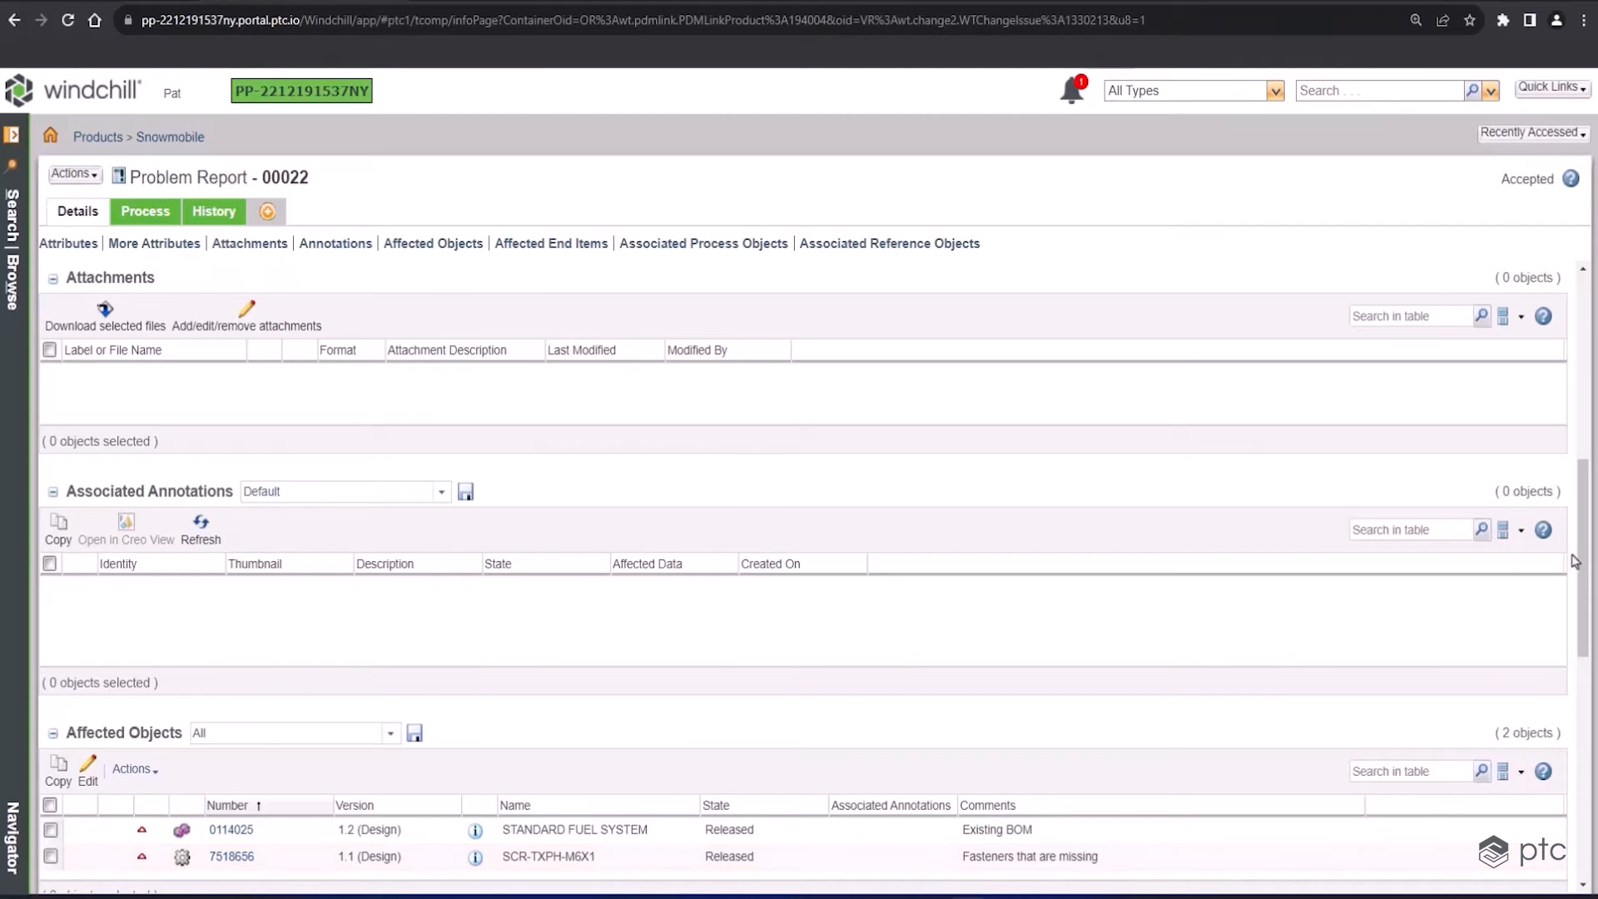
pyautogui.scroll(-3)
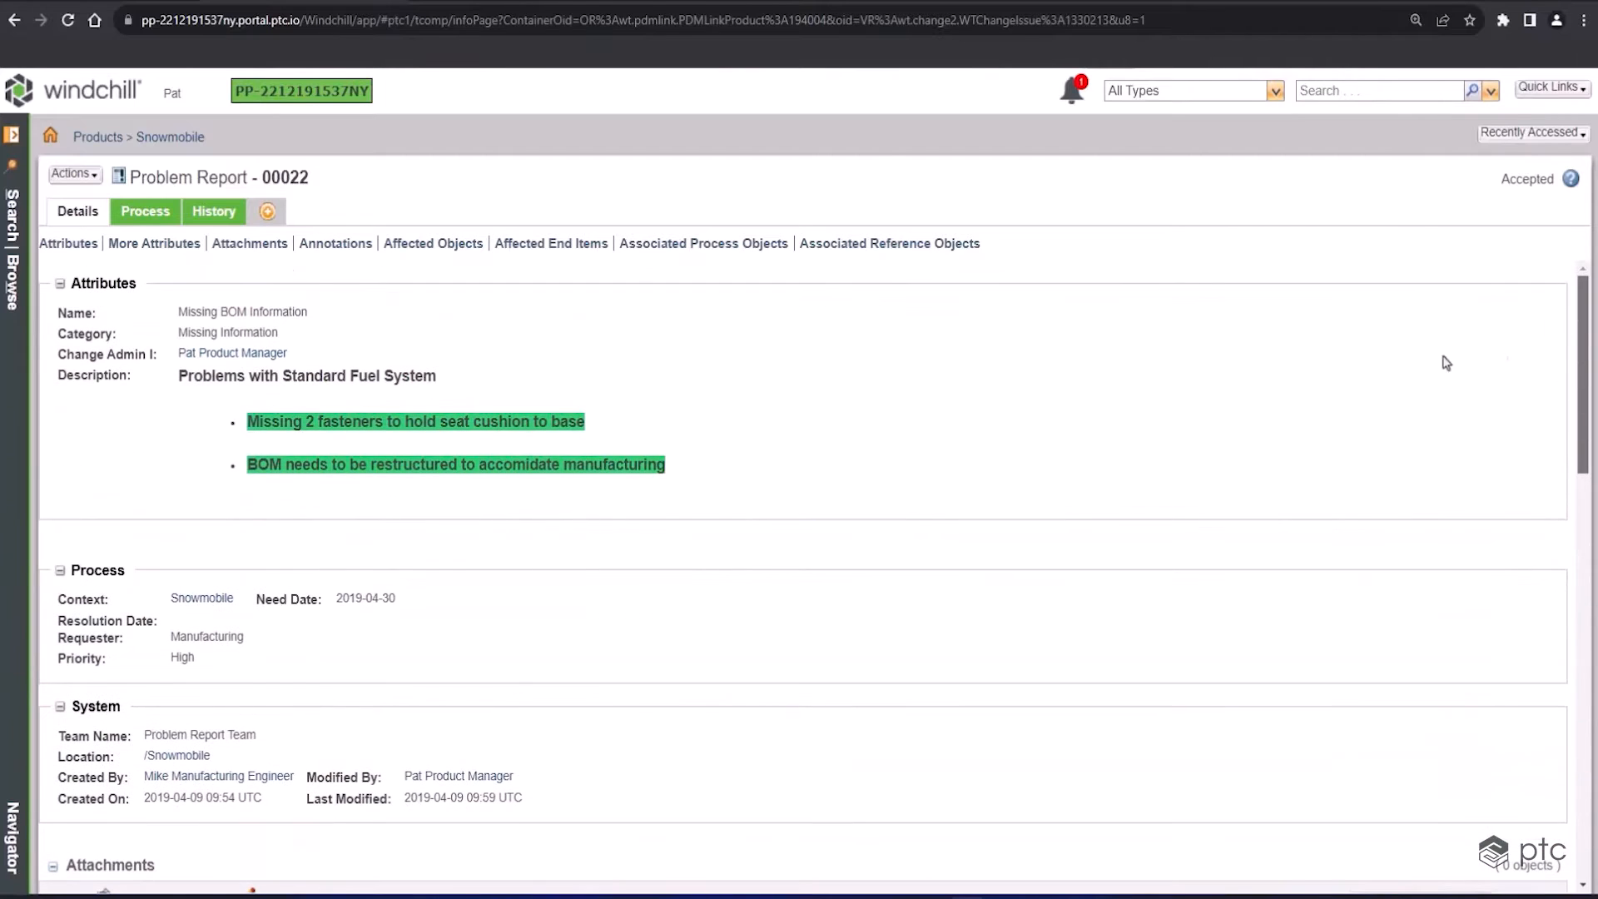
pyautogui.moveTo(144, 211)
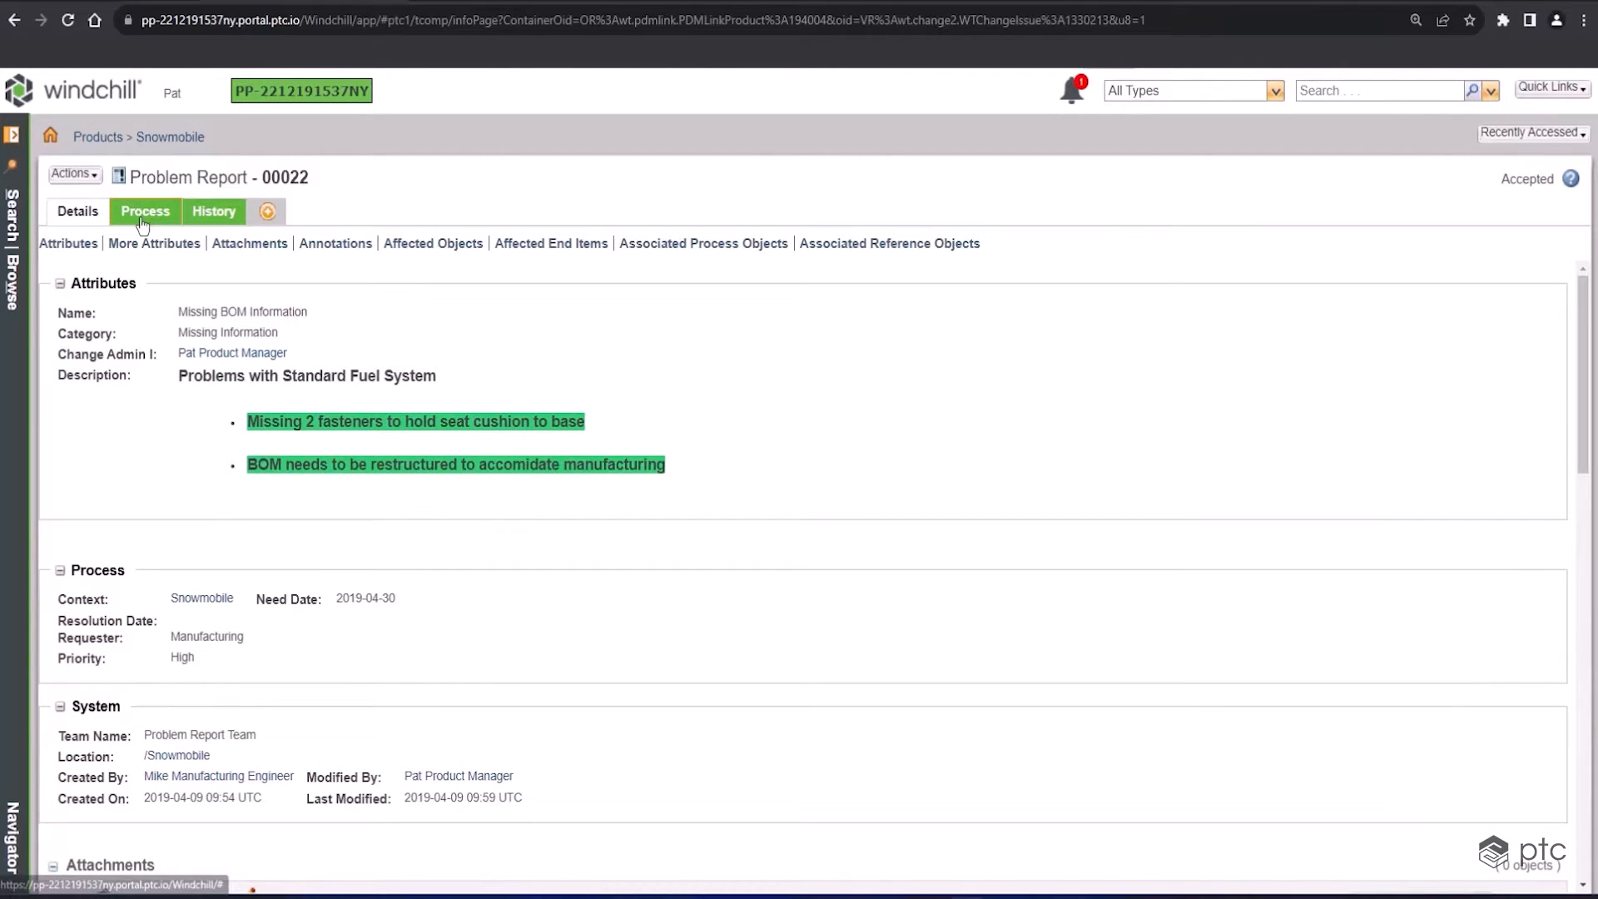
# View problem report 00022's 14 change-process tasks and its members by role
pyautogui.click(145, 211)
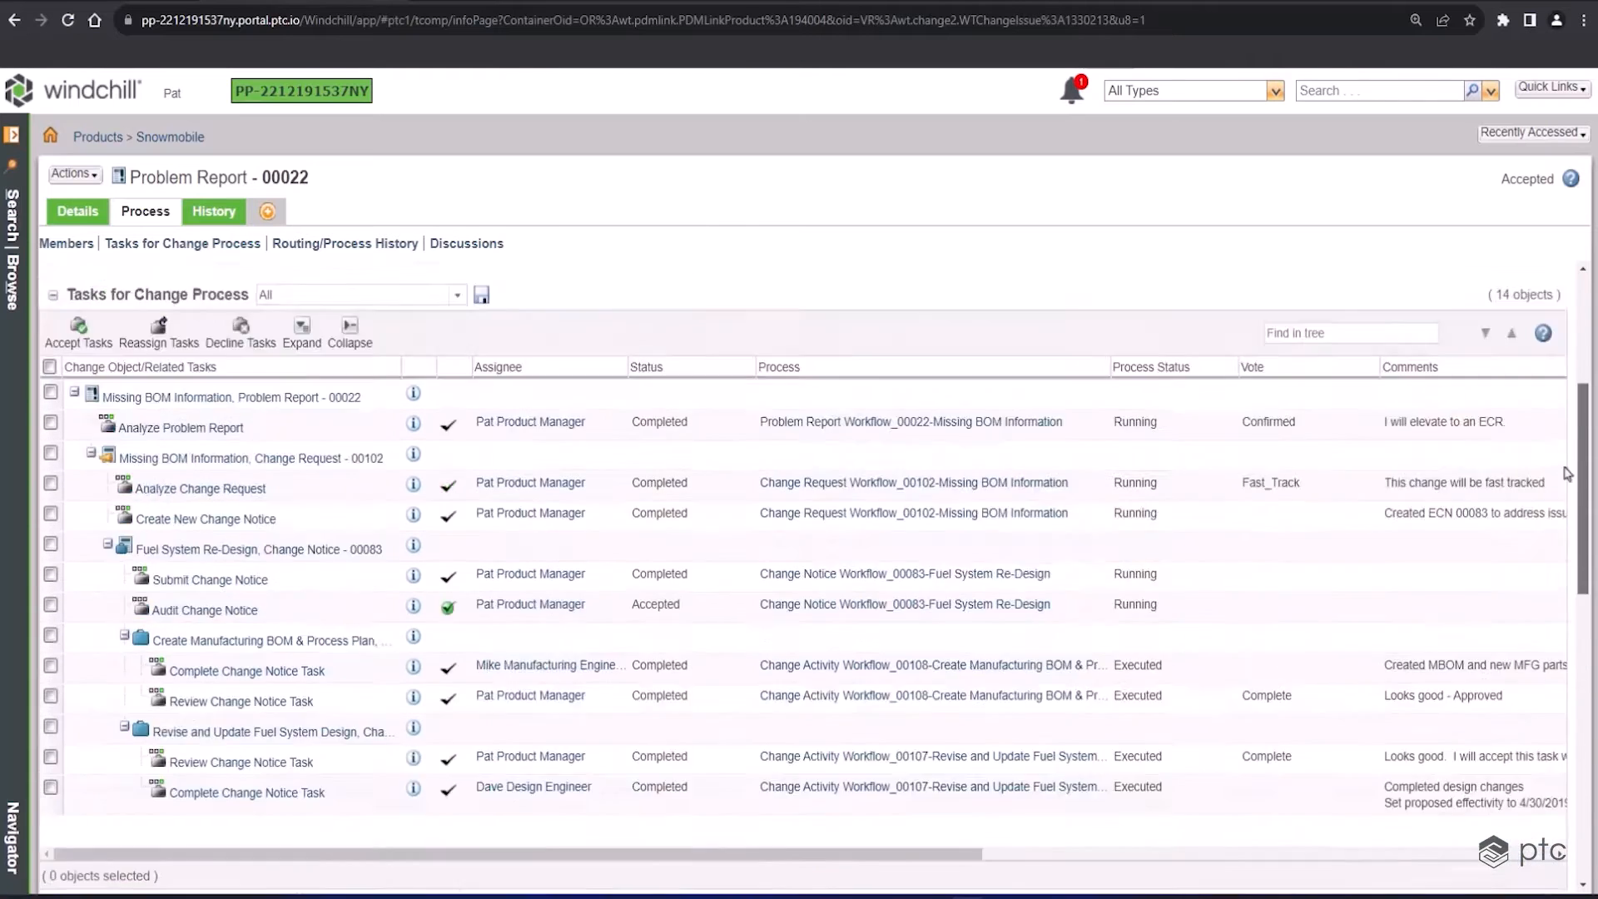
pyautogui.click(65, 243)
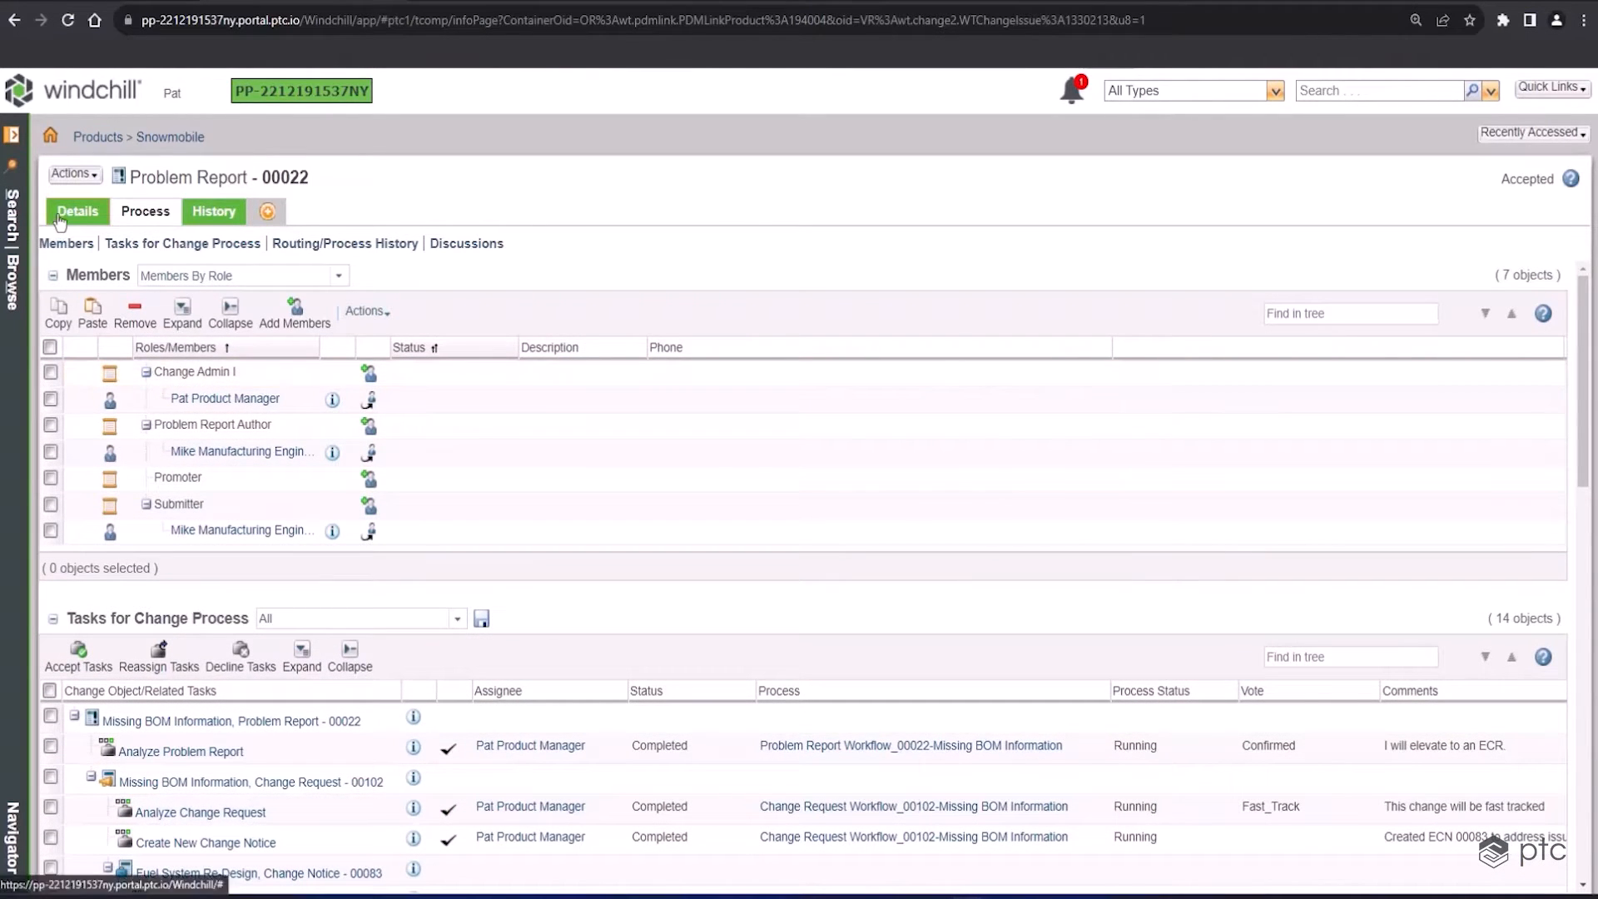
# Return to problem report 00022's details showing category, need date and high priority
pyautogui.click(77, 210)
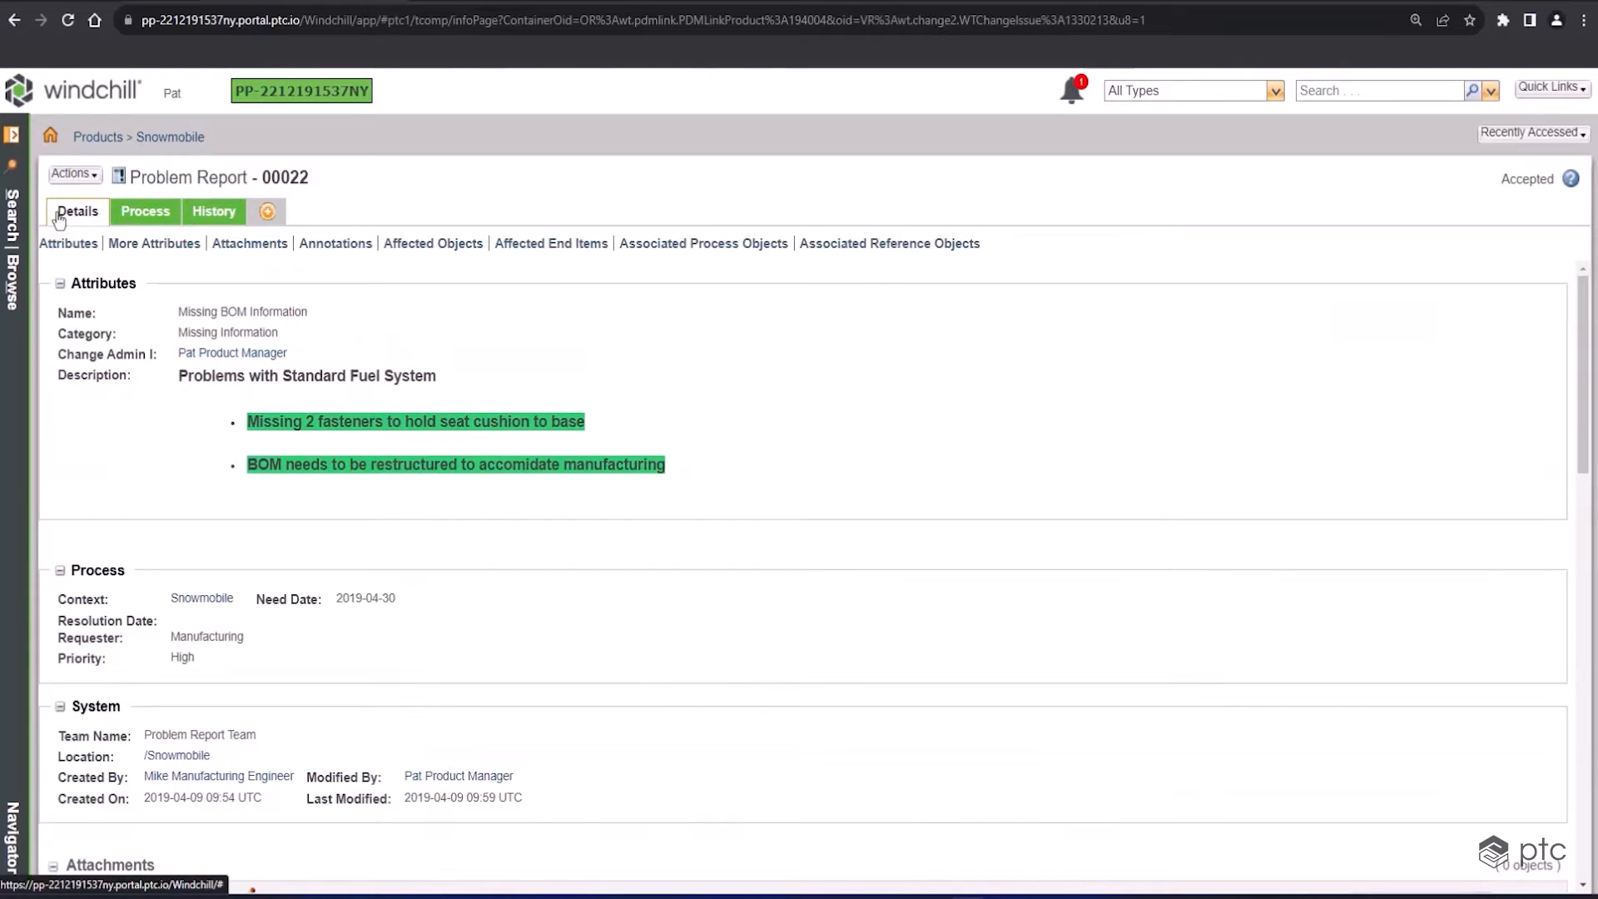
pyautogui.moveTo(1587, 319)
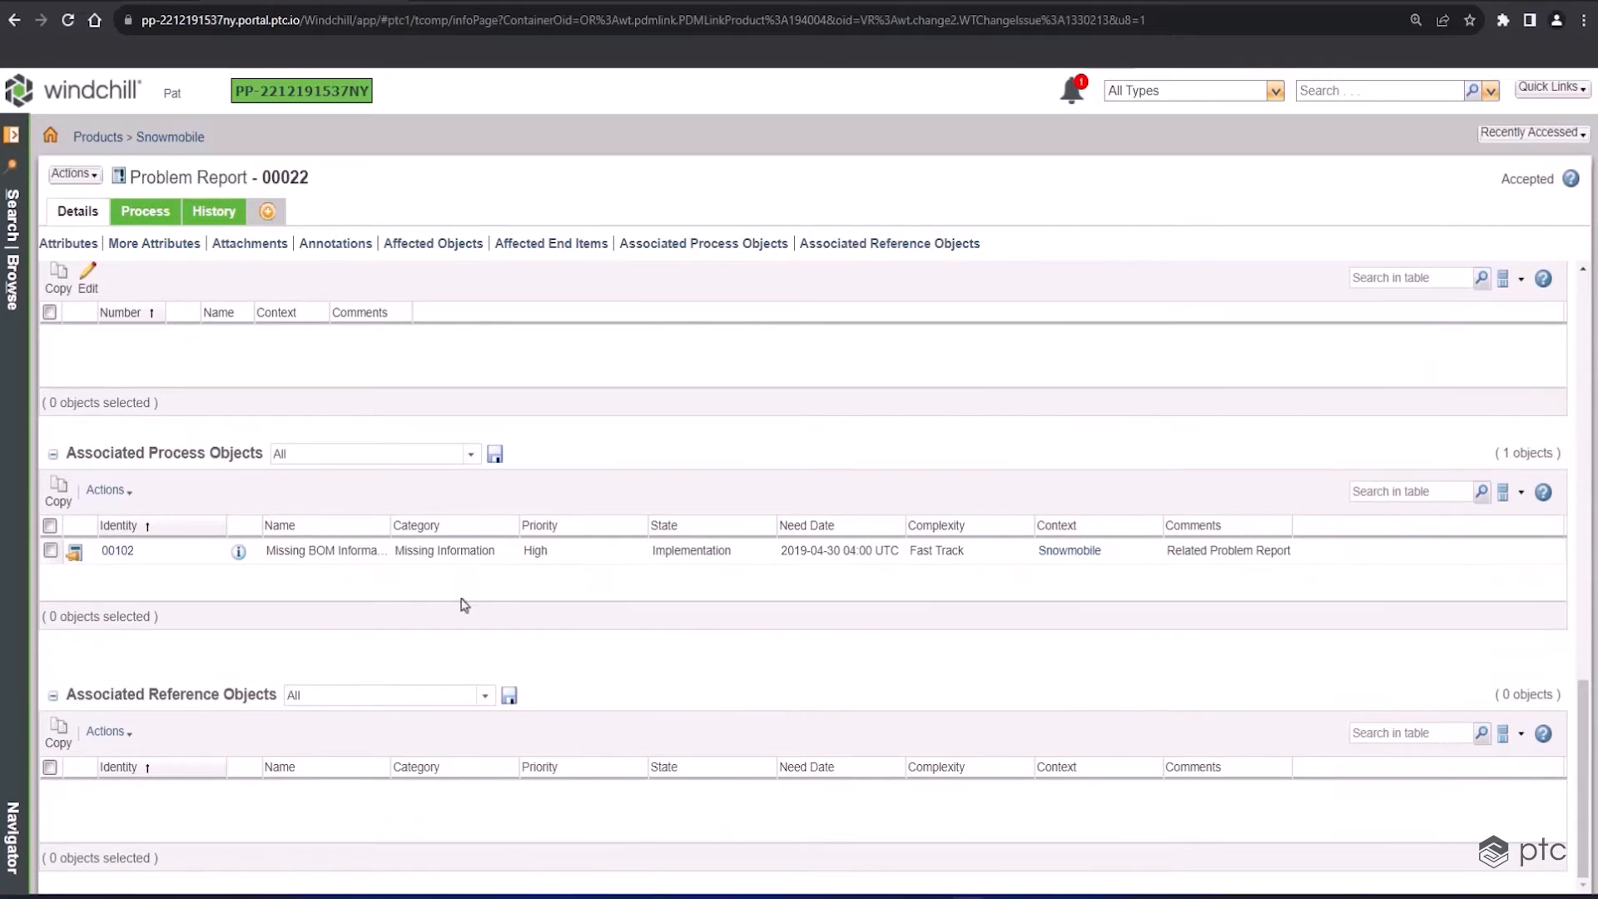
pyautogui.moveTo(73, 550)
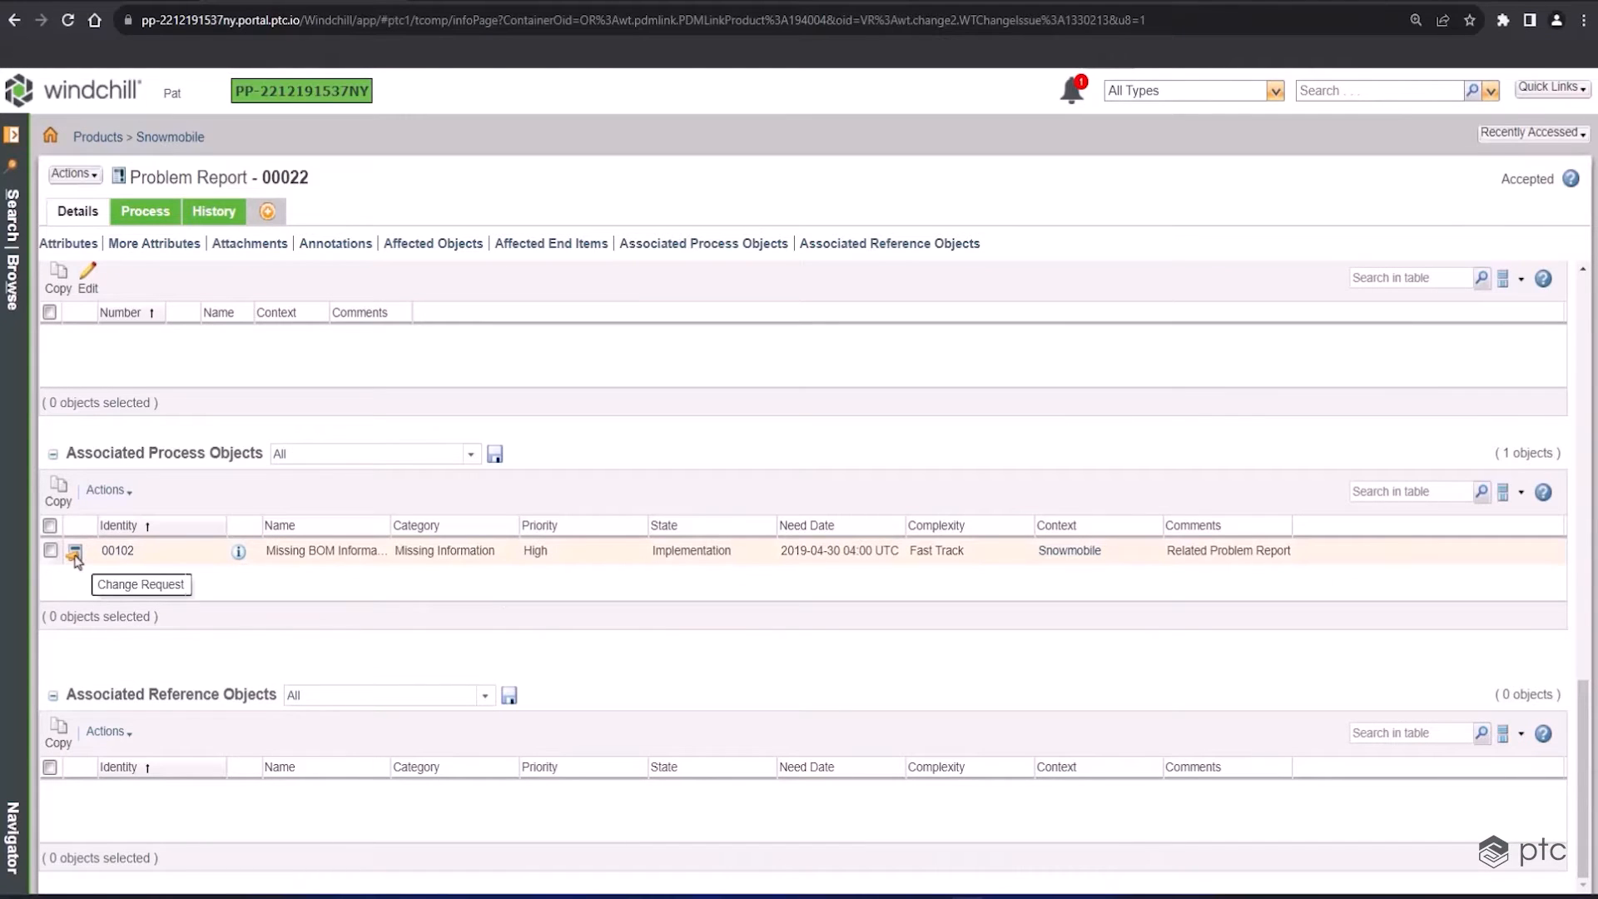
pyautogui.moveTo(117, 550)
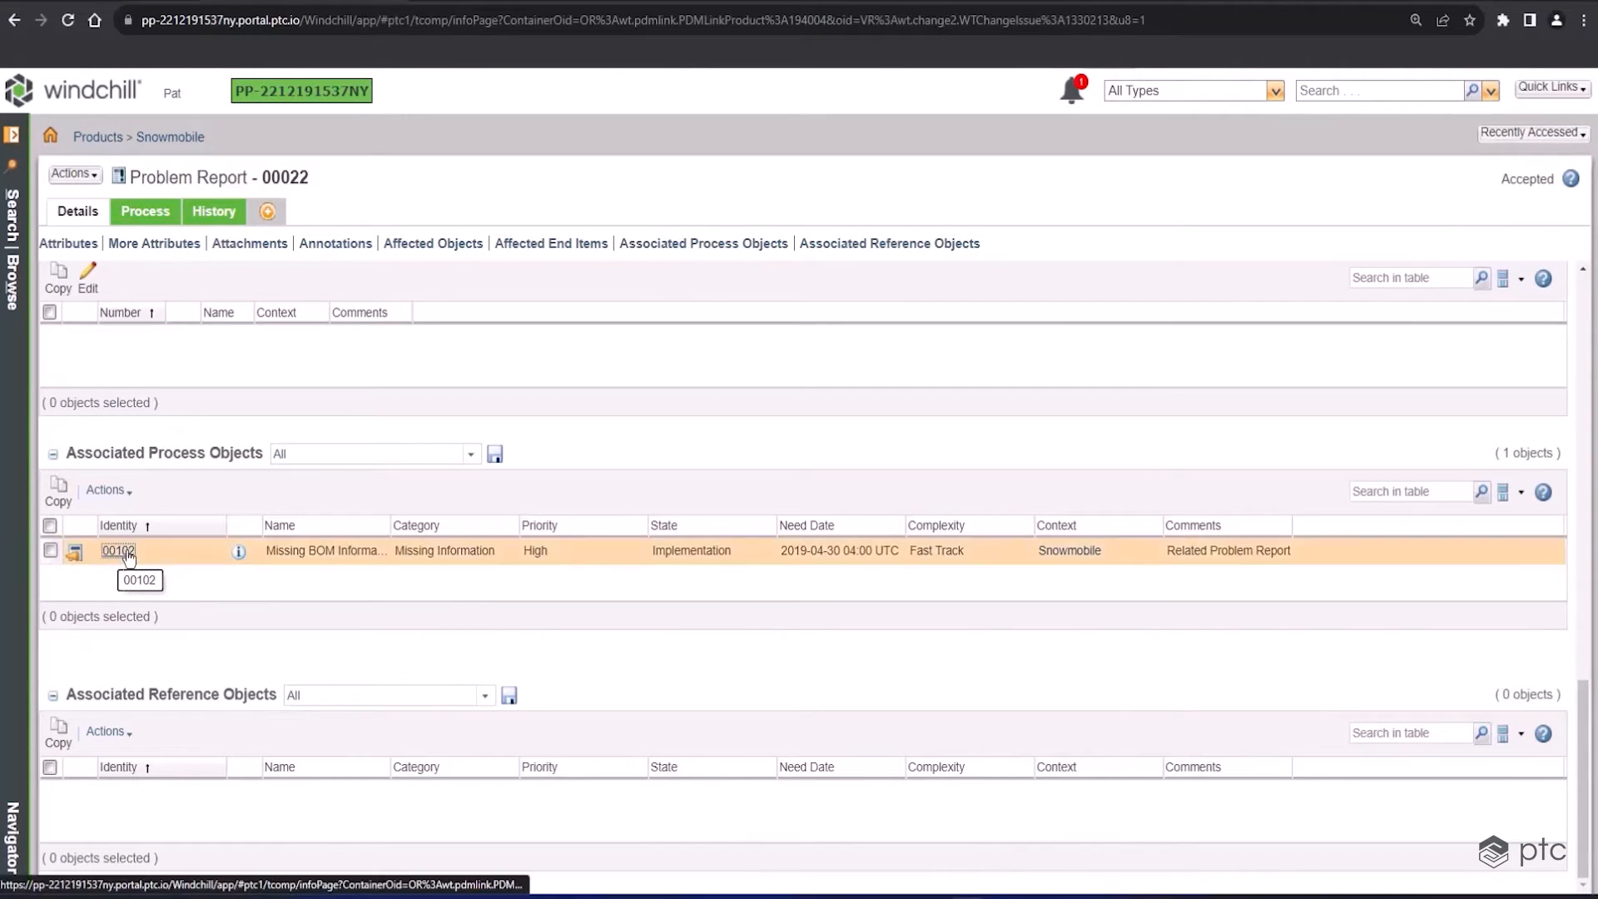
pyautogui.click(116, 550)
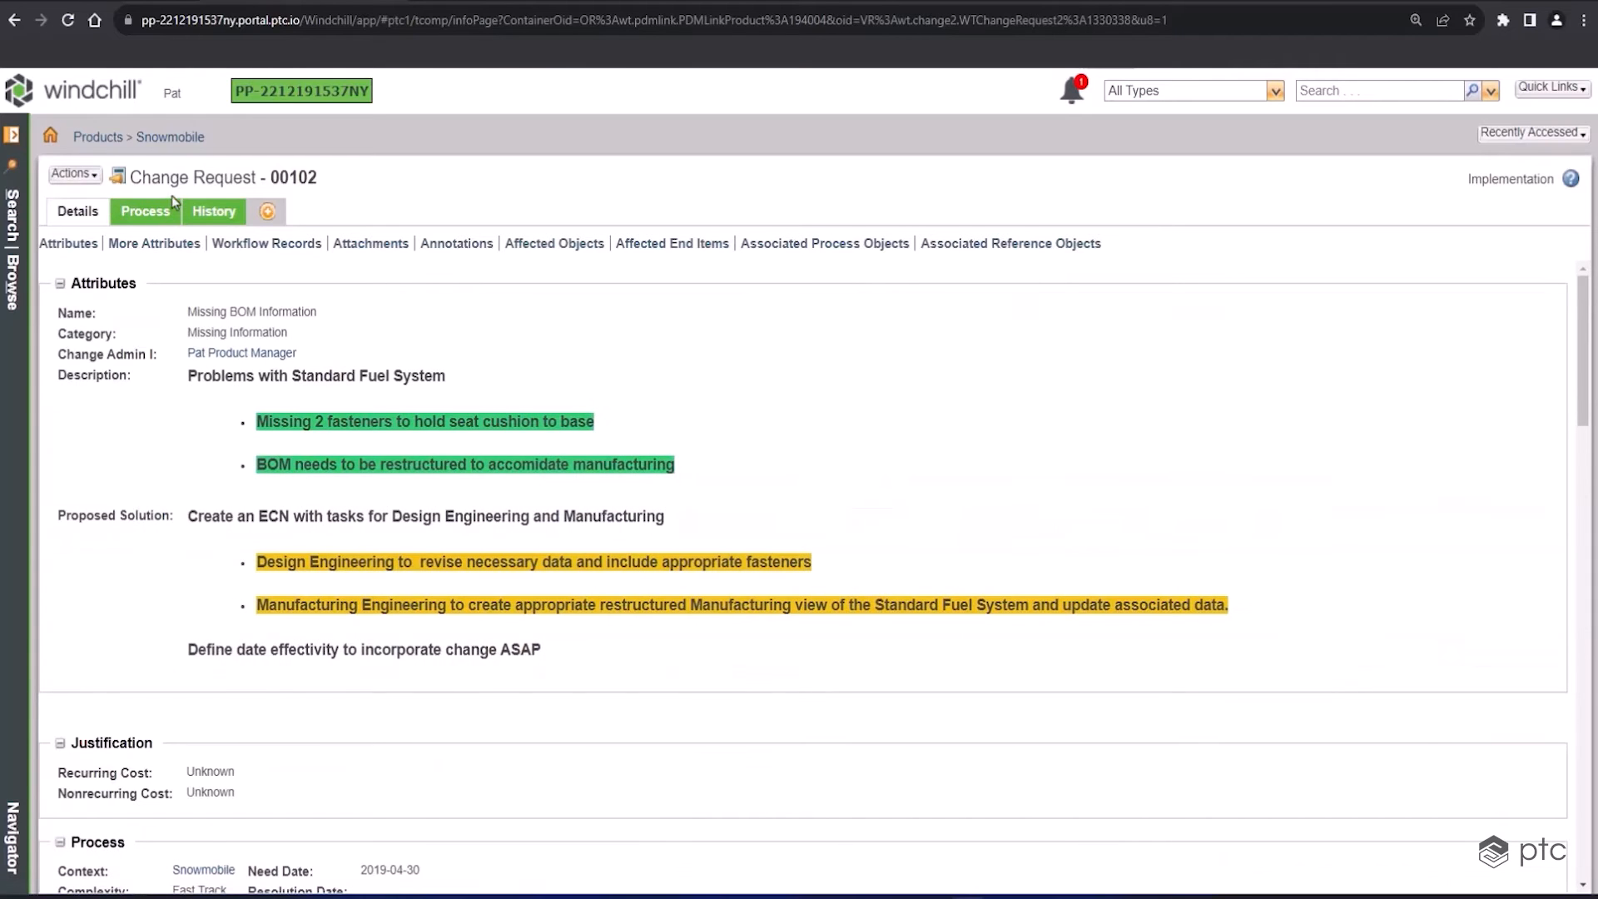
pyautogui.moveTo(807, 369)
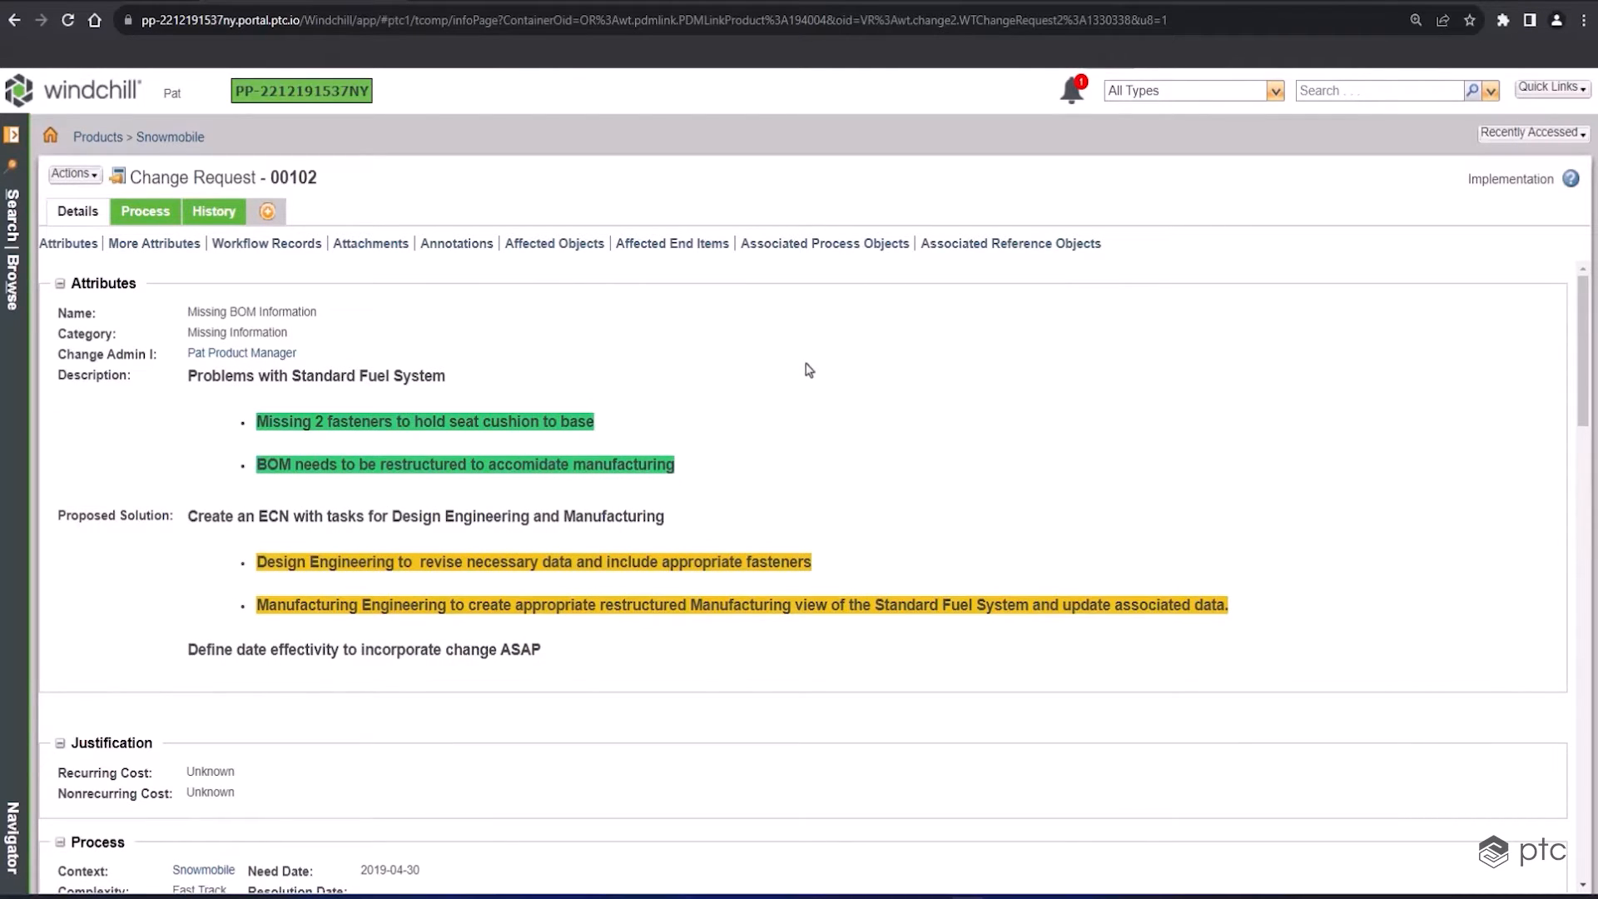
pyautogui.moveTo(1567, 348)
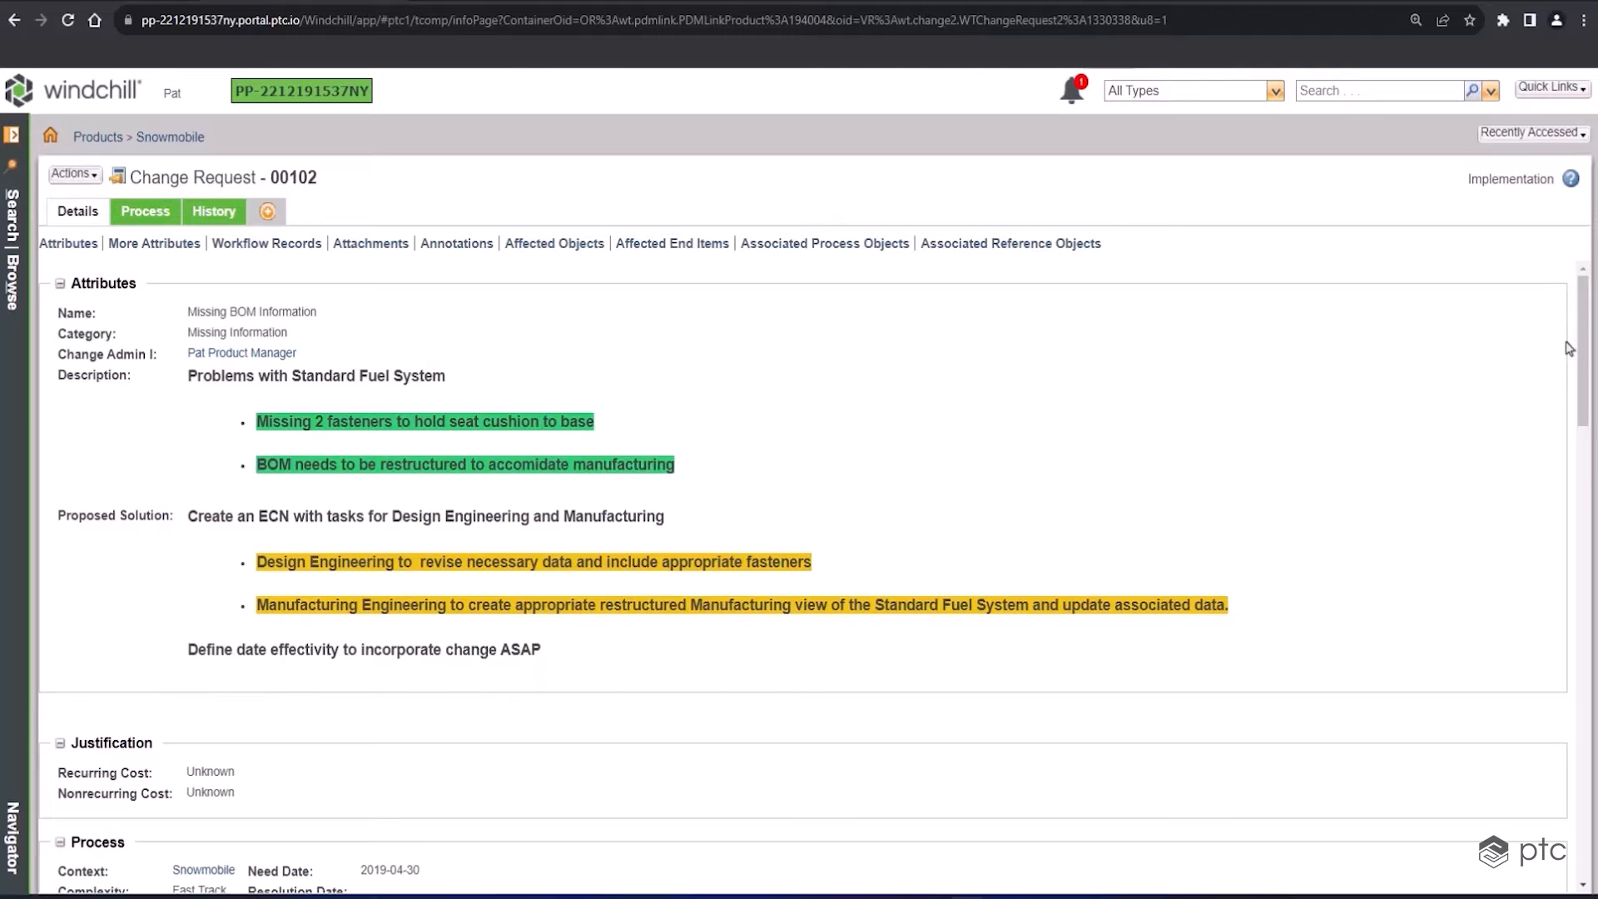
pyautogui.moveTo(1581, 340)
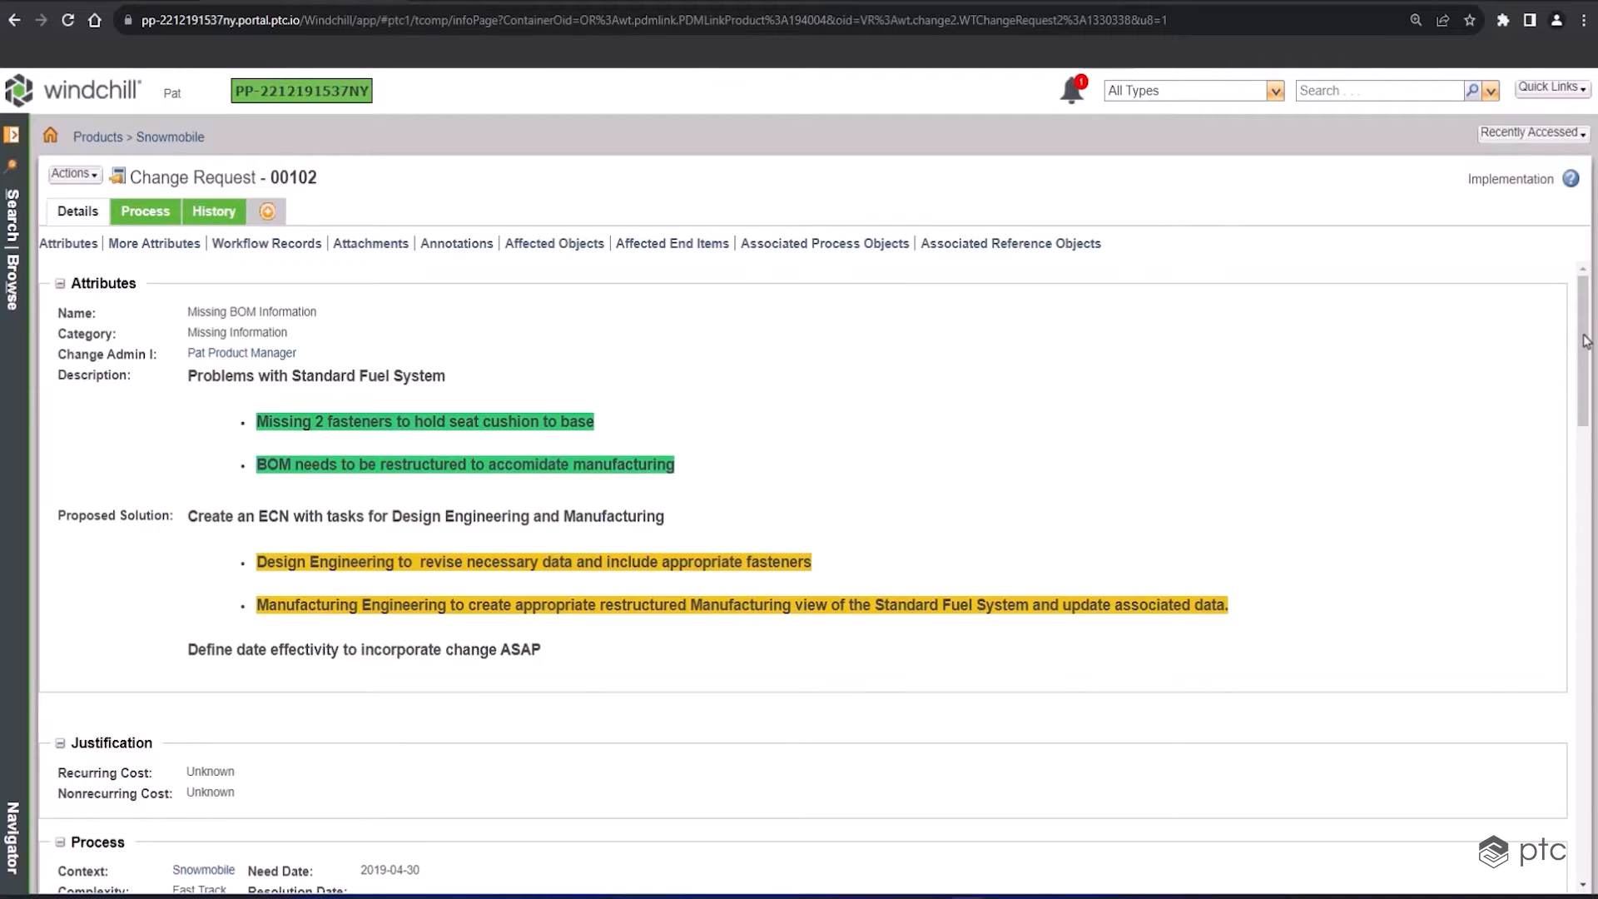
pyautogui.scroll(-3)
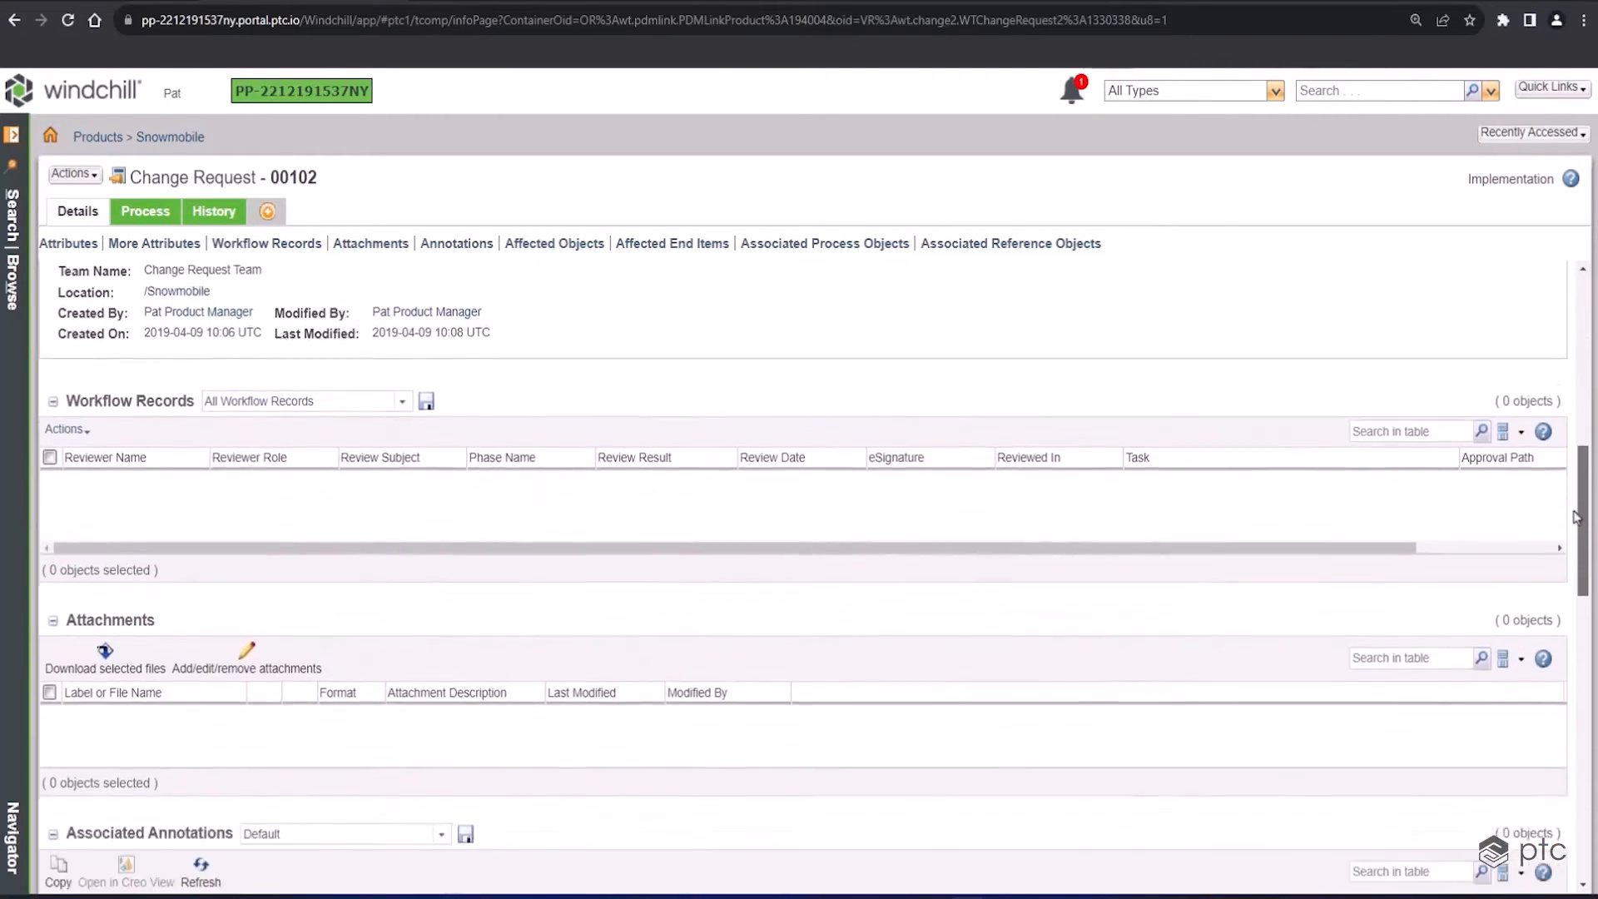
pyautogui.scroll(-3)
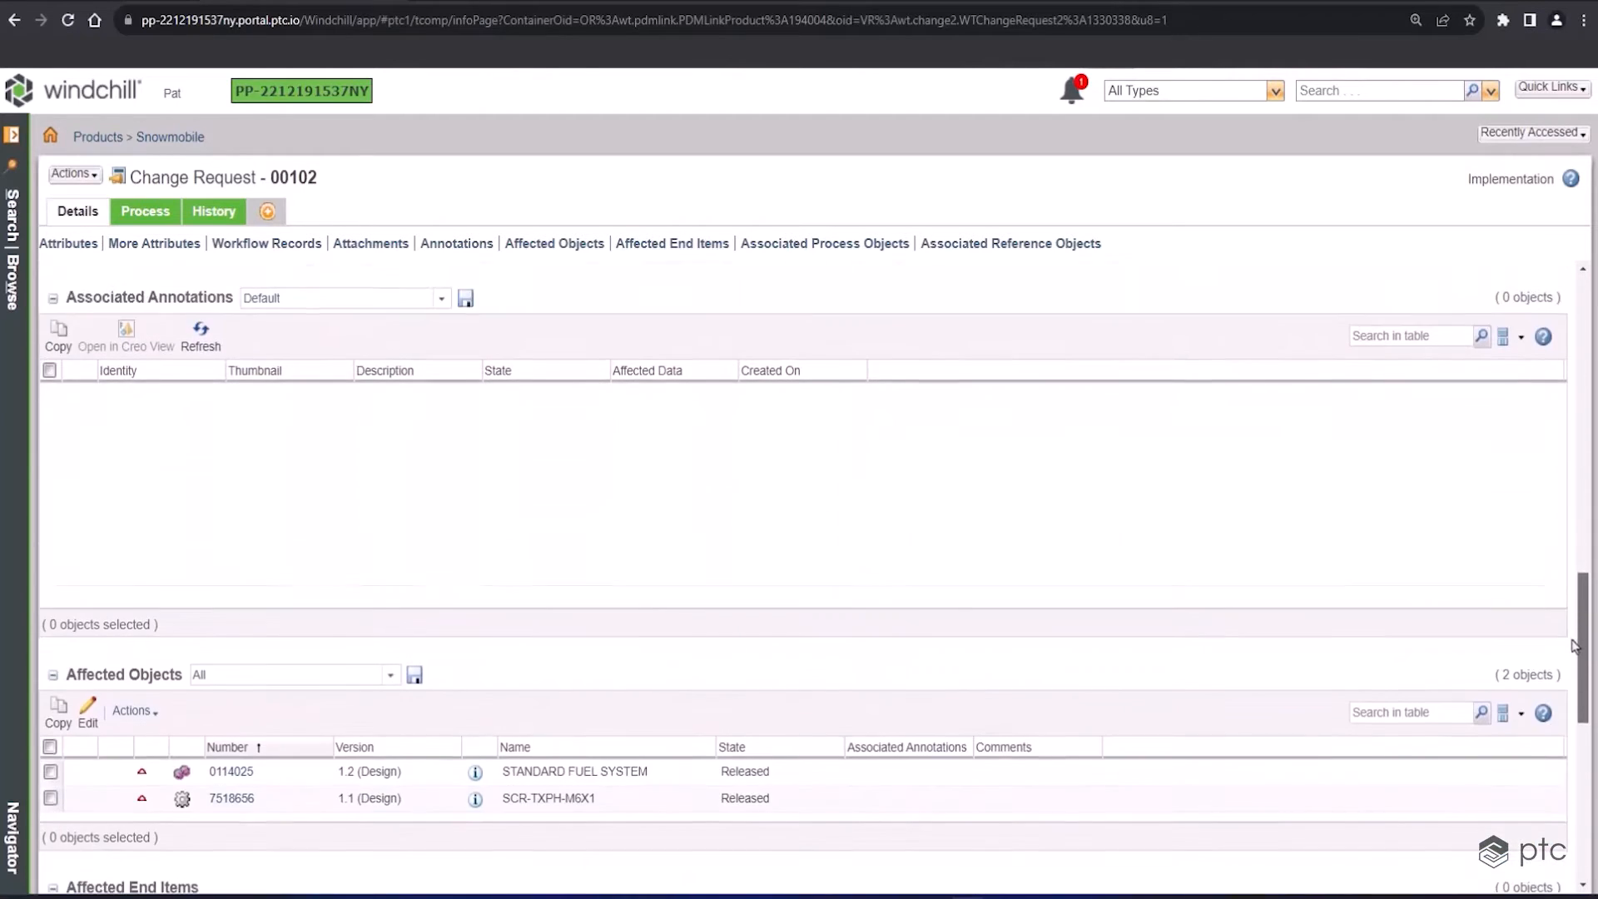
pyautogui.scroll(-3)
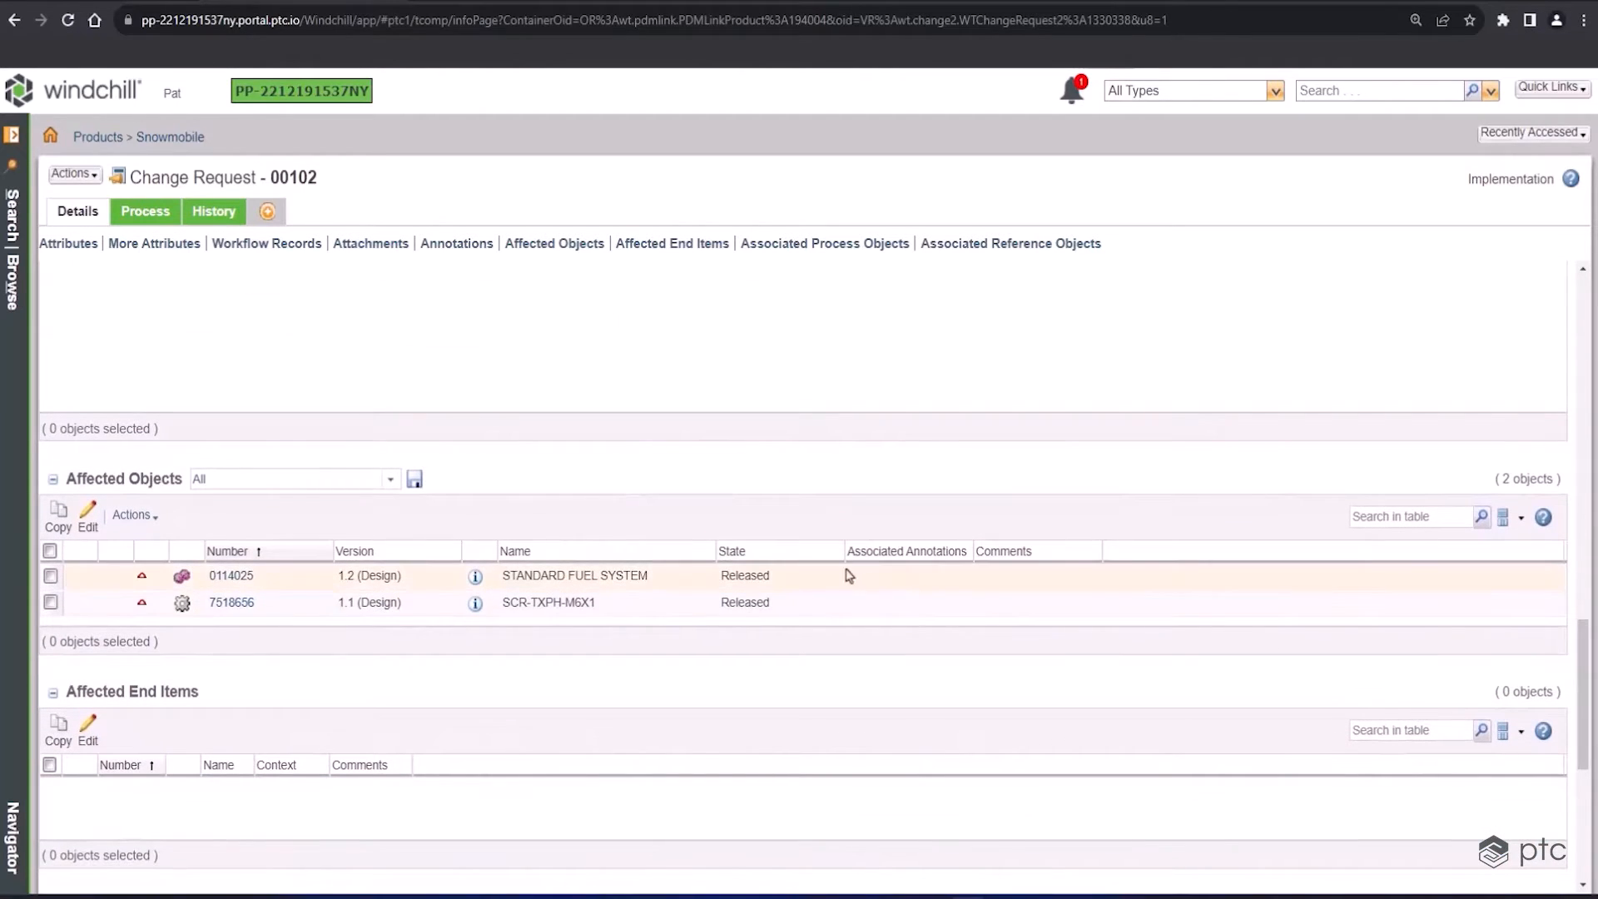
pyautogui.moveTo(1458, 630)
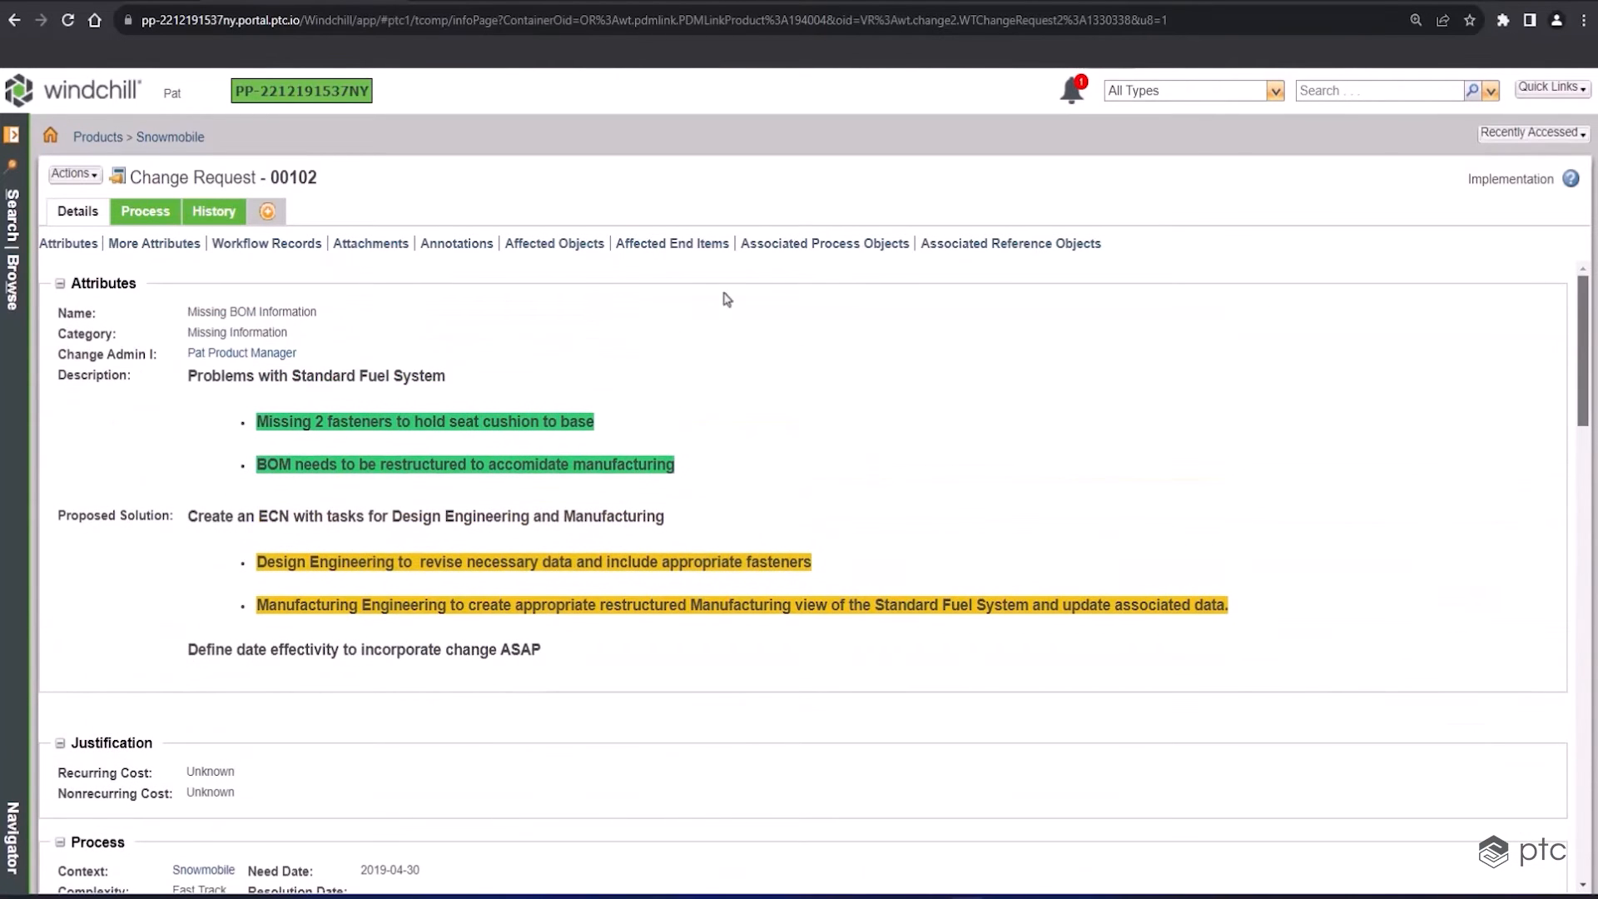
# View change request 00102's 12 process tasks and enlarge its 16-member table
pyautogui.click(144, 211)
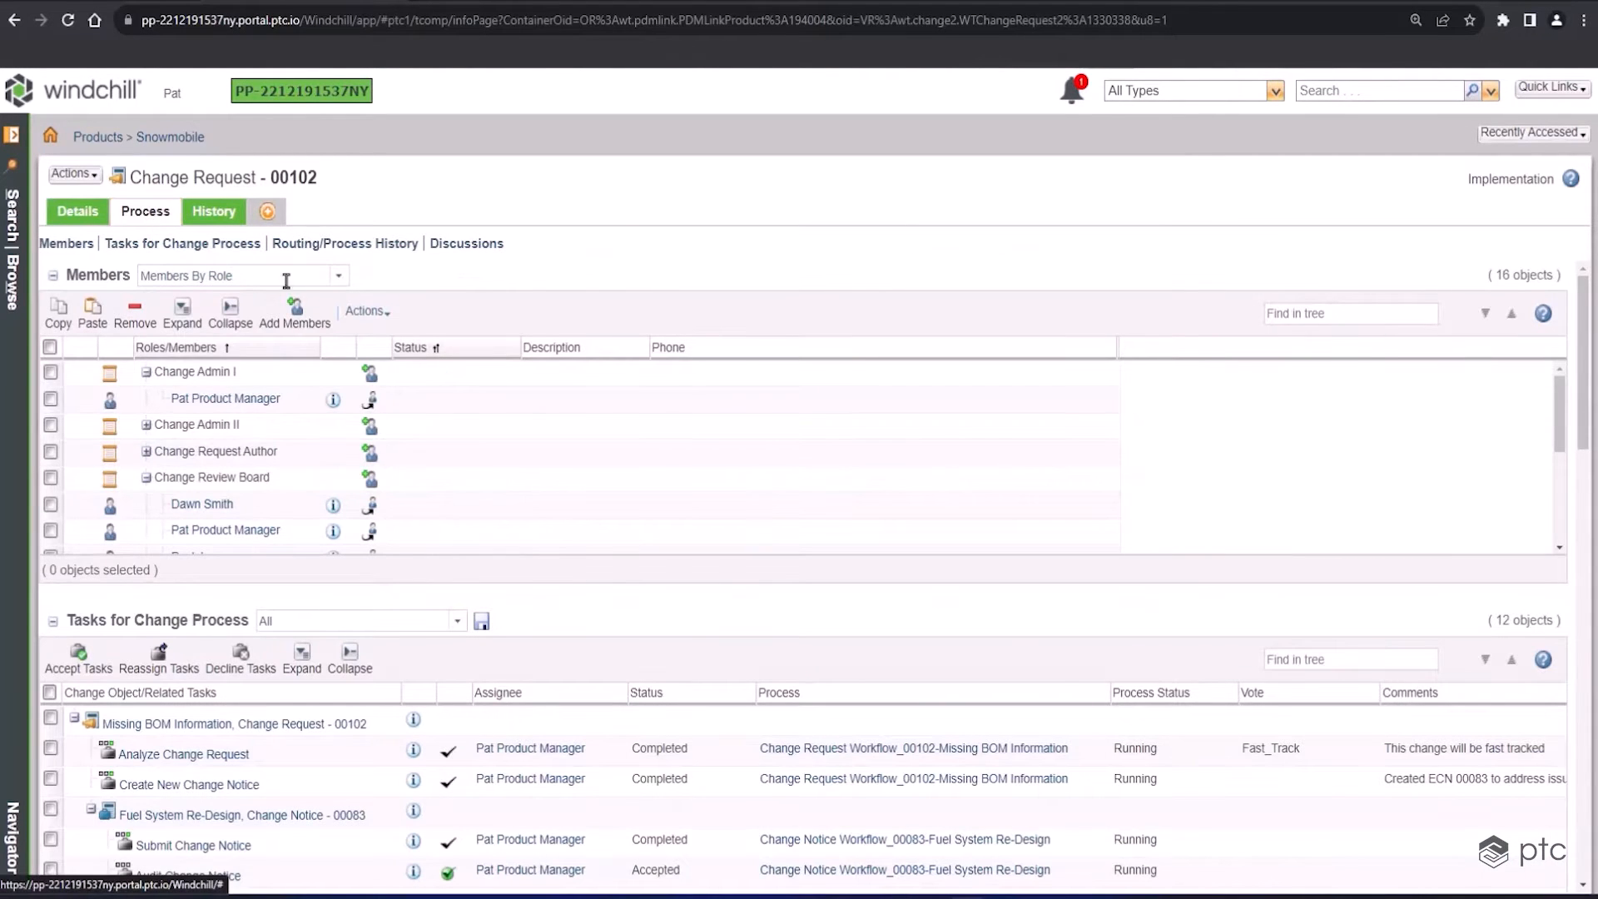
pyautogui.moveTo(783, 604)
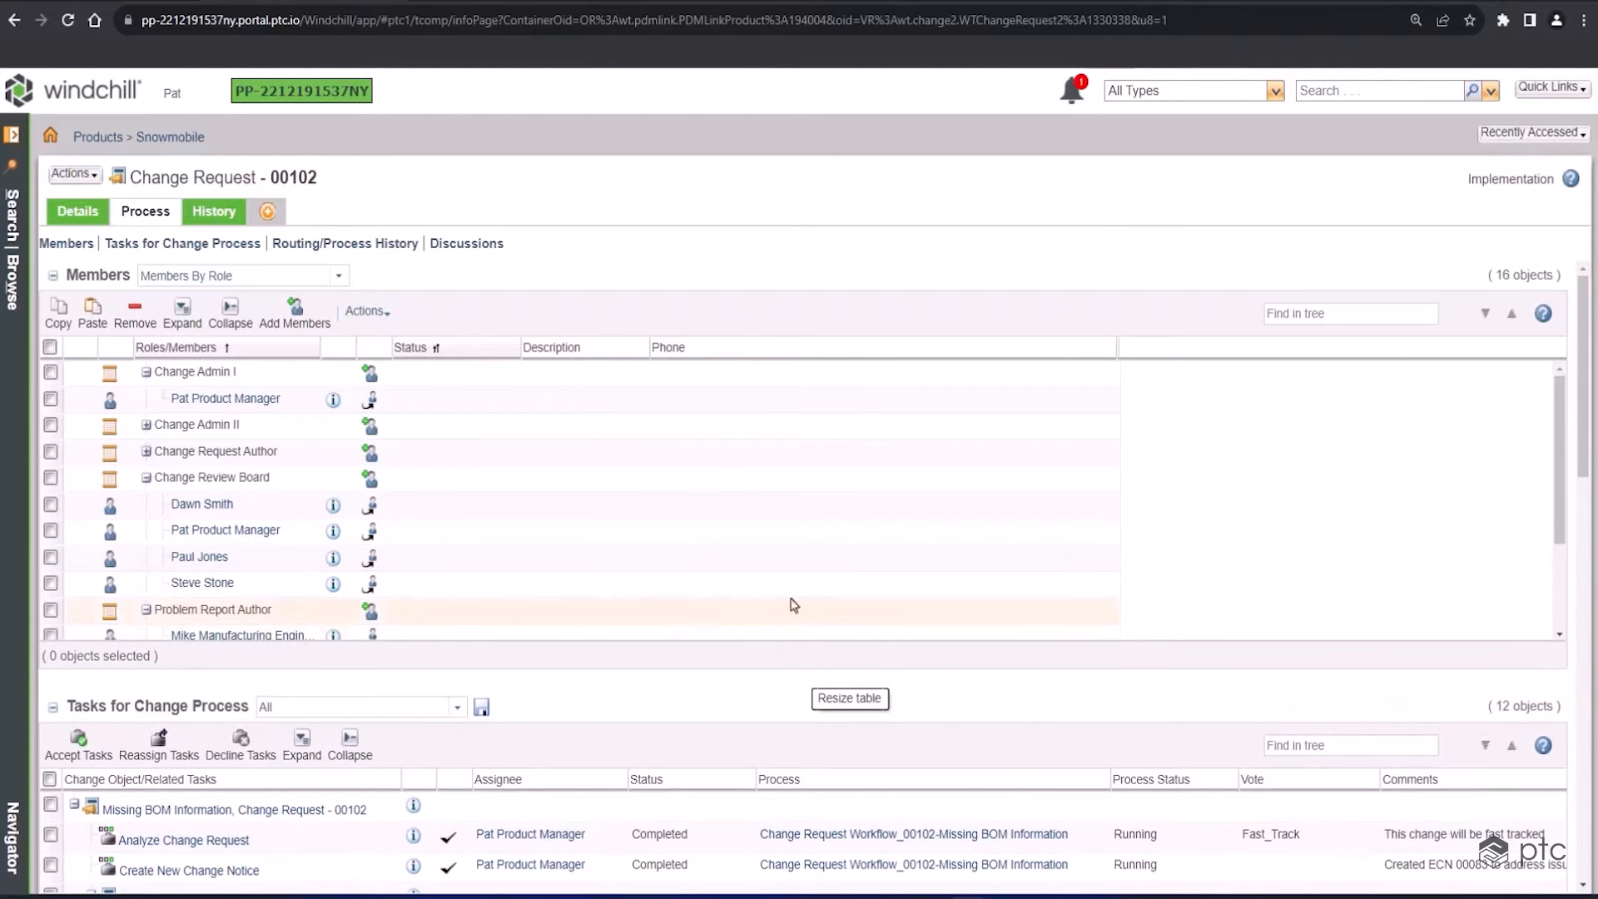
pyautogui.click(211, 476)
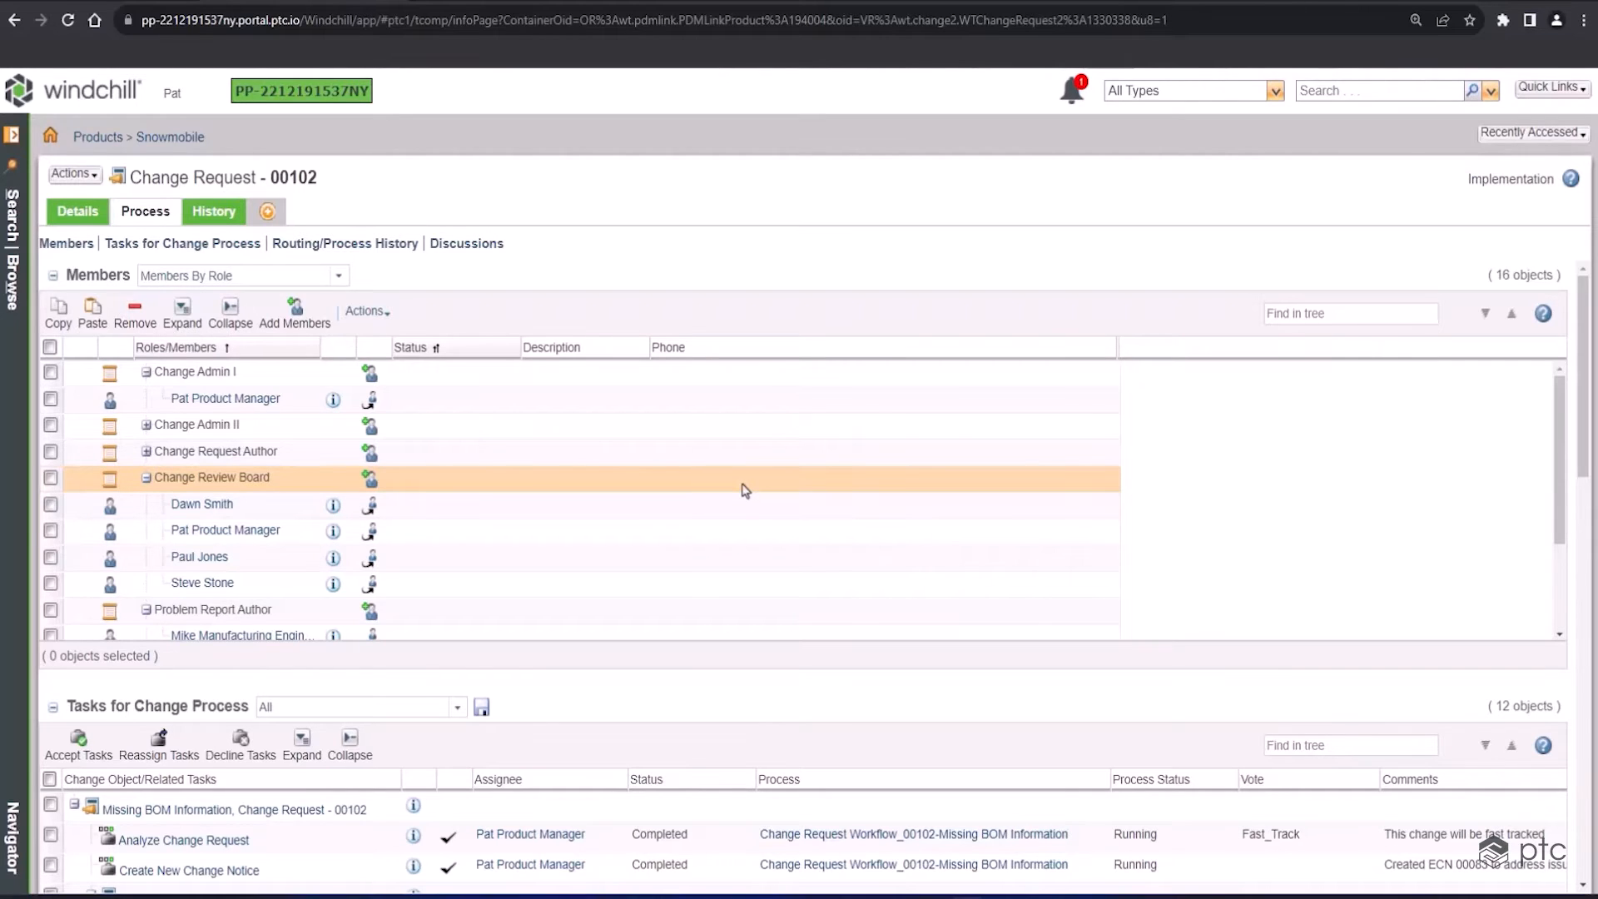
# Return to change request 00102's details and find problem report 00022 and change notice 00083
pyautogui.scroll(-3)
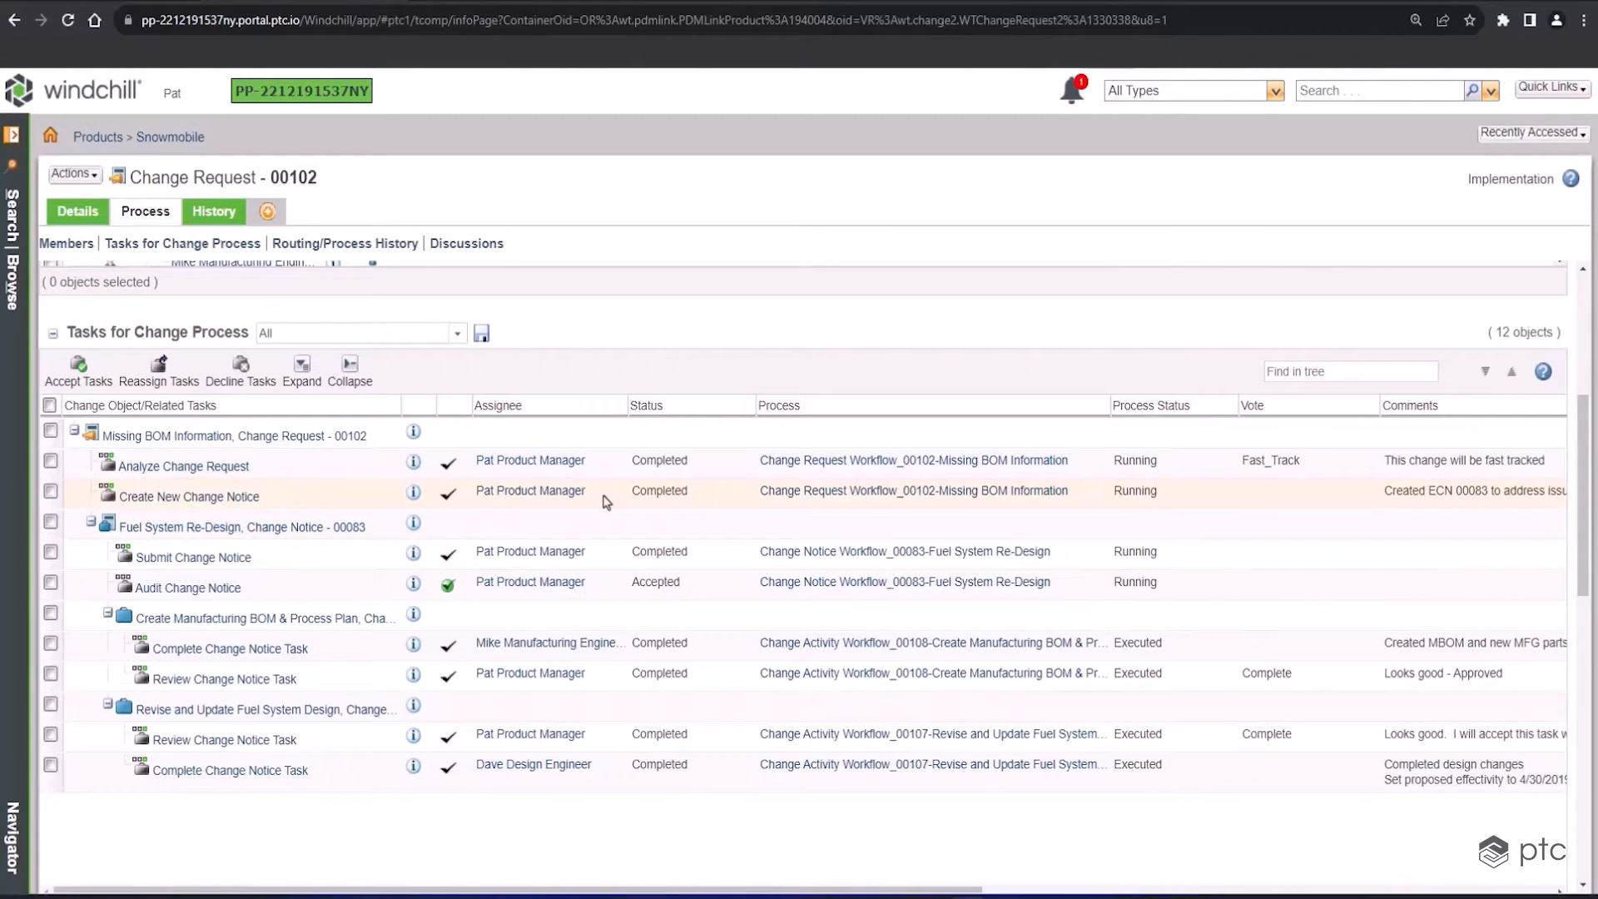
pyautogui.moveTo(998, 507)
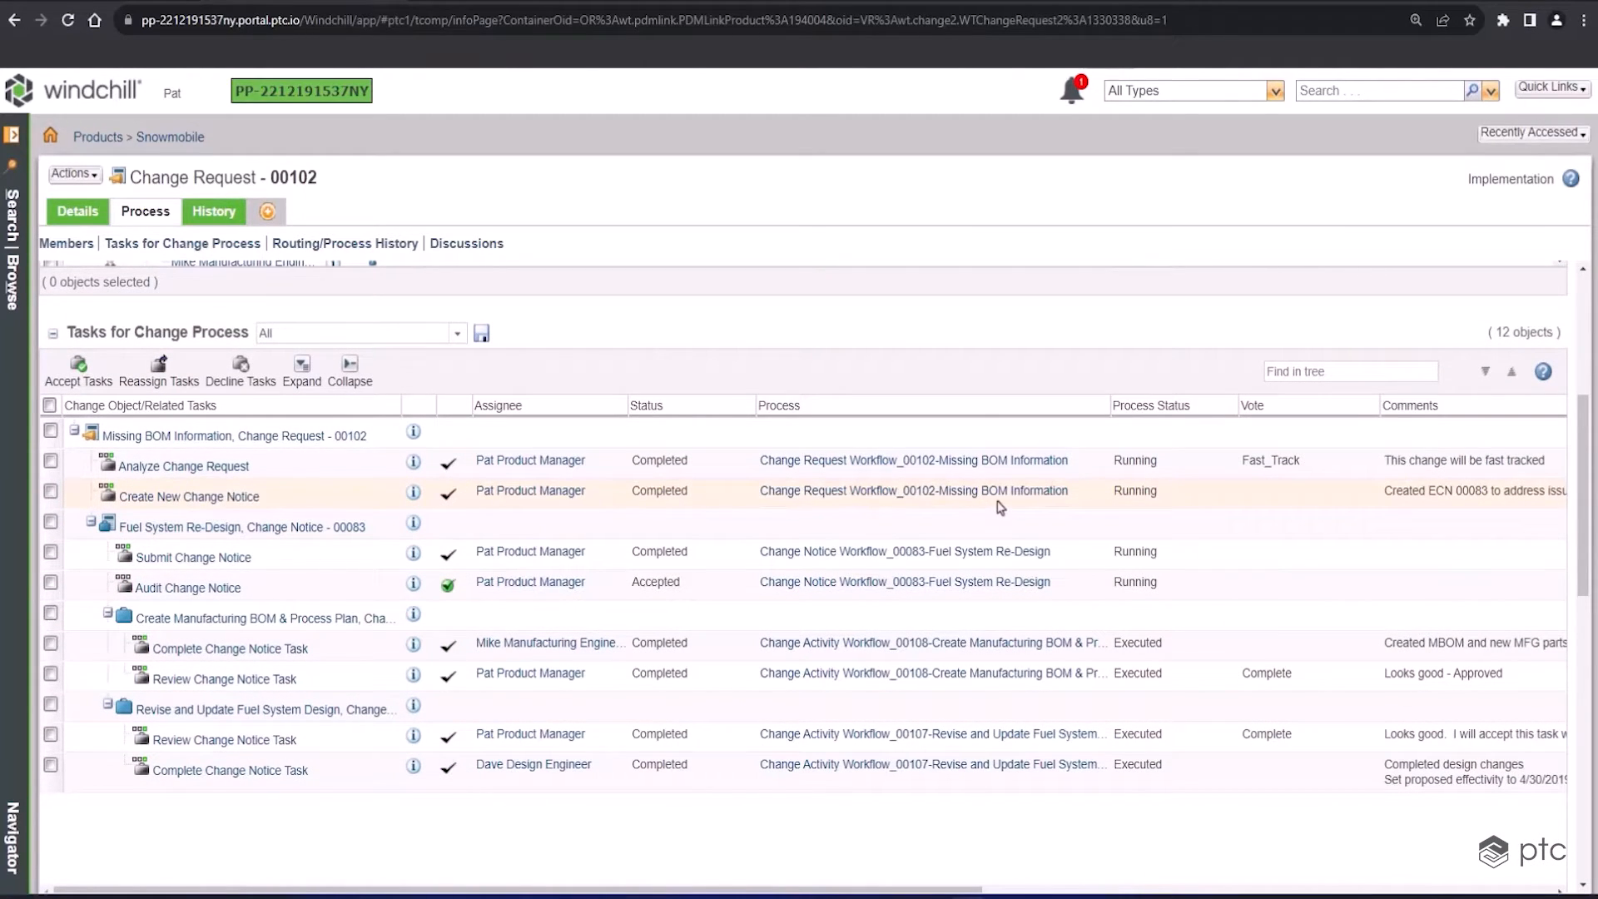
pyautogui.scroll(-3)
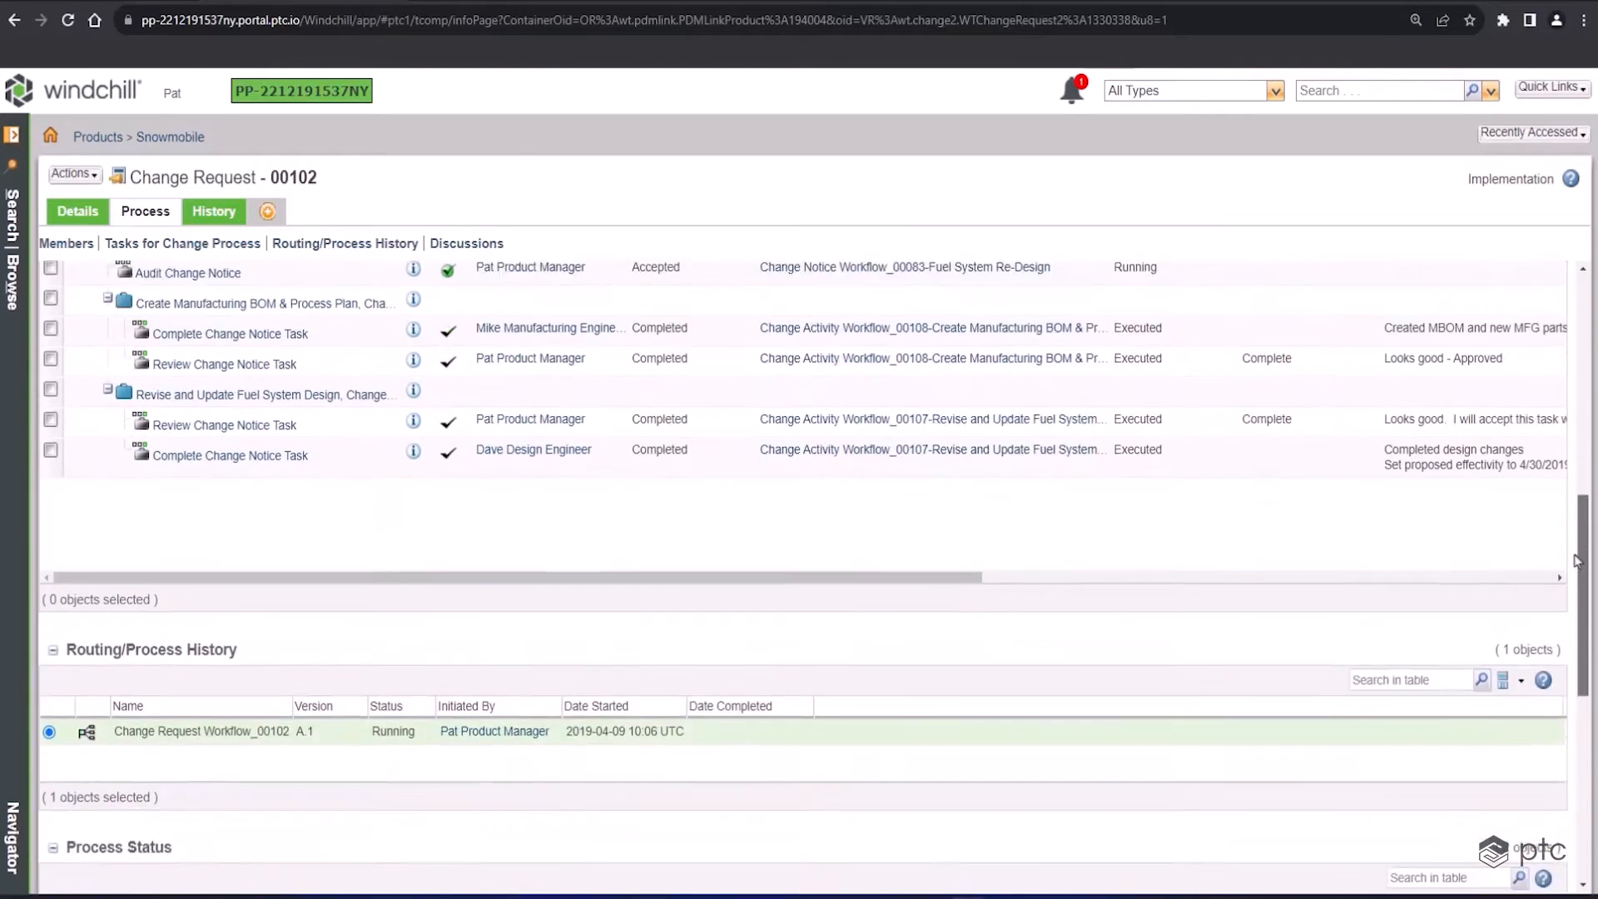
pyautogui.scroll(-3)
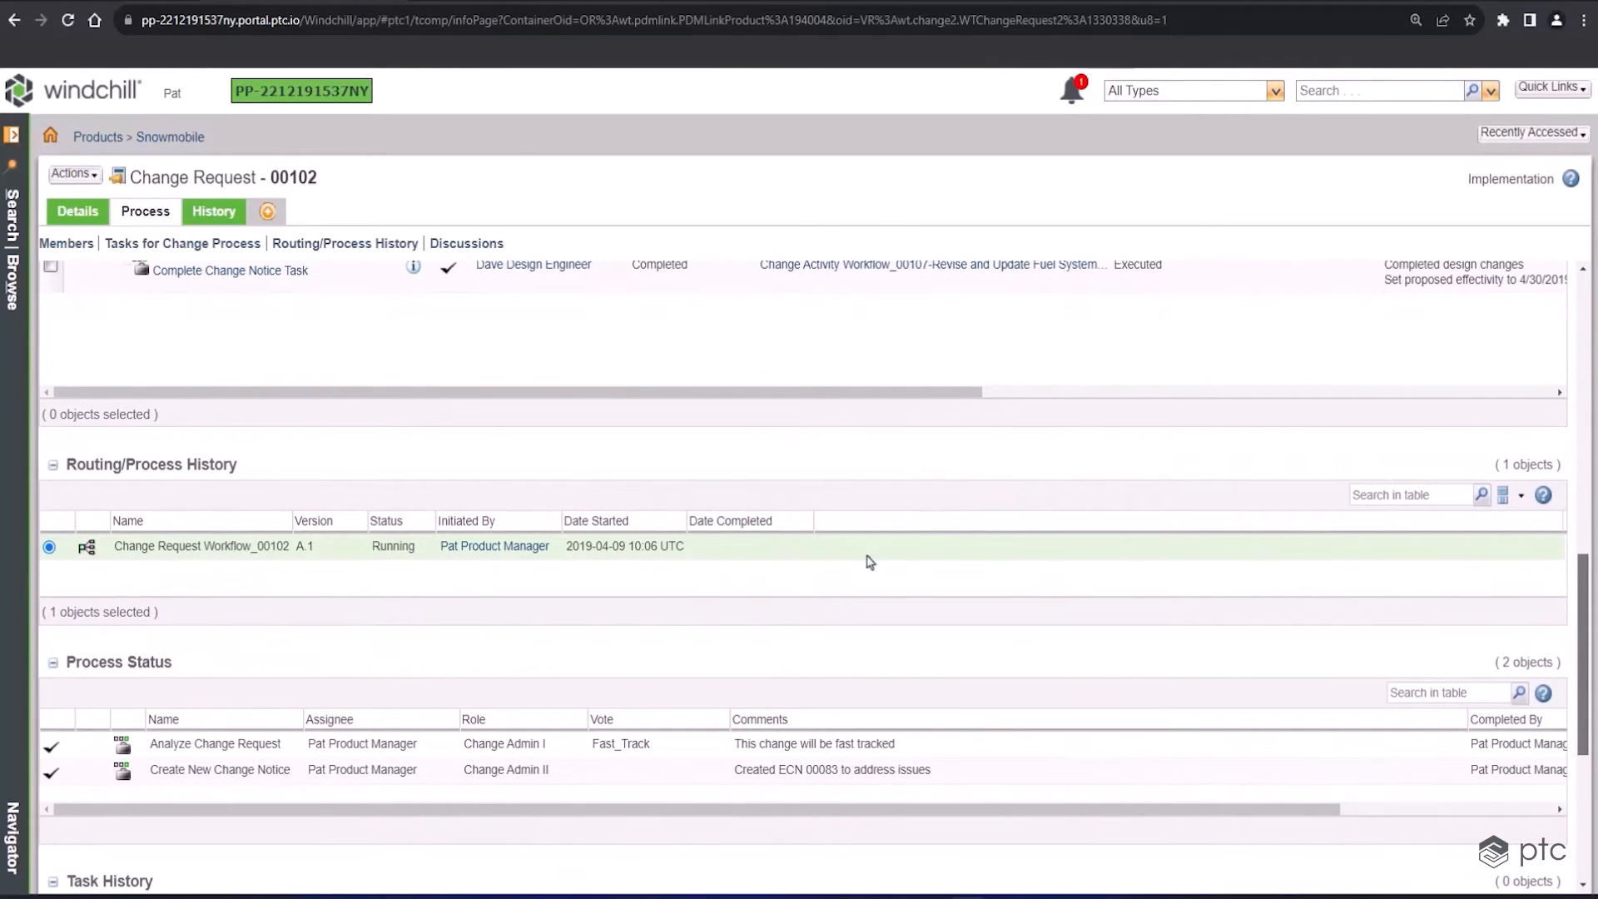
pyautogui.moveTo(1157, 744)
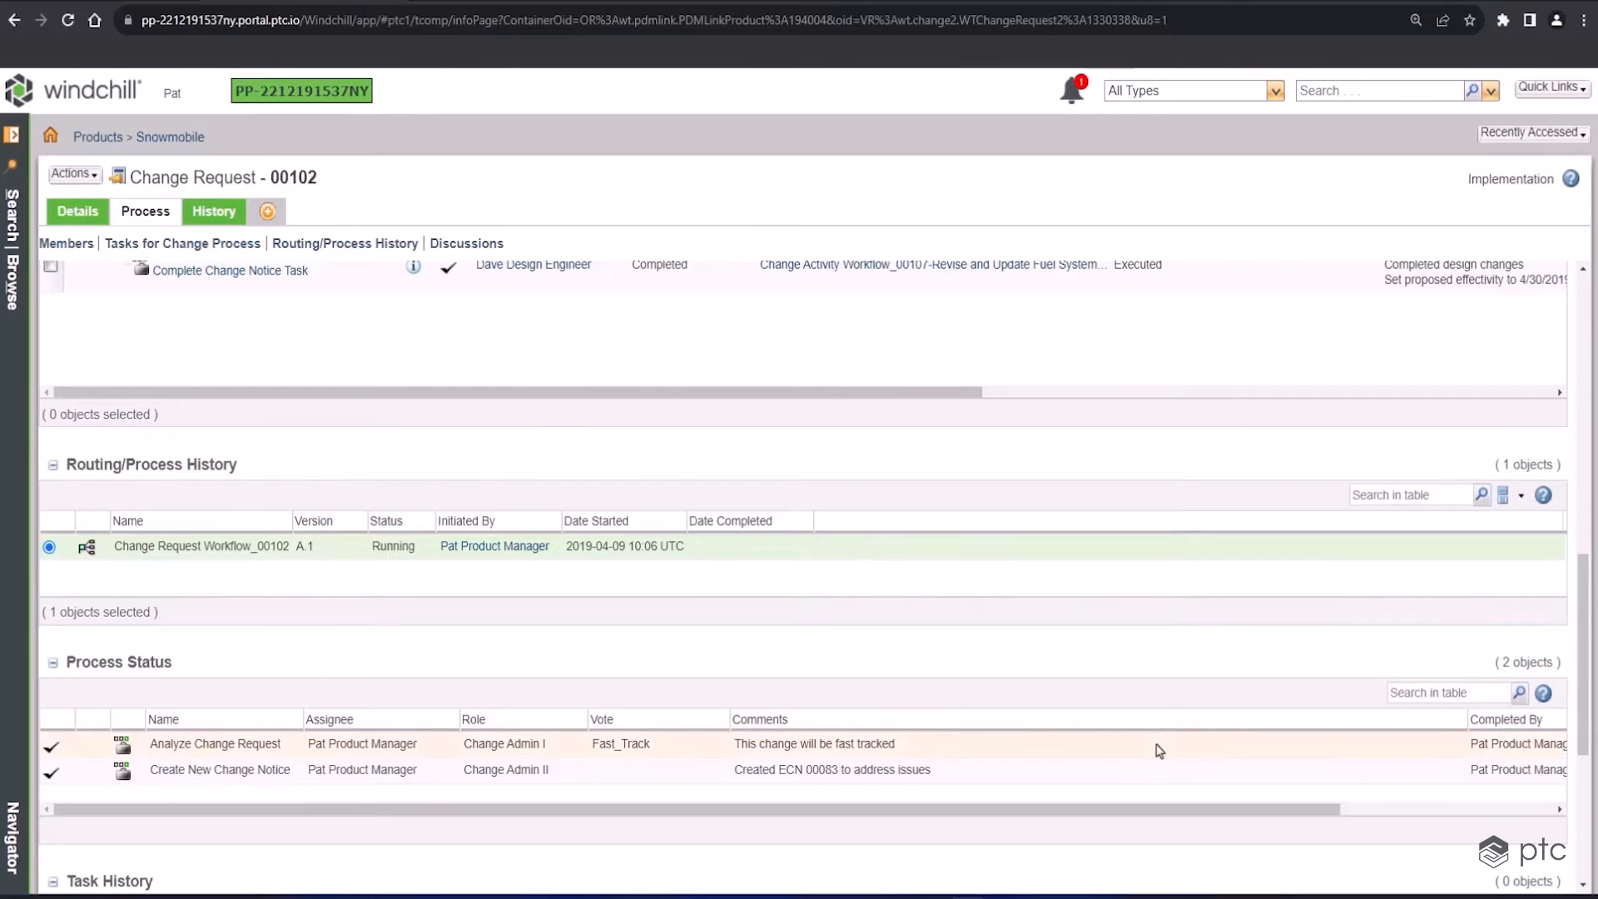
pyautogui.moveTo(1153, 779)
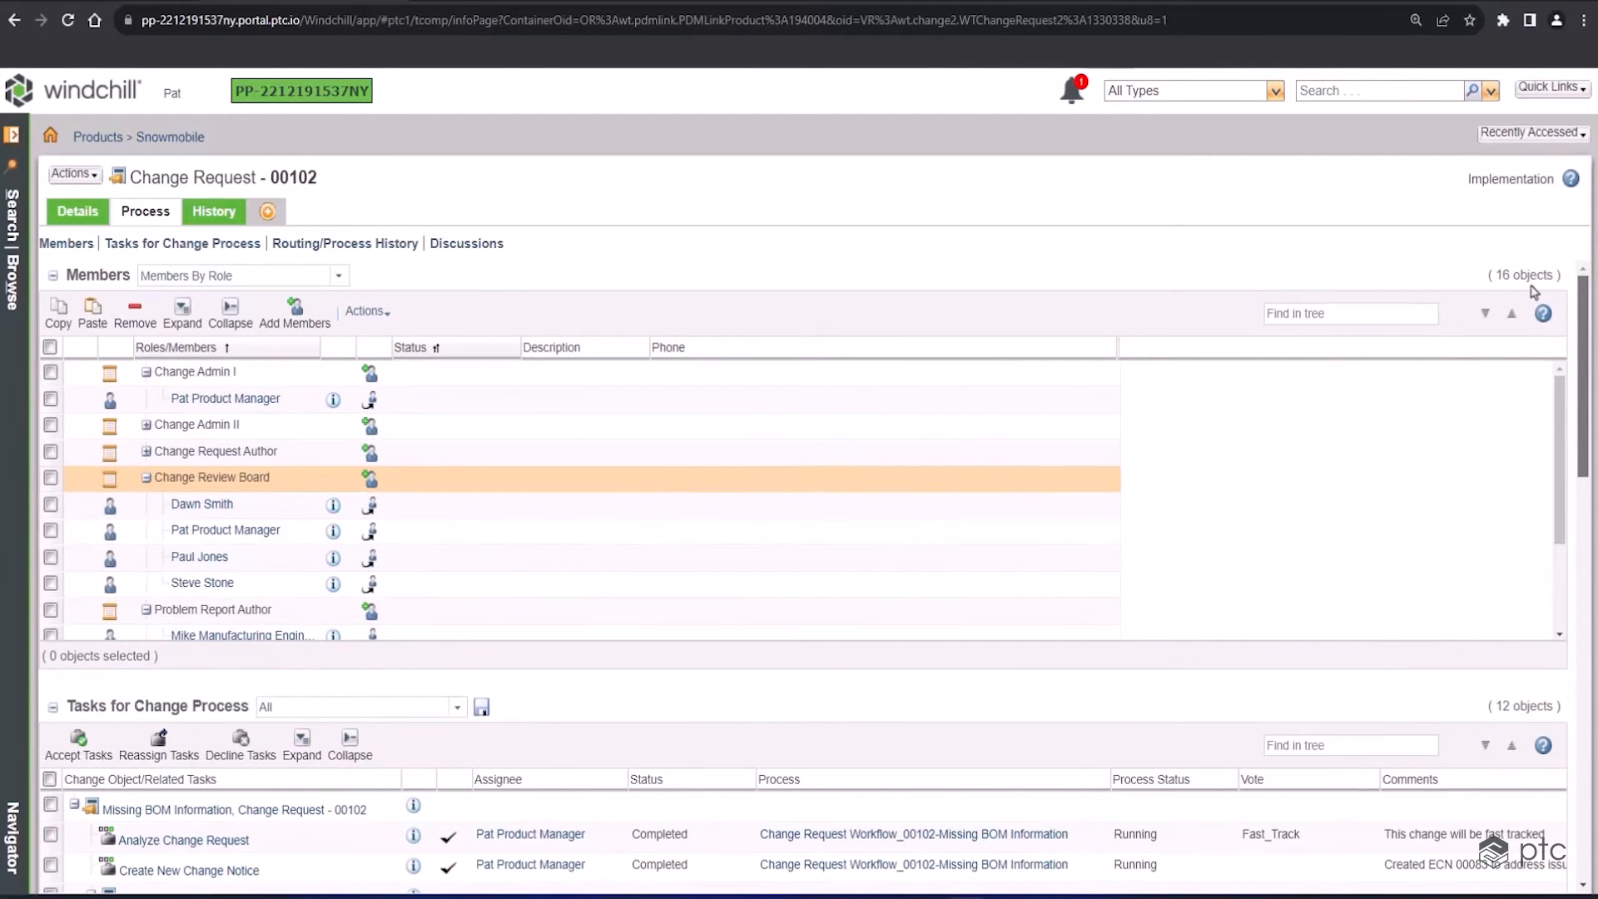
pyautogui.click(77, 211)
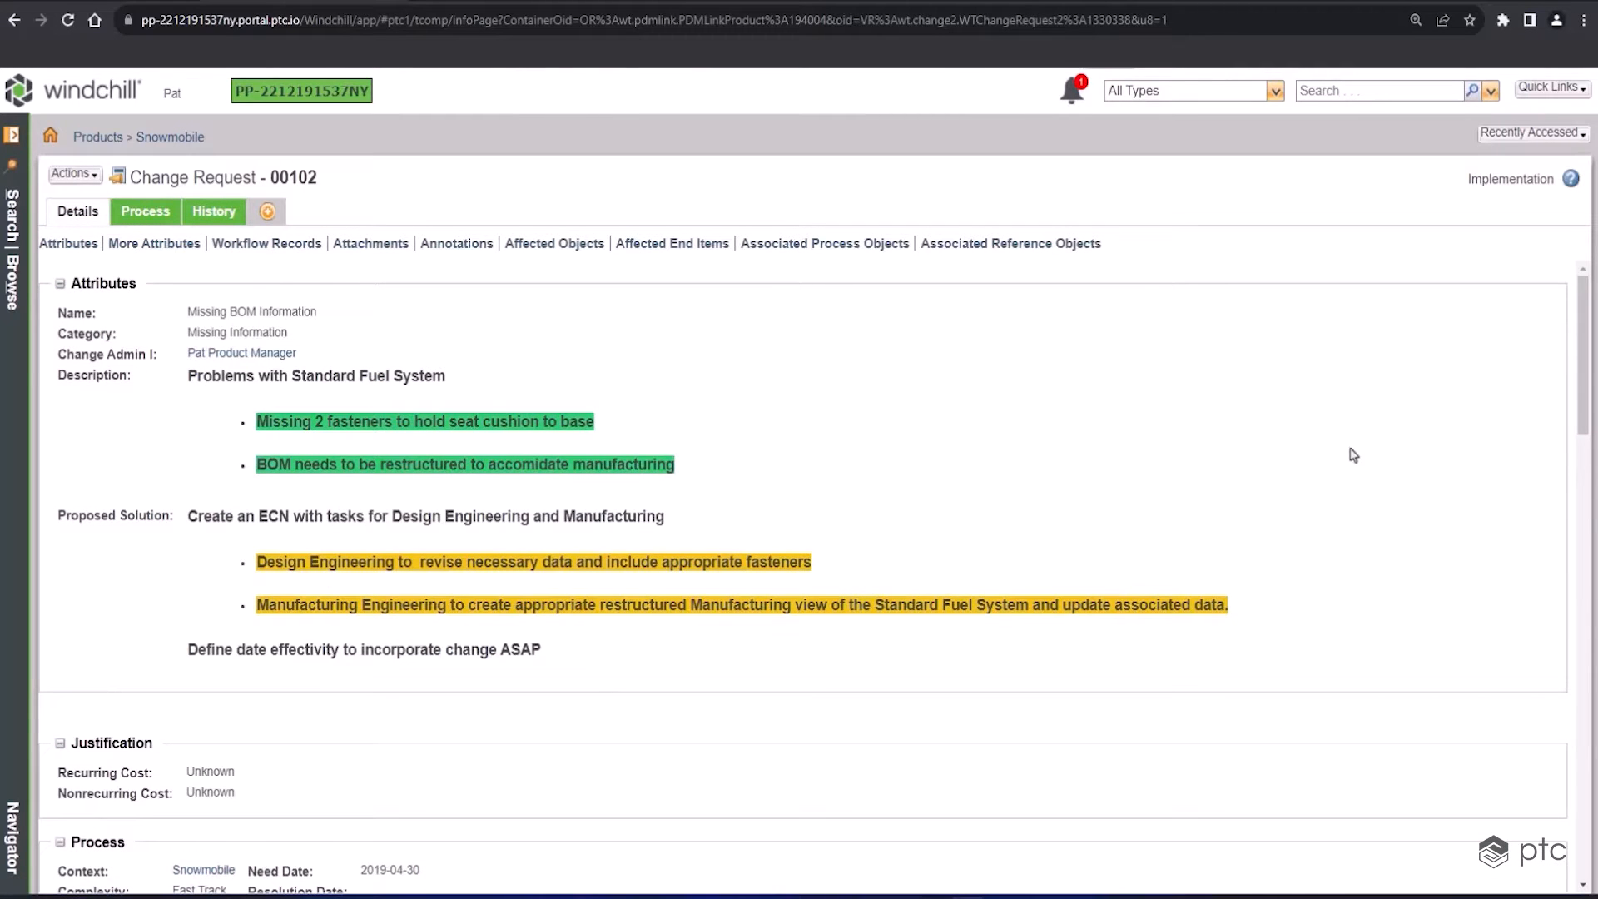
pyautogui.click(370, 242)
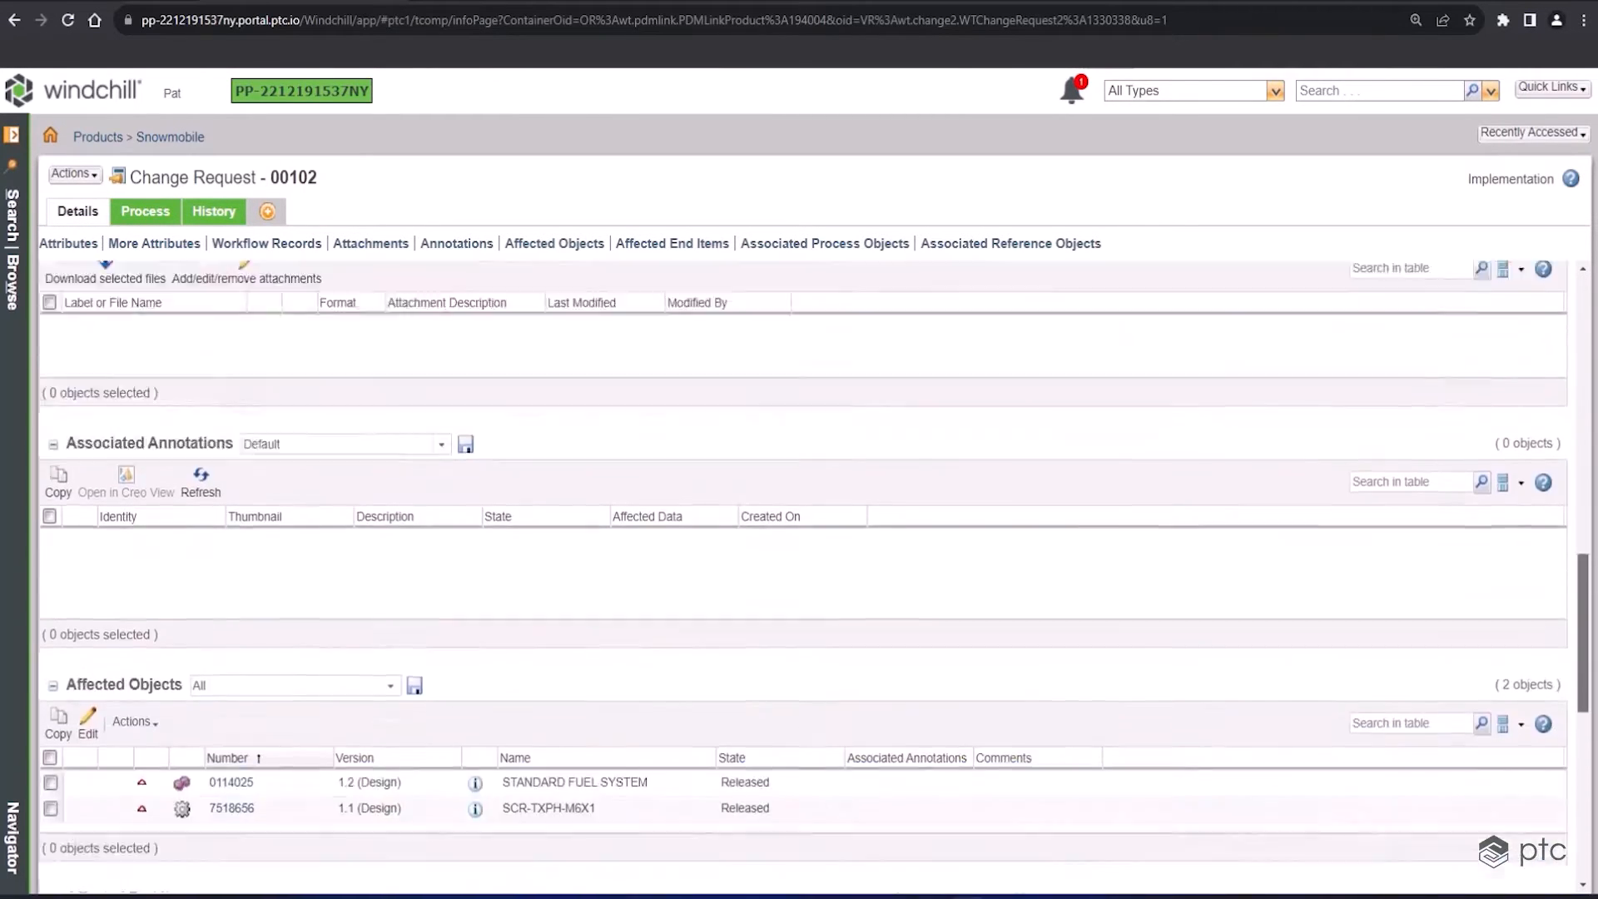
pyautogui.scroll(-3)
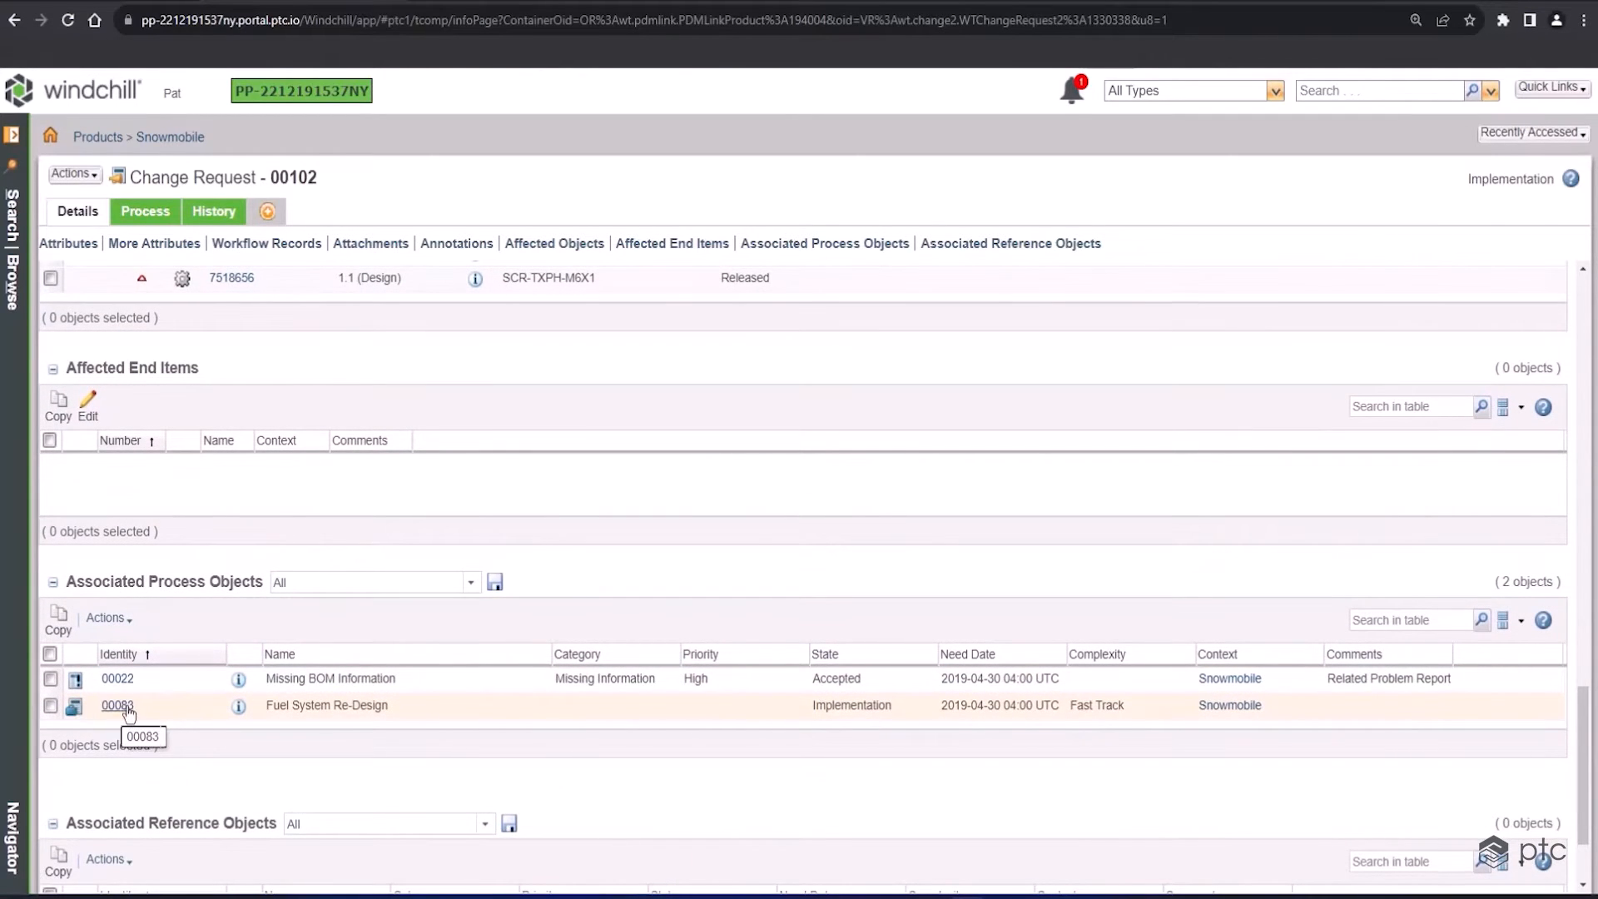
# Open change notice 00083, Fuel System Re-Design, and review its 14-object change summary
pyautogui.click(117, 704)
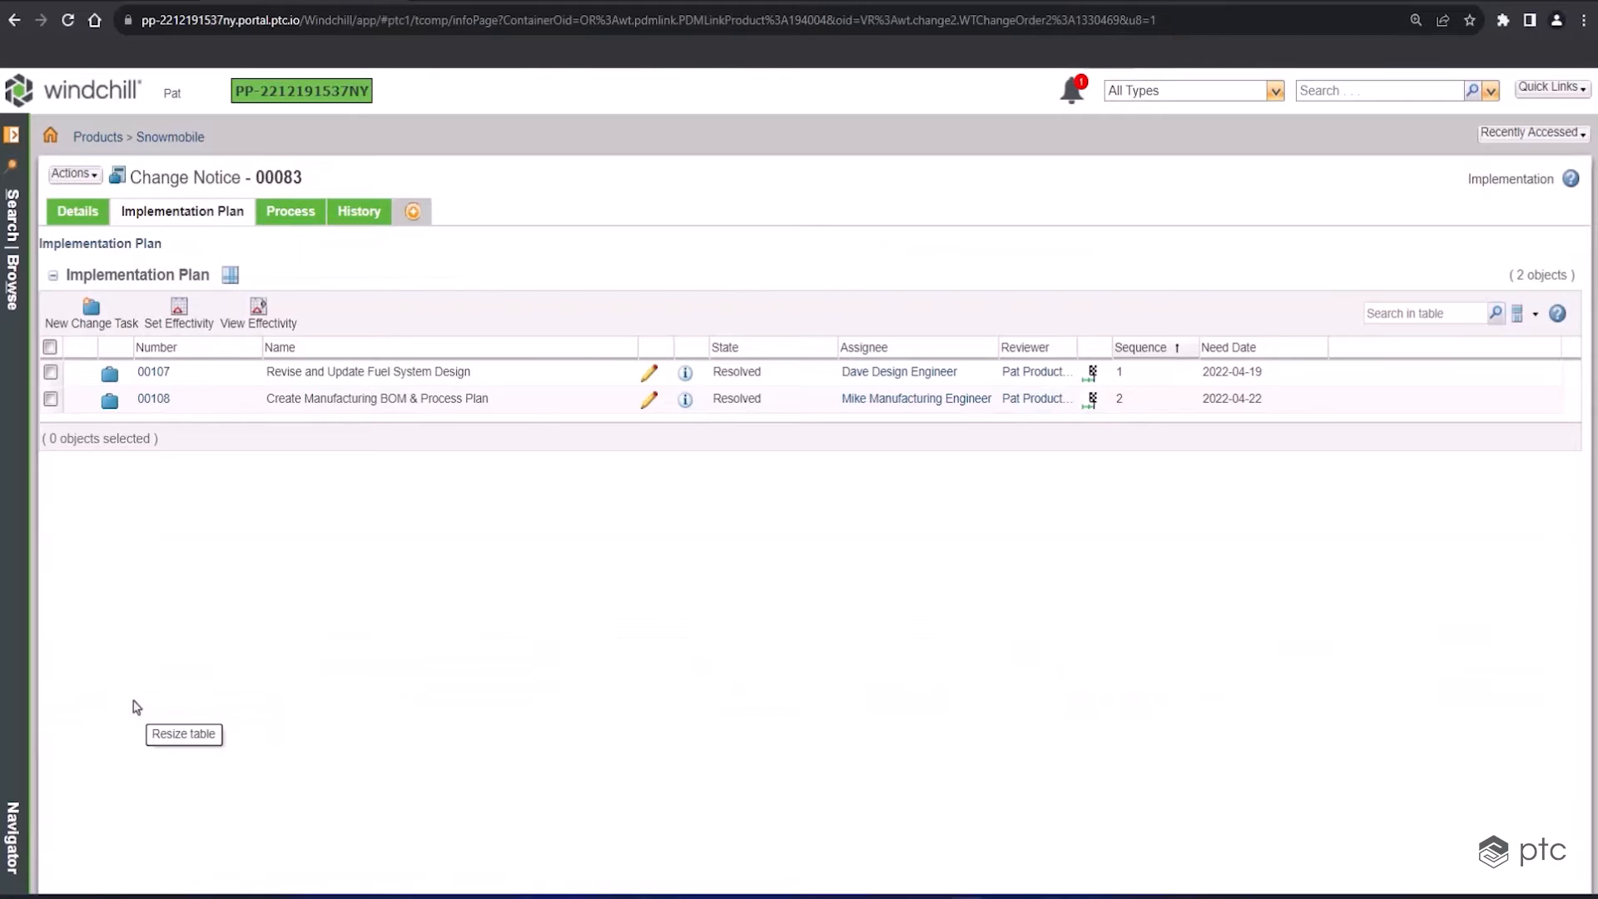
pyautogui.click(76, 211)
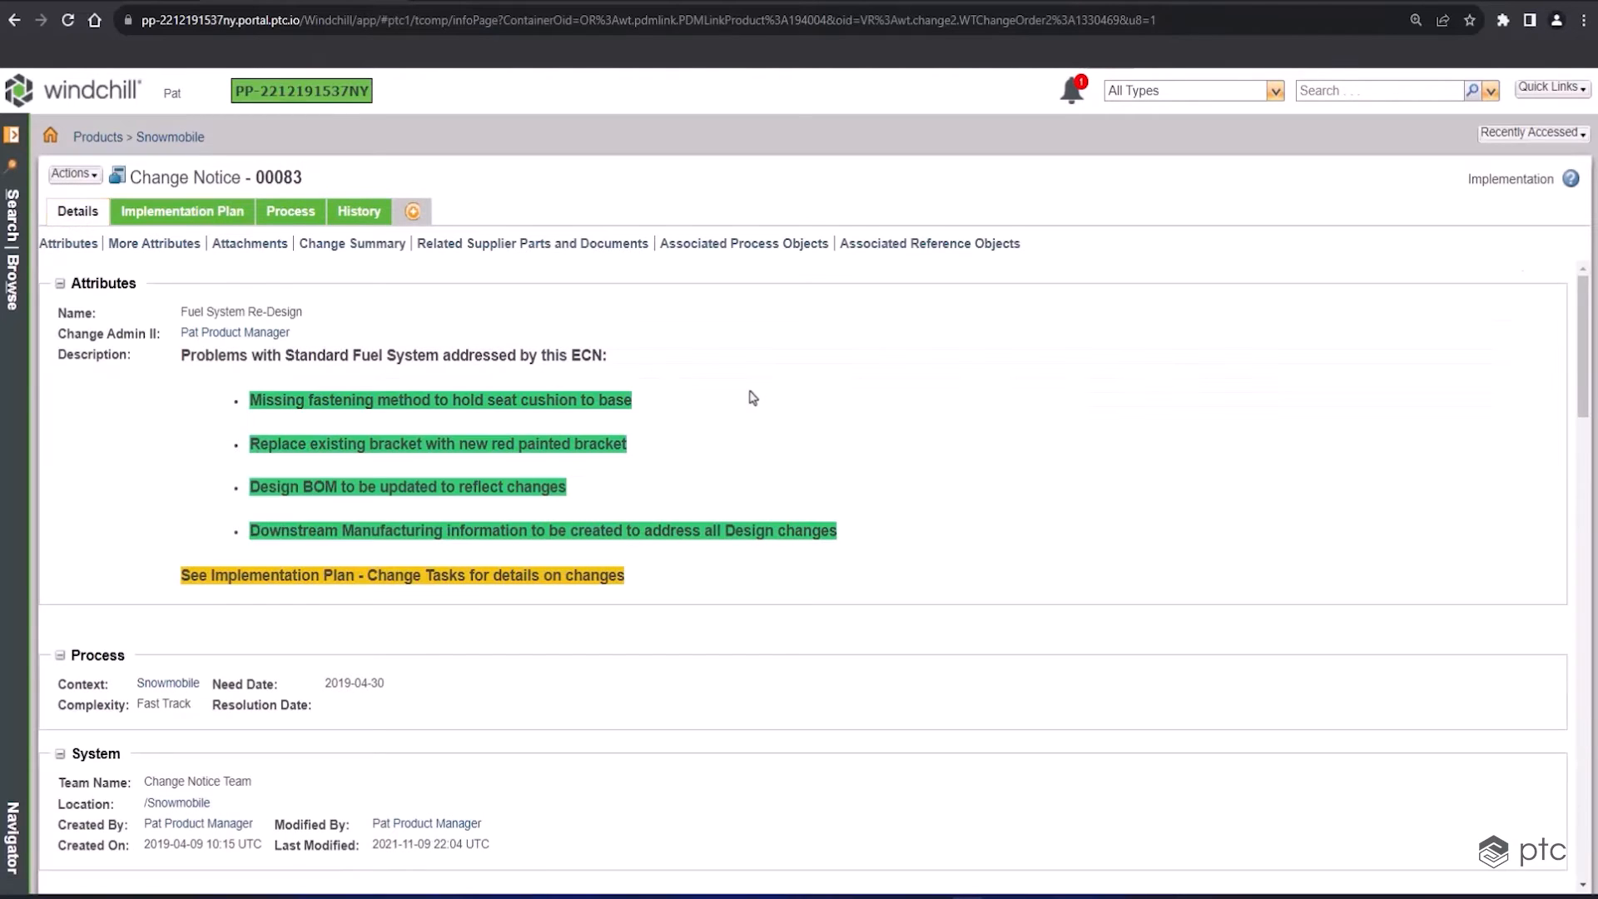
pyautogui.moveTo(900, 432)
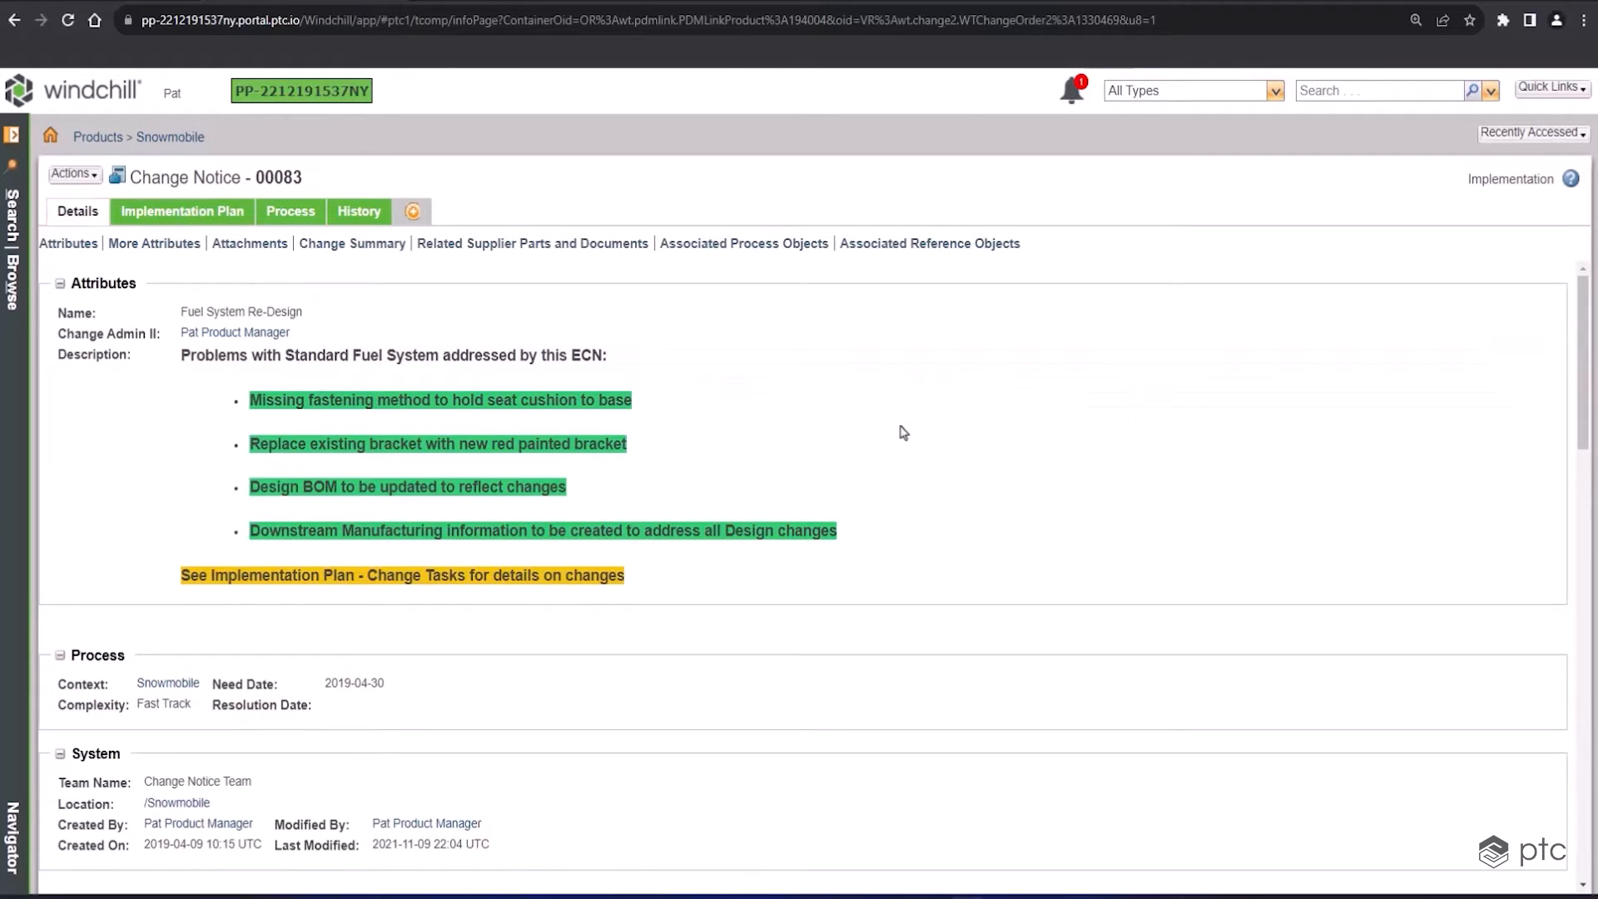
pyautogui.moveTo(1436, 409)
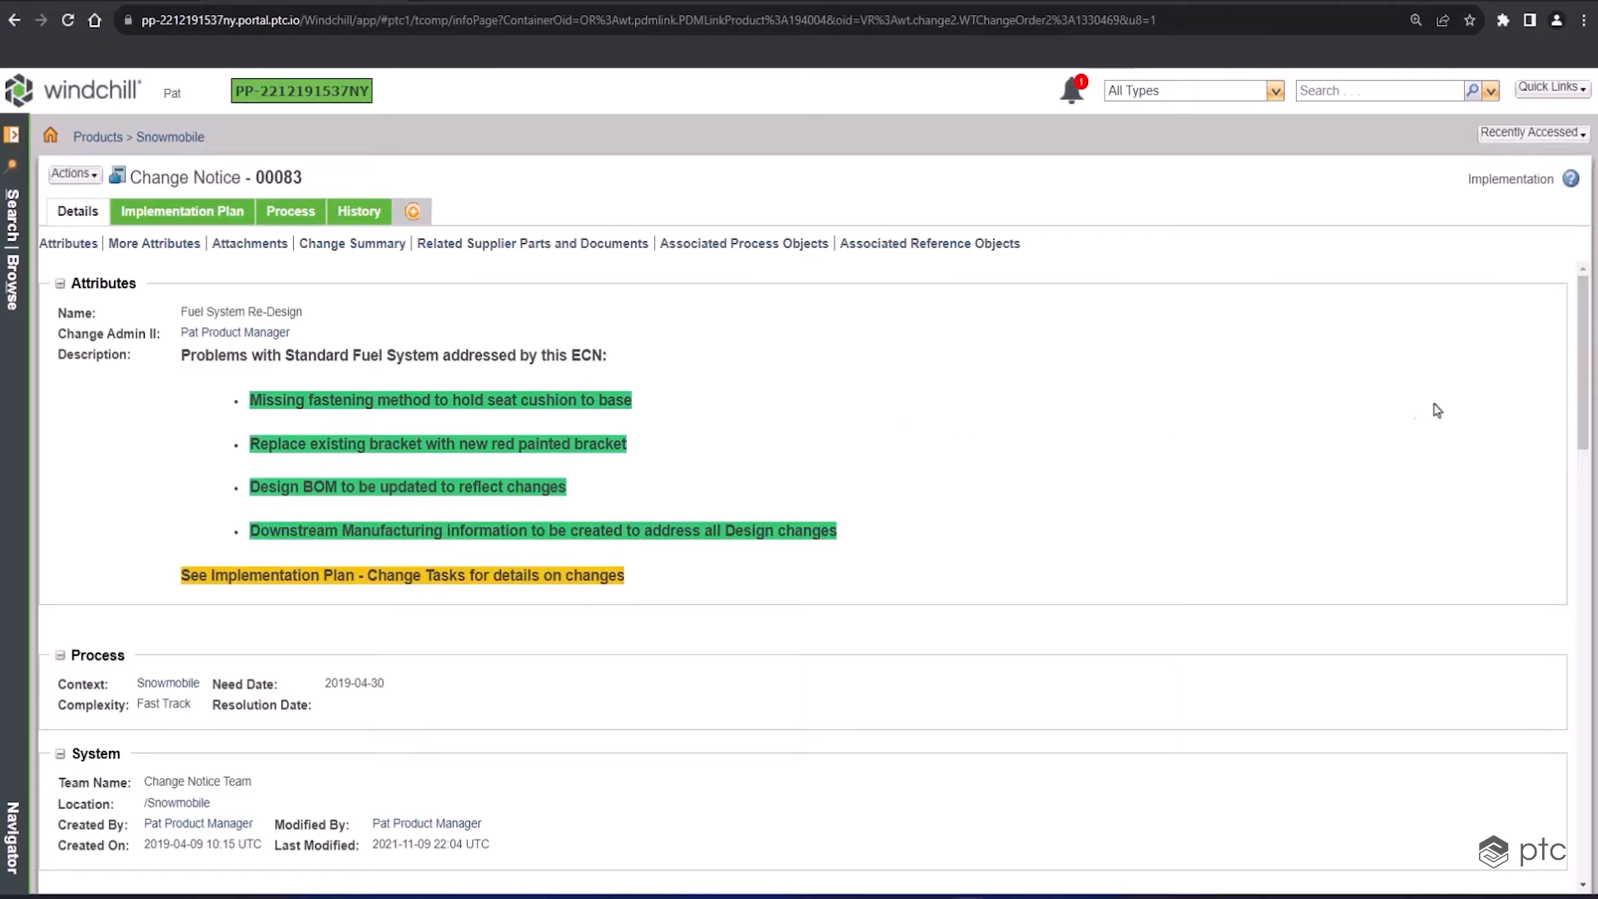
pyautogui.scroll(-3)
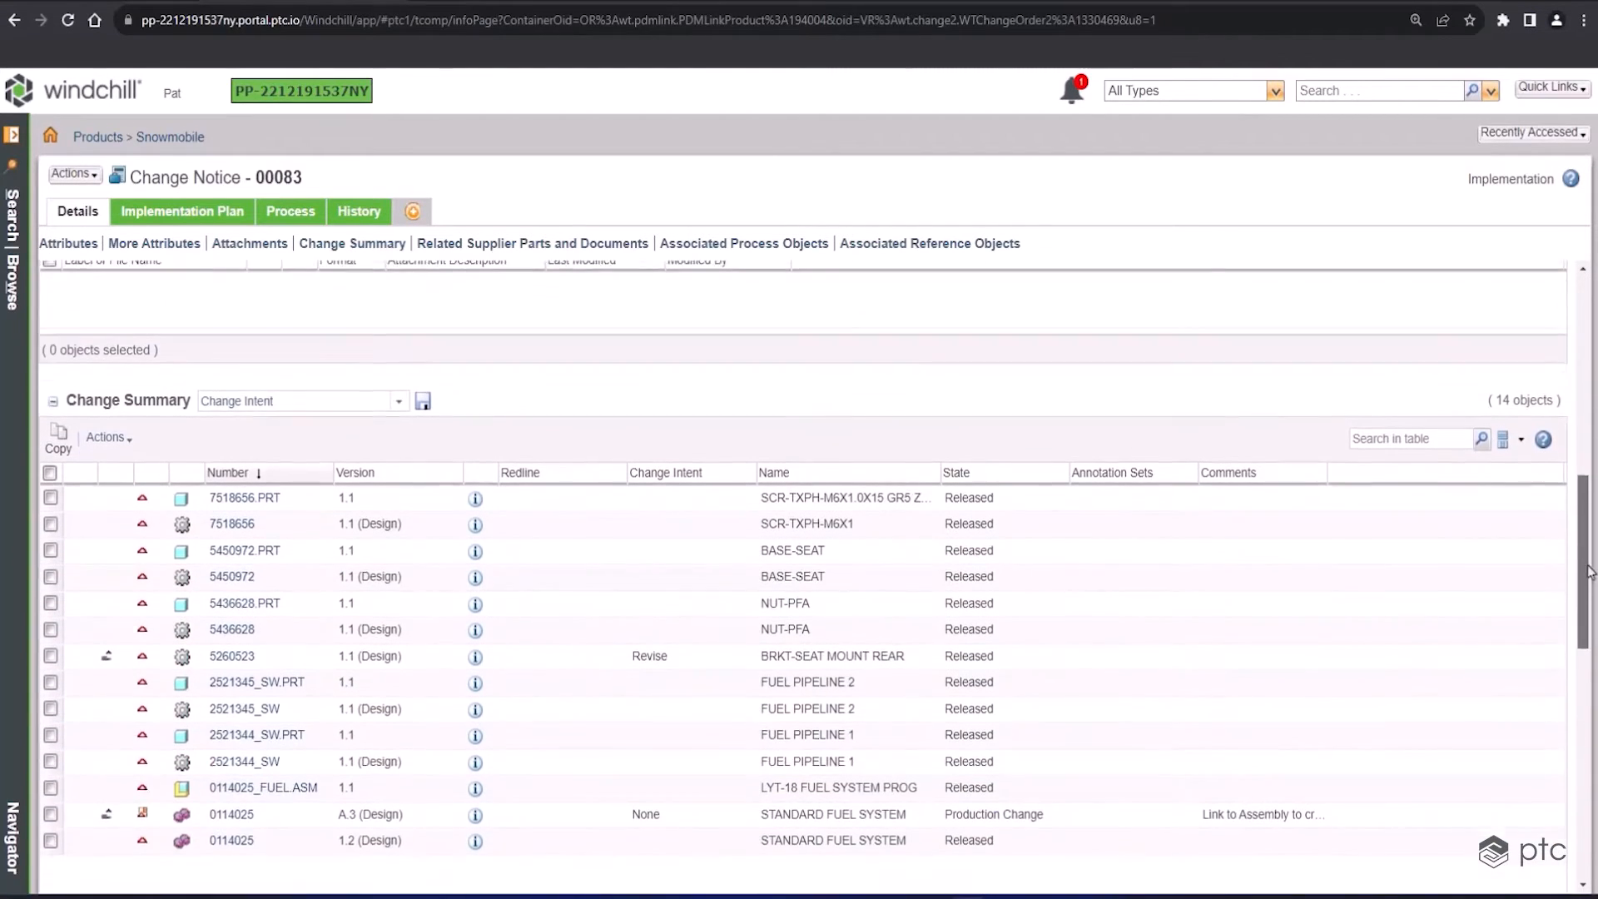
pyautogui.scroll(3)
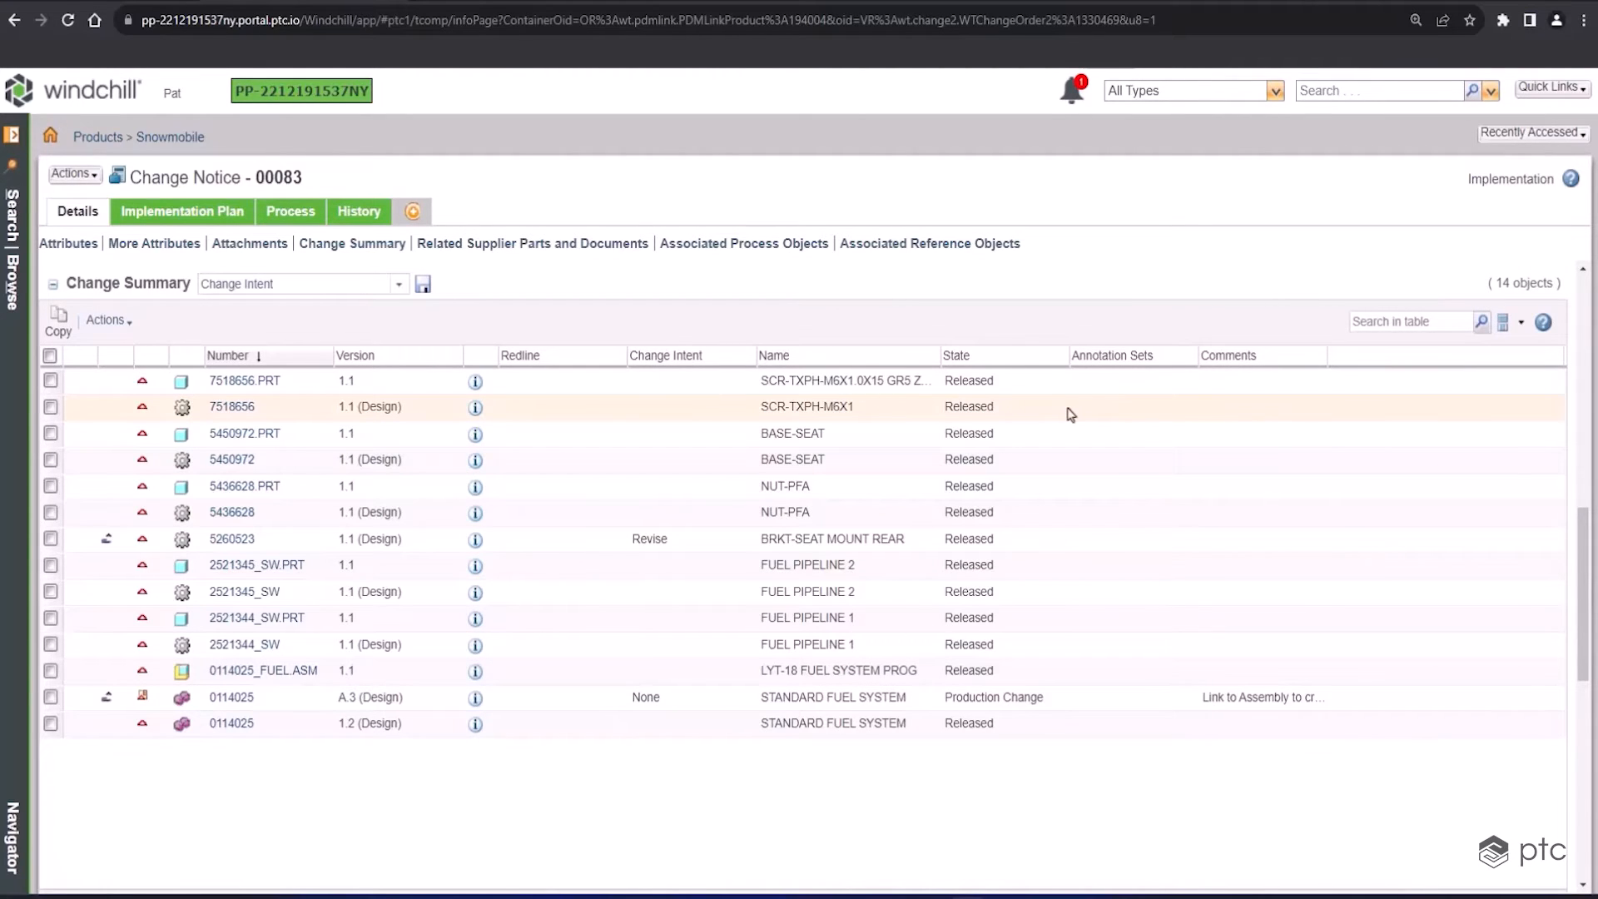
pyautogui.moveTo(1050, 398)
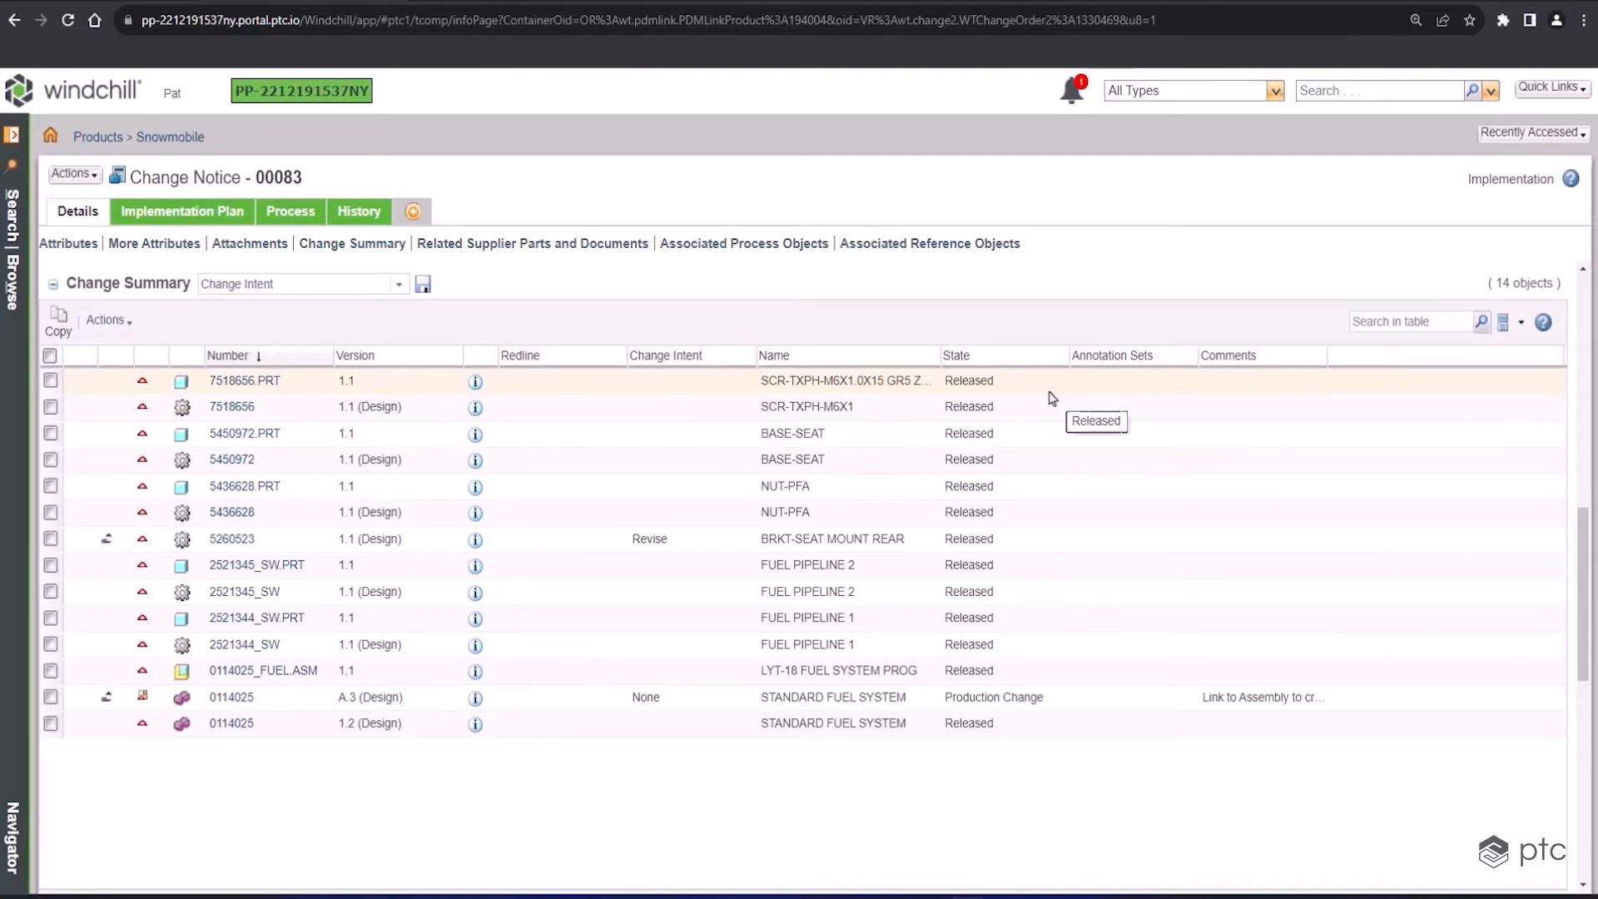
pyautogui.moveTo(1306, 752)
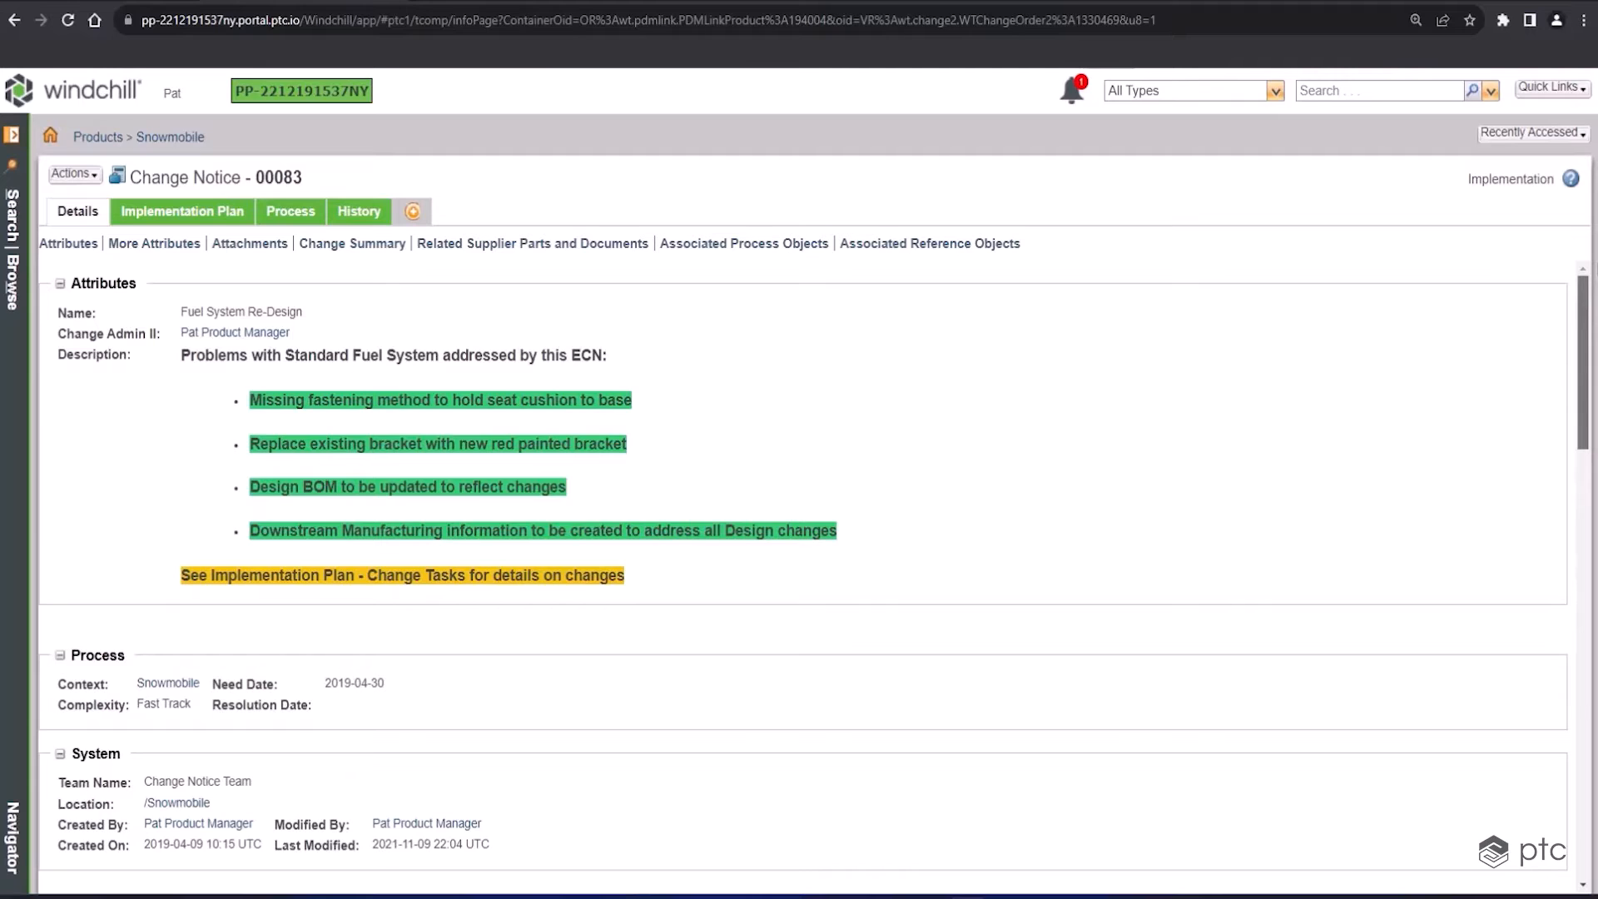
pyautogui.moveTo(182, 214)
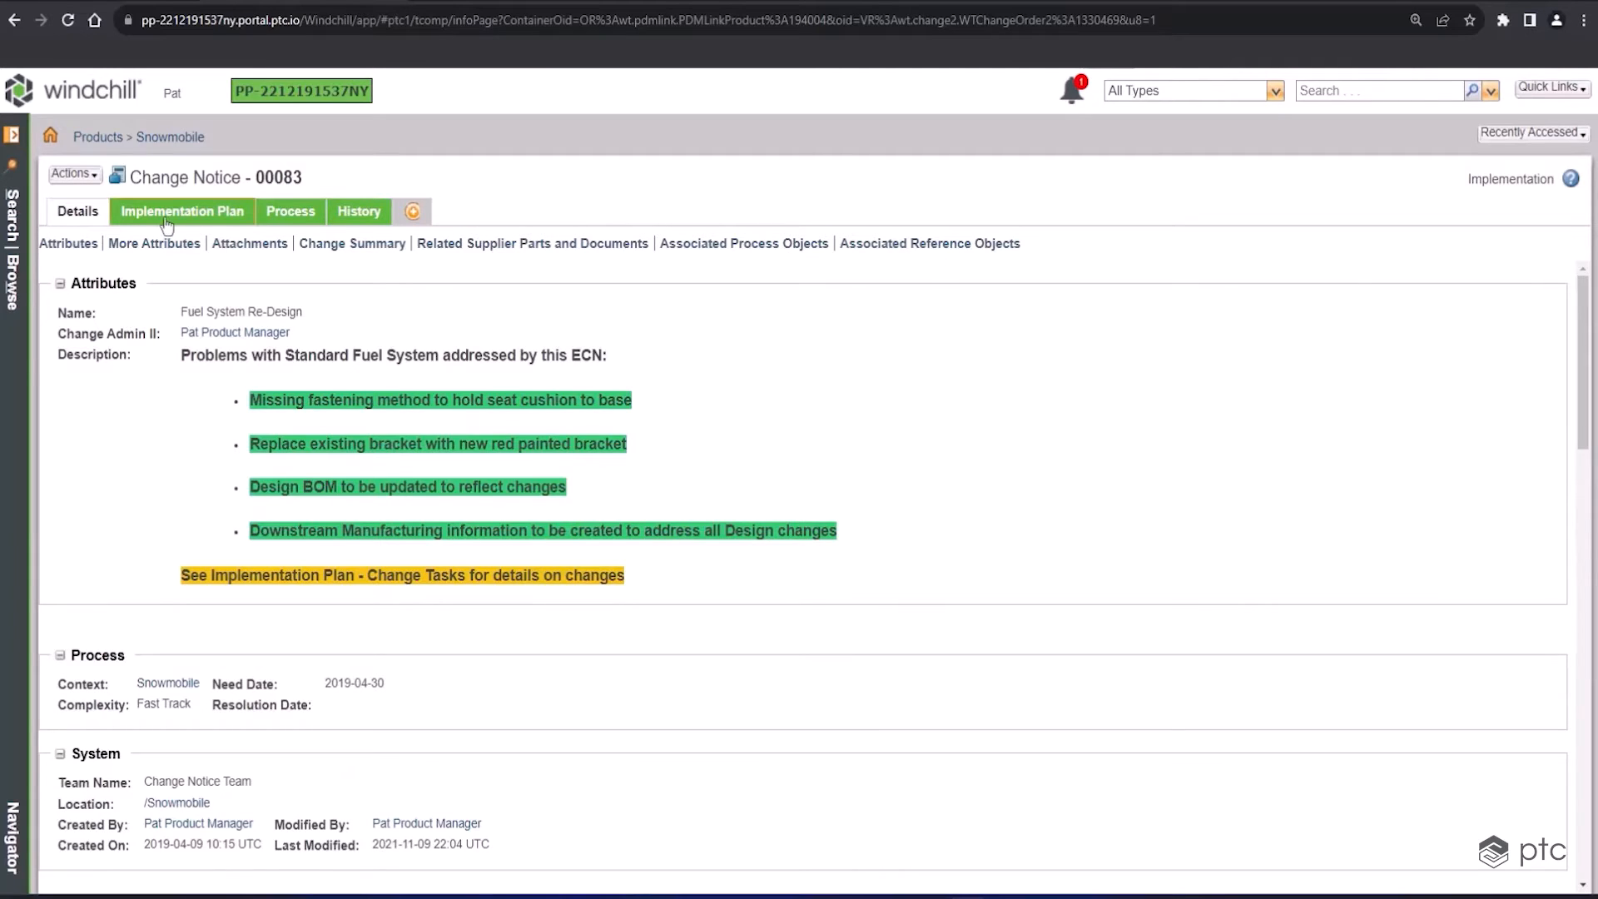
# Review change notice 00083's implementation plan with resolved tasks 00107 and 00108
pyautogui.click(182, 210)
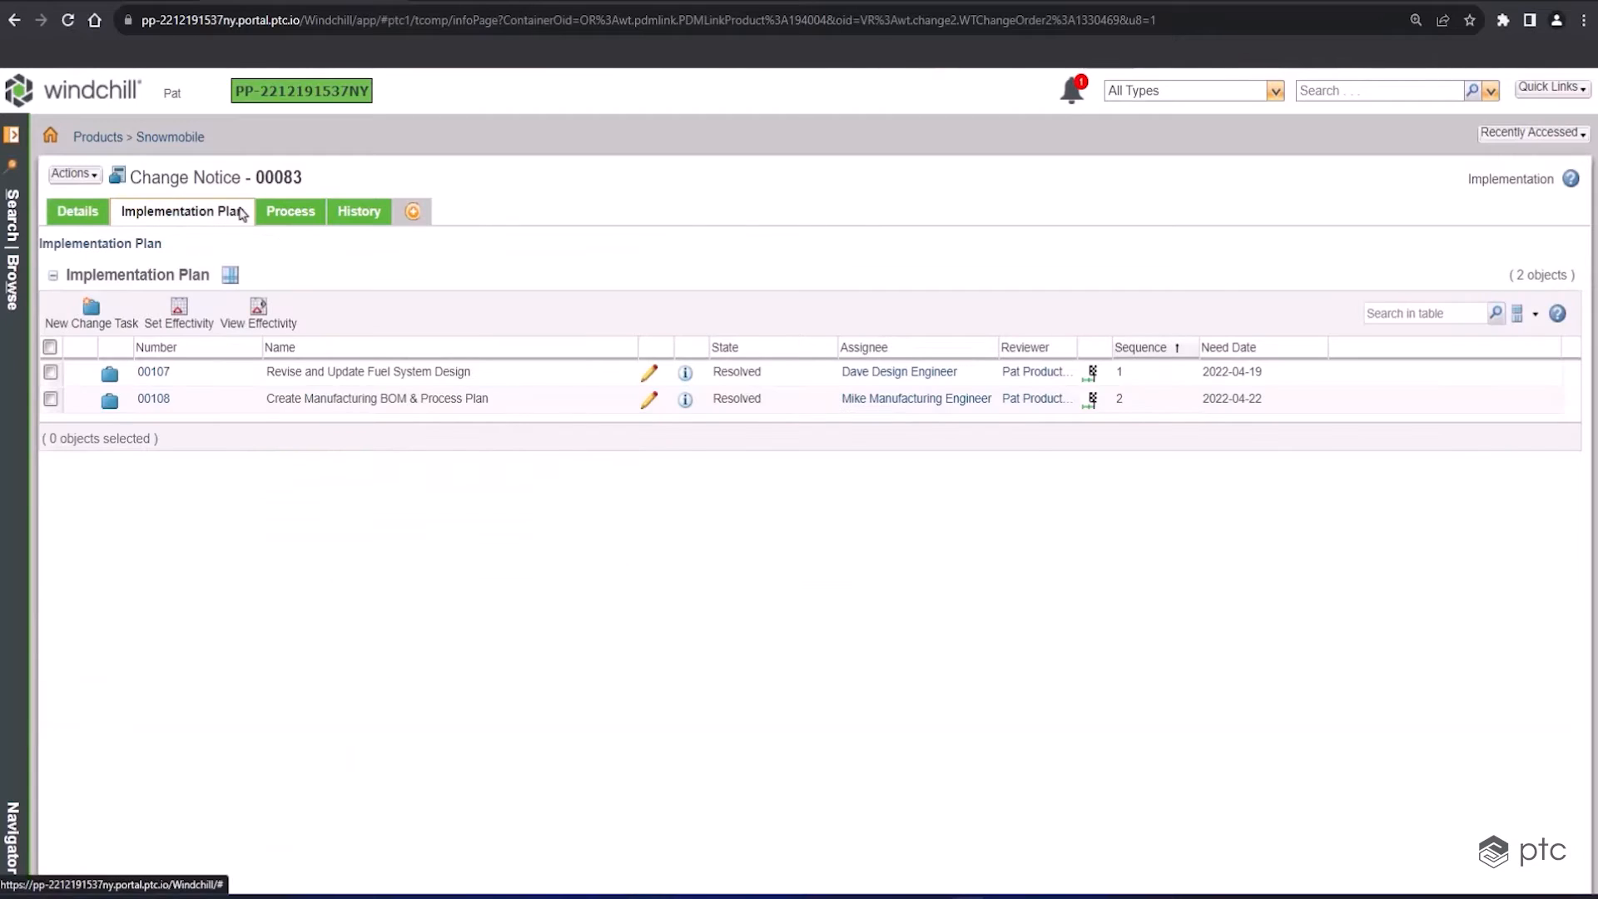
pyautogui.moveTo(440, 278)
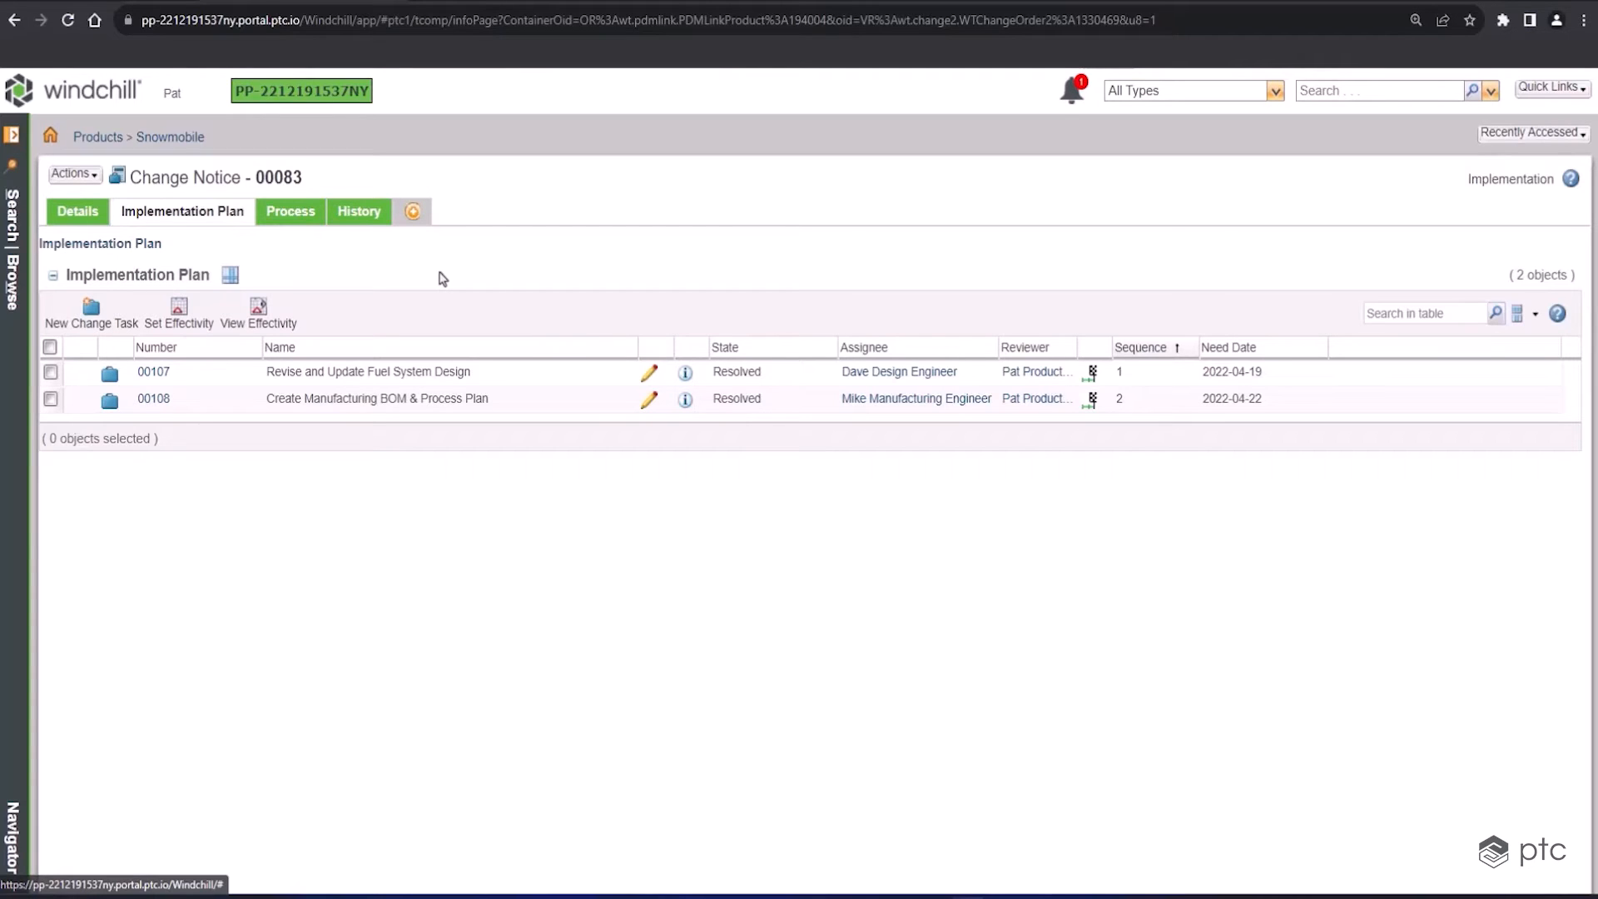
pyautogui.moveTo(487, 371)
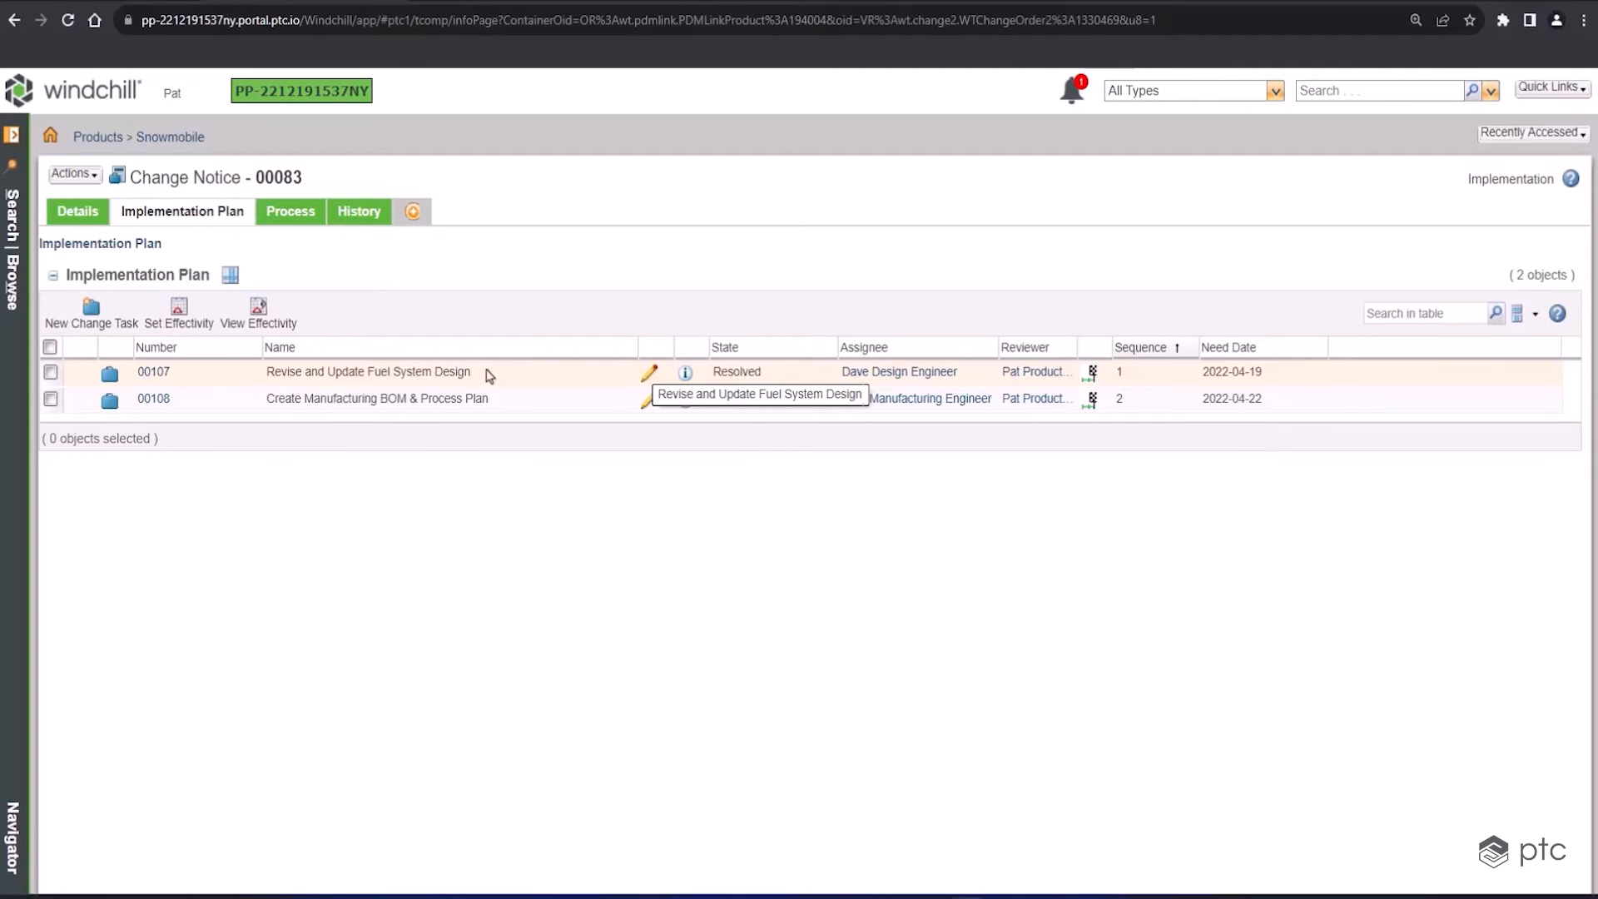
pyautogui.moveTo(513, 404)
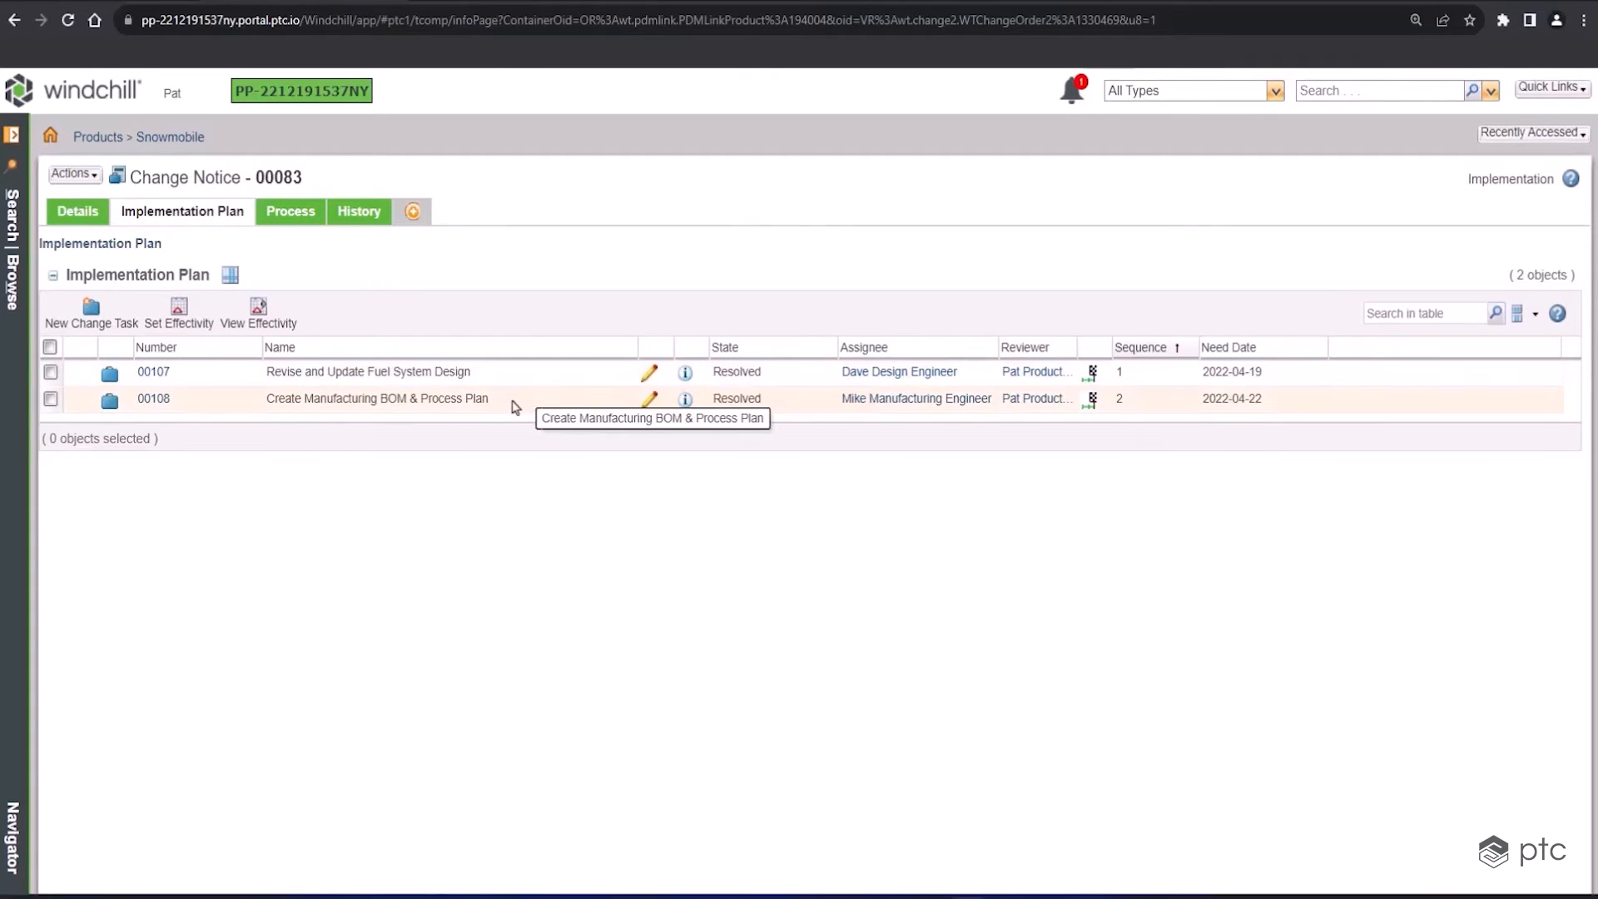
pyautogui.moveTo(898, 371)
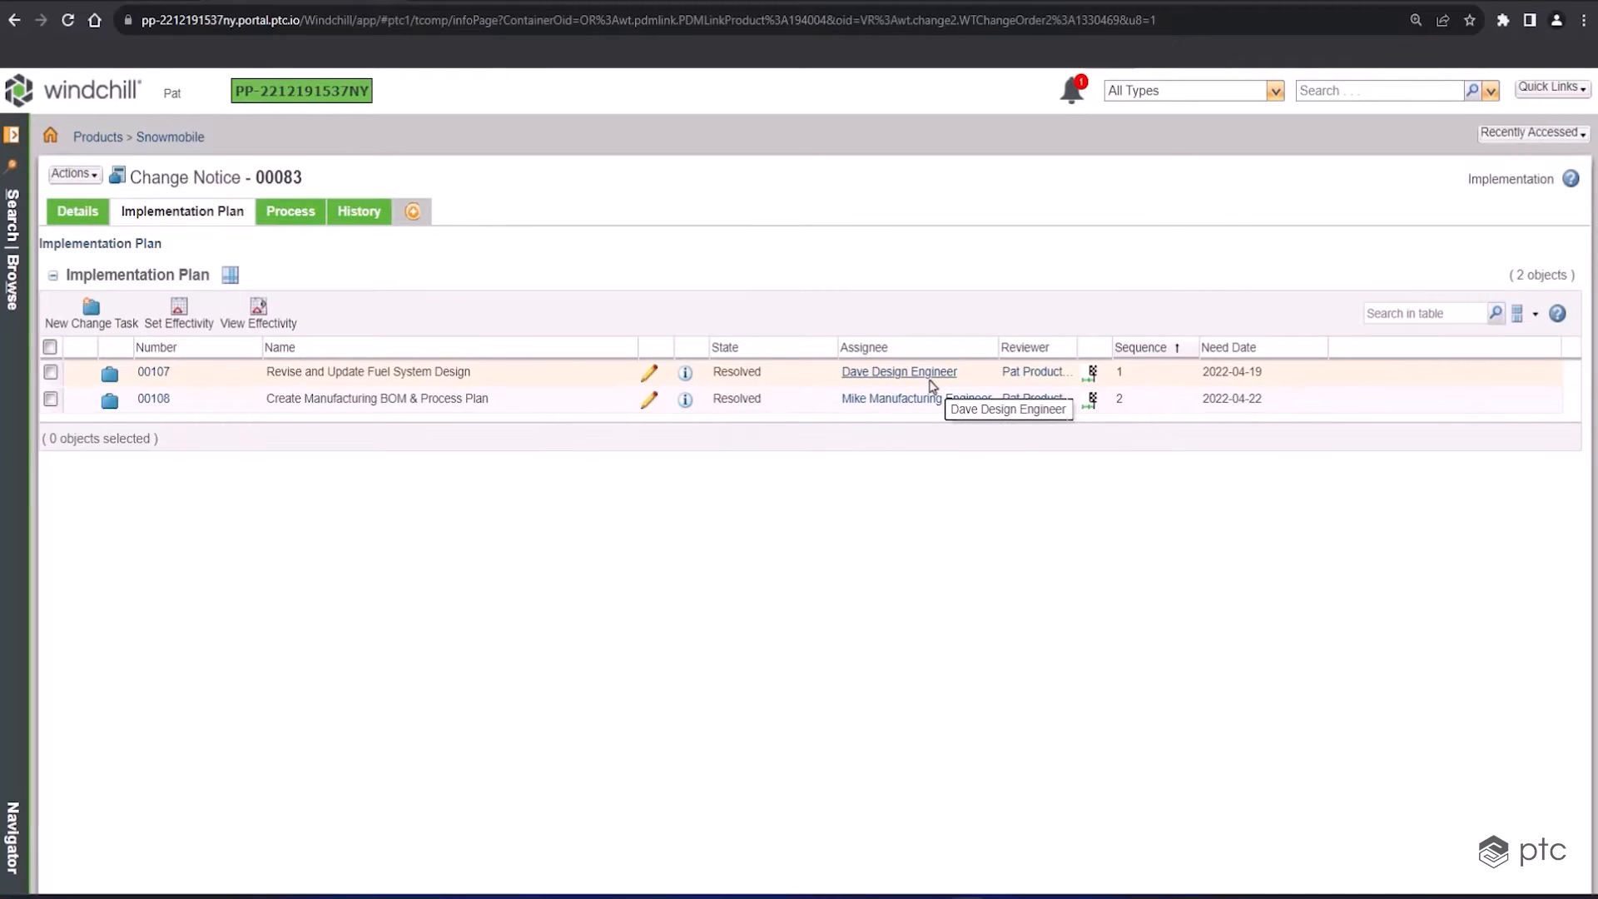
pyautogui.moveTo(1169, 382)
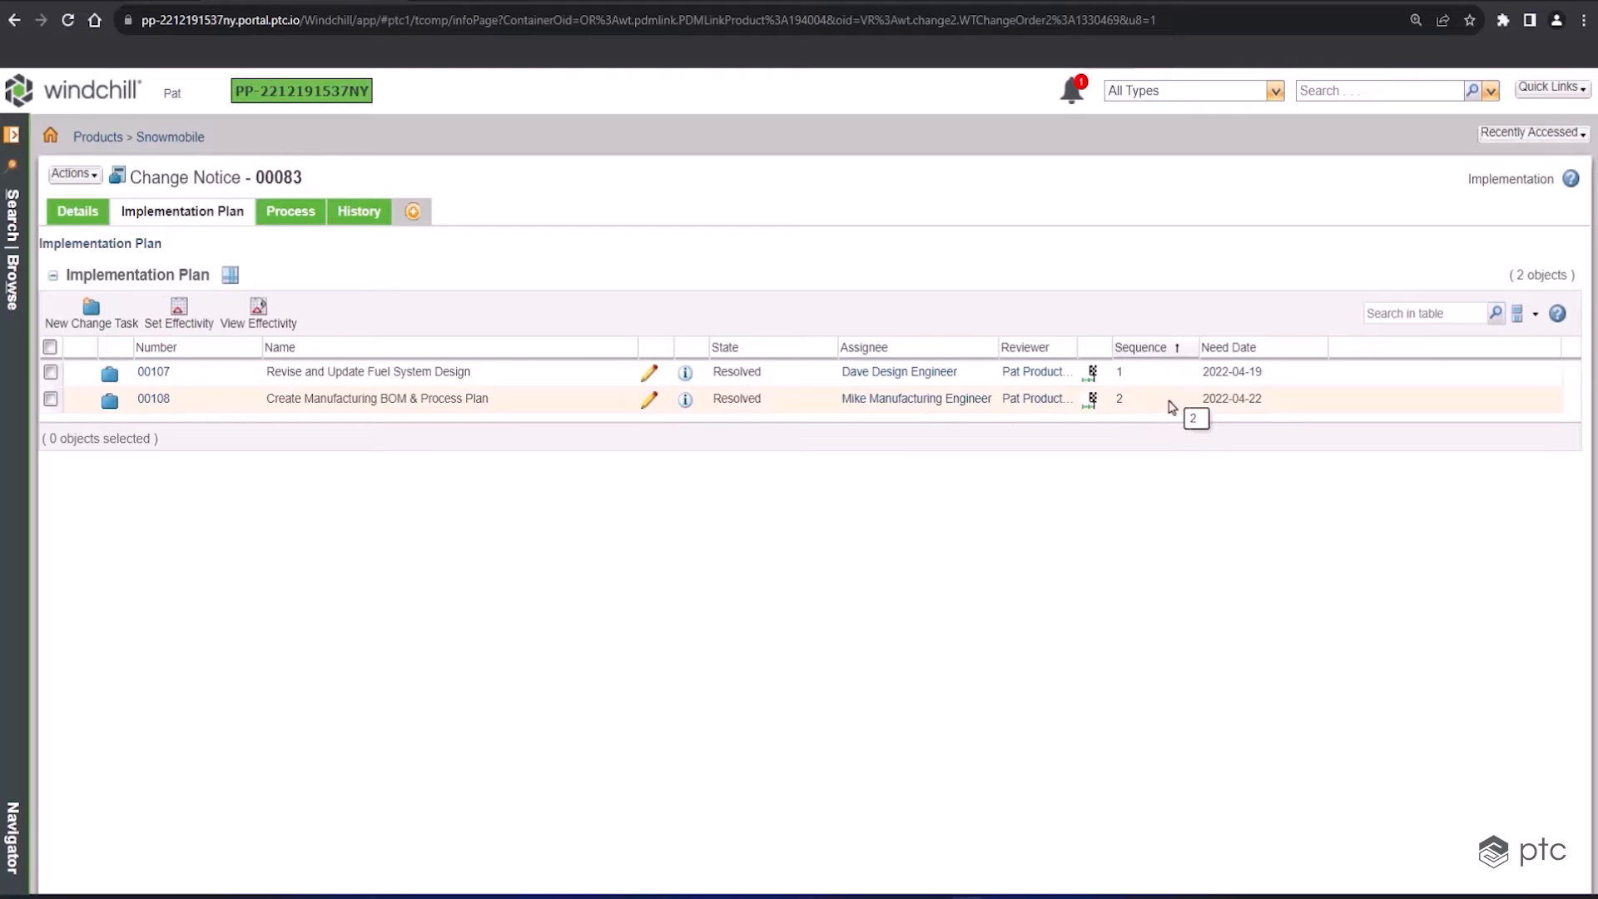
pyautogui.moveTo(1112, 449)
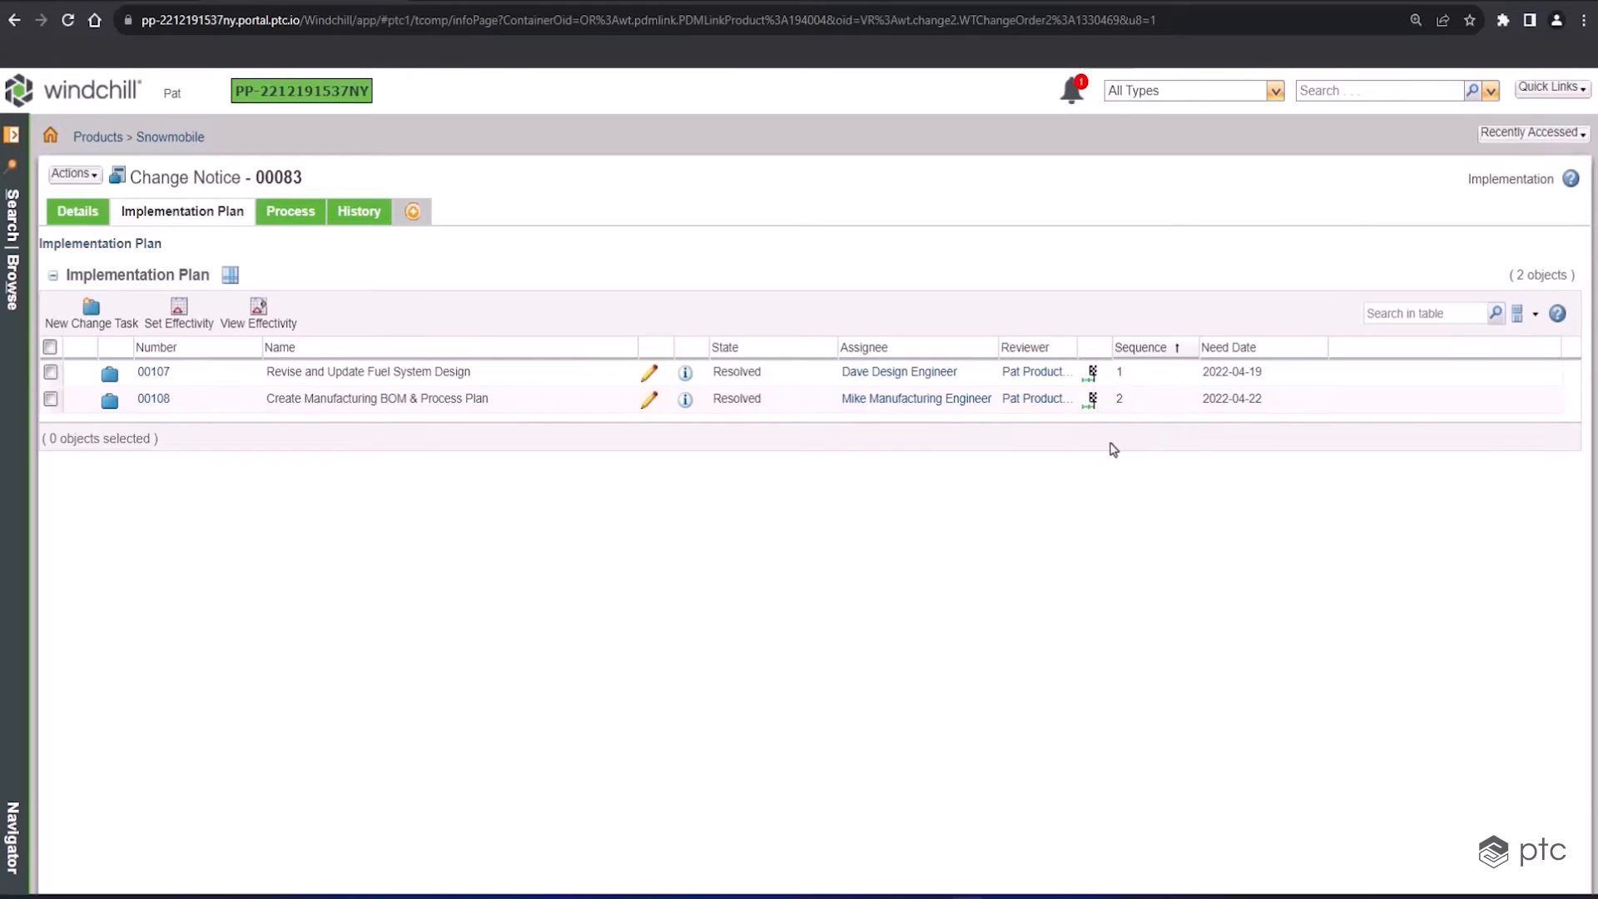
pyautogui.moveTo(290, 211)
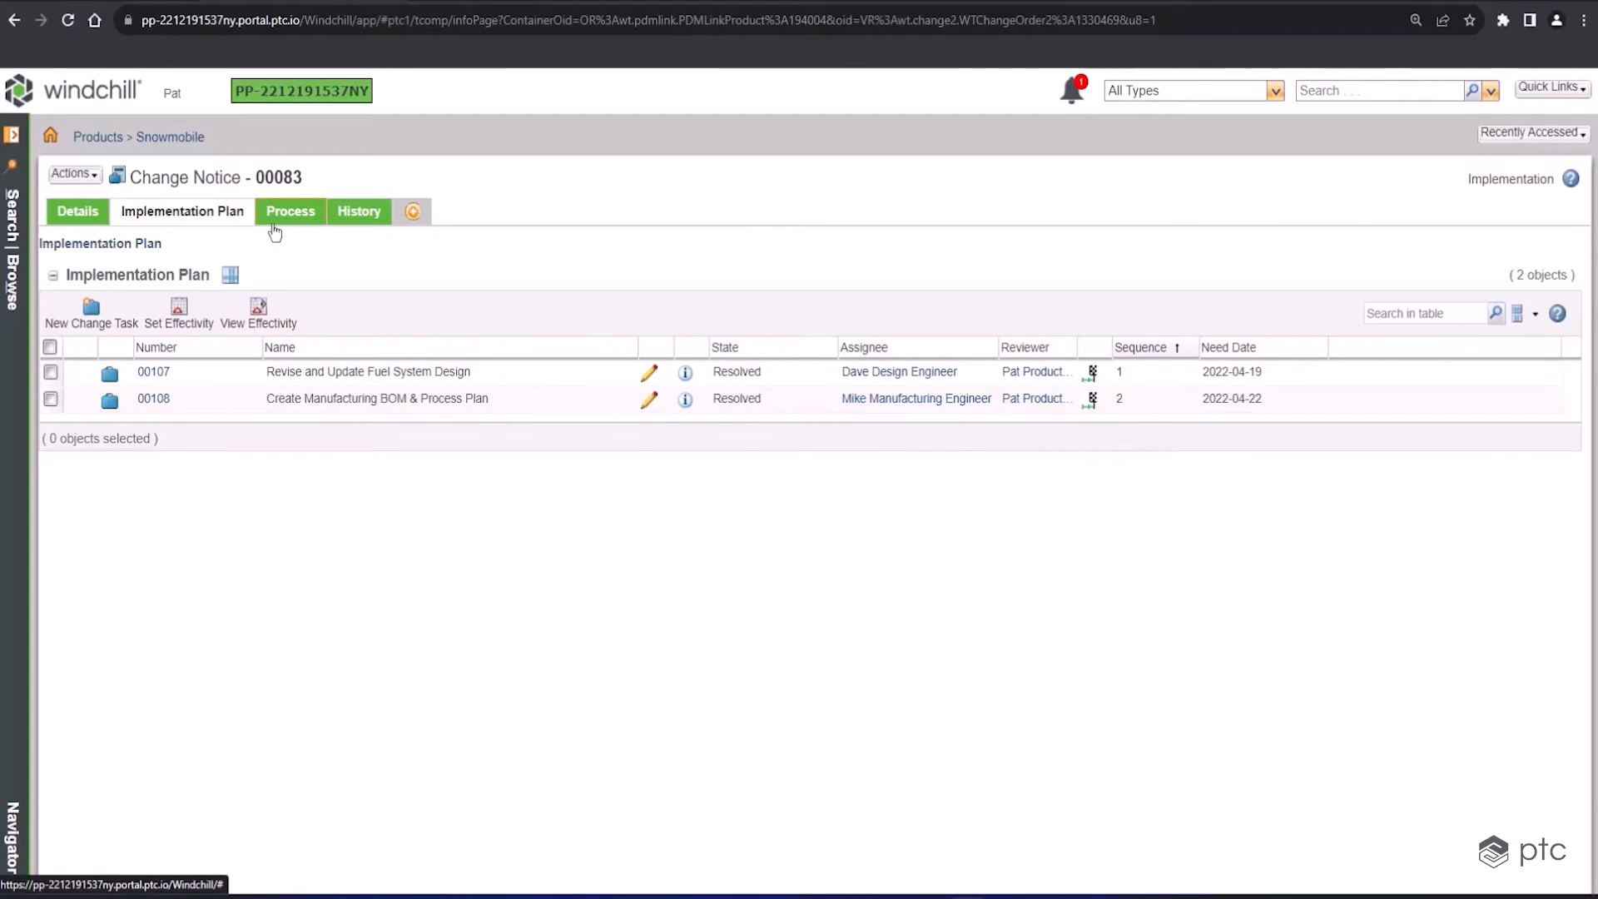
# On change notice 00083's Process tab, right-click the running Change Notice Workflow_00083 row
pyautogui.click(290, 211)
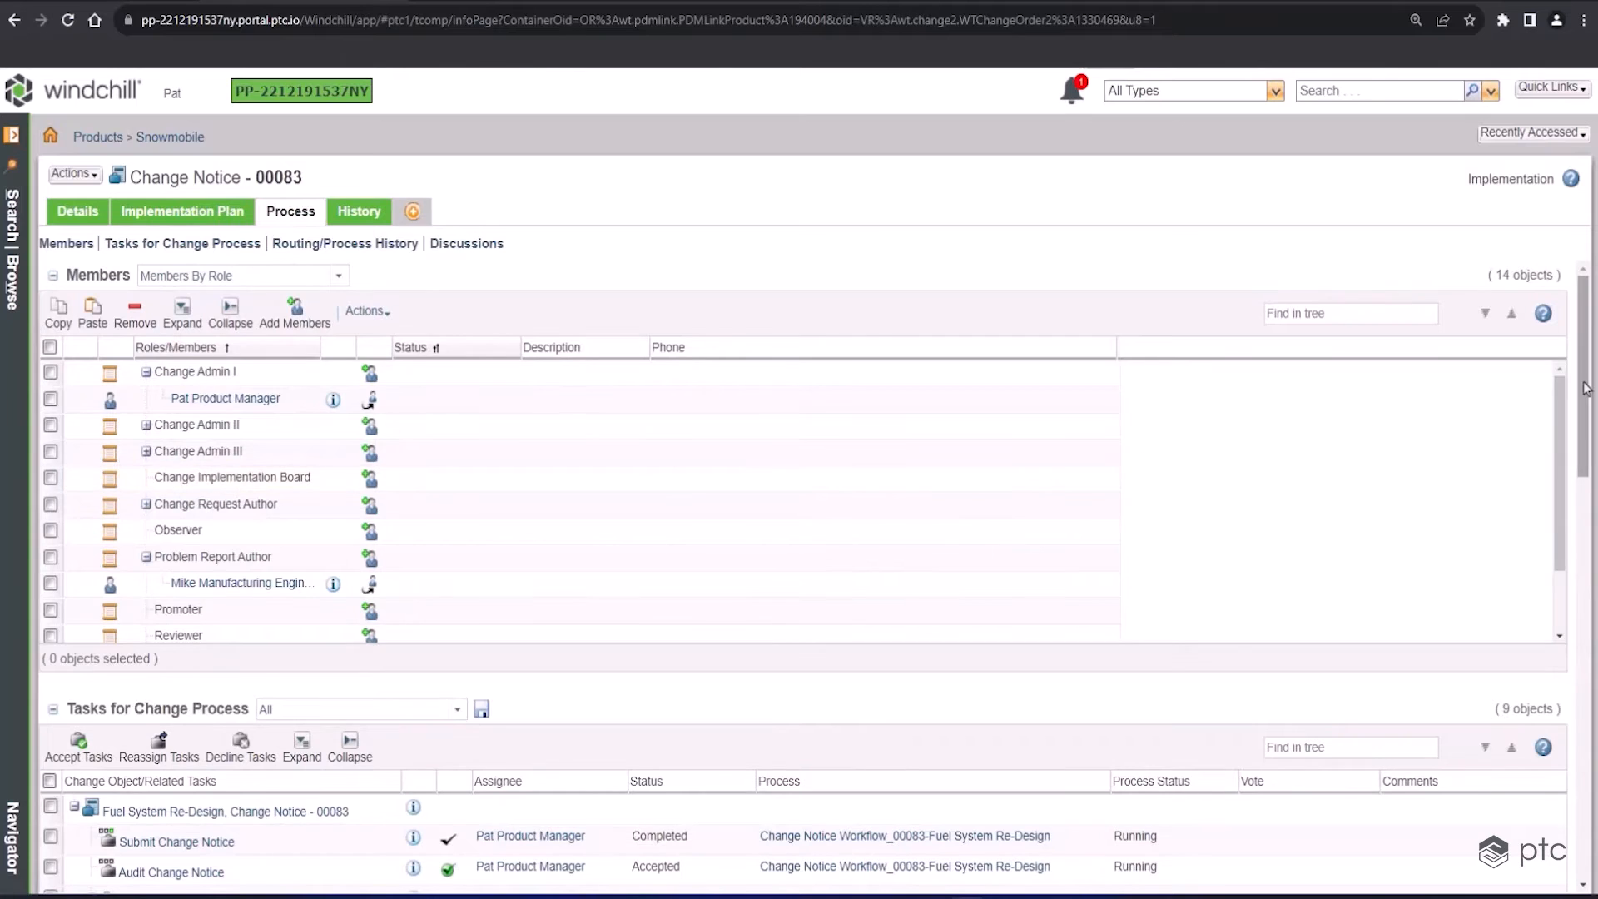
pyautogui.scroll(-3)
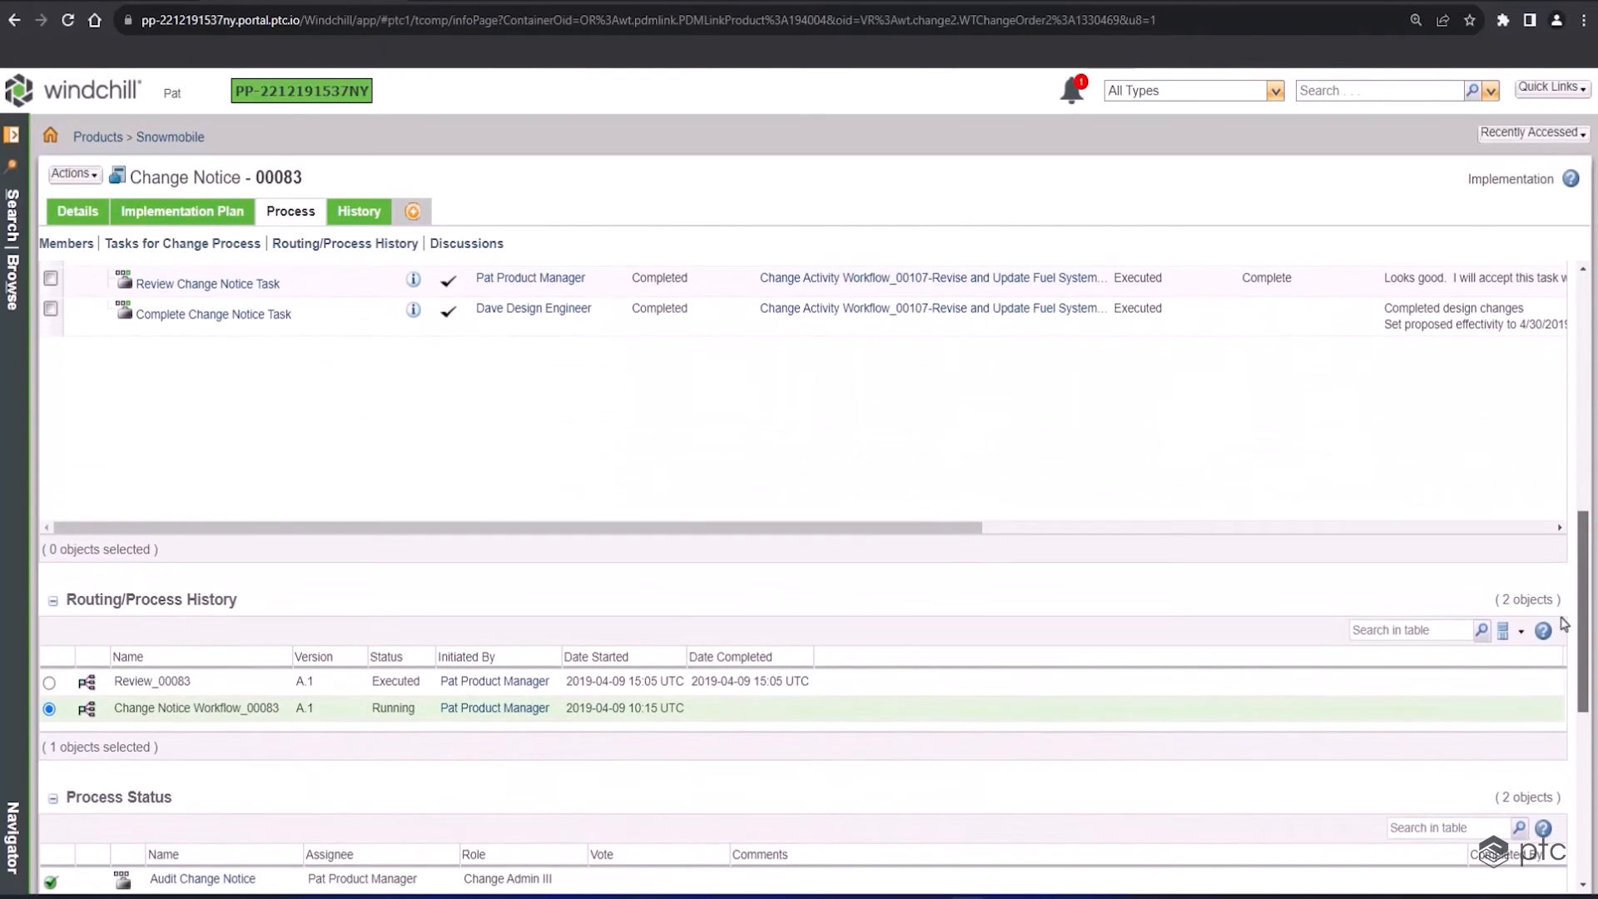
pyautogui.moveTo(701, 725)
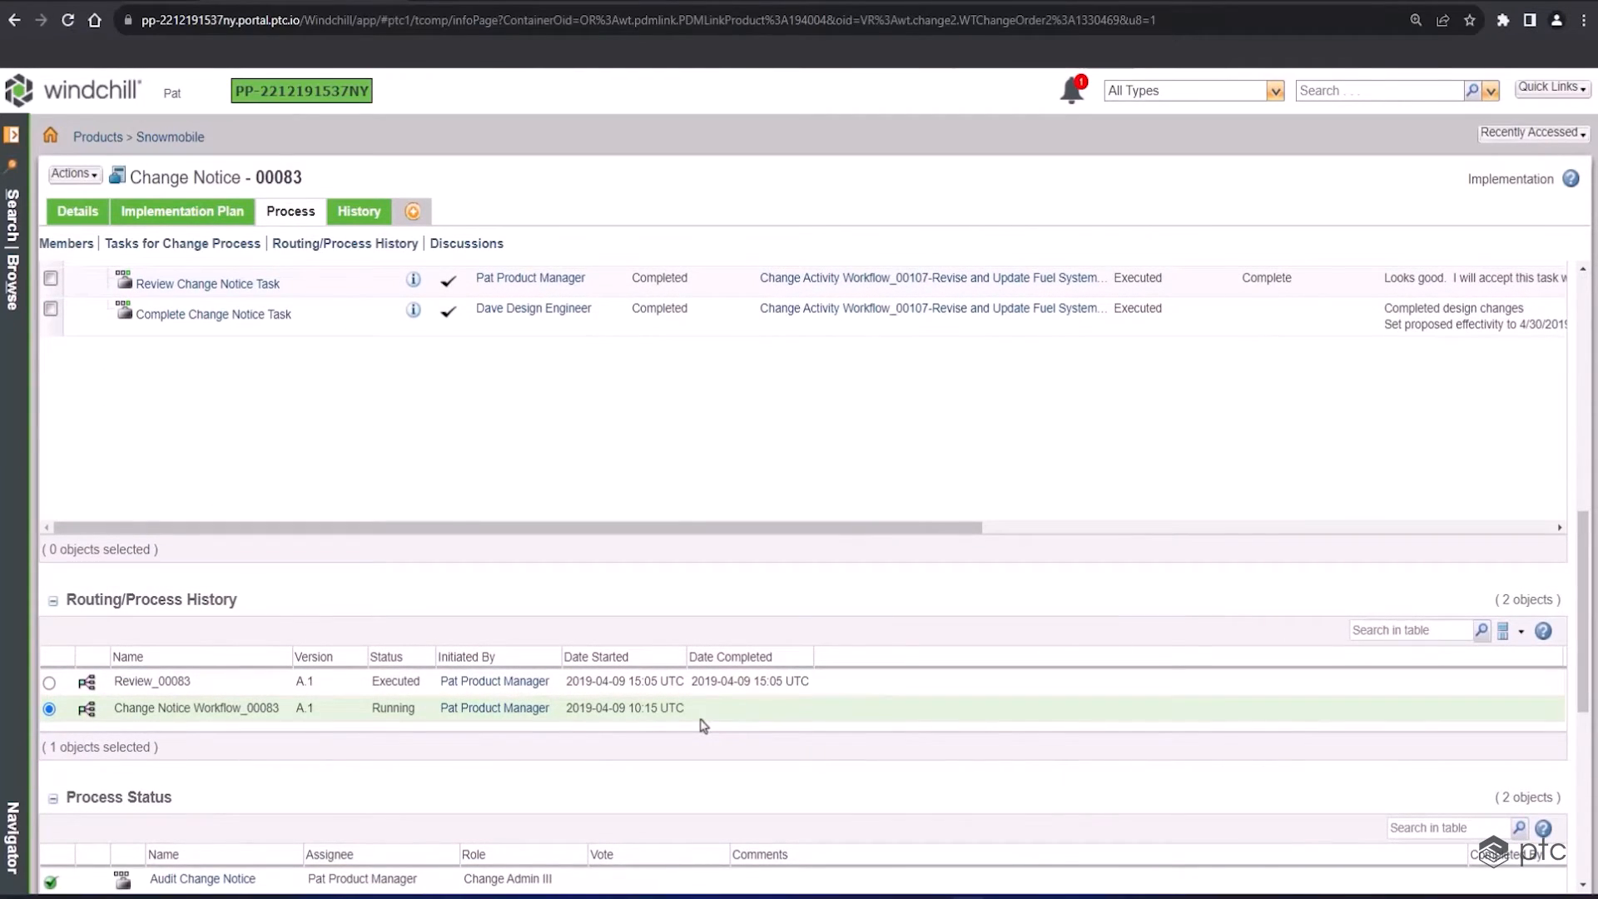
pyautogui.rightClick(196, 708)
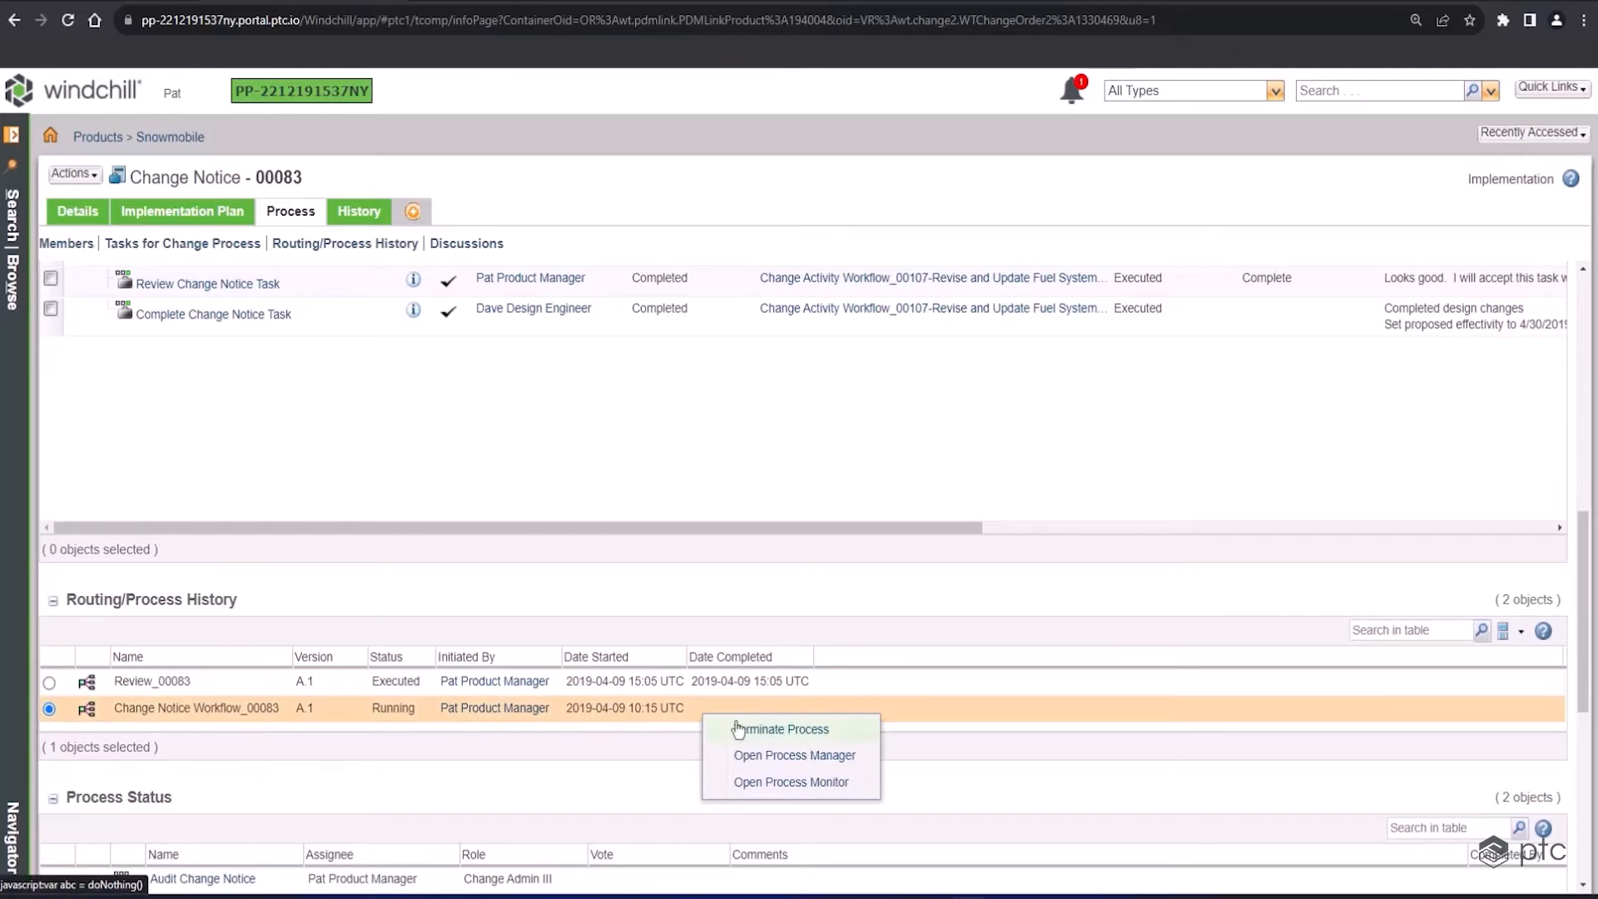
pyautogui.click(794, 755)
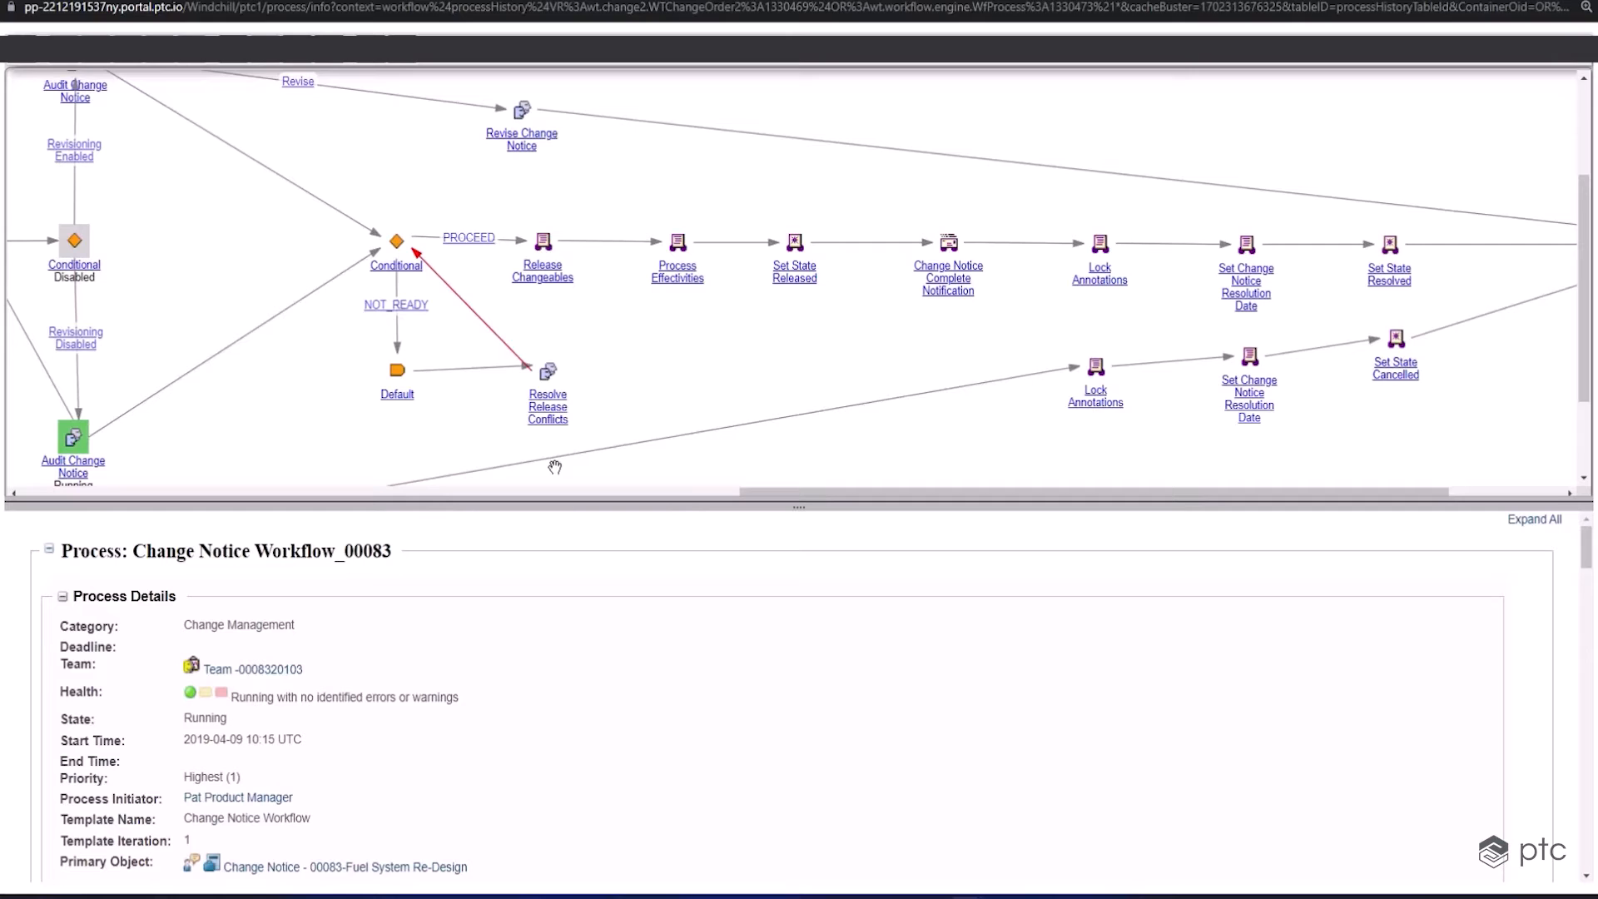
pyautogui.moveTo(695, 464)
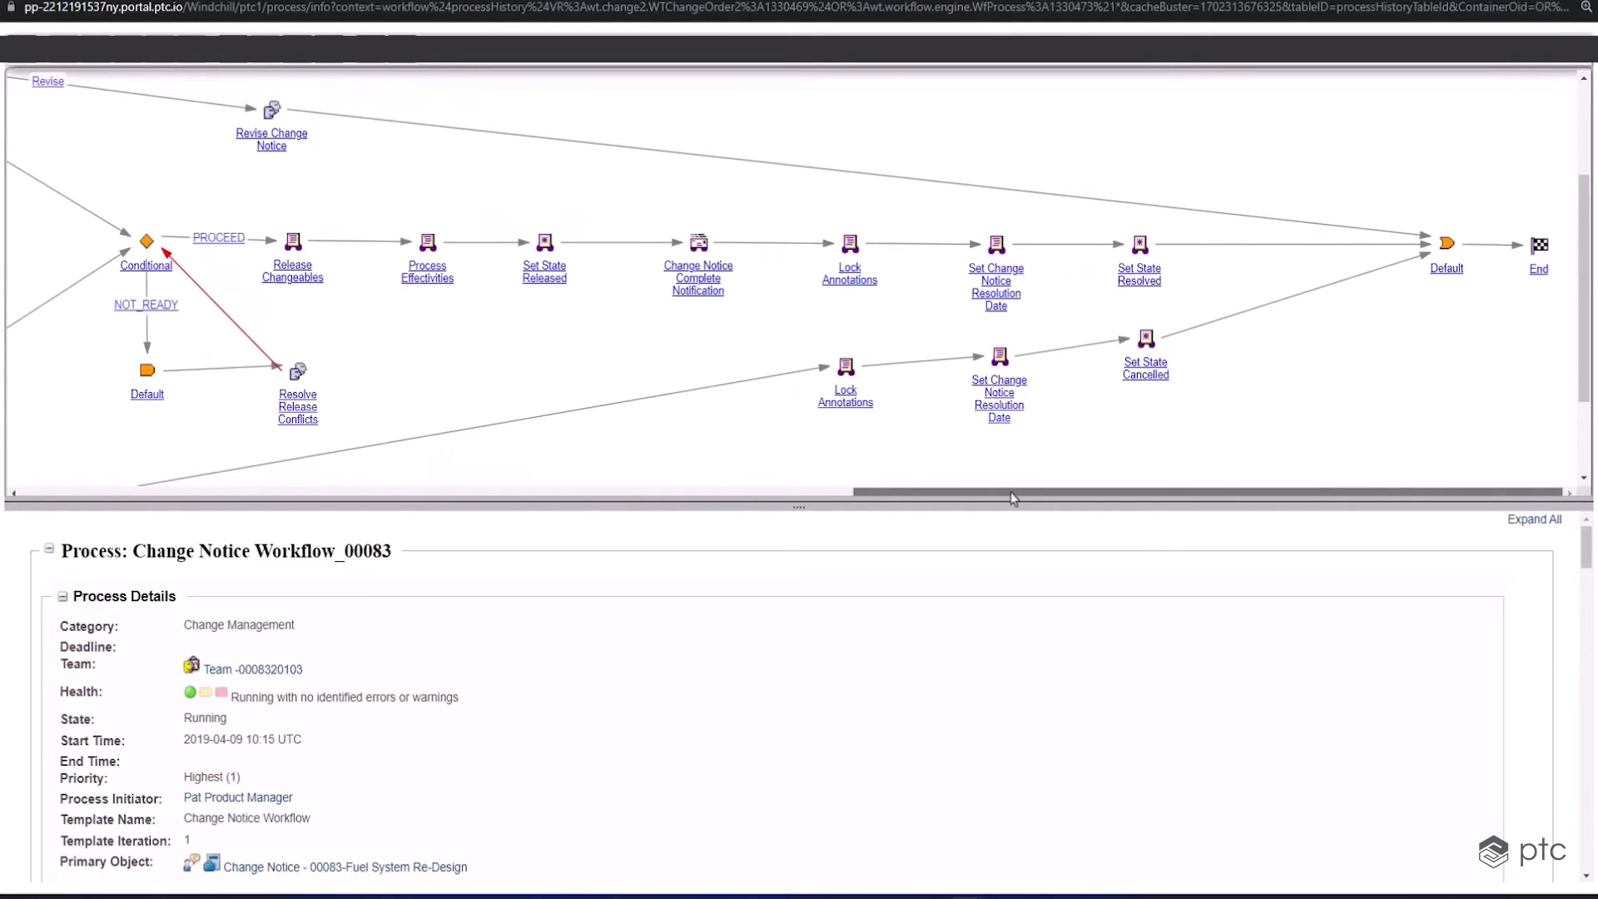
pyautogui.moveTo(961, 525)
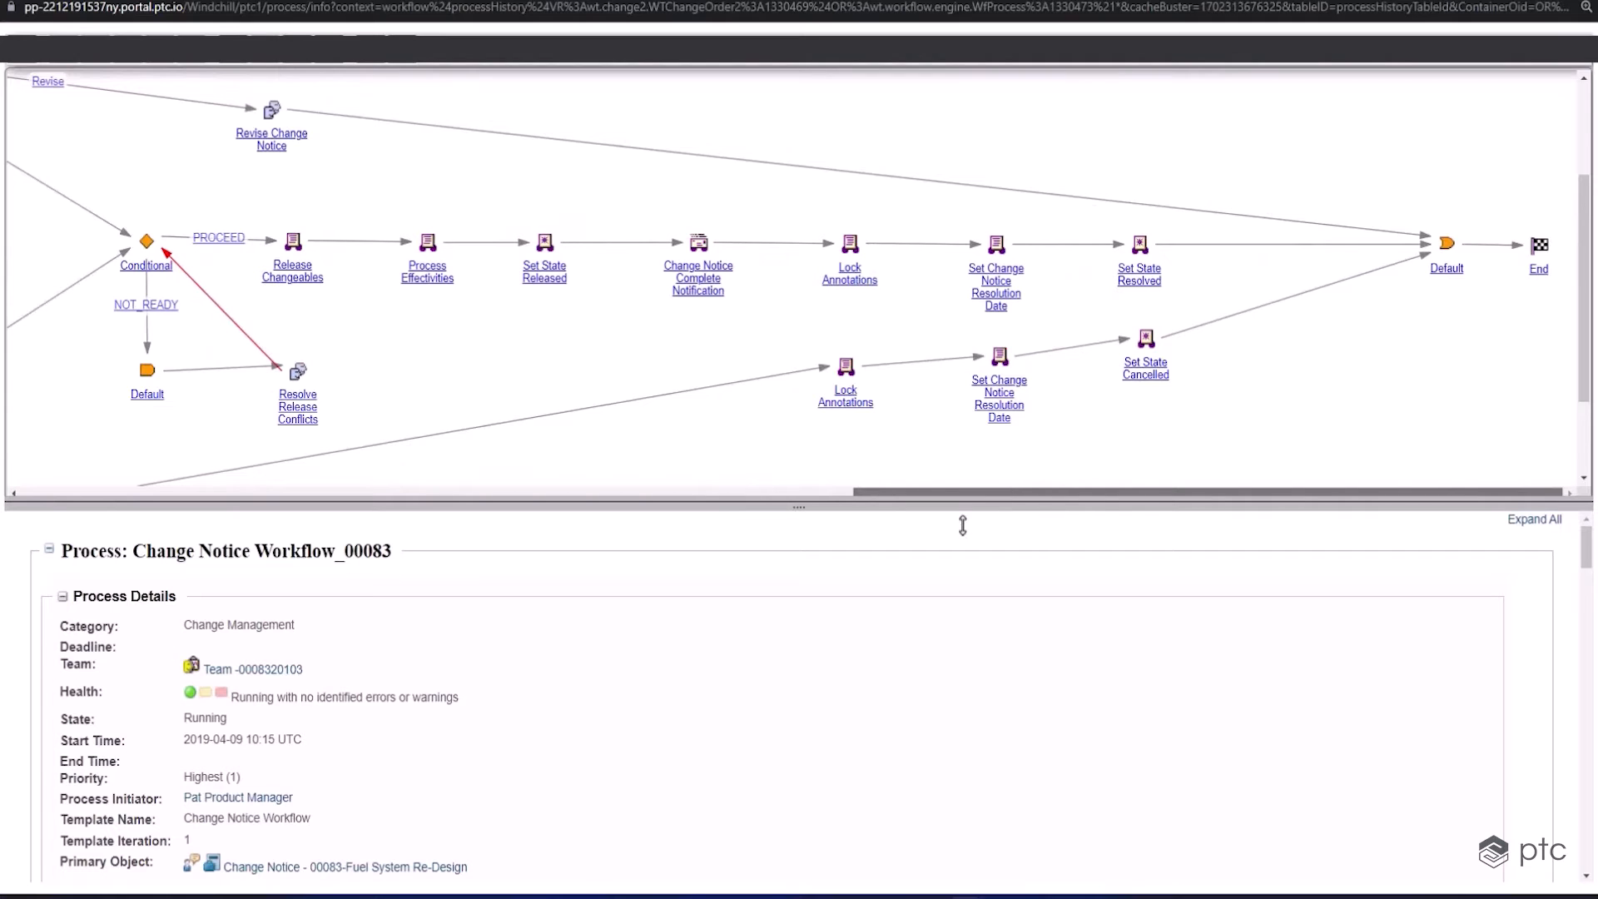
pyautogui.moveTo(1329, 222)
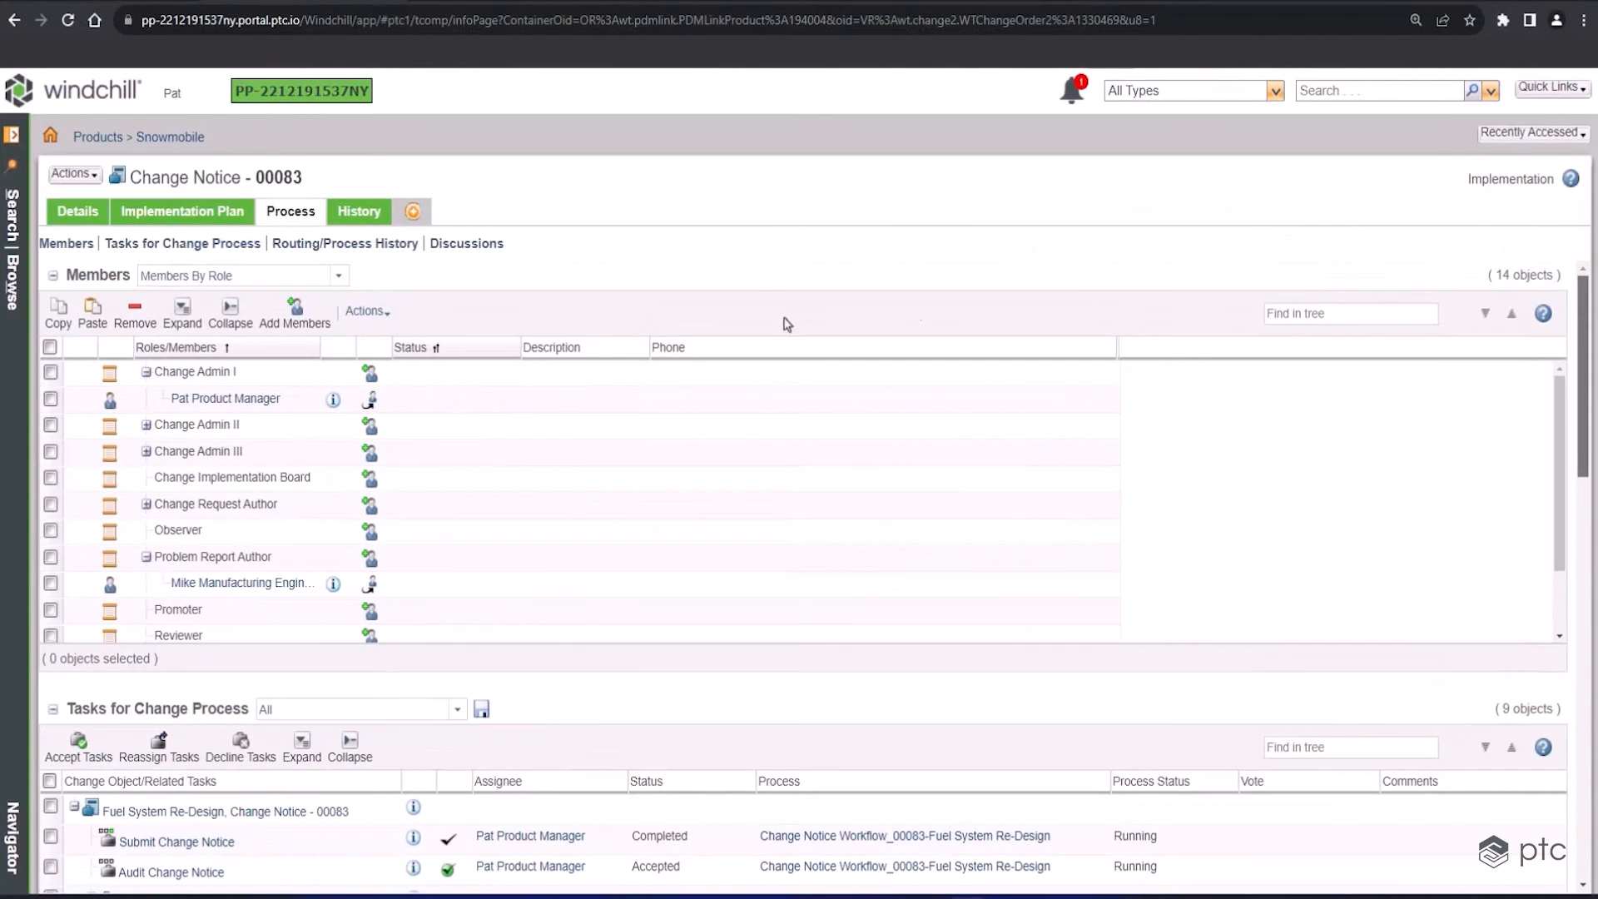
# Show Change Notice 00083's Implementation Plan listing change tasks 00107 and 00108
pyautogui.click(181, 211)
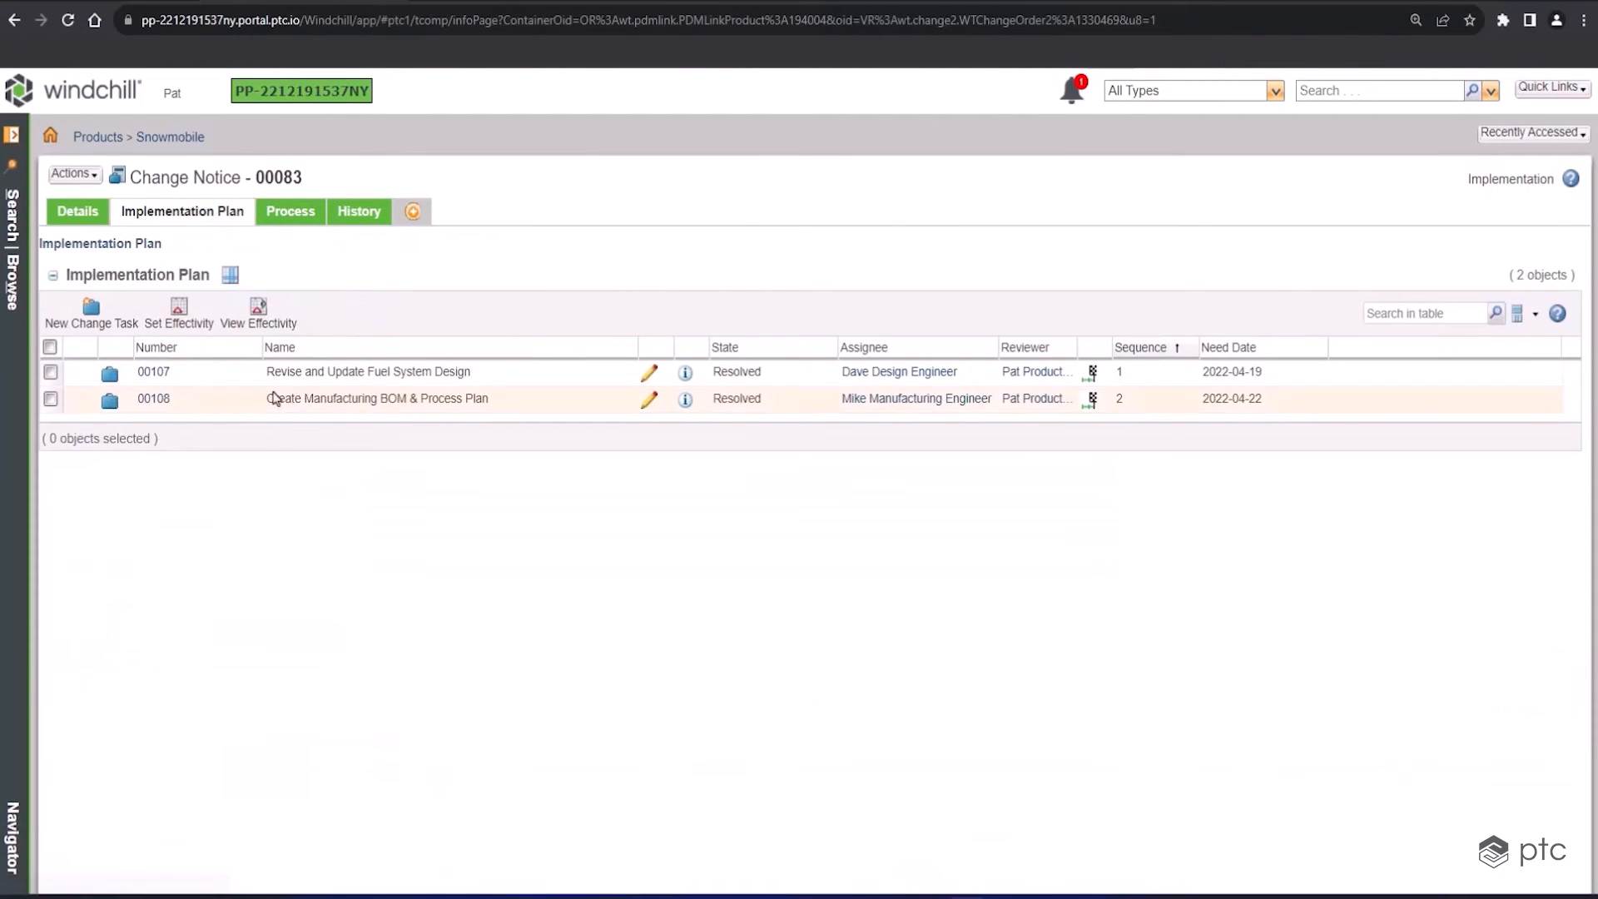
pyautogui.moveTo(368, 372)
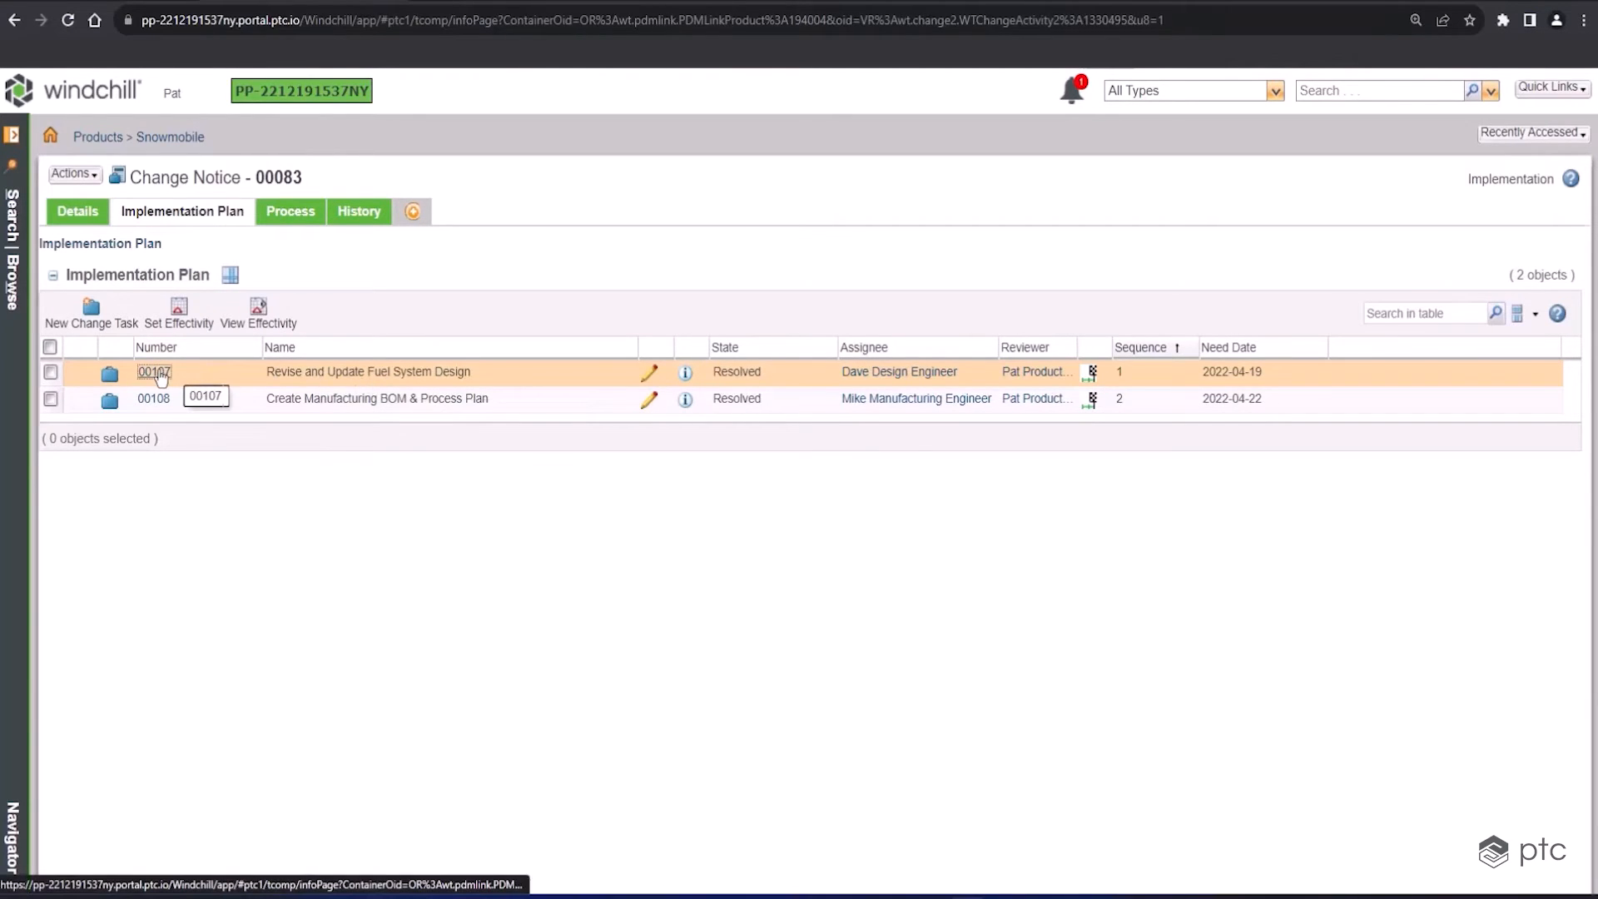
# Open change task 00107, review its 13 affected and 14 resulting objects, return to Attributes
pyautogui.click(154, 372)
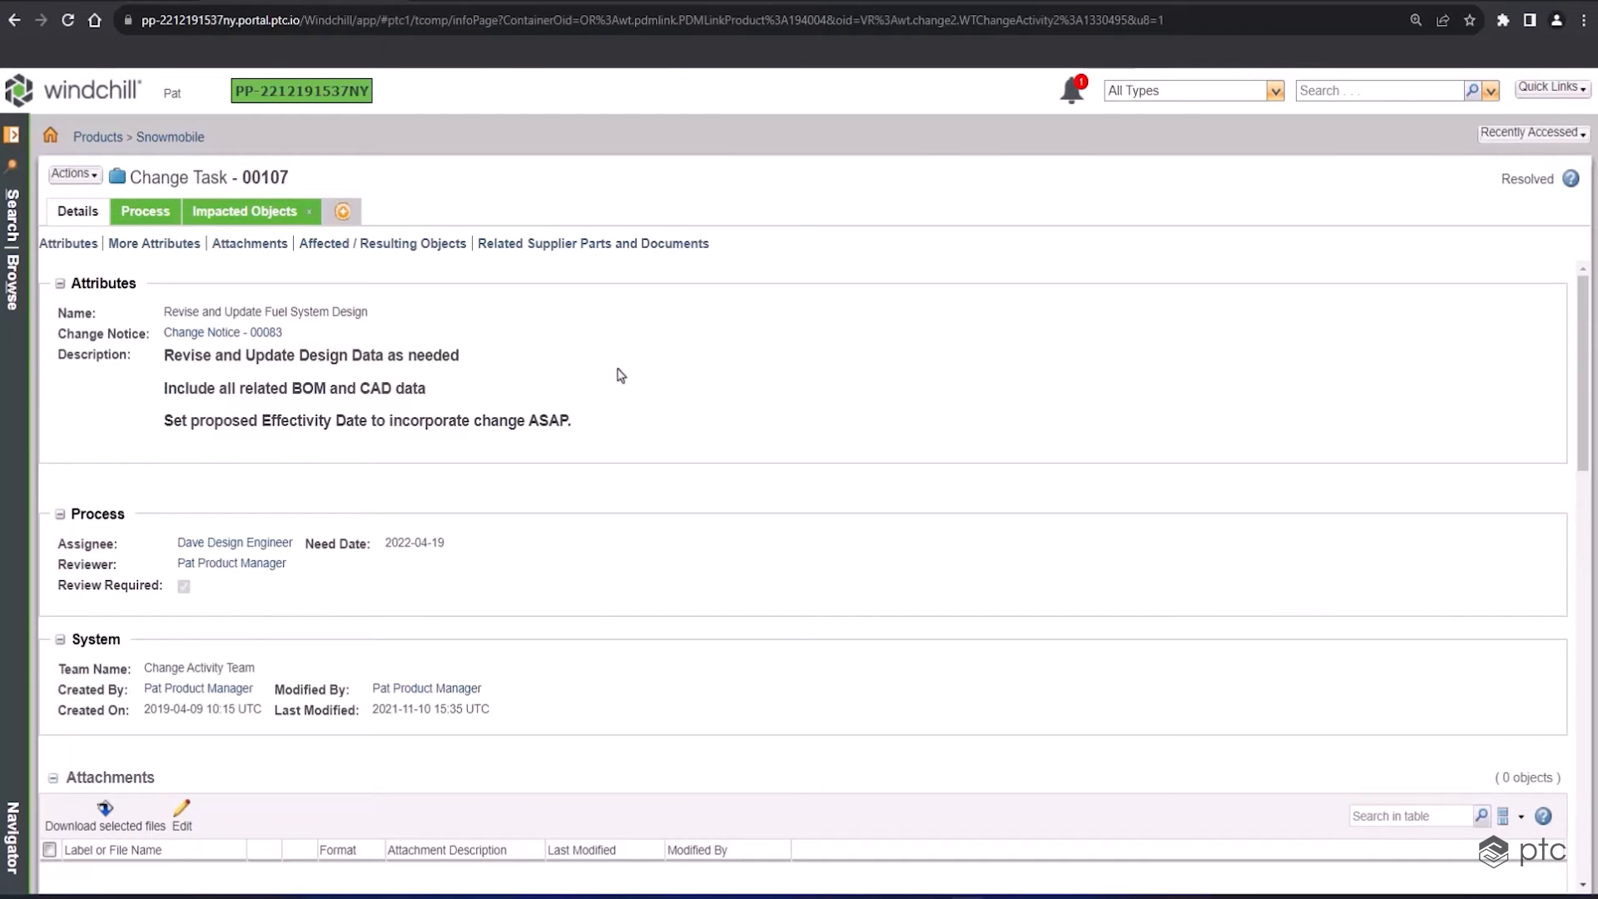
pyautogui.scroll(-3)
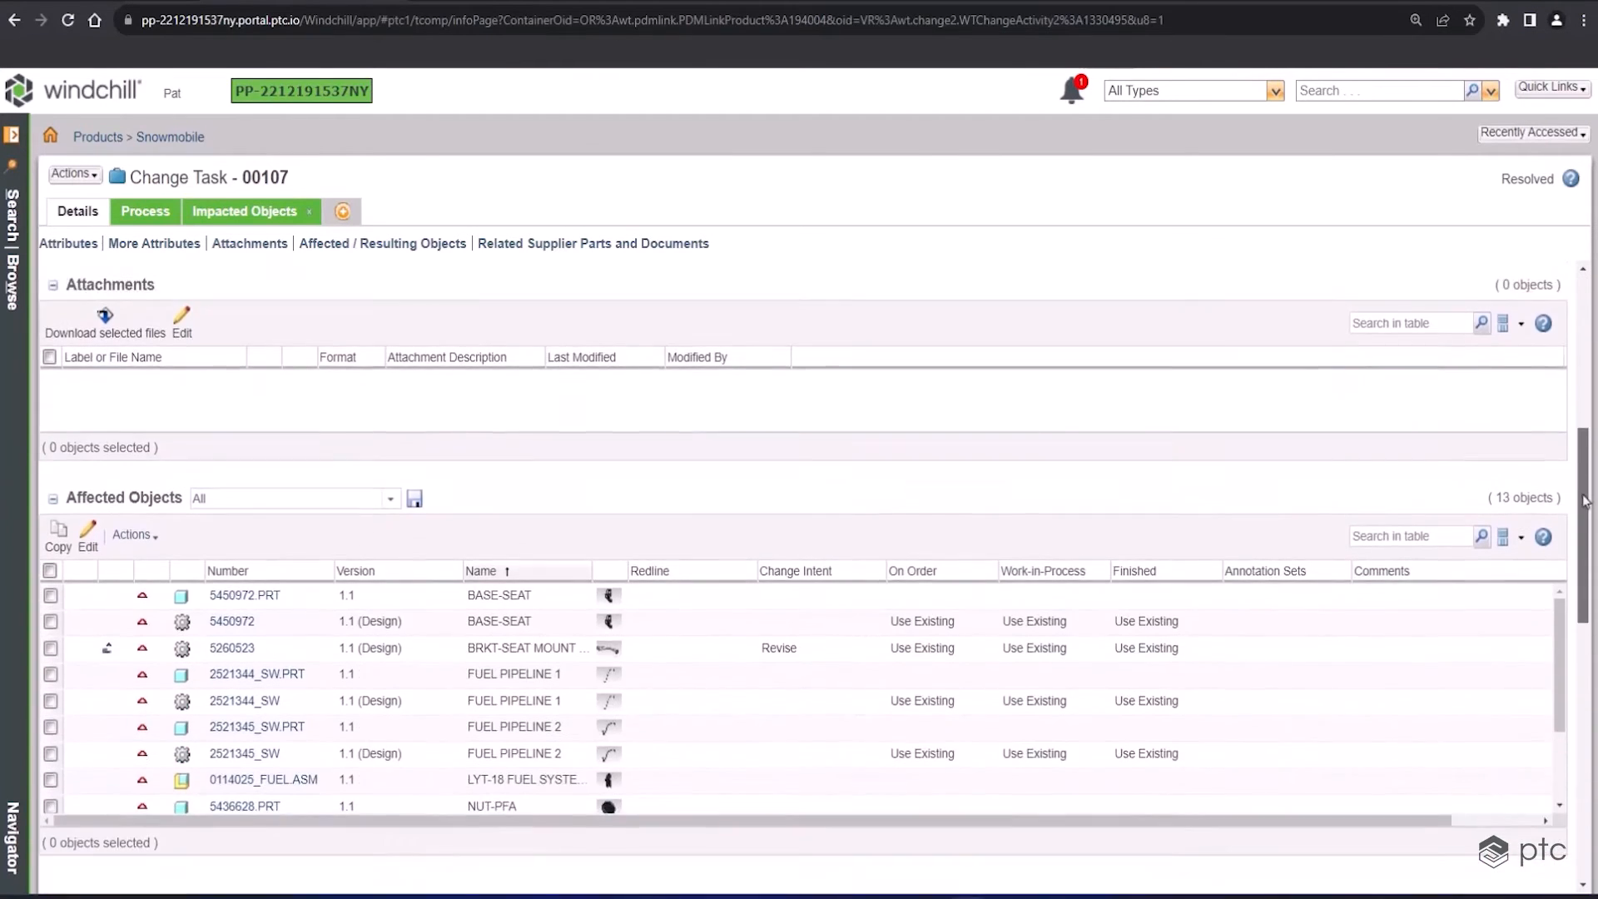
pyautogui.scroll(-3)
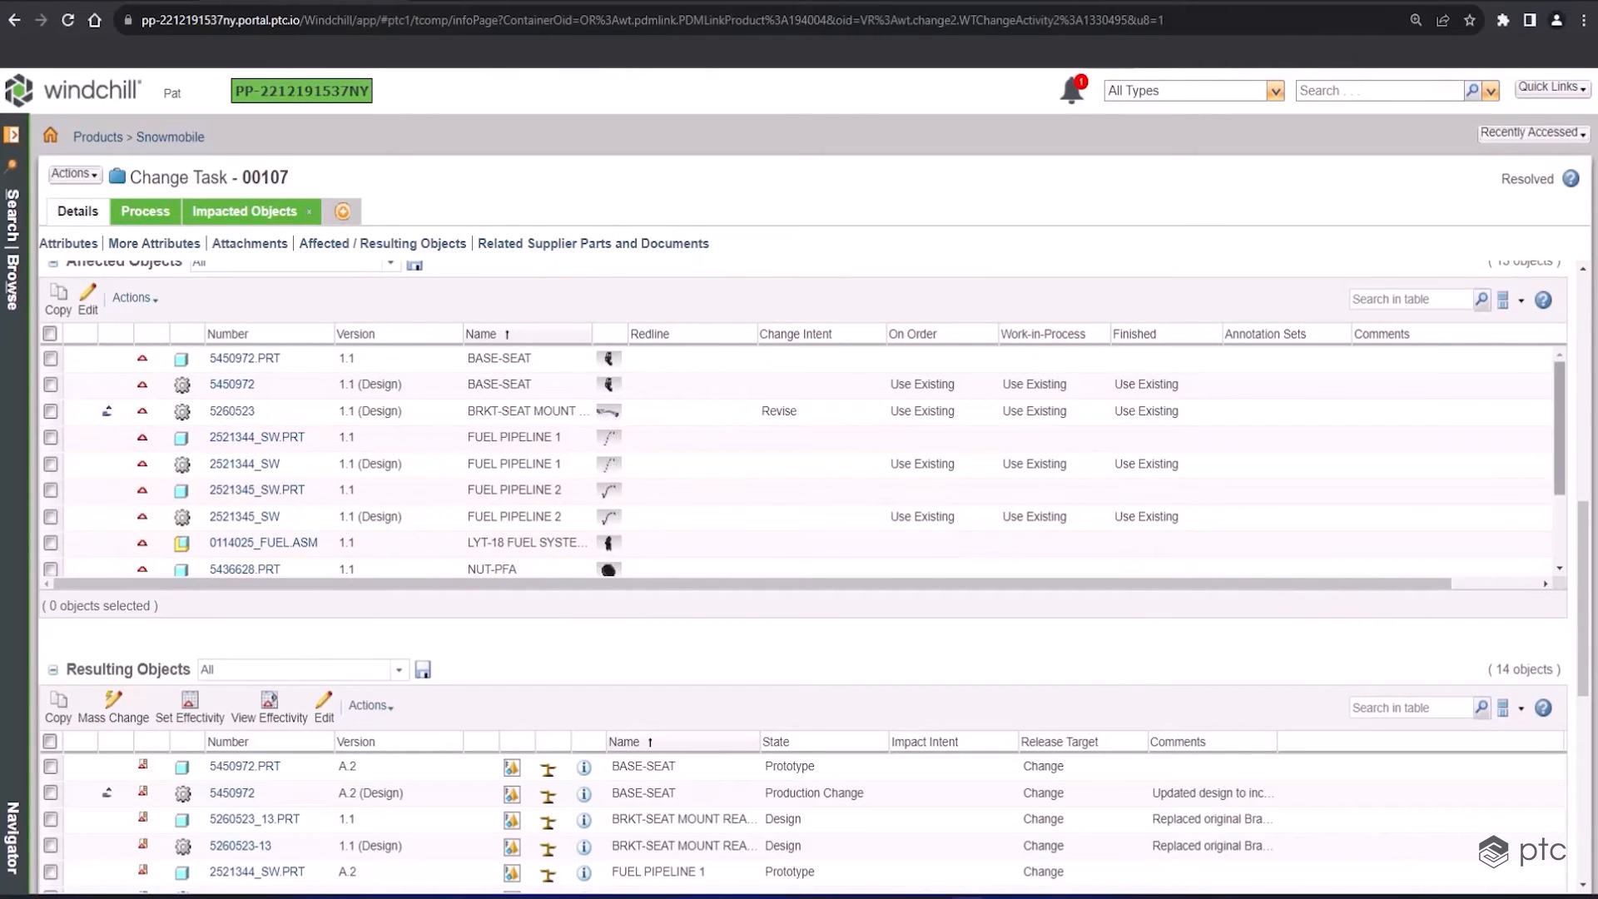
pyautogui.scroll(-3)
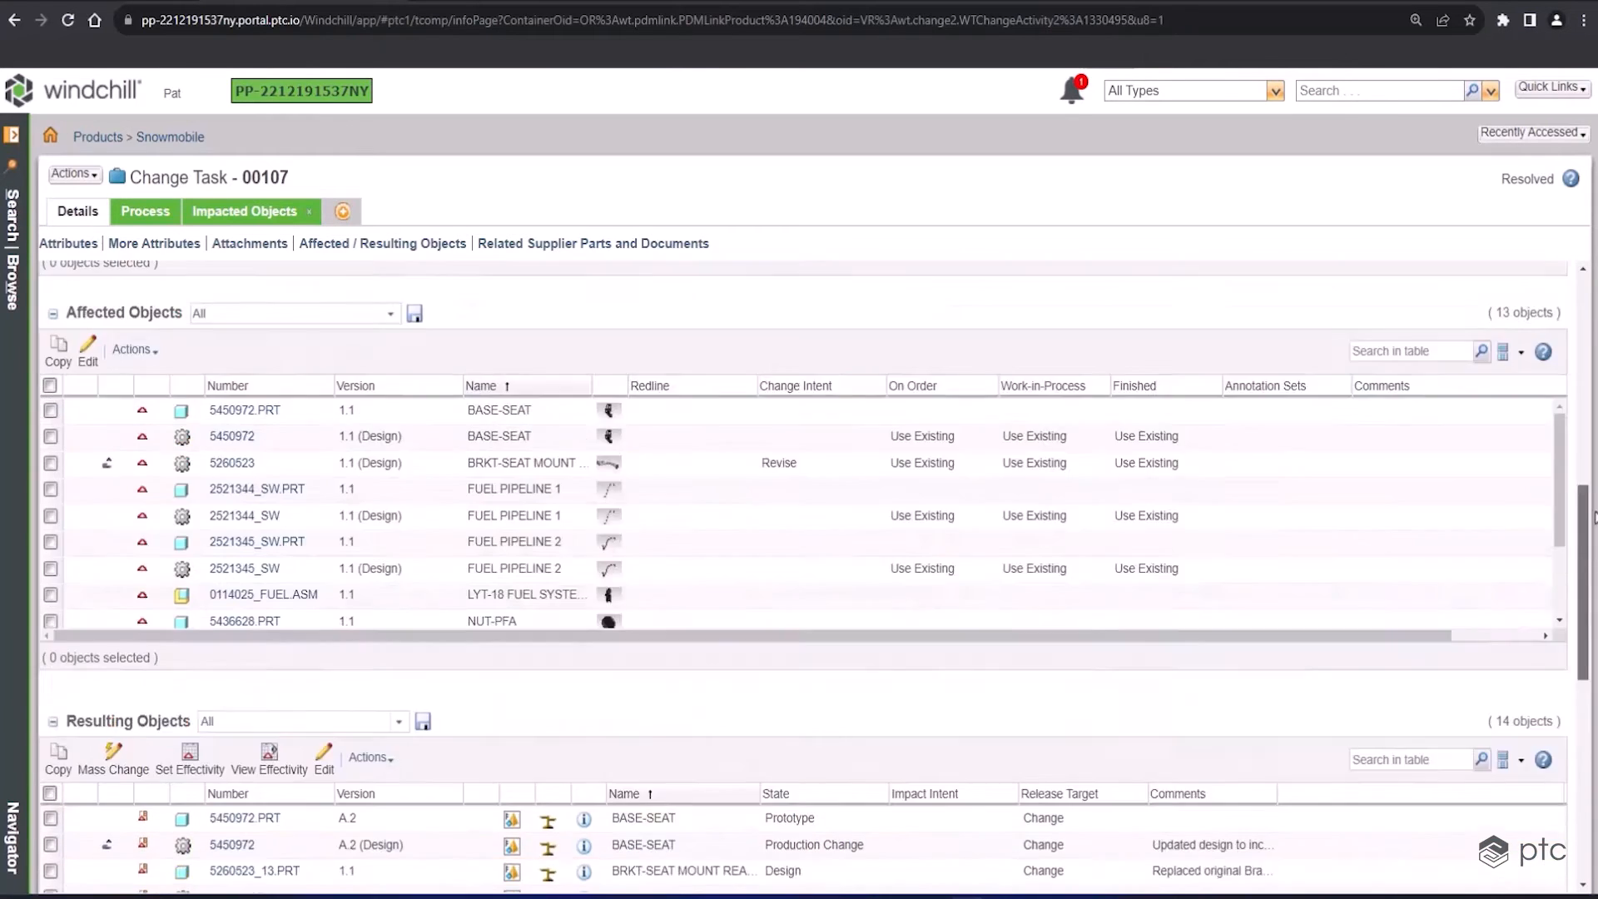
pyautogui.click(68, 242)
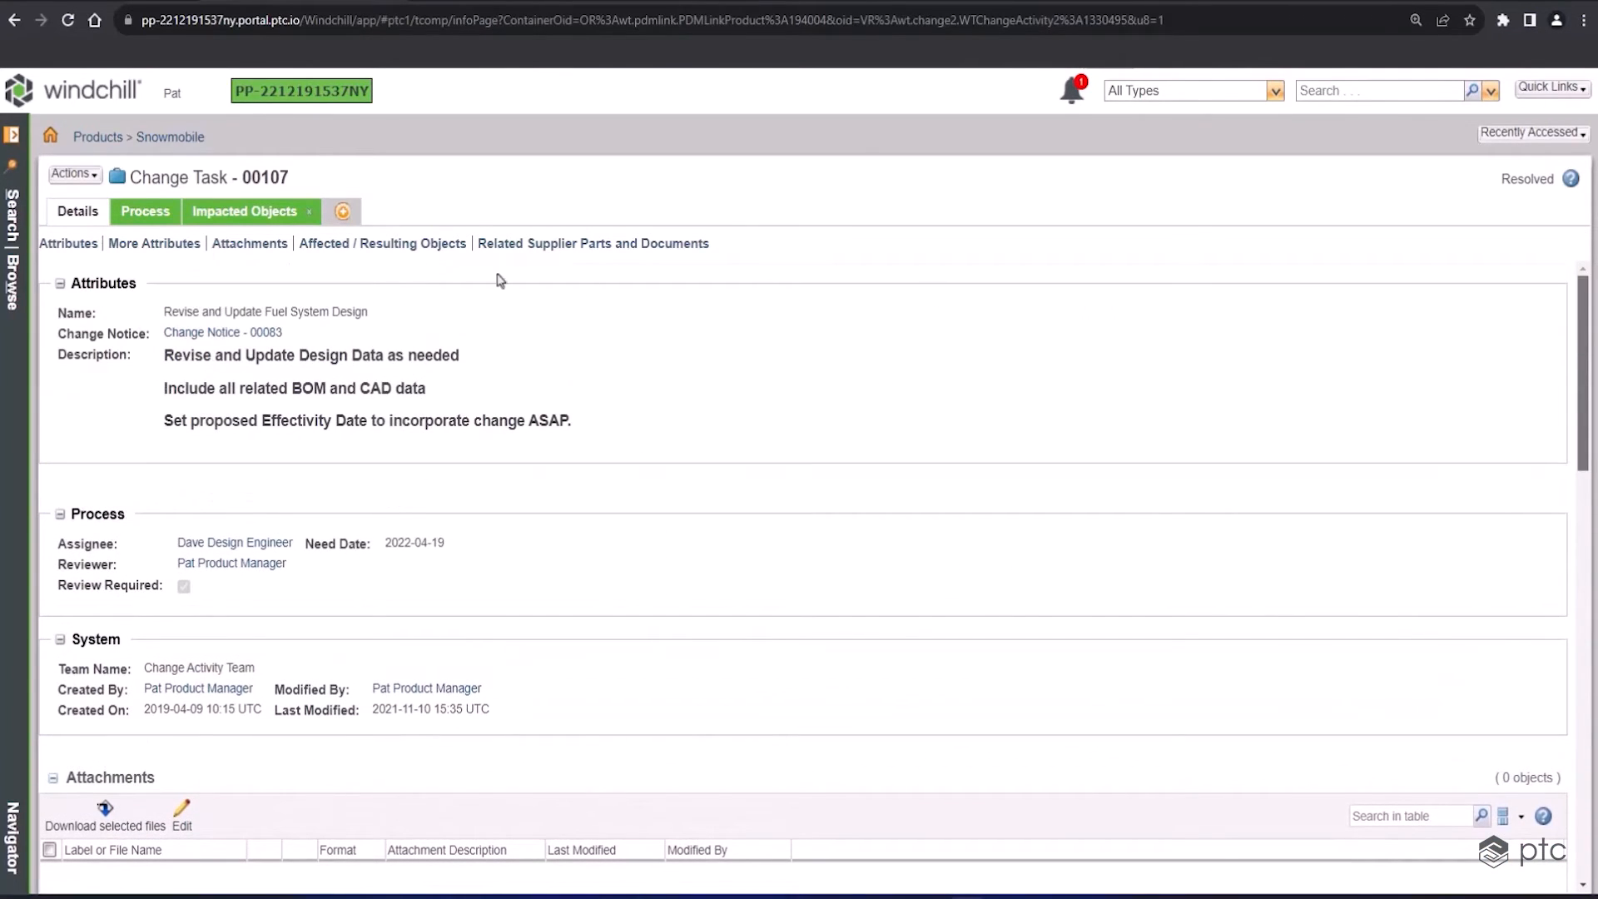
# Check change task 00107's routing/process history, then go back to change notice 00083
pyautogui.click(144, 210)
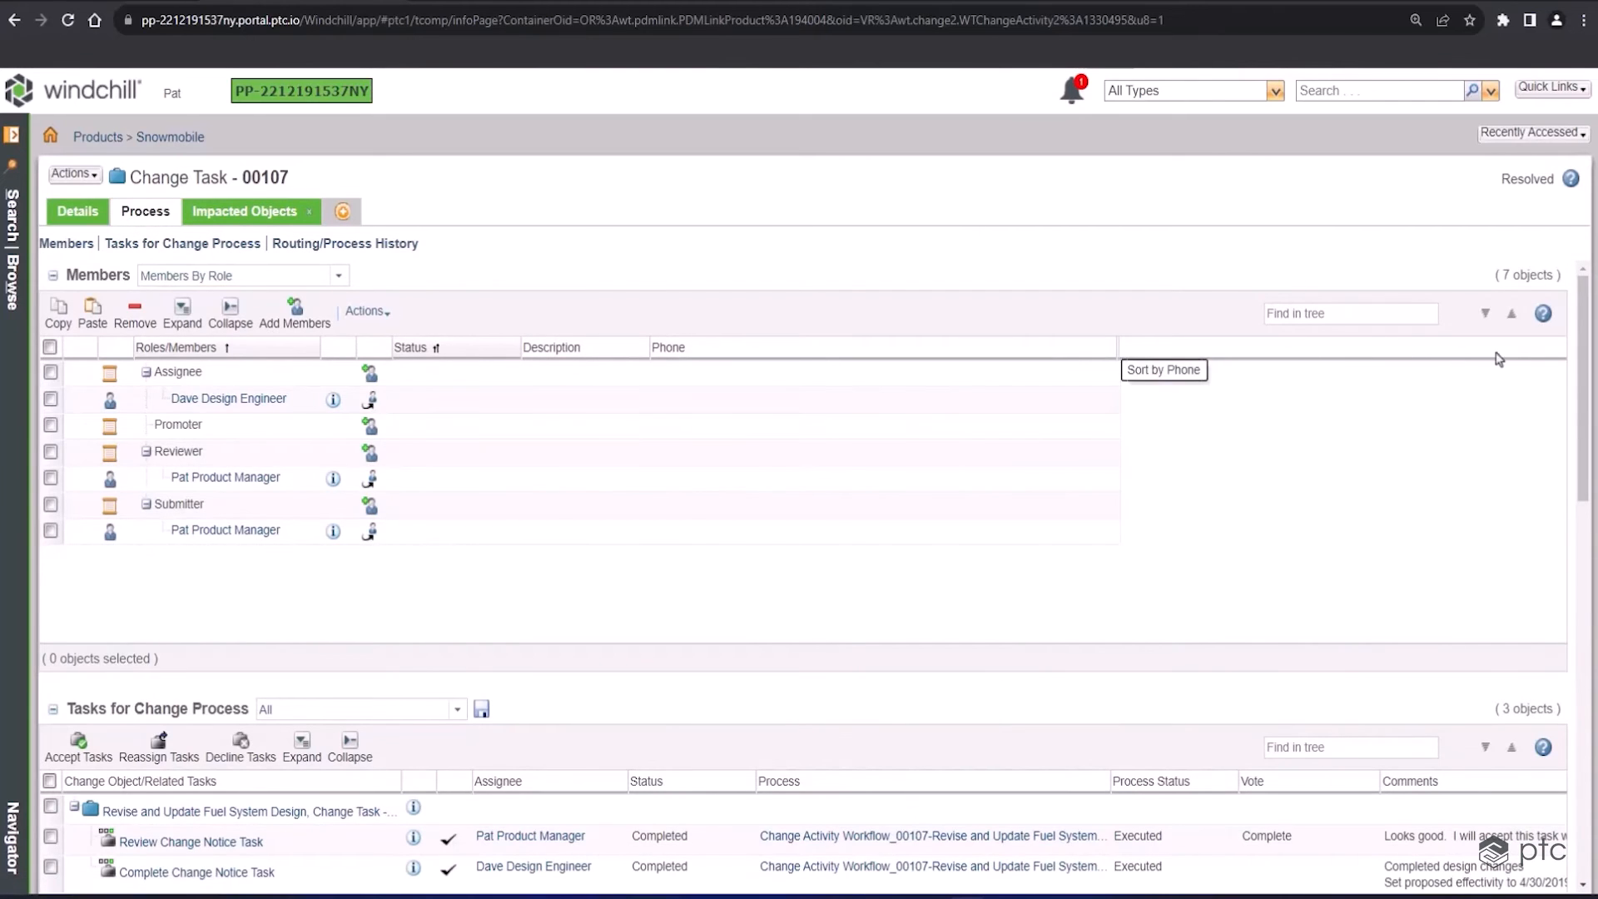
pyautogui.click(344, 242)
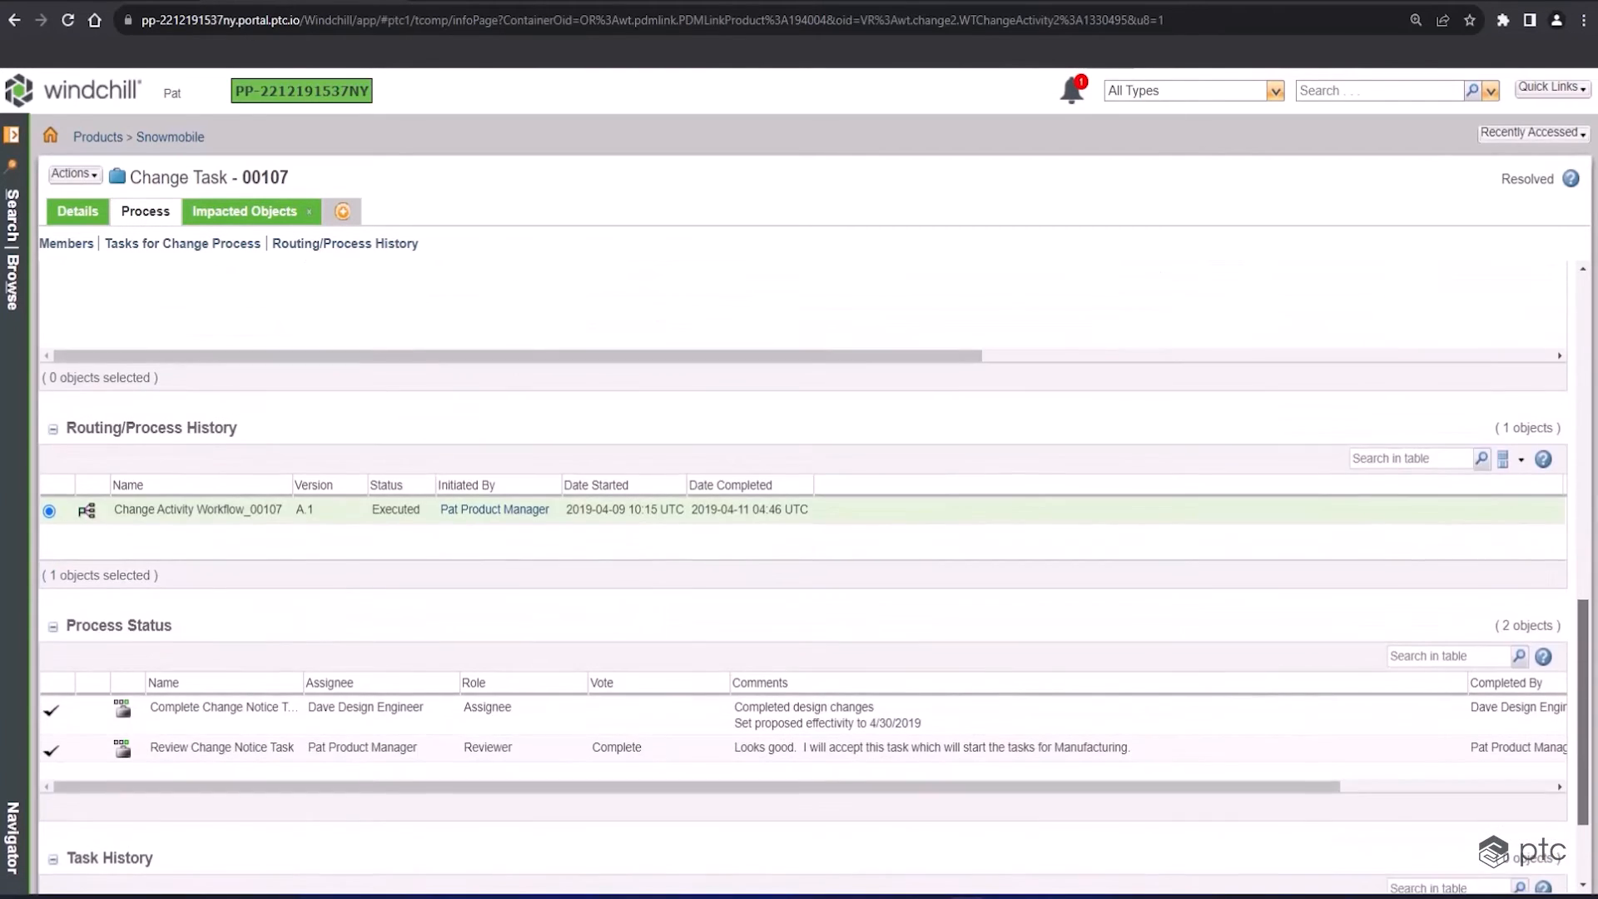
pyautogui.click(78, 211)
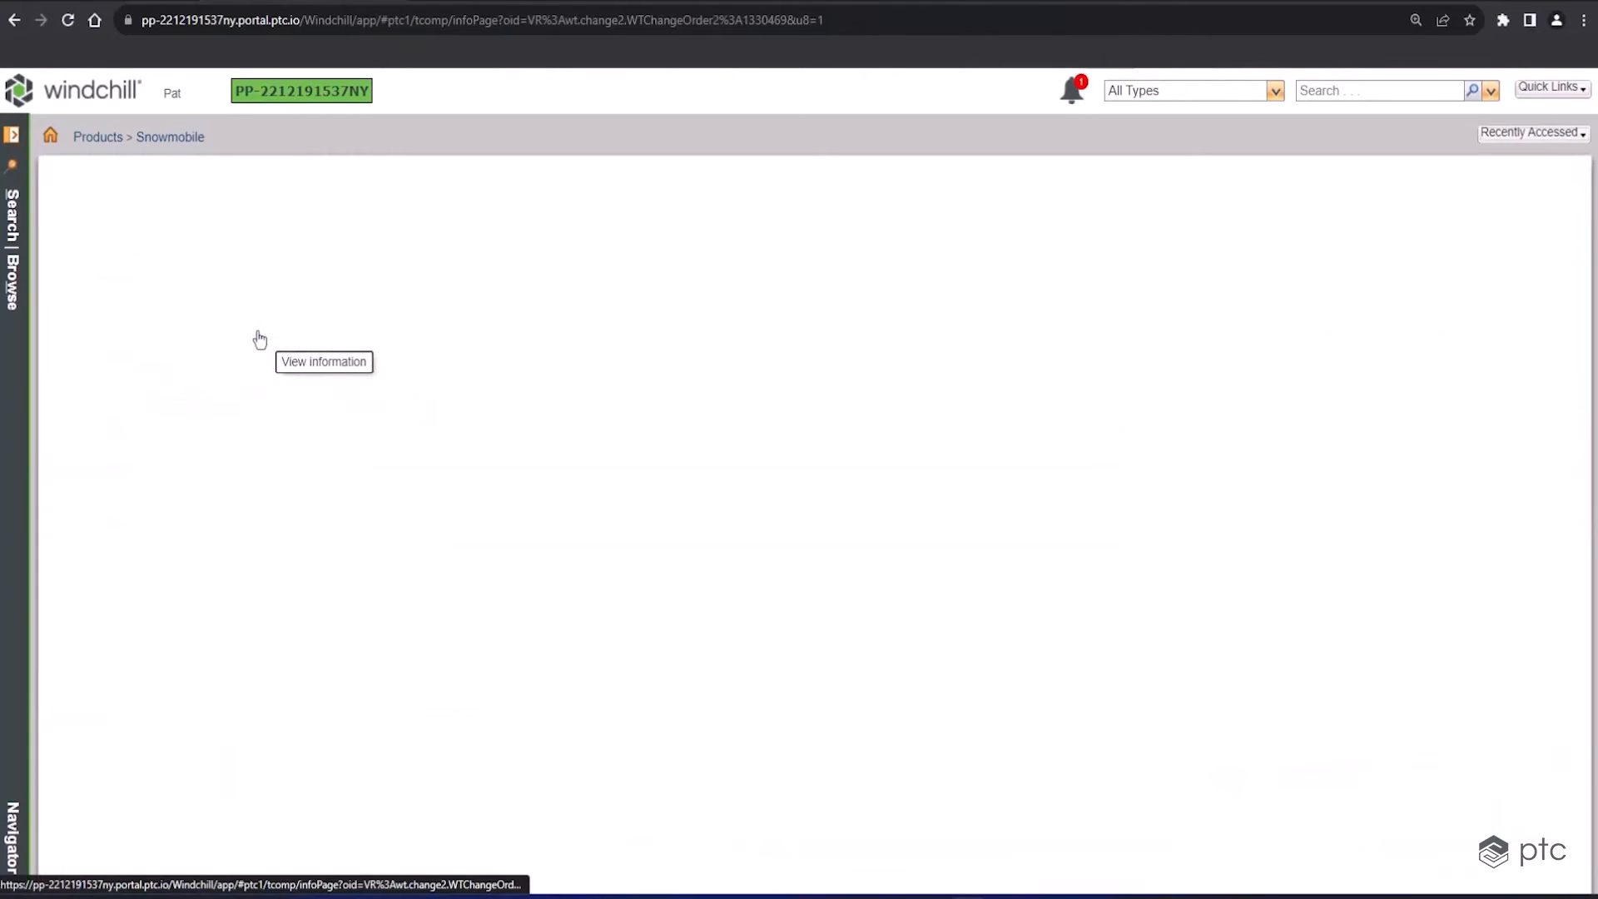
# Open change task 00108 and review its one affected and four resulting manufacturing objects
pyautogui.click(323, 360)
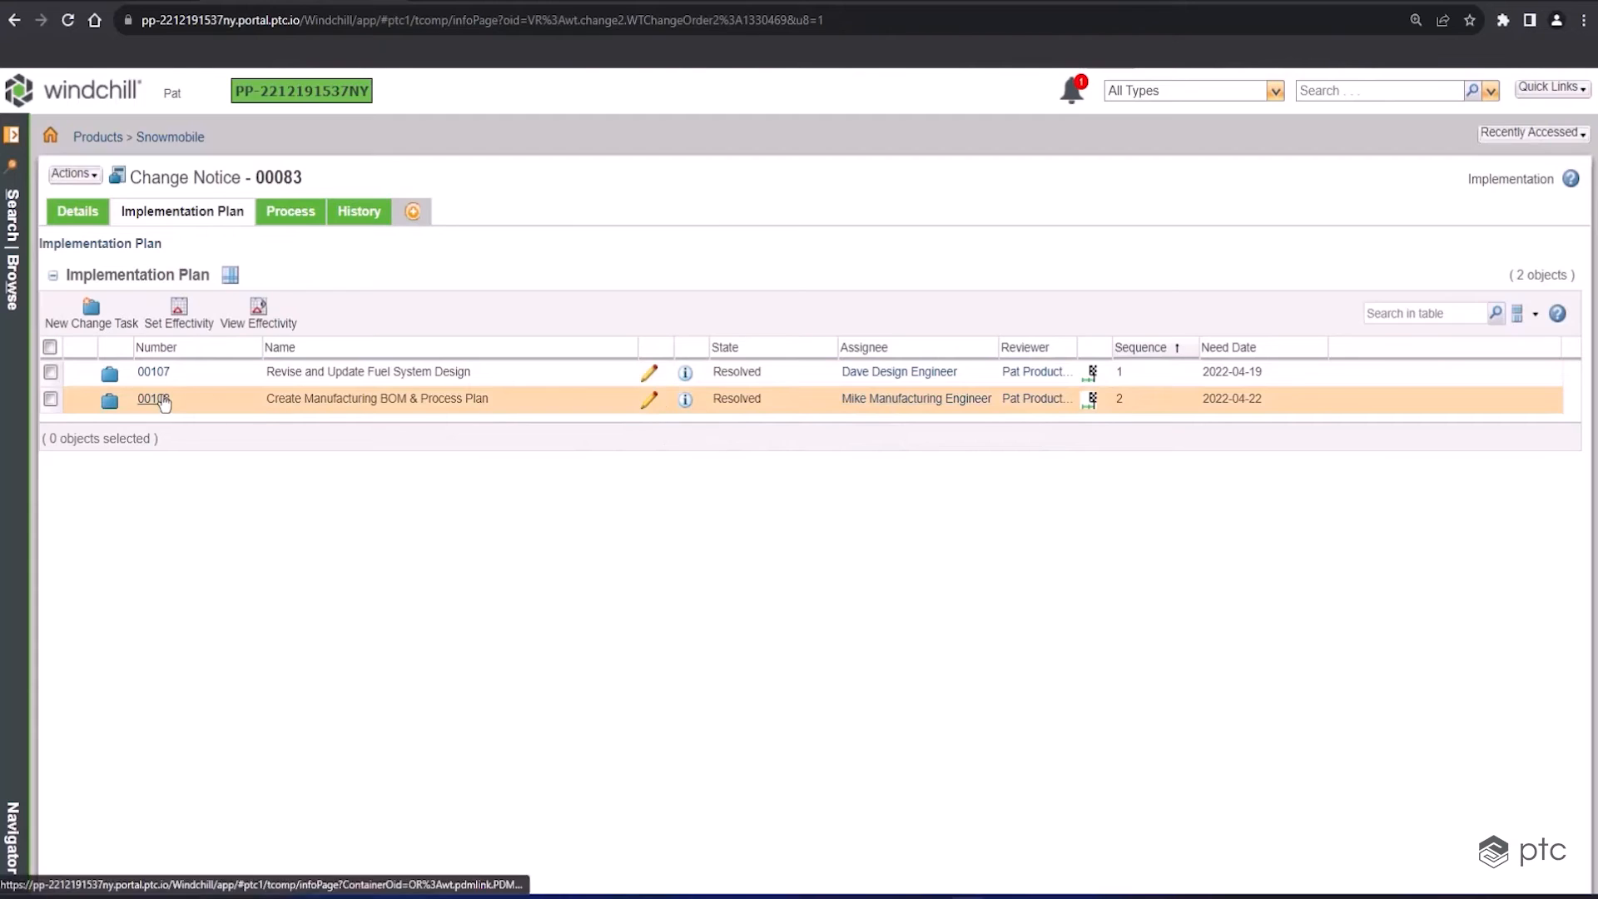
pyautogui.click(153, 398)
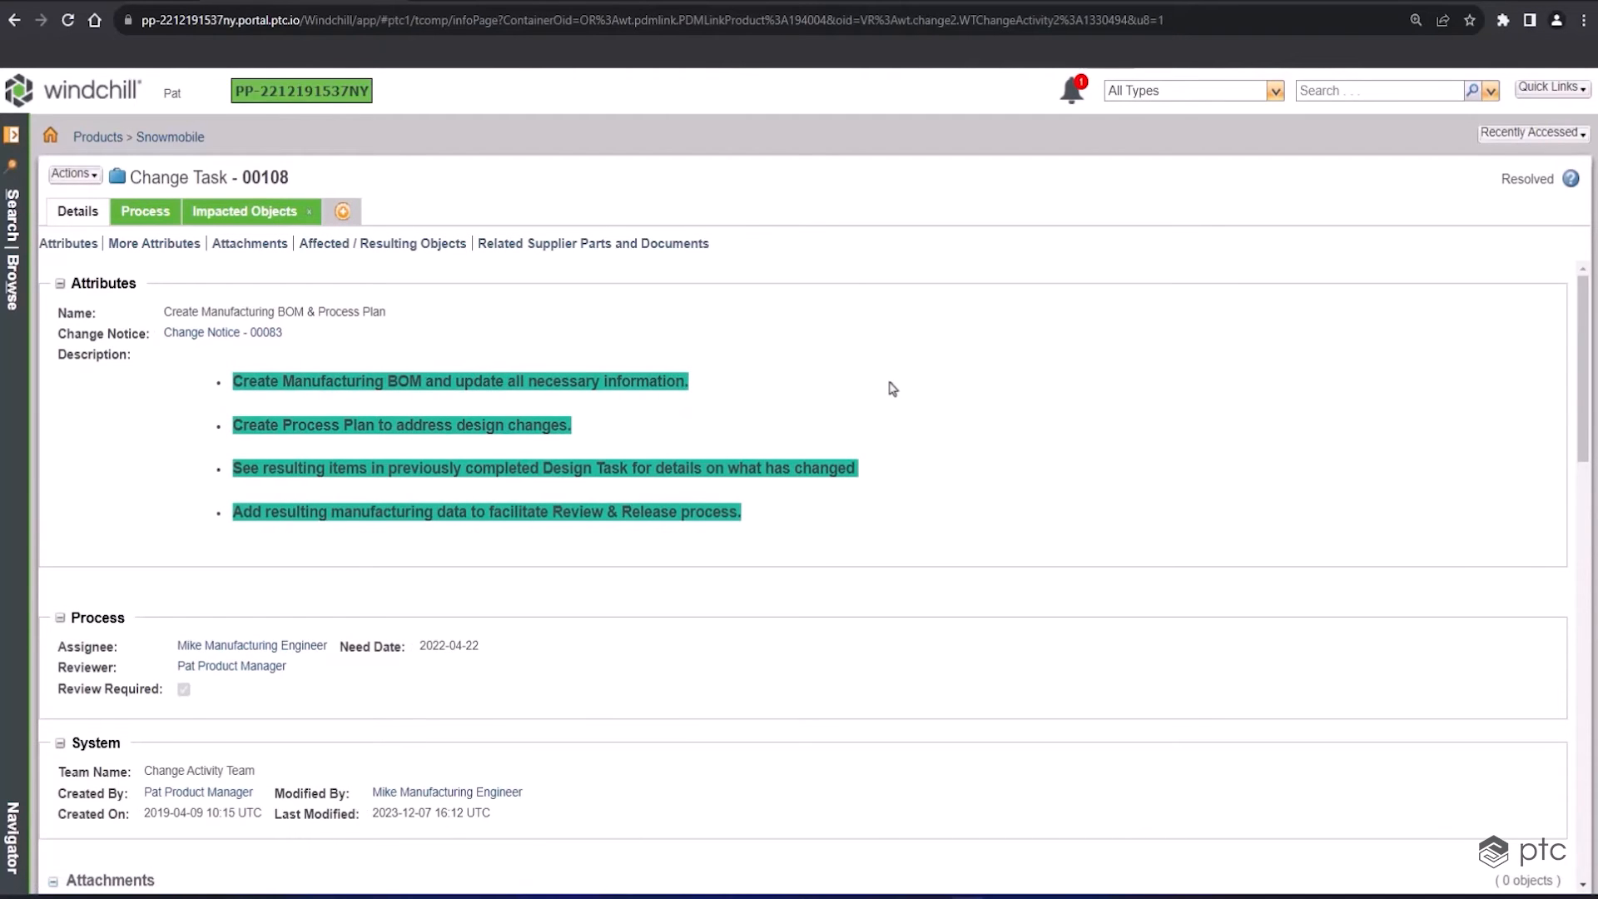
pyautogui.moveTo(900, 409)
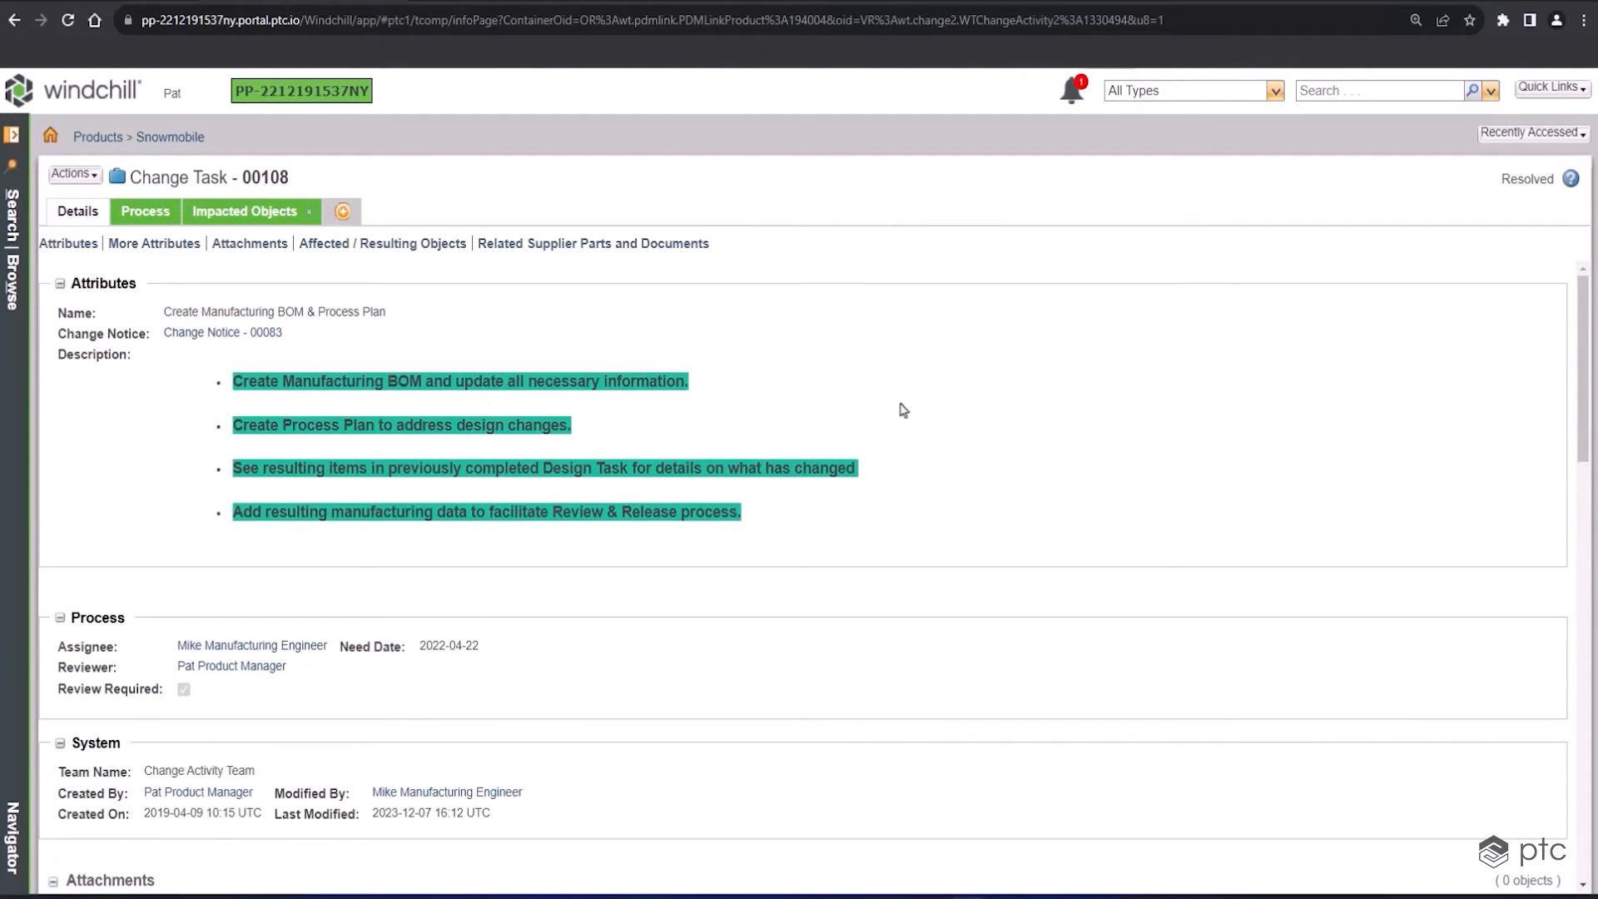
pyautogui.moveTo(891, 526)
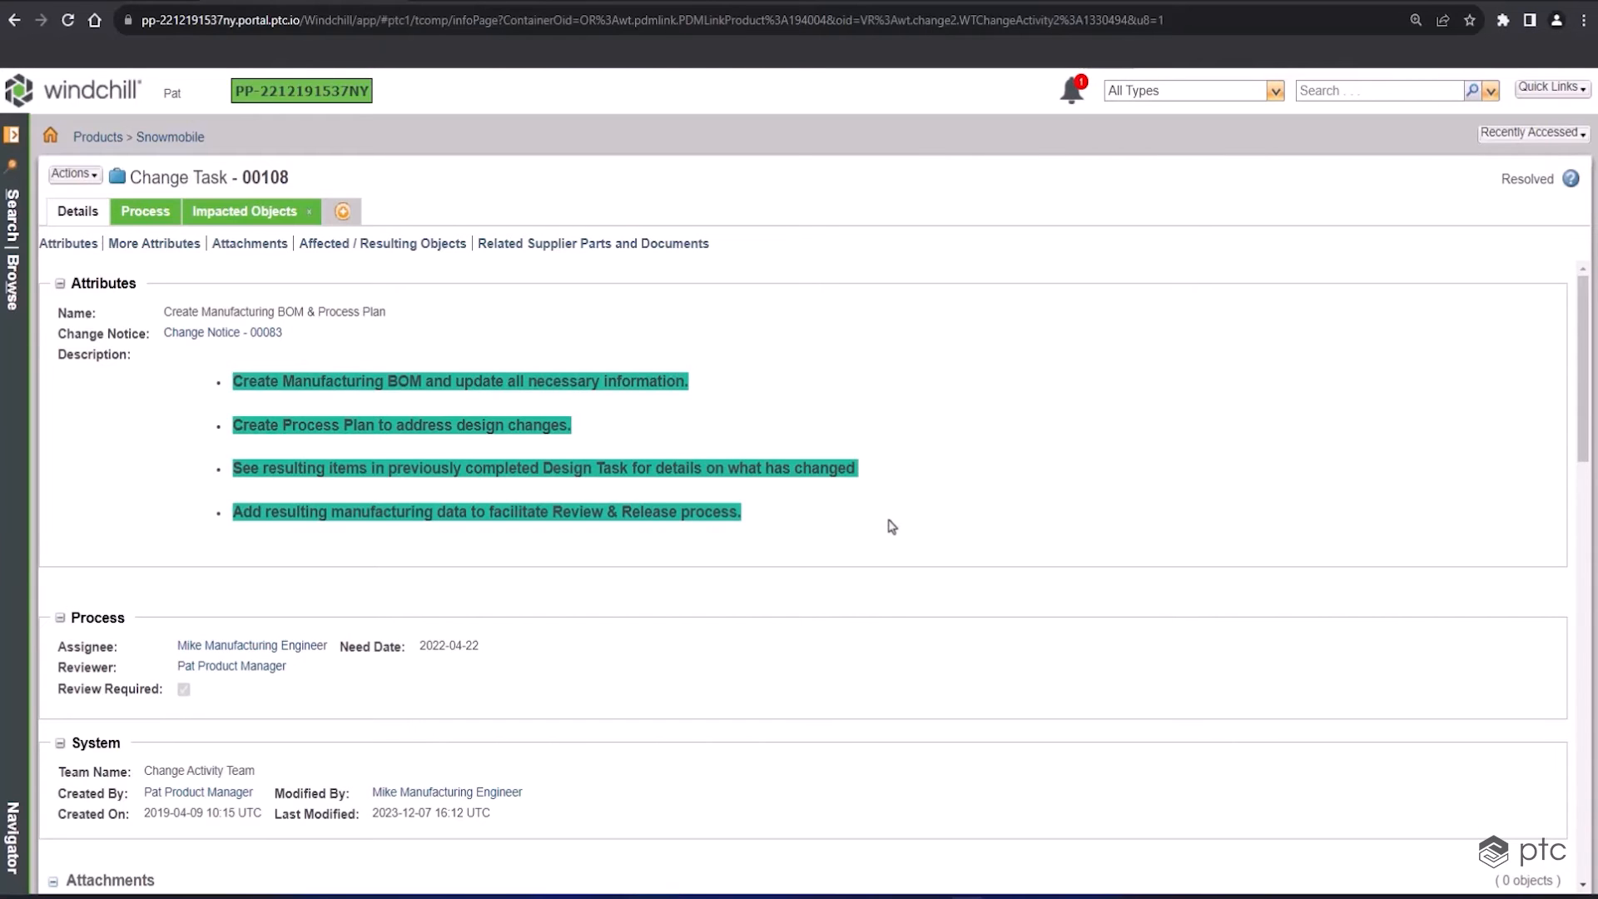
pyautogui.scroll(-3)
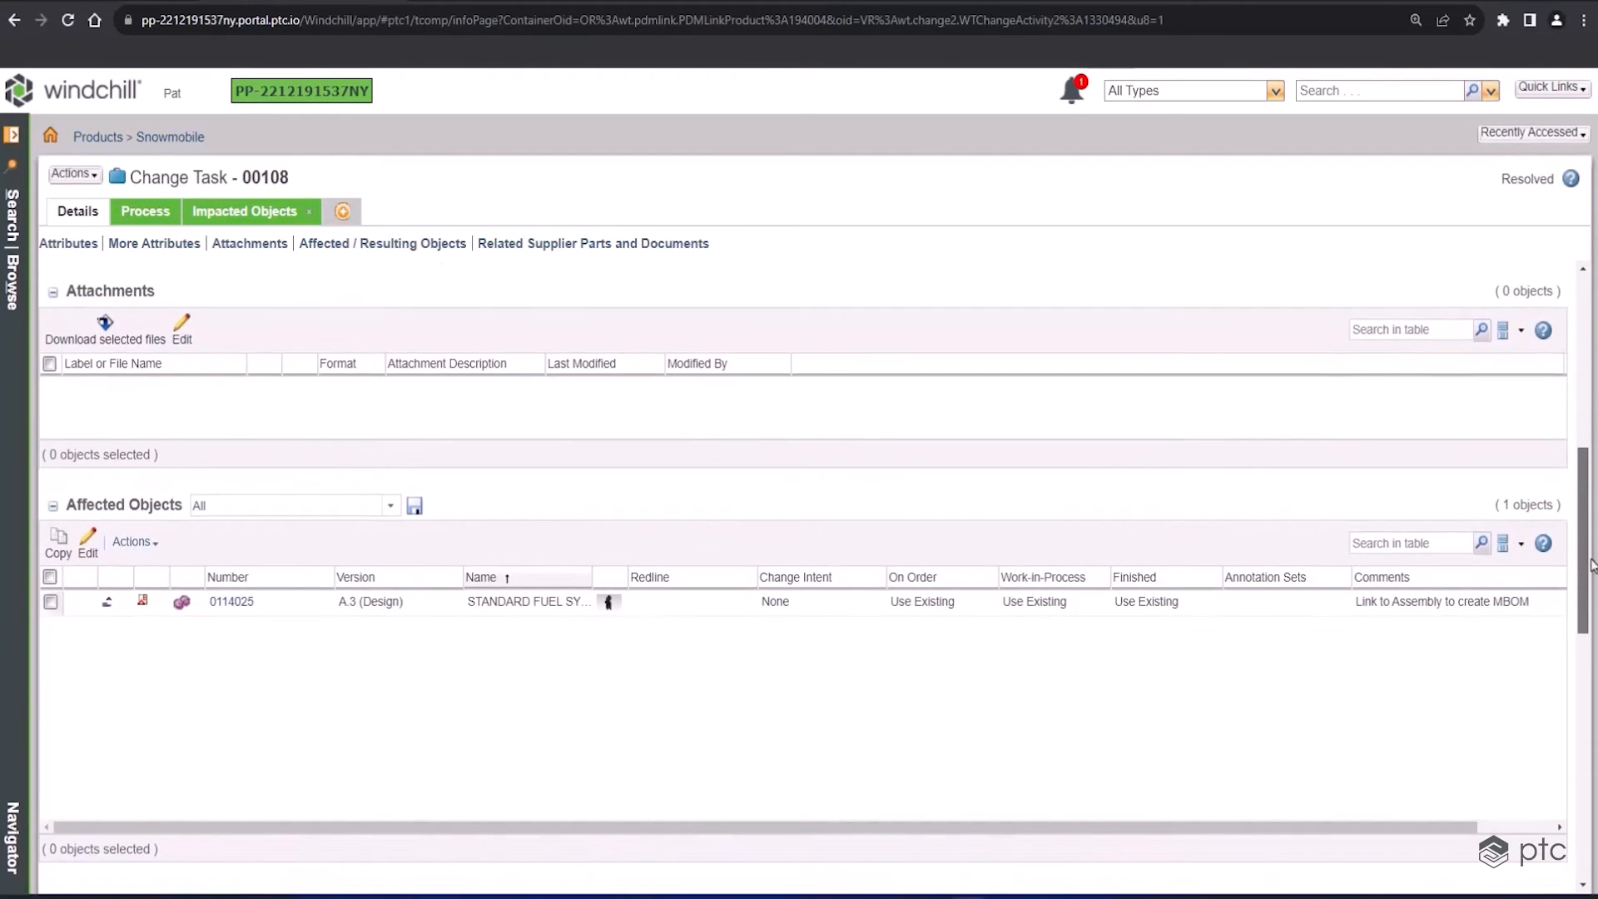
pyautogui.scroll(-3)
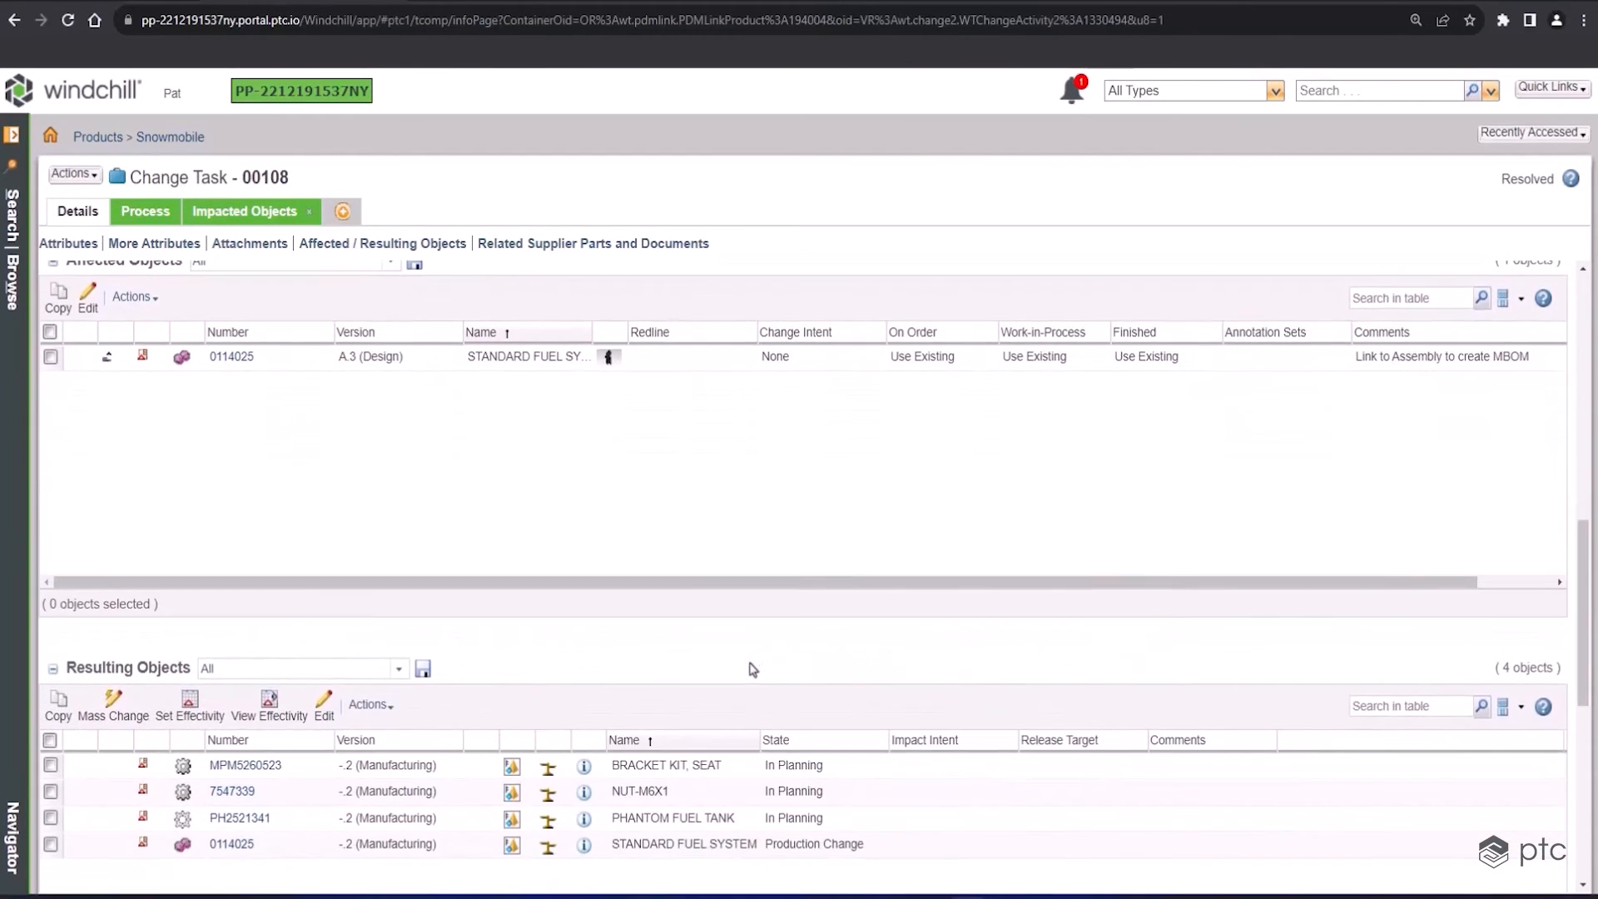
pyautogui.moveTo(514, 369)
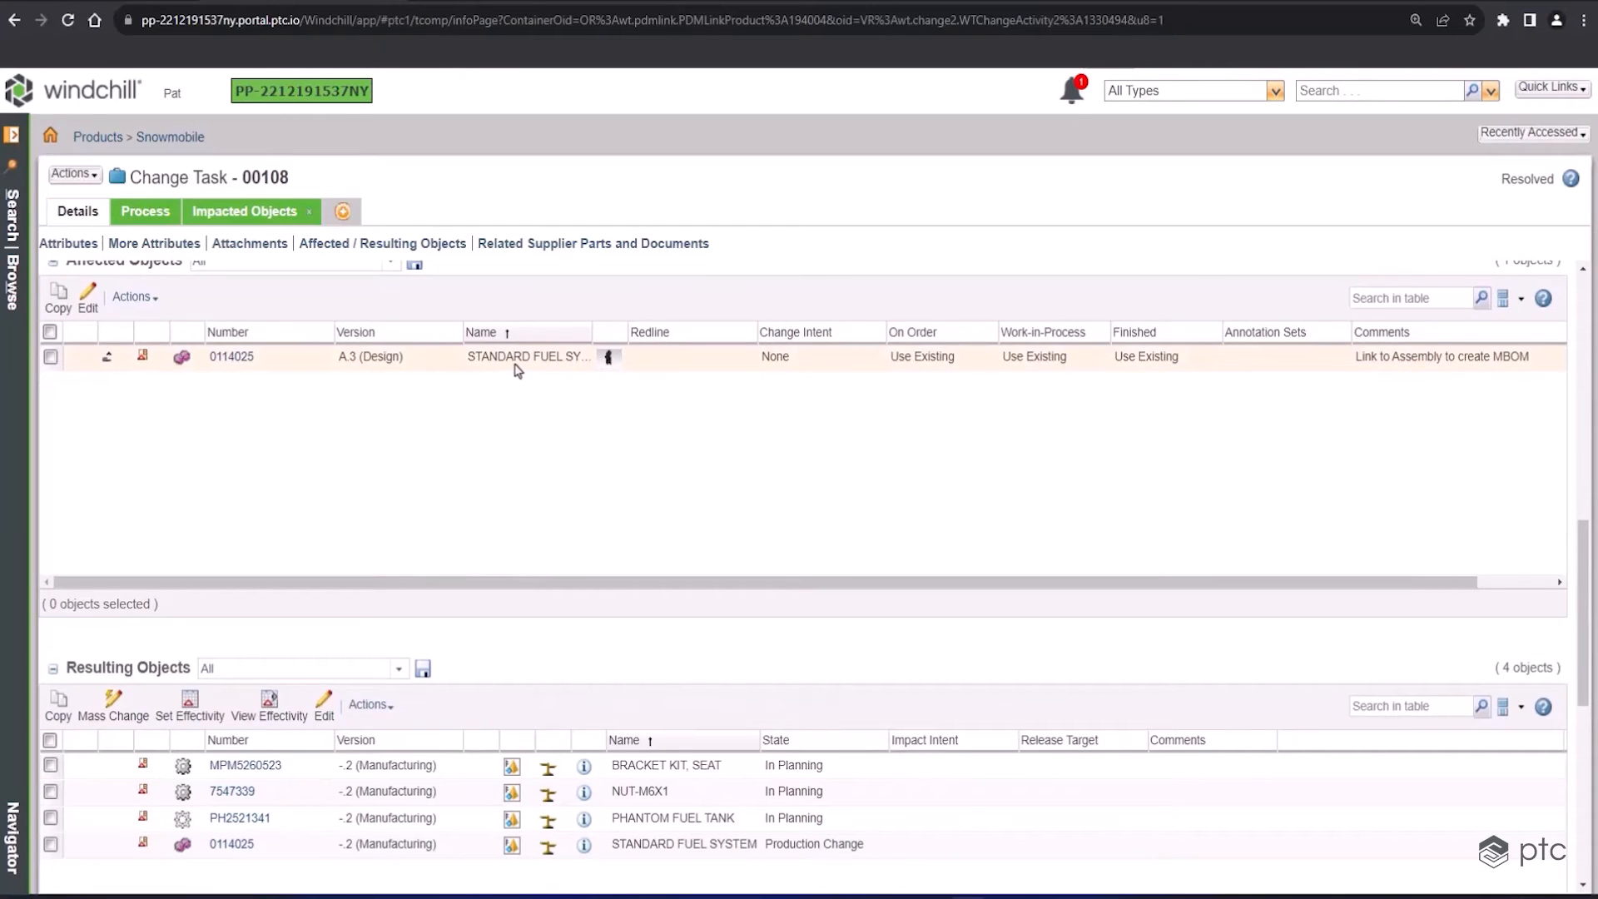
pyautogui.moveTo(527, 355)
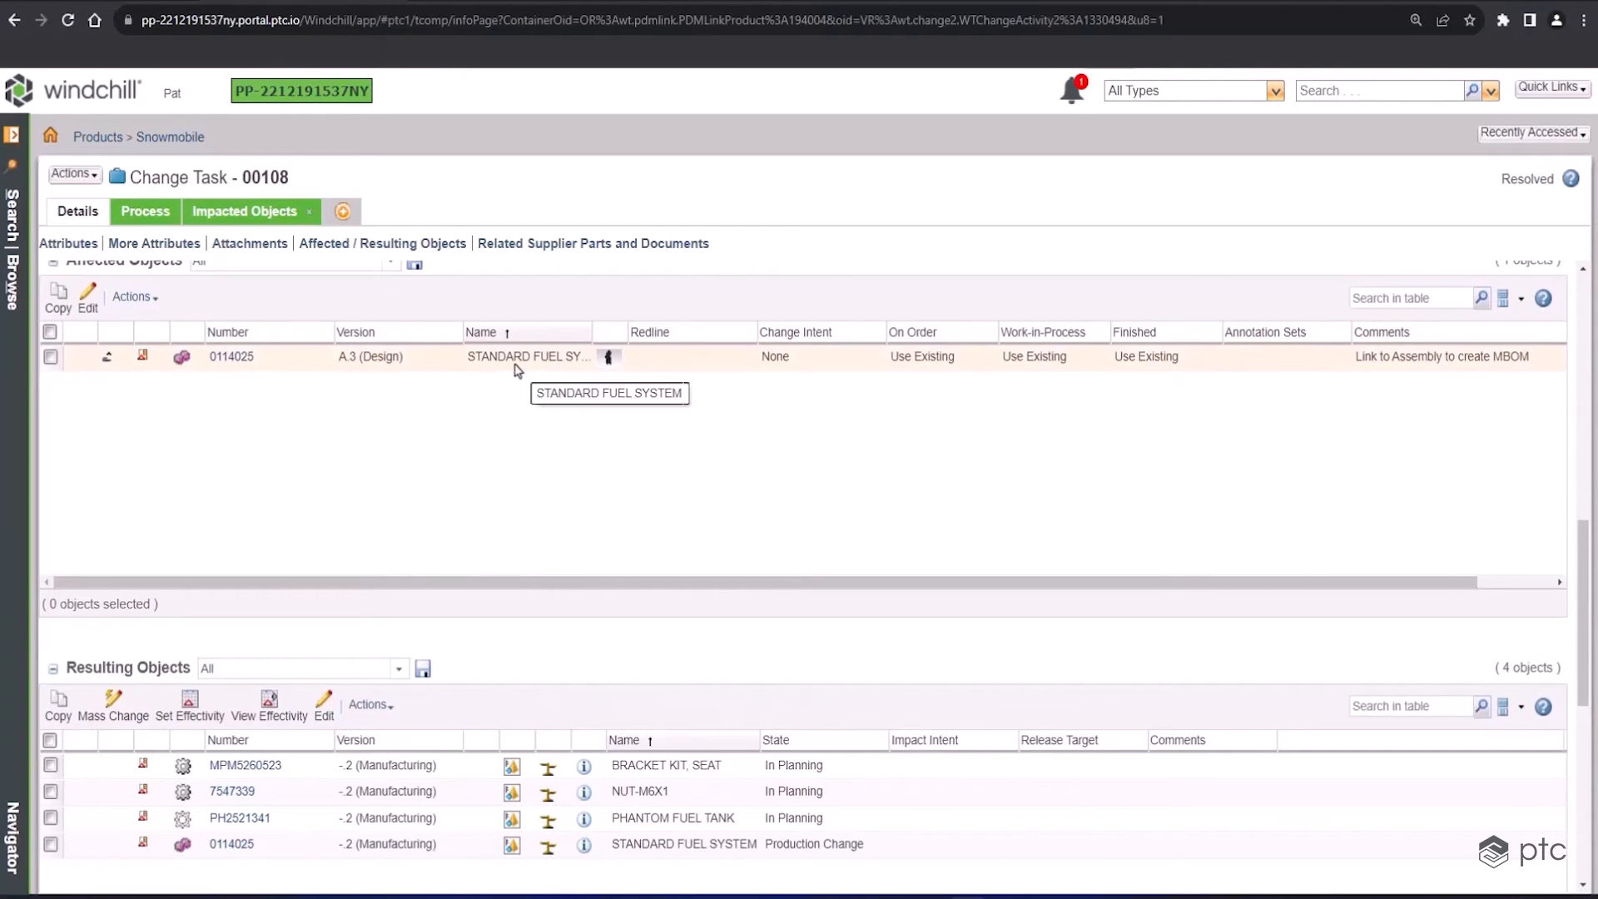
pyautogui.moveTo(568, 669)
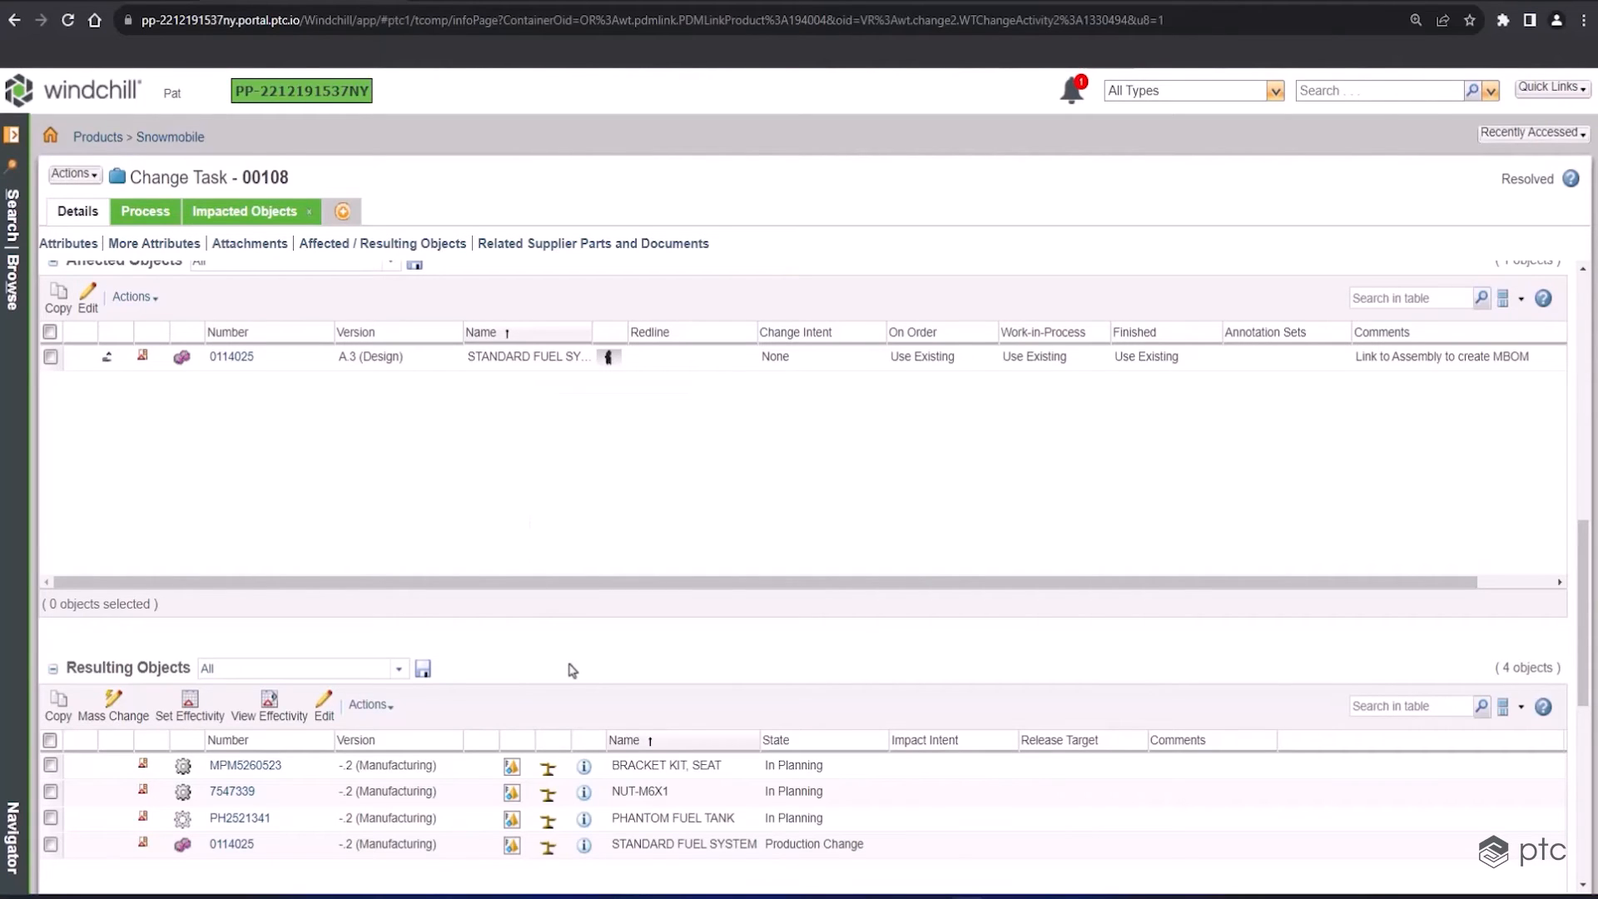
pyautogui.moveTo(726, 685)
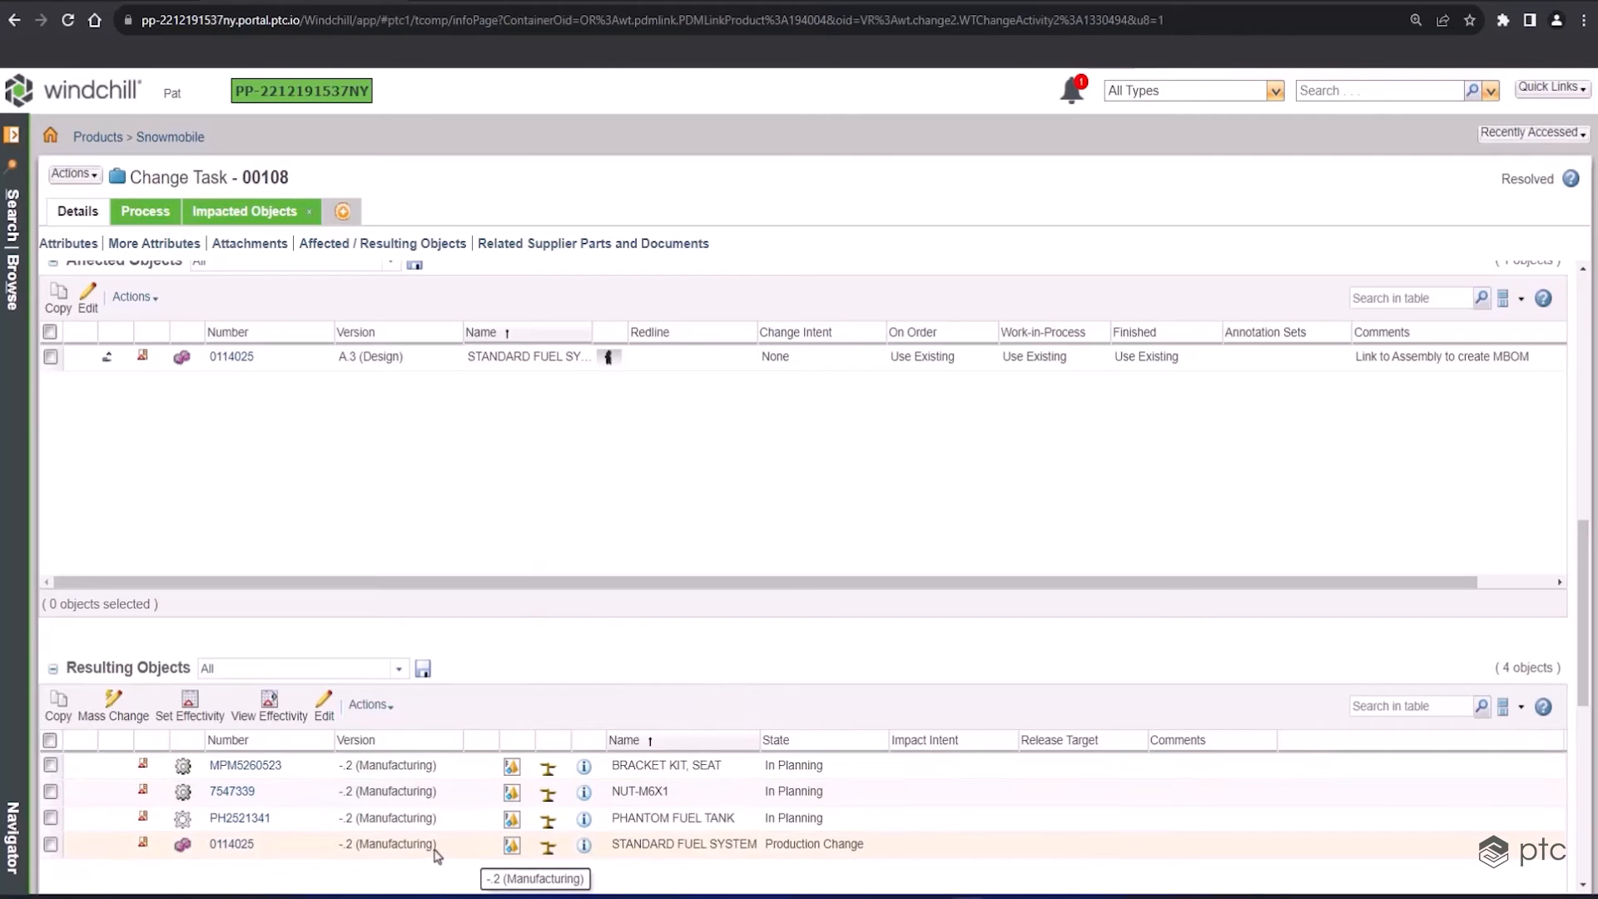
pyautogui.moveTo(584, 844)
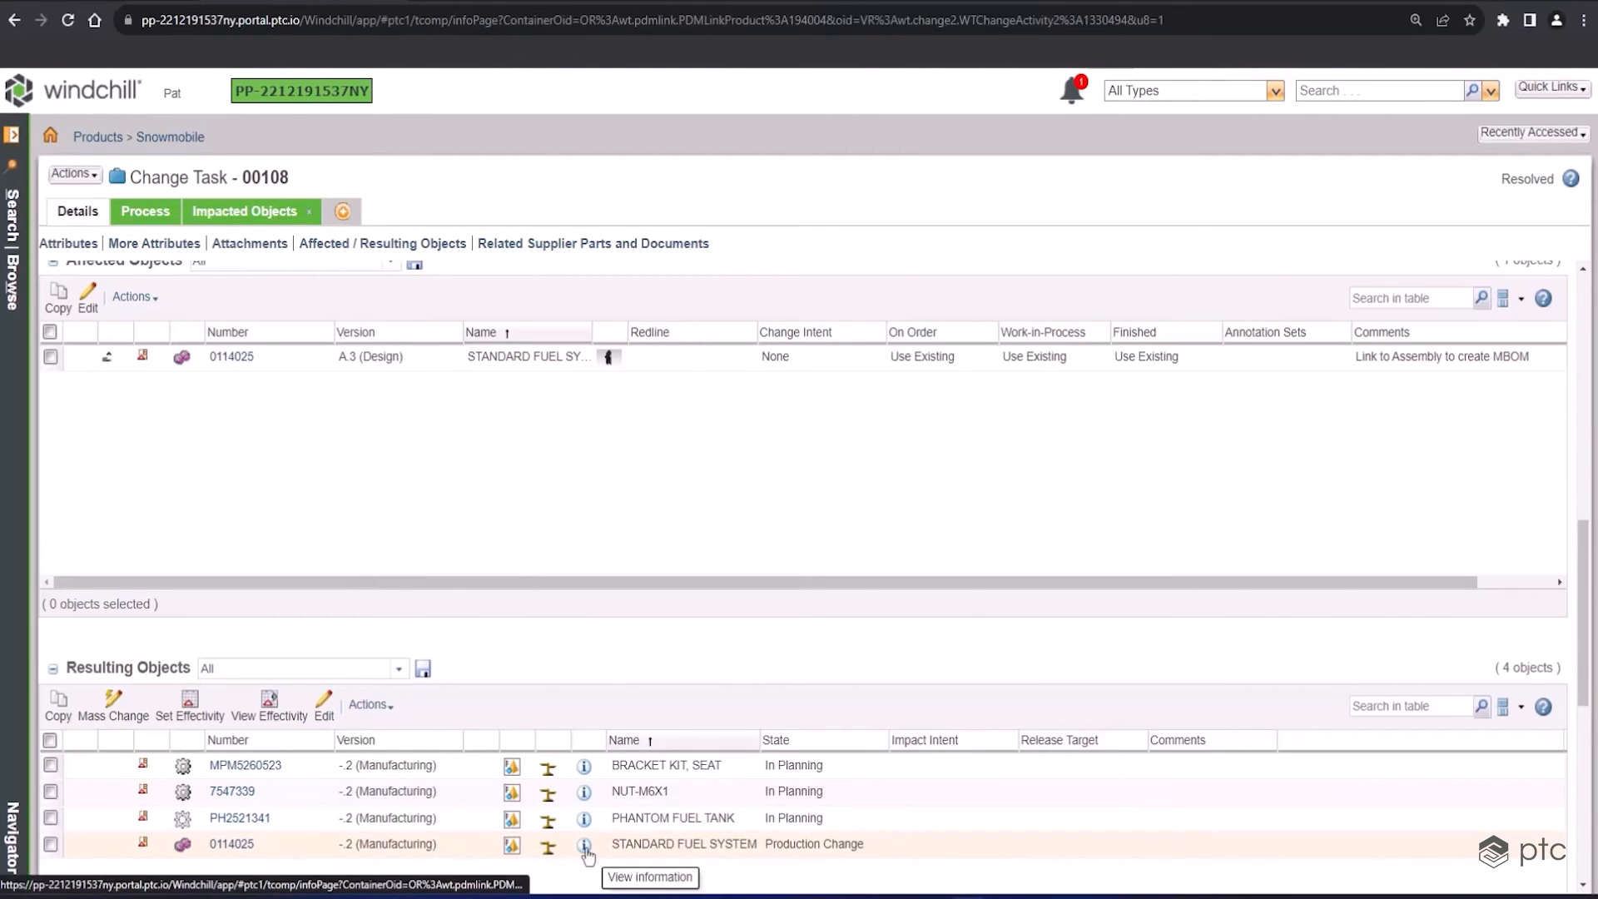
# Open variant 0114025 -.2 (Manufacturing) and expand its structure to all levels
pyautogui.click(583, 844)
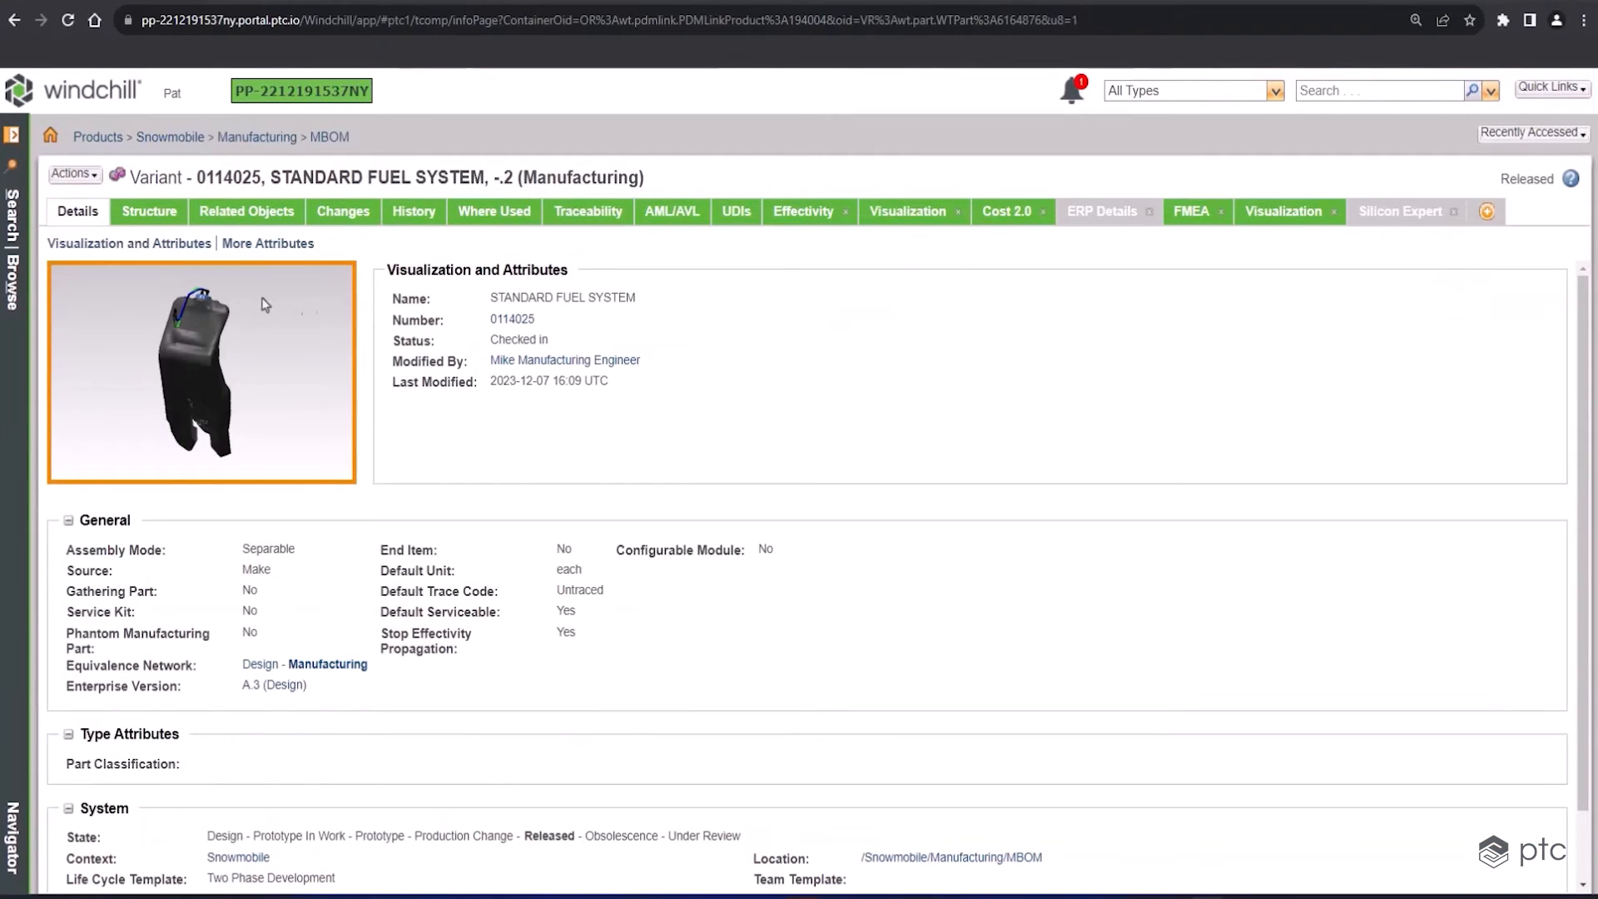
pyautogui.click(149, 211)
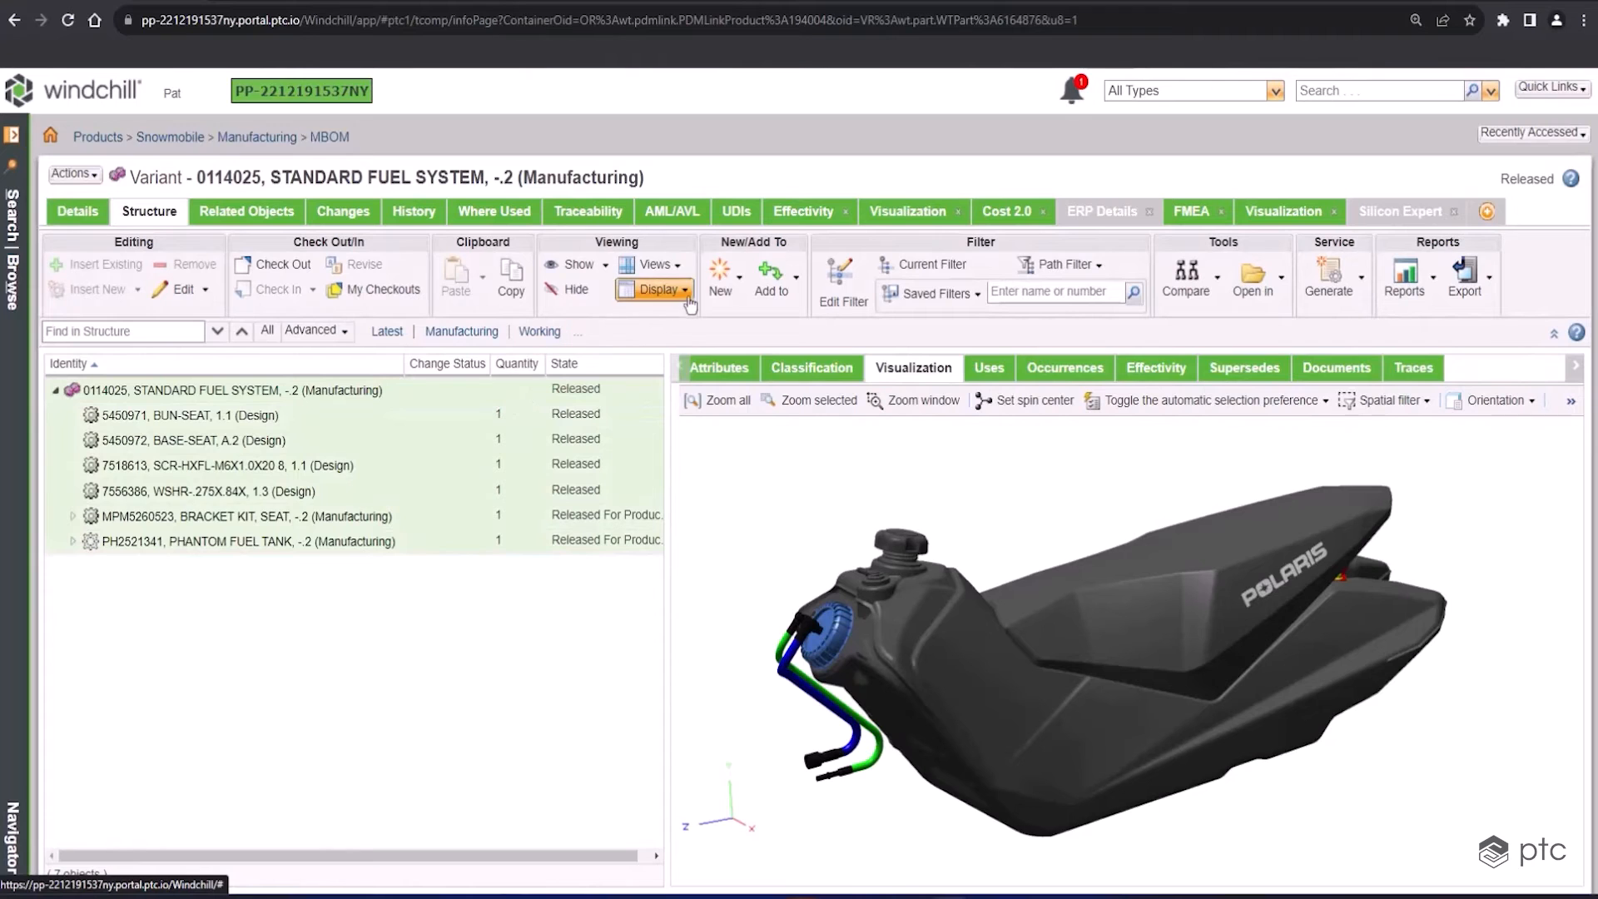
pyautogui.click(659, 289)
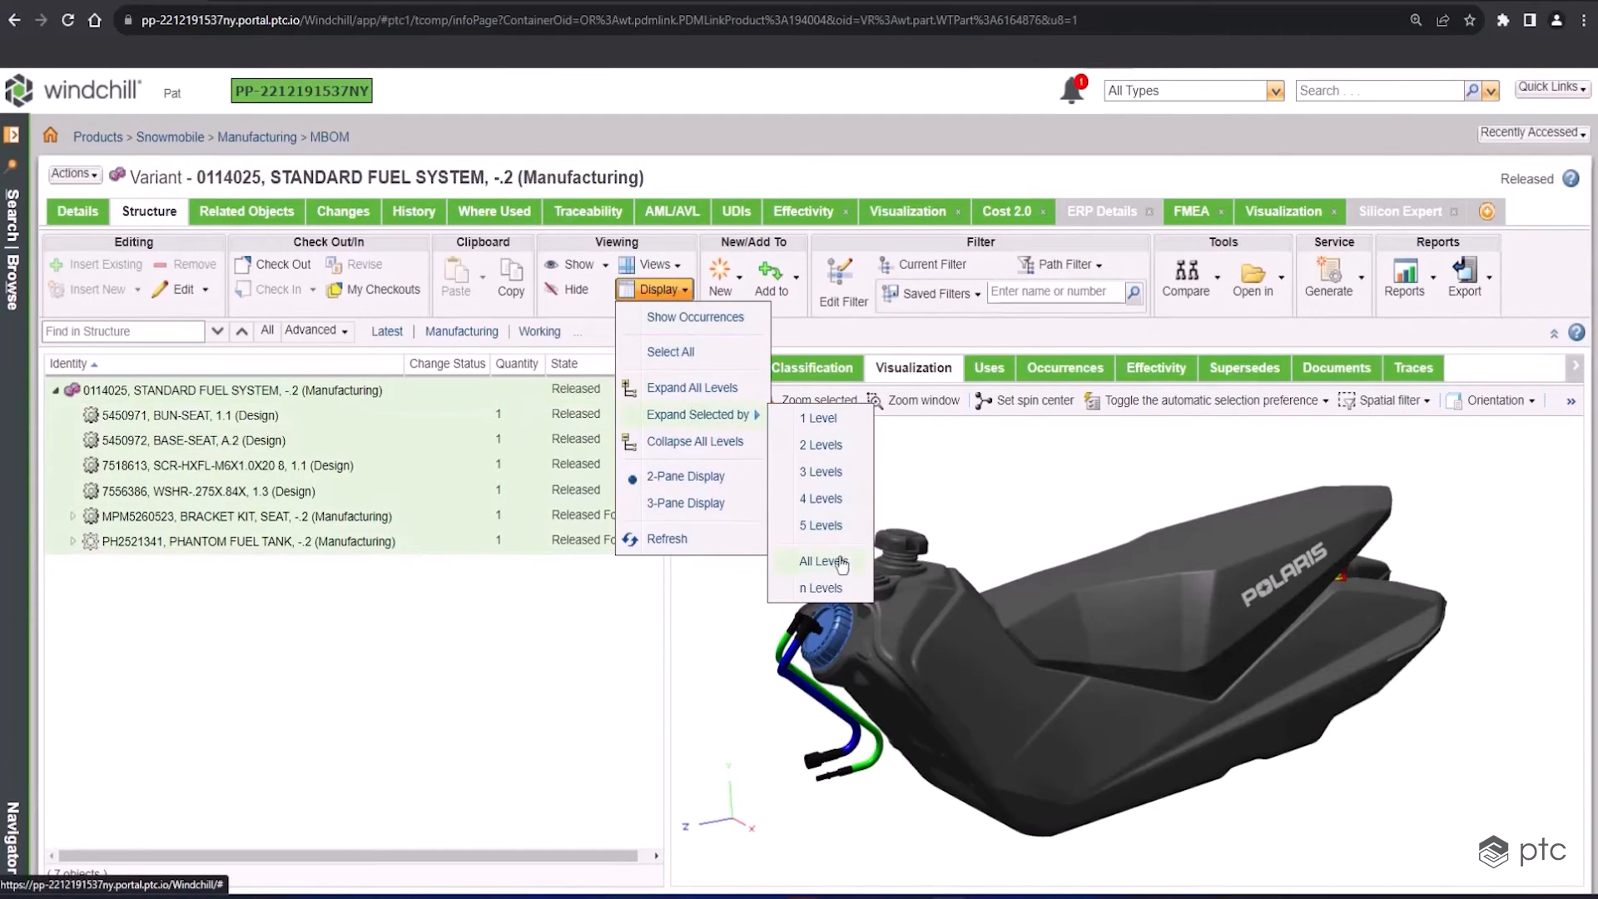
pyautogui.click(818, 560)
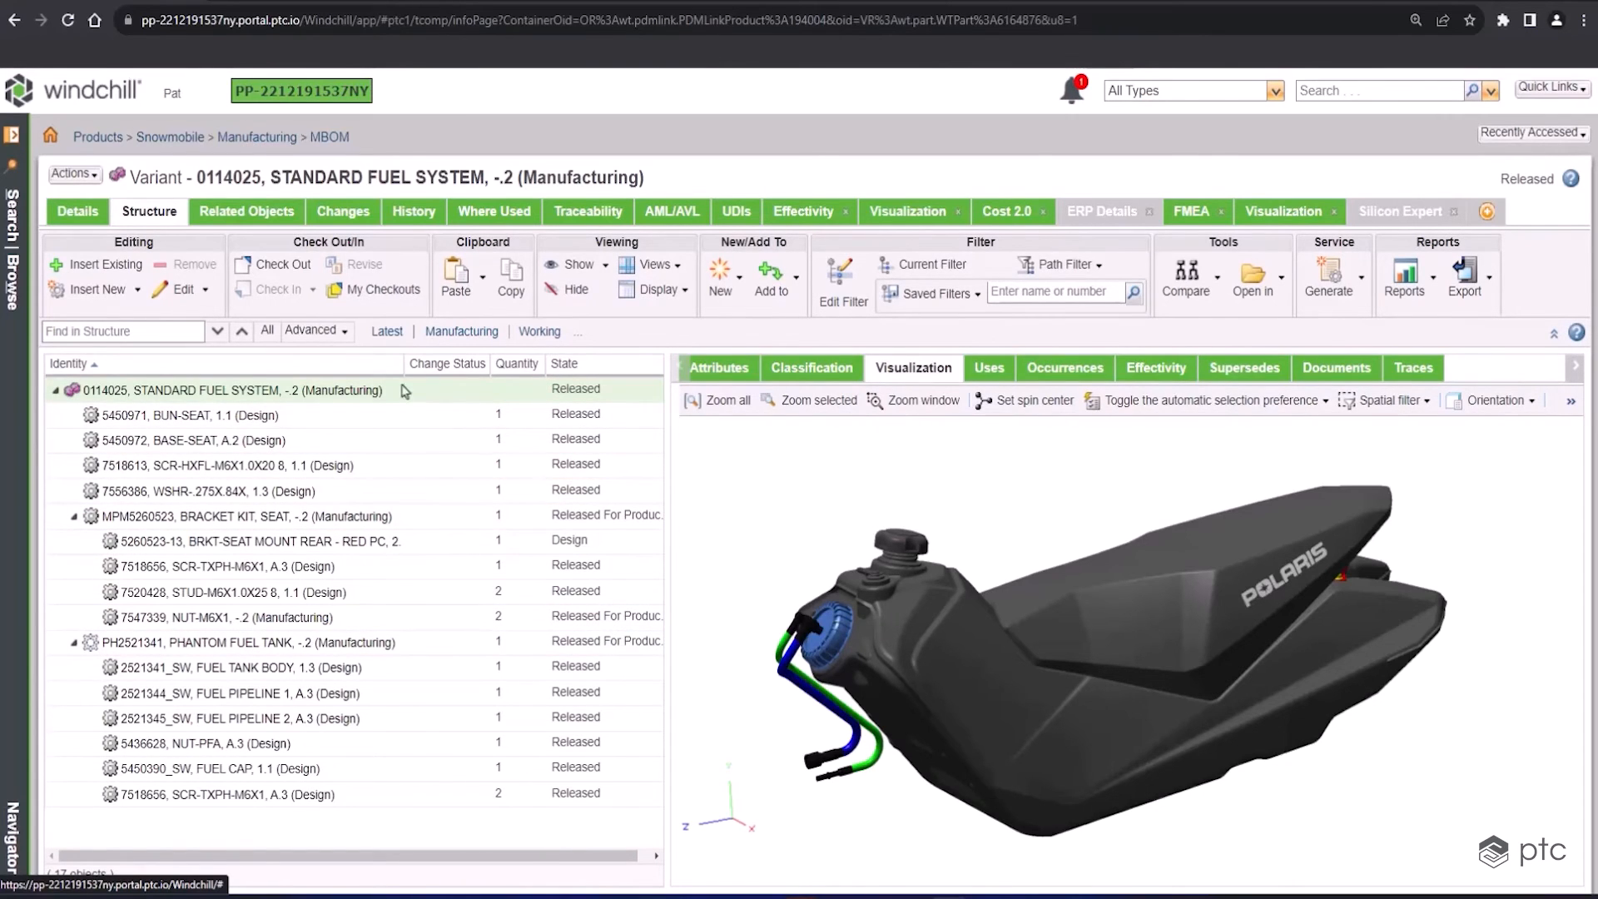
pyautogui.moveTo(59, 142)
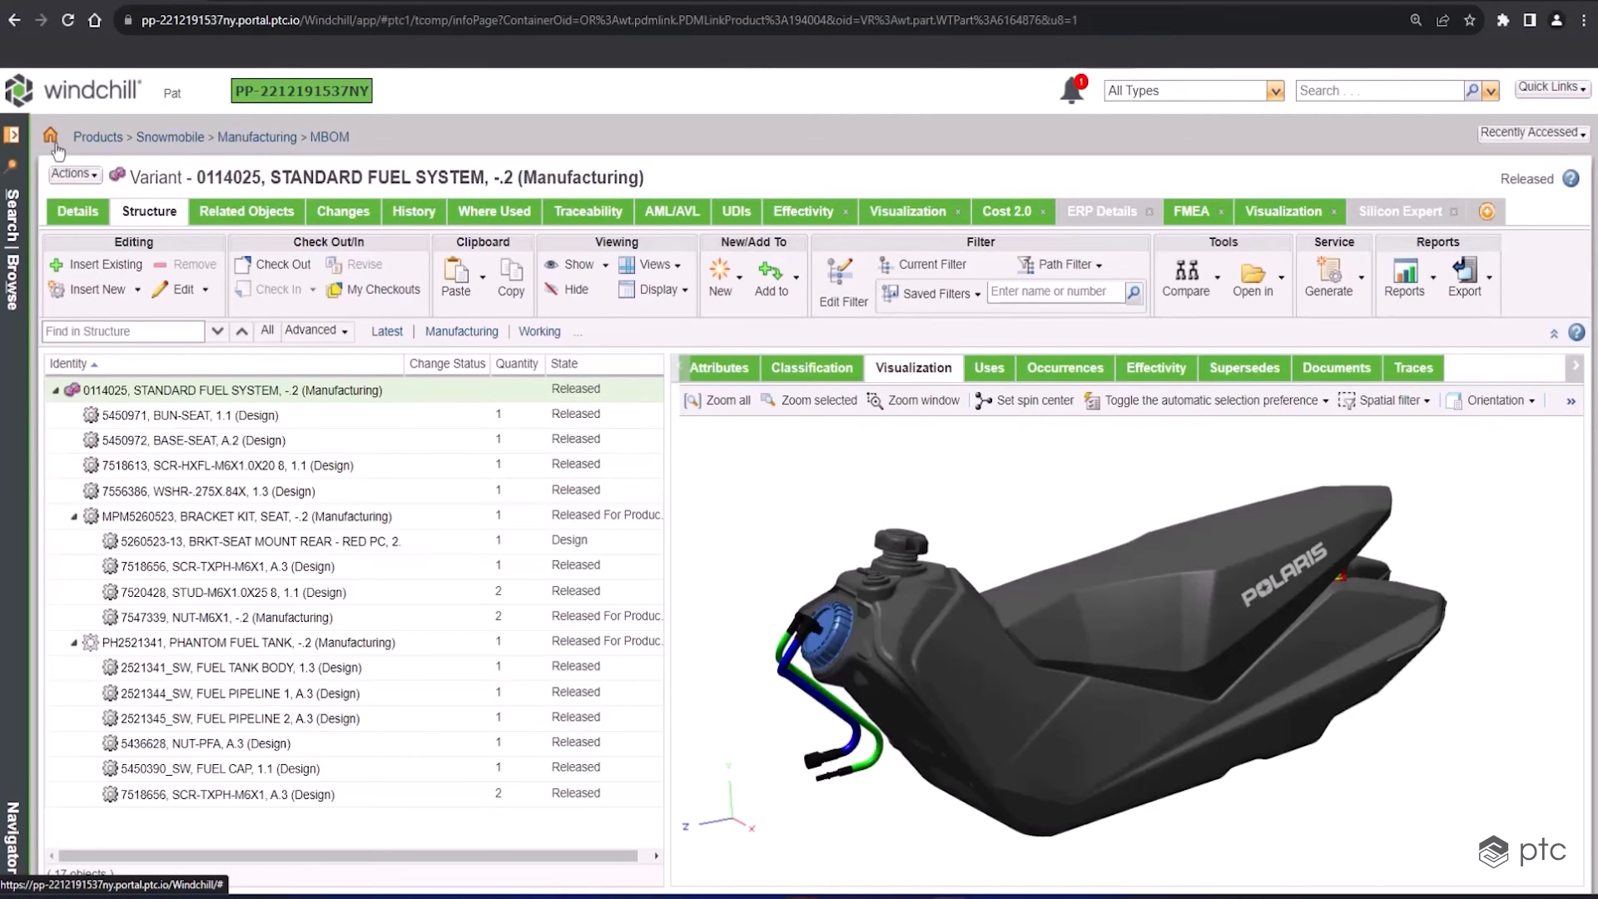
# From the Home task list, open the task assistant and Audit Change Notice task for 00083
pyautogui.click(49, 135)
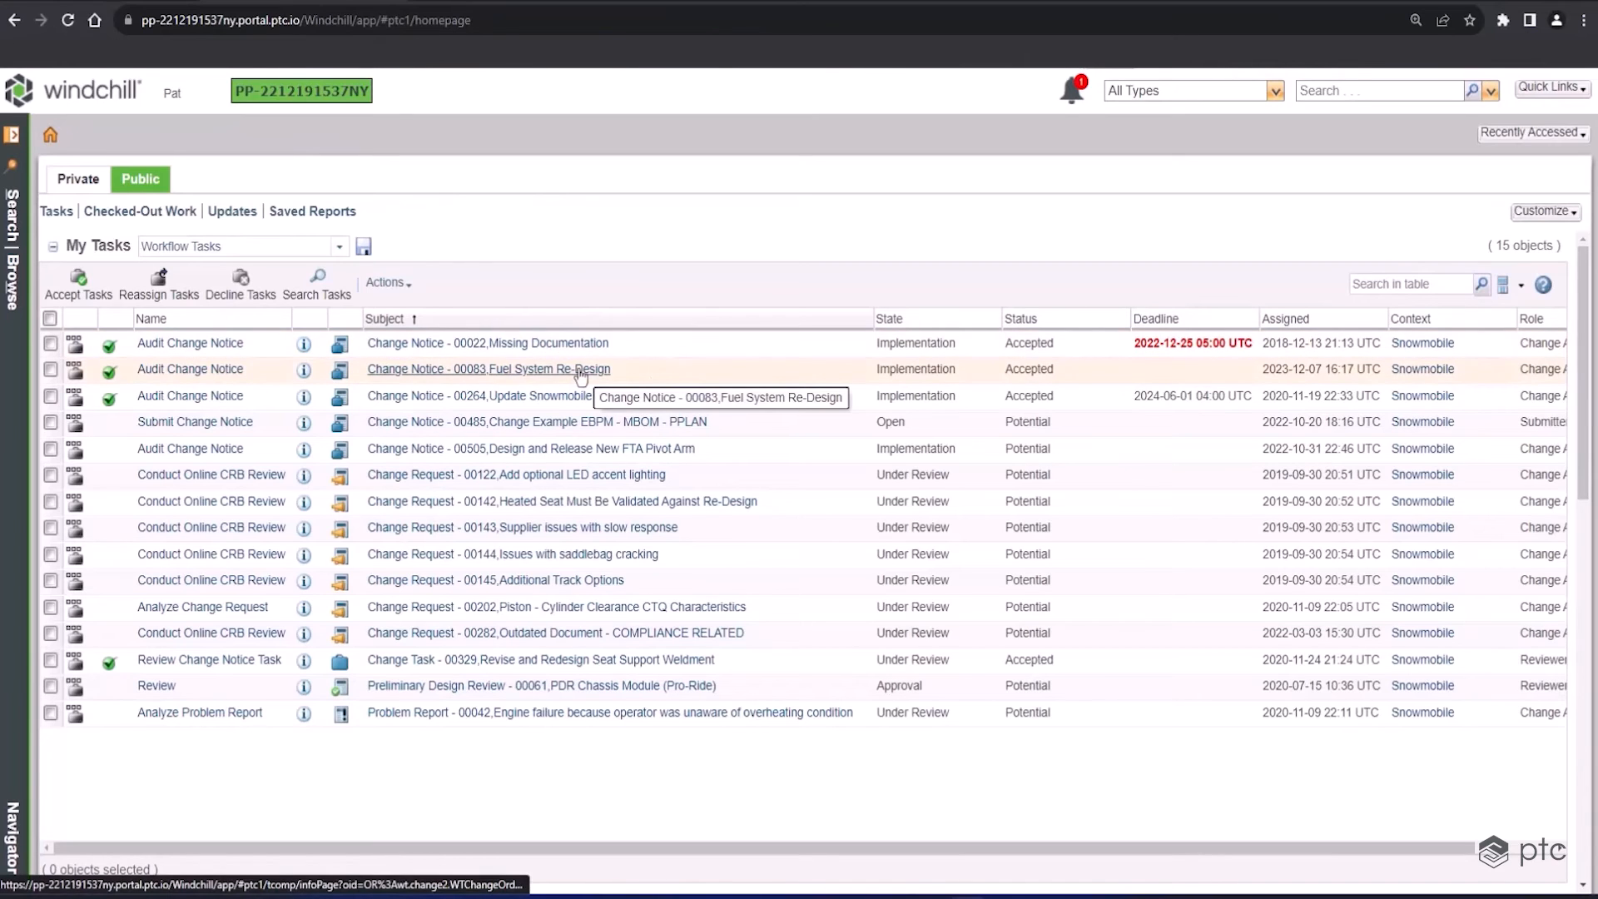
pyautogui.click(488, 369)
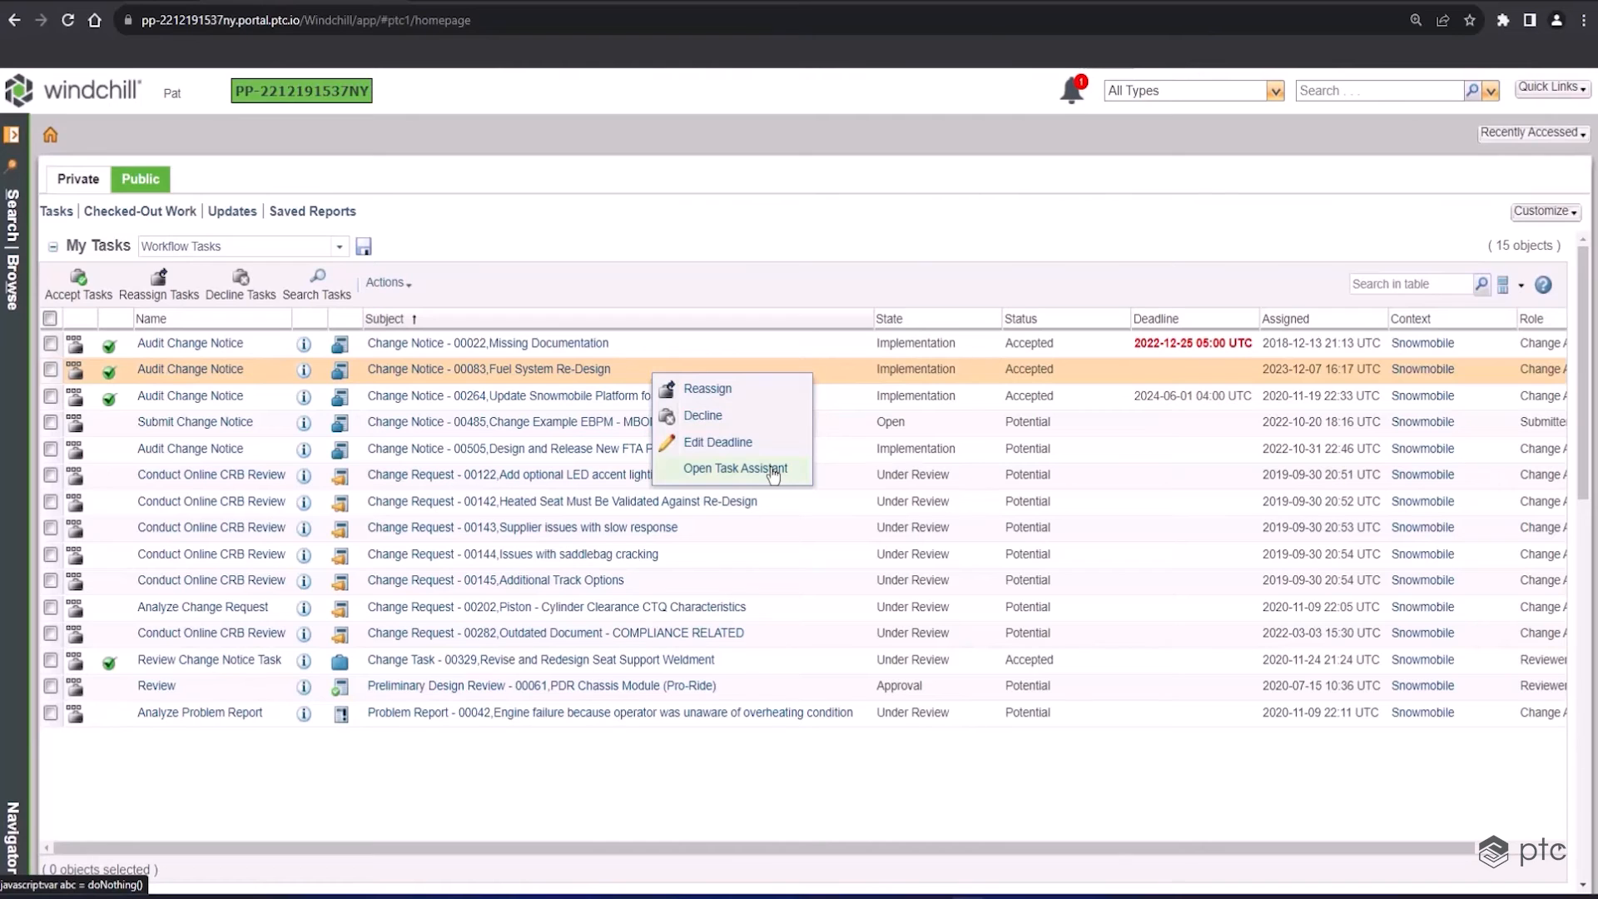
pyautogui.click(734, 468)
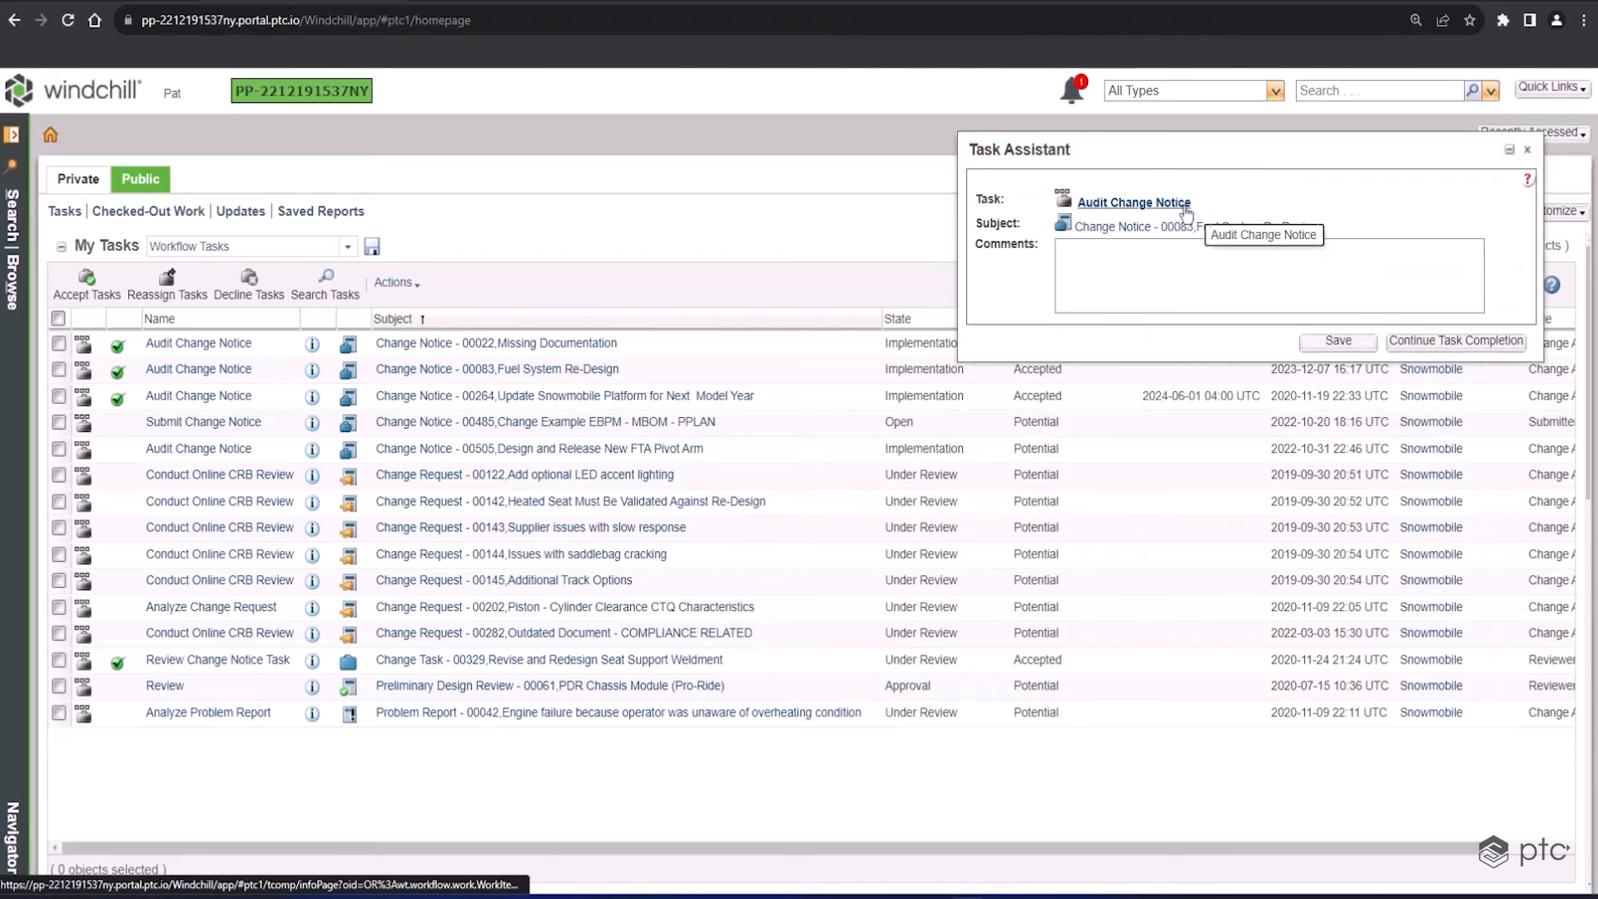
pyautogui.click(1132, 202)
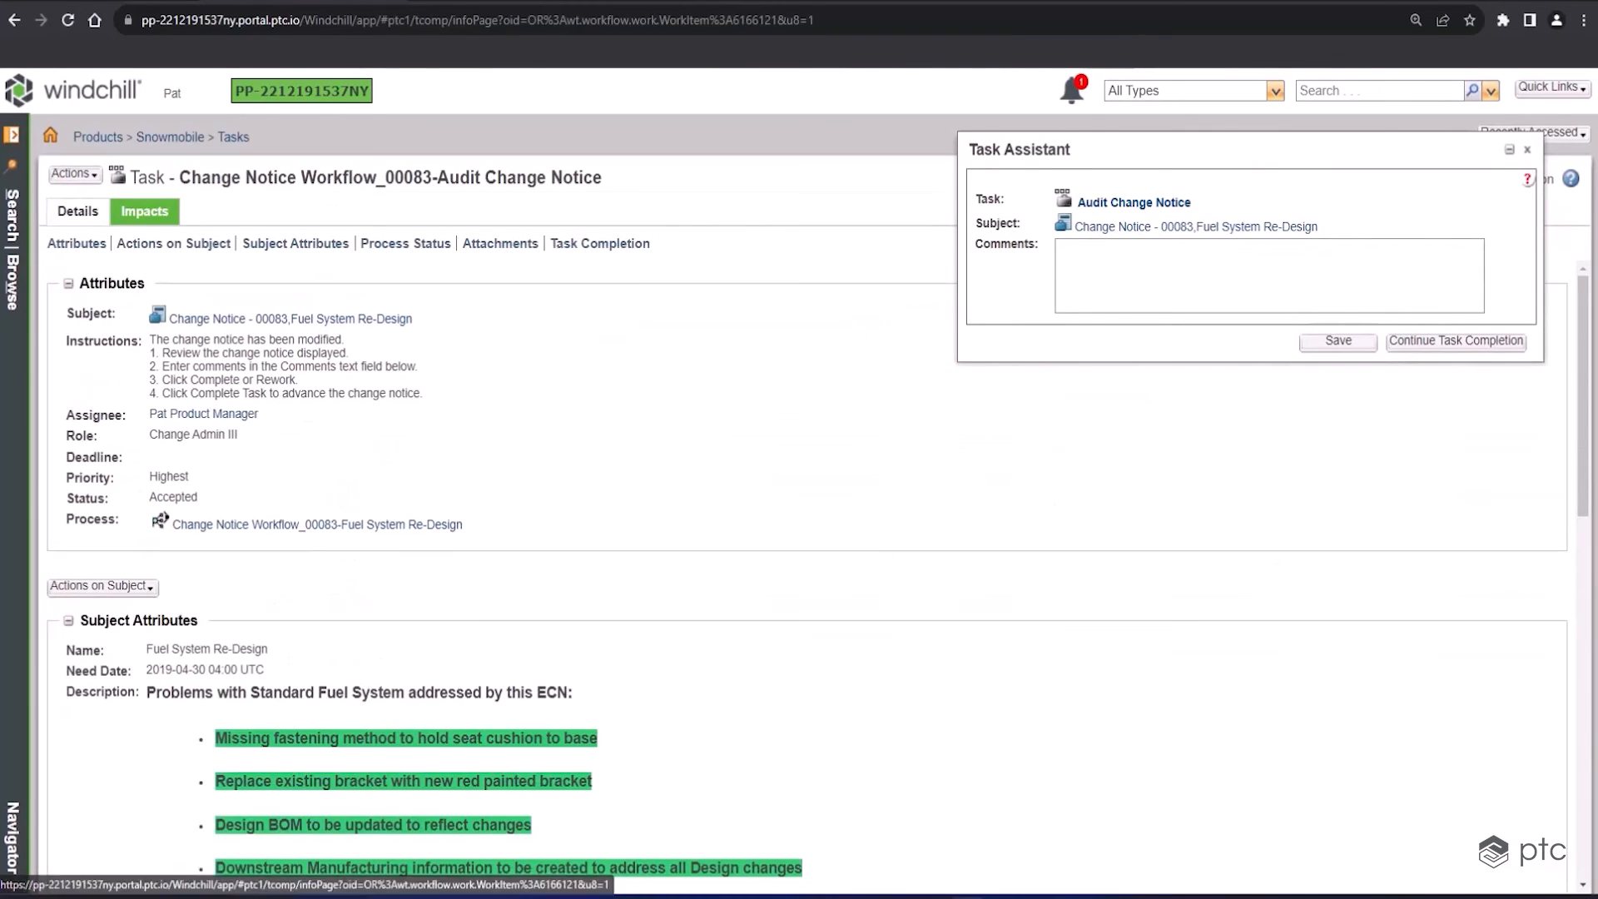
pyautogui.moveTo(1106, 476)
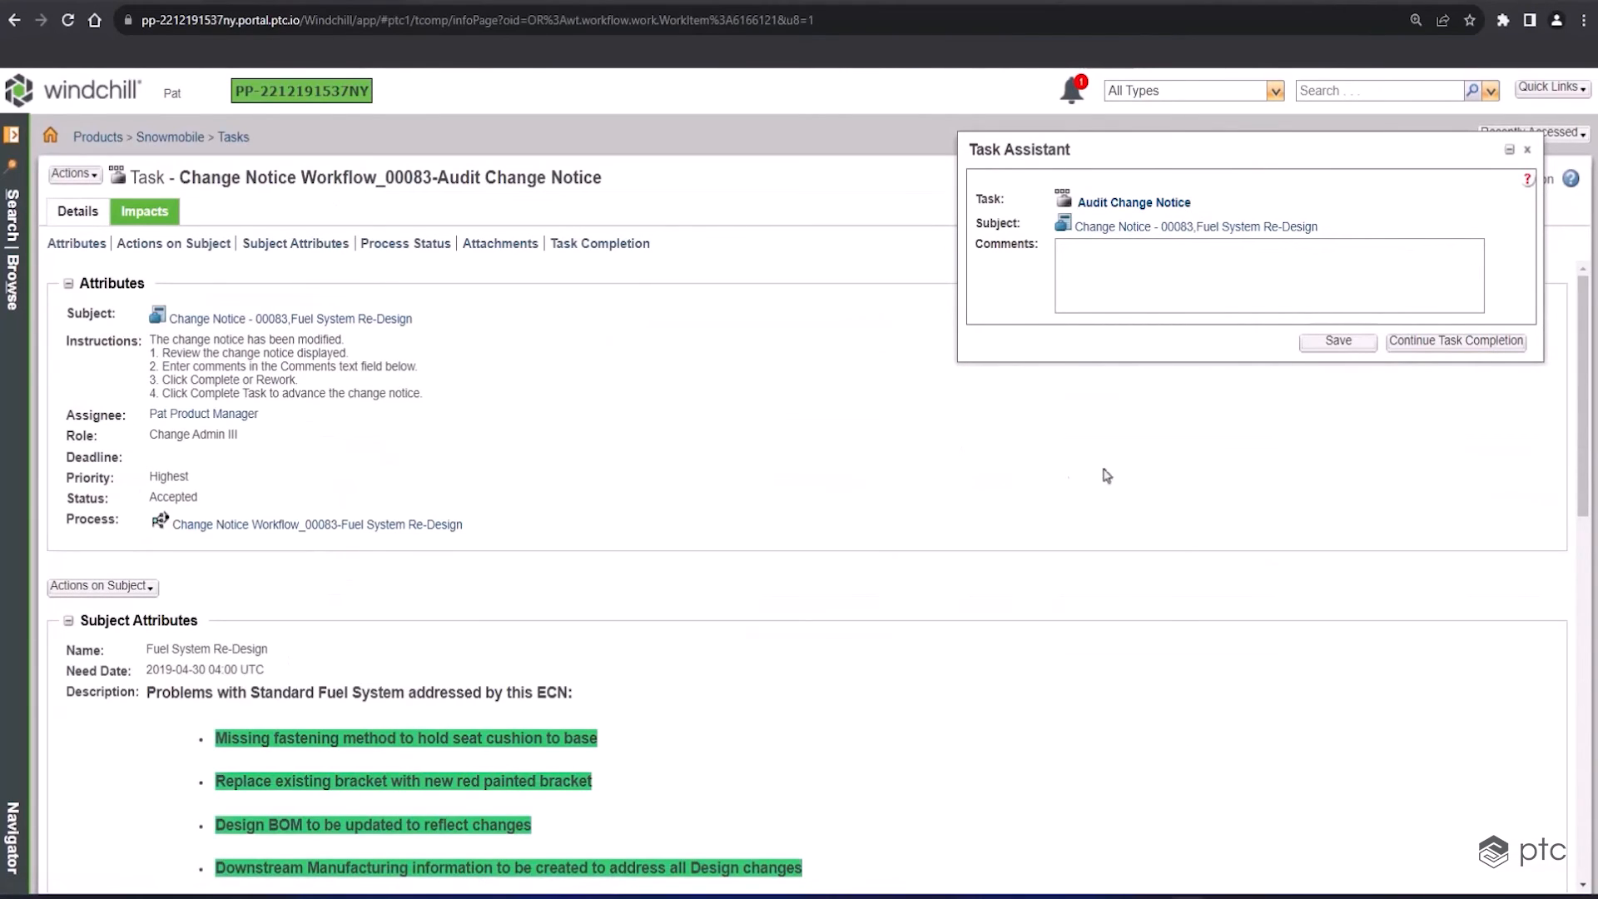
# Scroll through the audit task details toward its Audit Change Summary of 18 objects
pyautogui.scroll(-3)
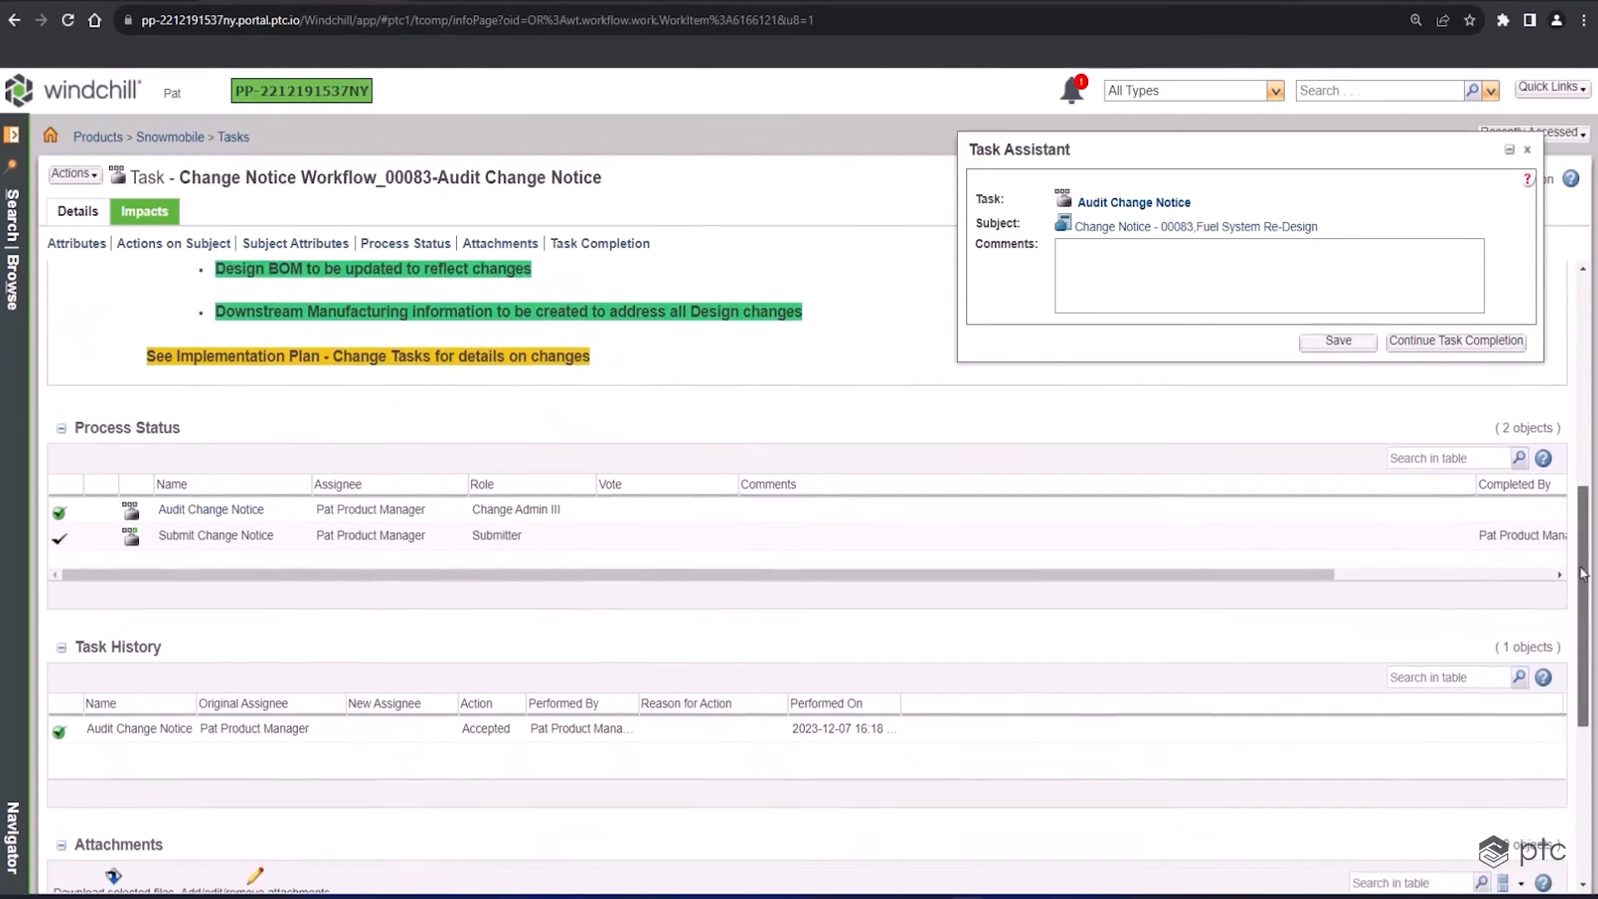
pyautogui.scroll(-3)
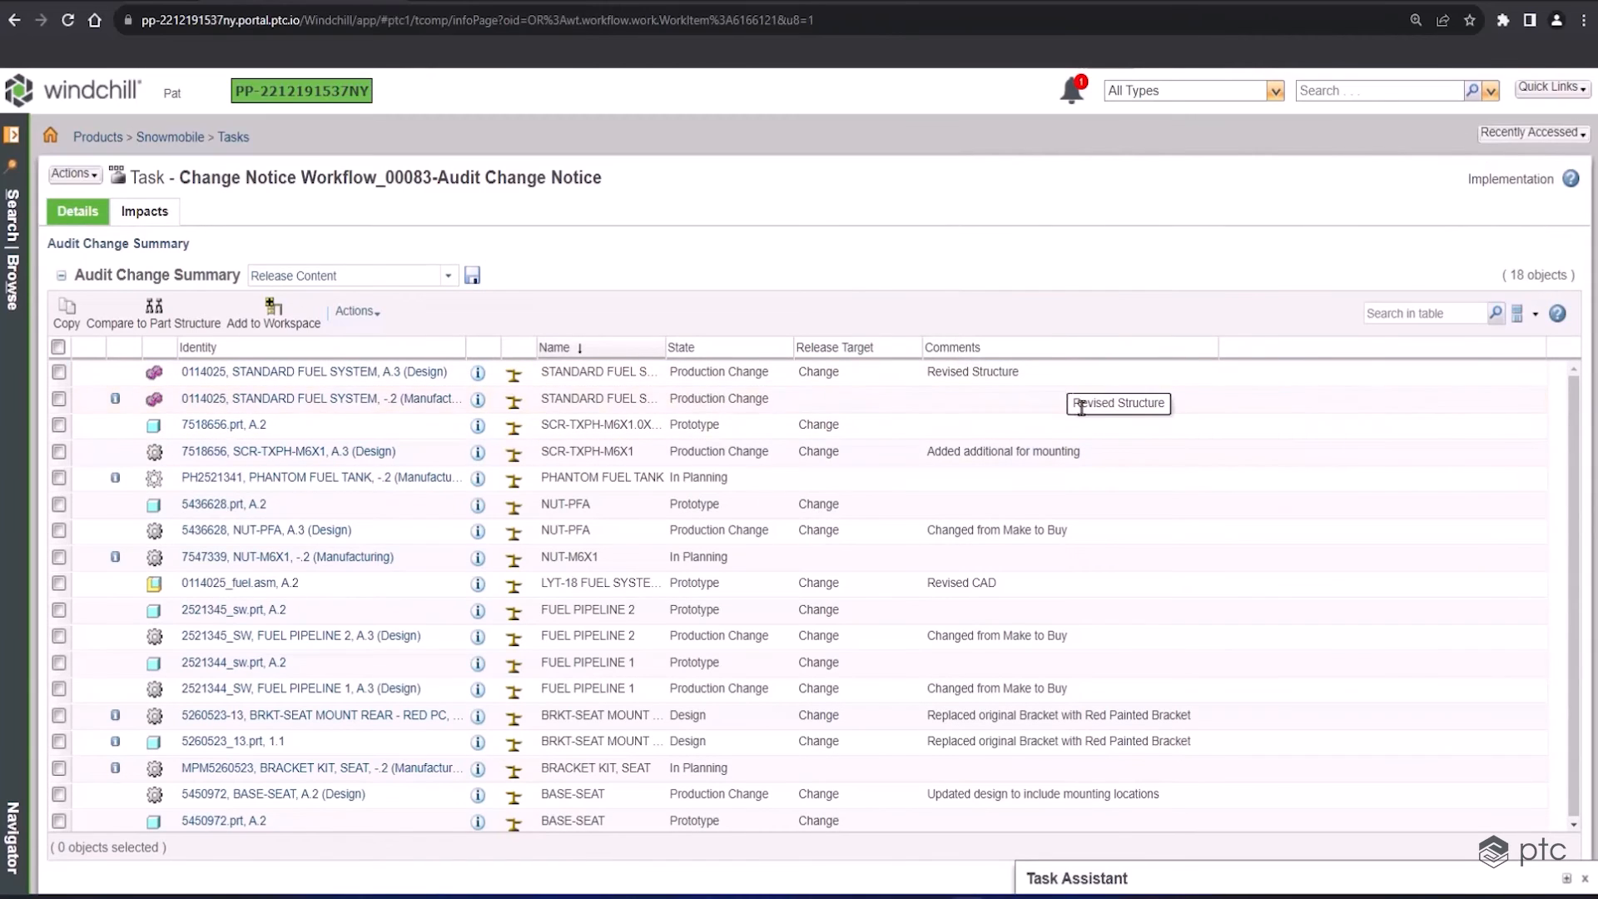
pyautogui.moveTo(1077, 413)
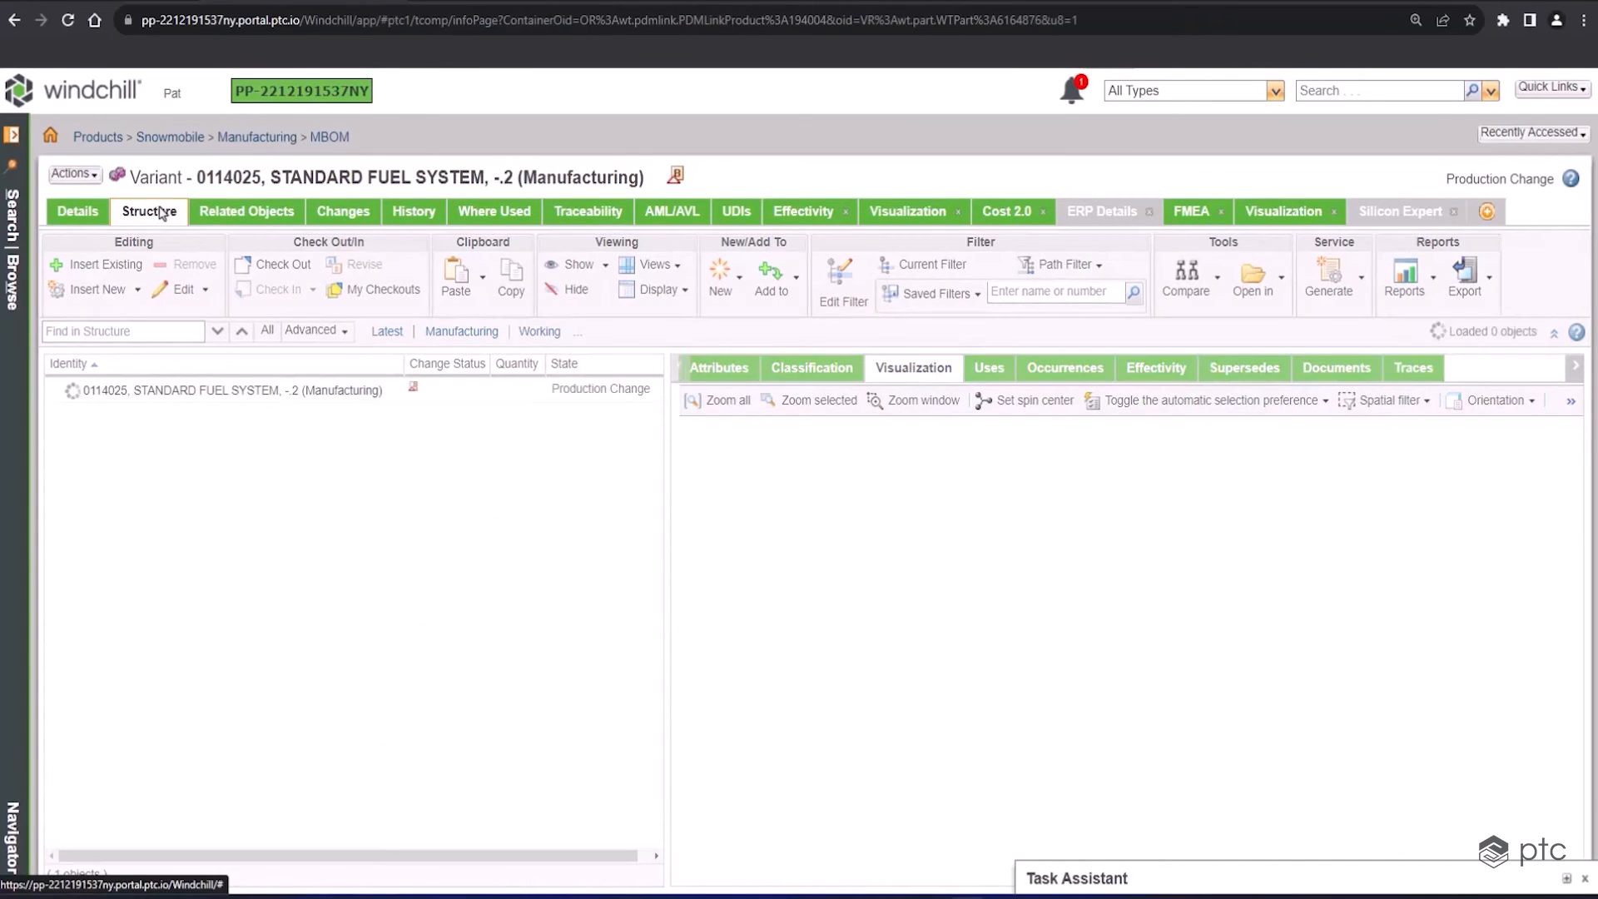
# Compare the -.2 (Manufacturing) structure against version A.2 (Design) in a maximized window
pyautogui.click(57, 390)
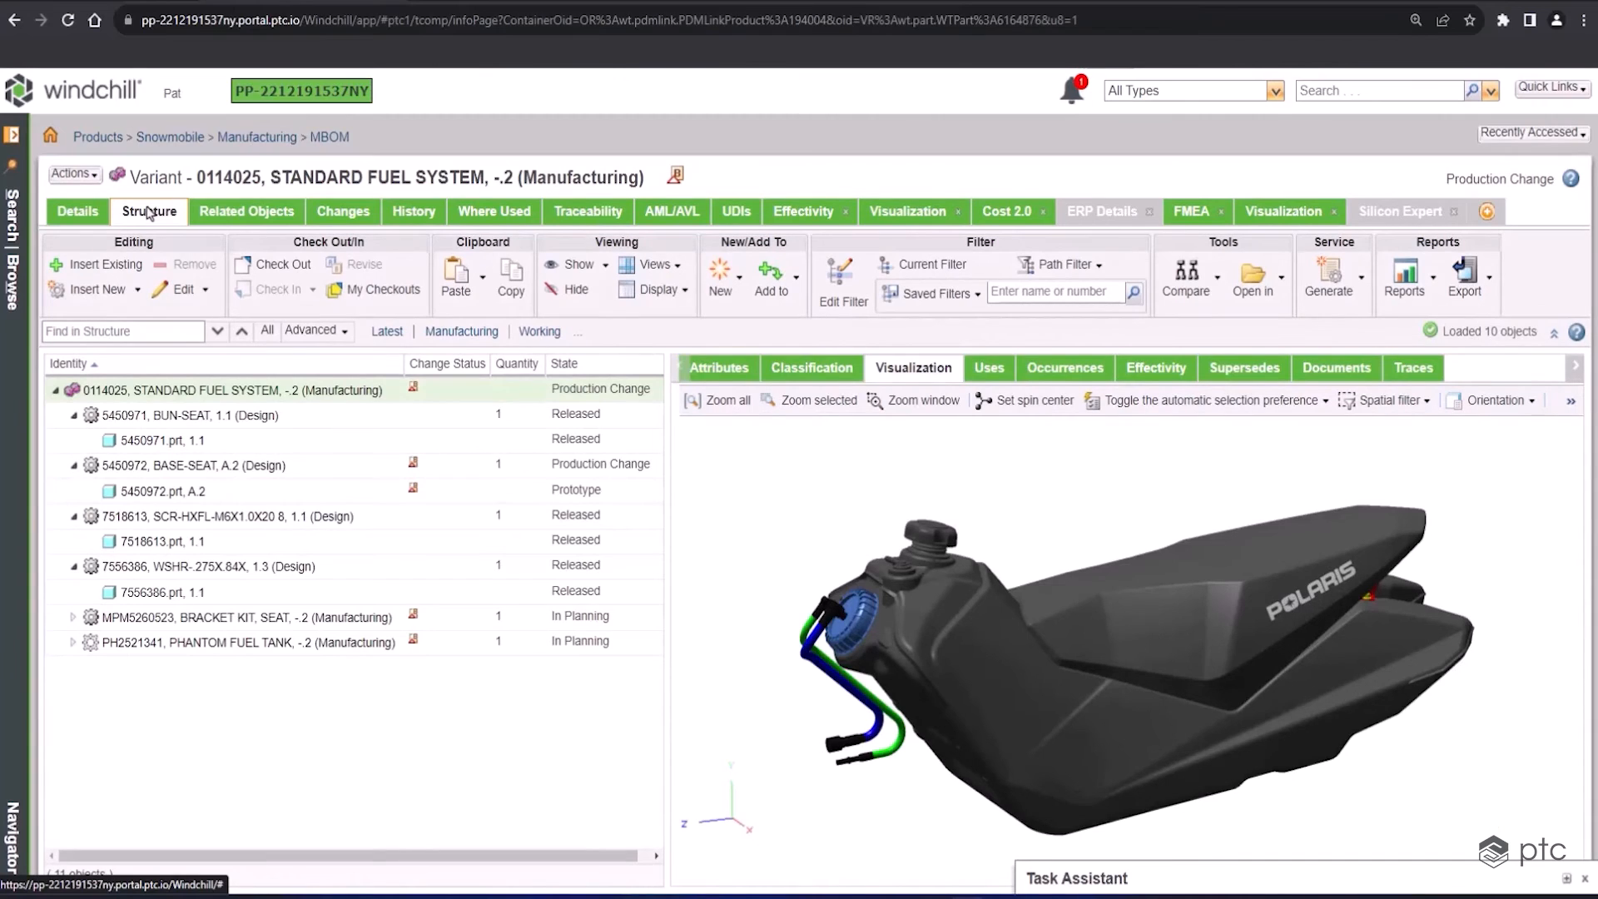
pyautogui.click(1184, 278)
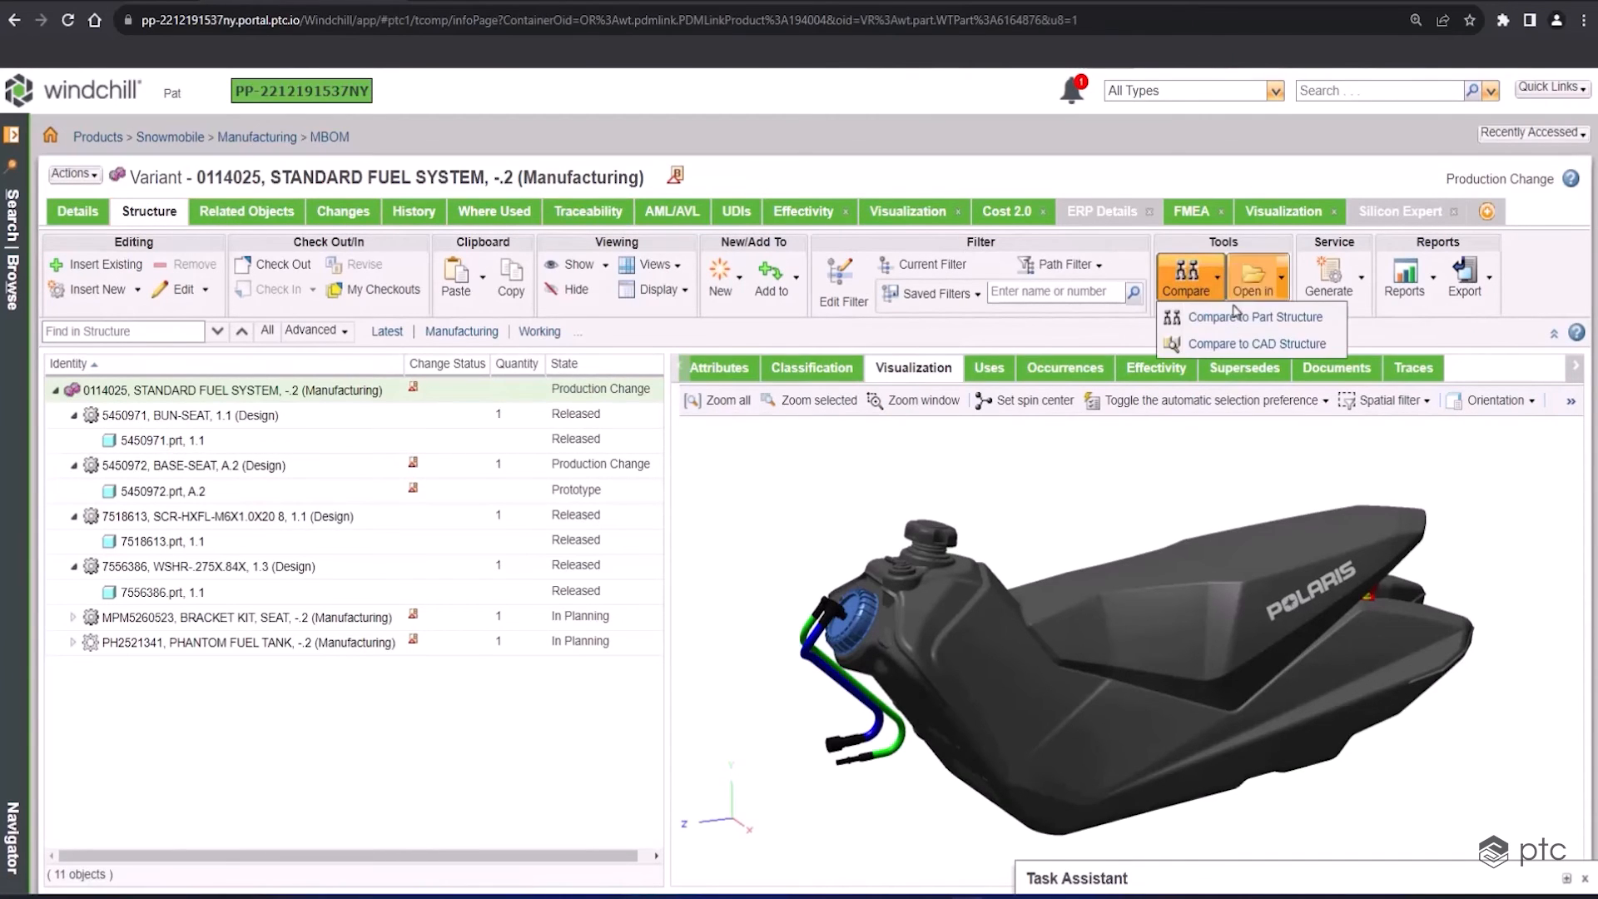
pyautogui.click(1254, 316)
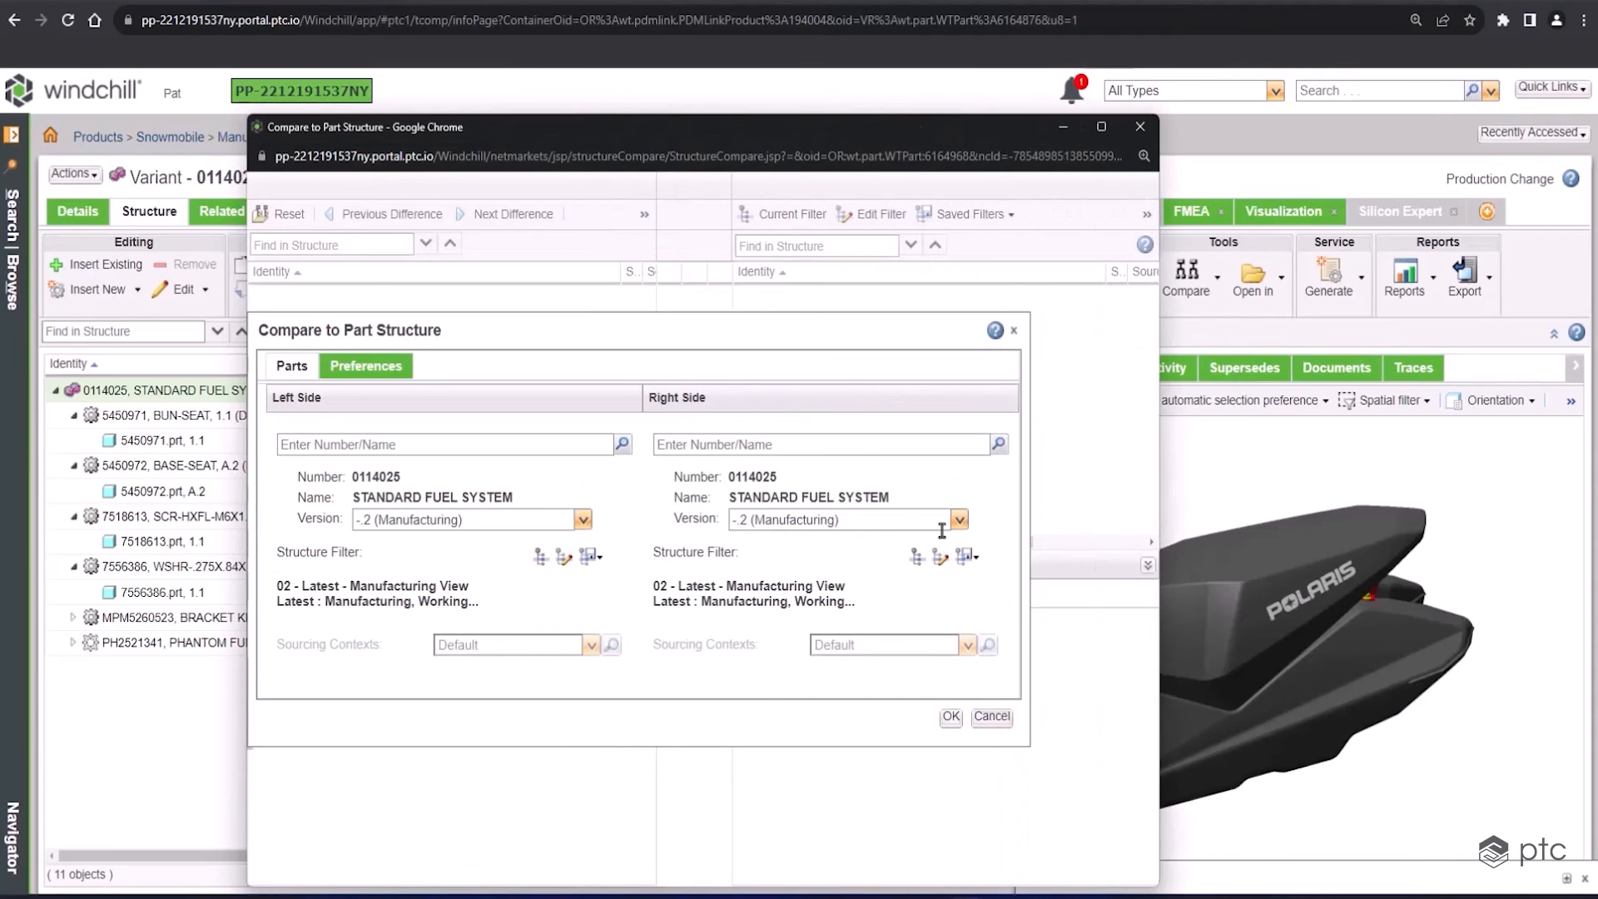
pyautogui.click(582, 518)
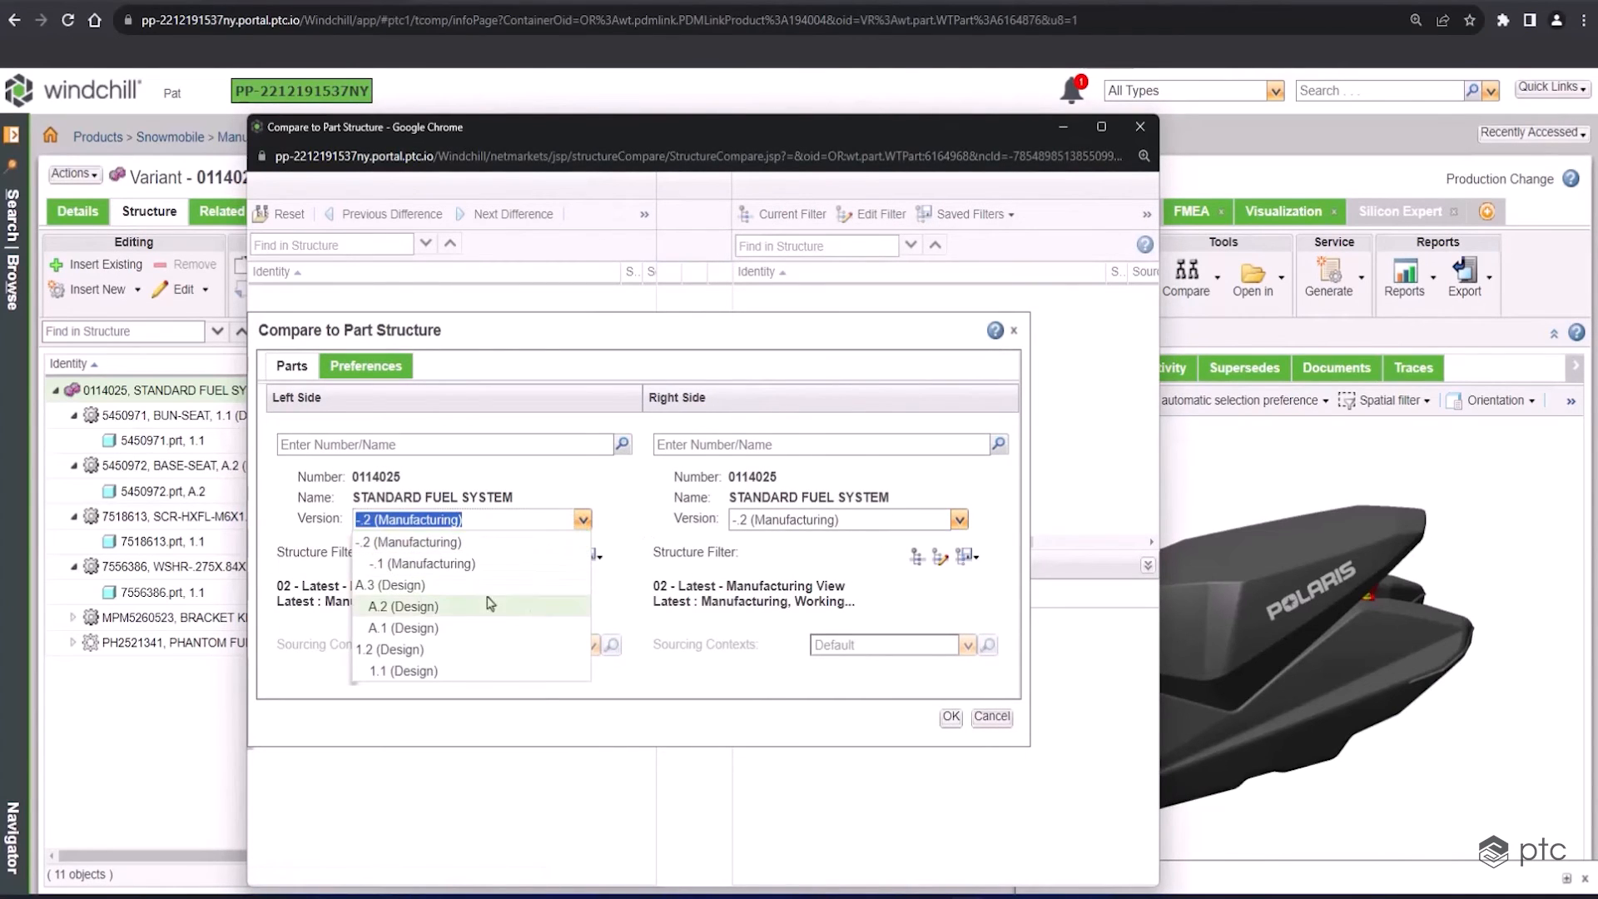
pyautogui.click(948, 716)
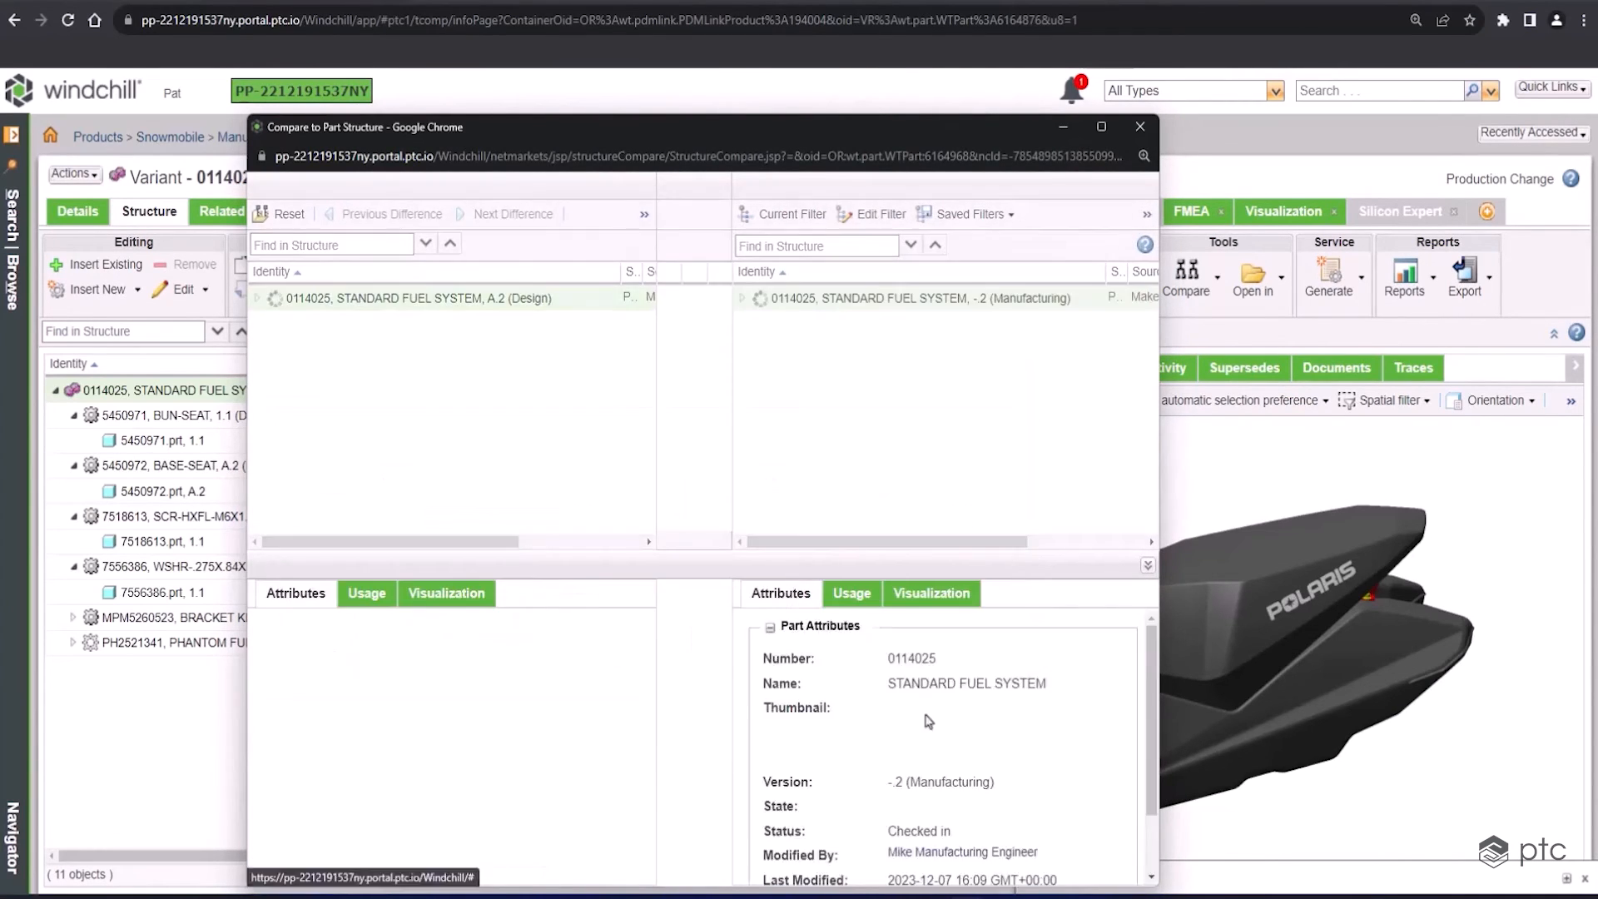
pyautogui.click(1100, 127)
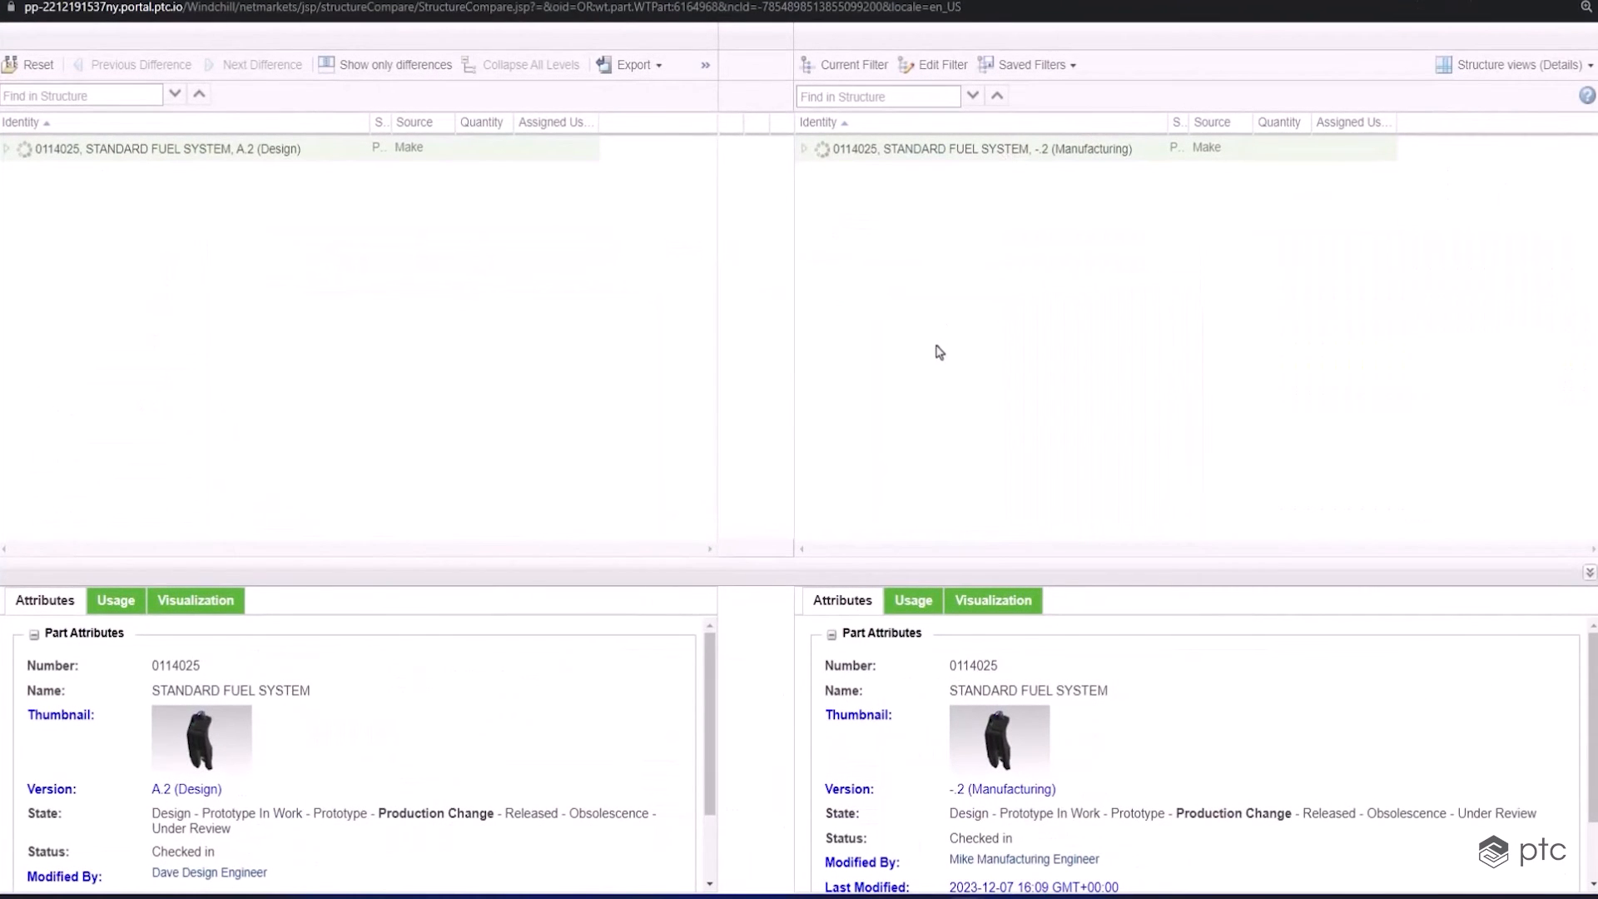
# Expand the bracket kit and fuel tank assemblies in both panes and scroll through the differences
pyautogui.click(8, 148)
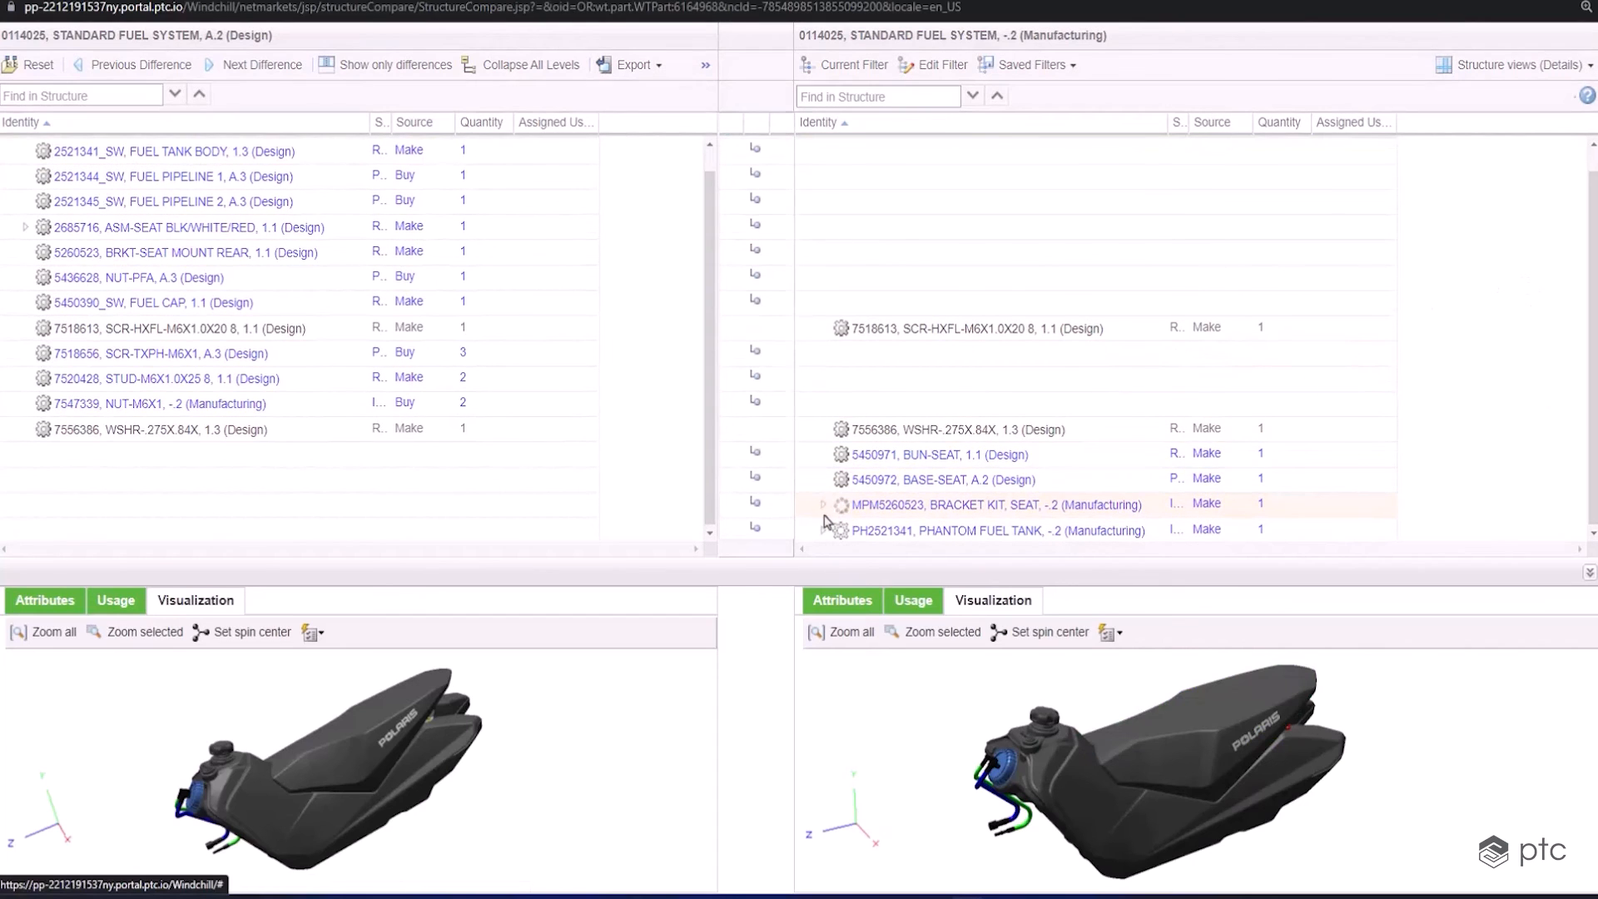
pyautogui.click(823, 505)
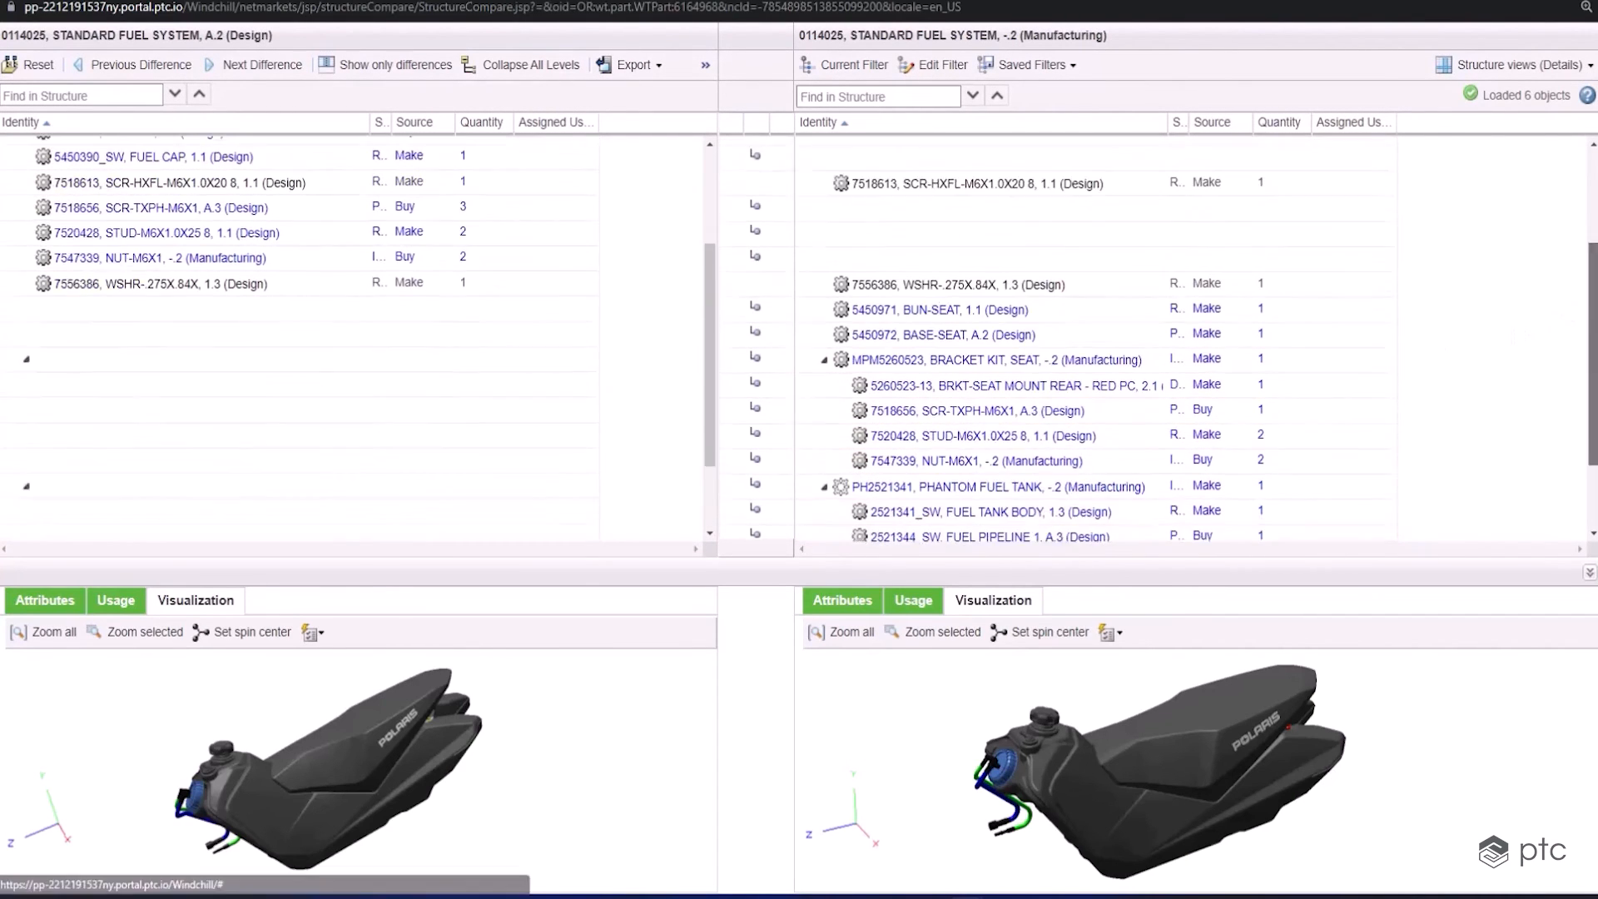
pyautogui.scroll(-3)
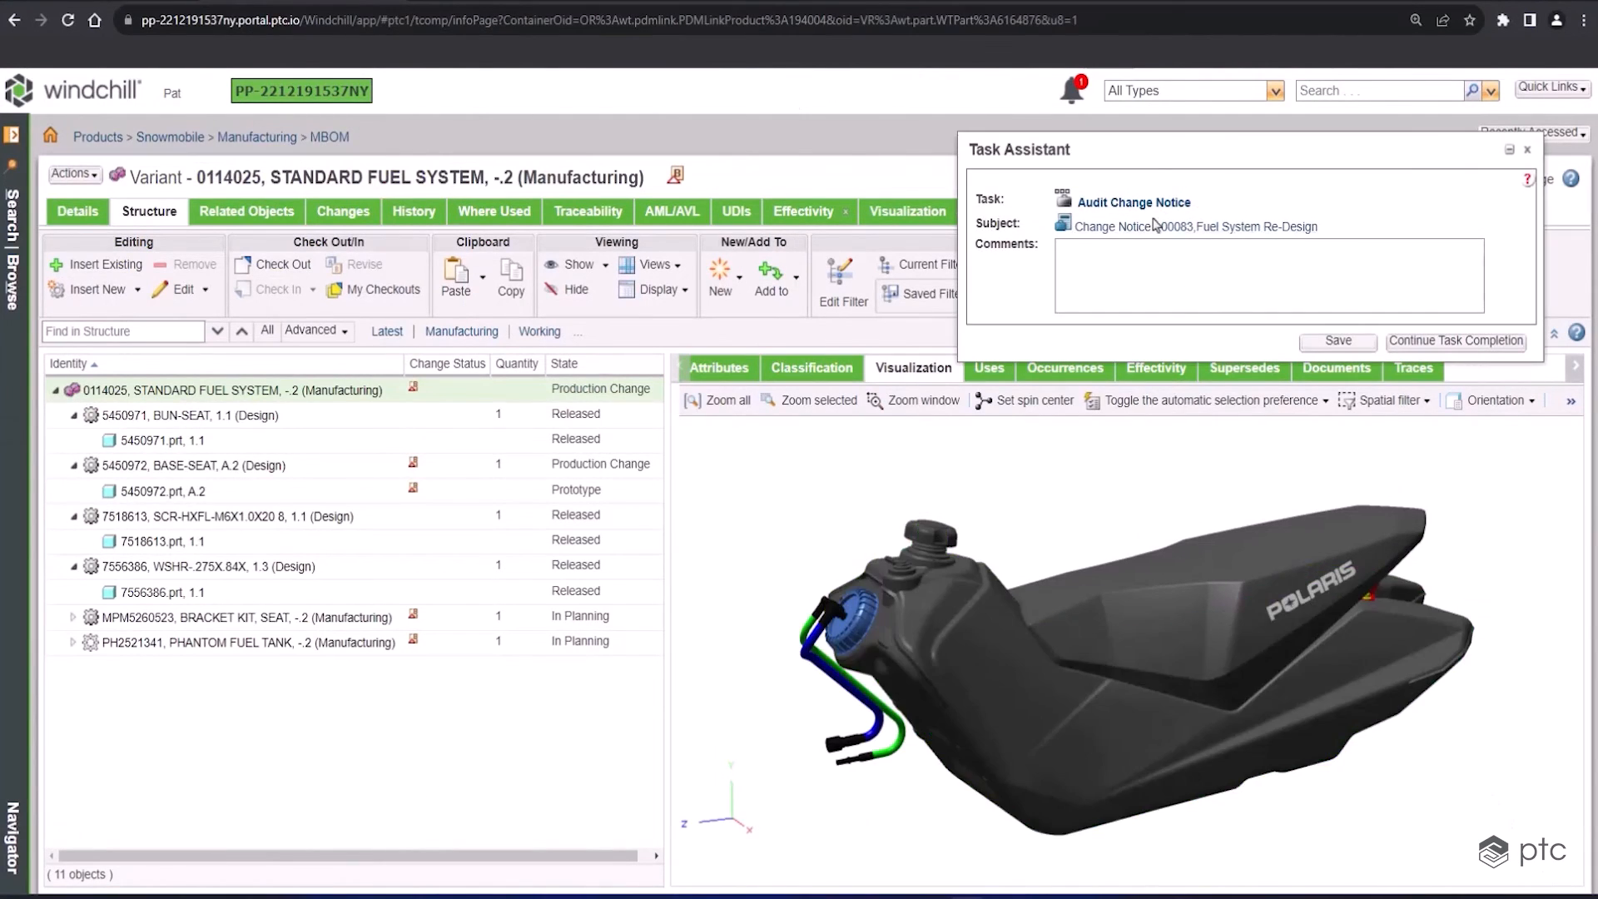
# Complete the Audit Change Notice task for 00083 with the comment 'Great job'
pyautogui.click(1132, 201)
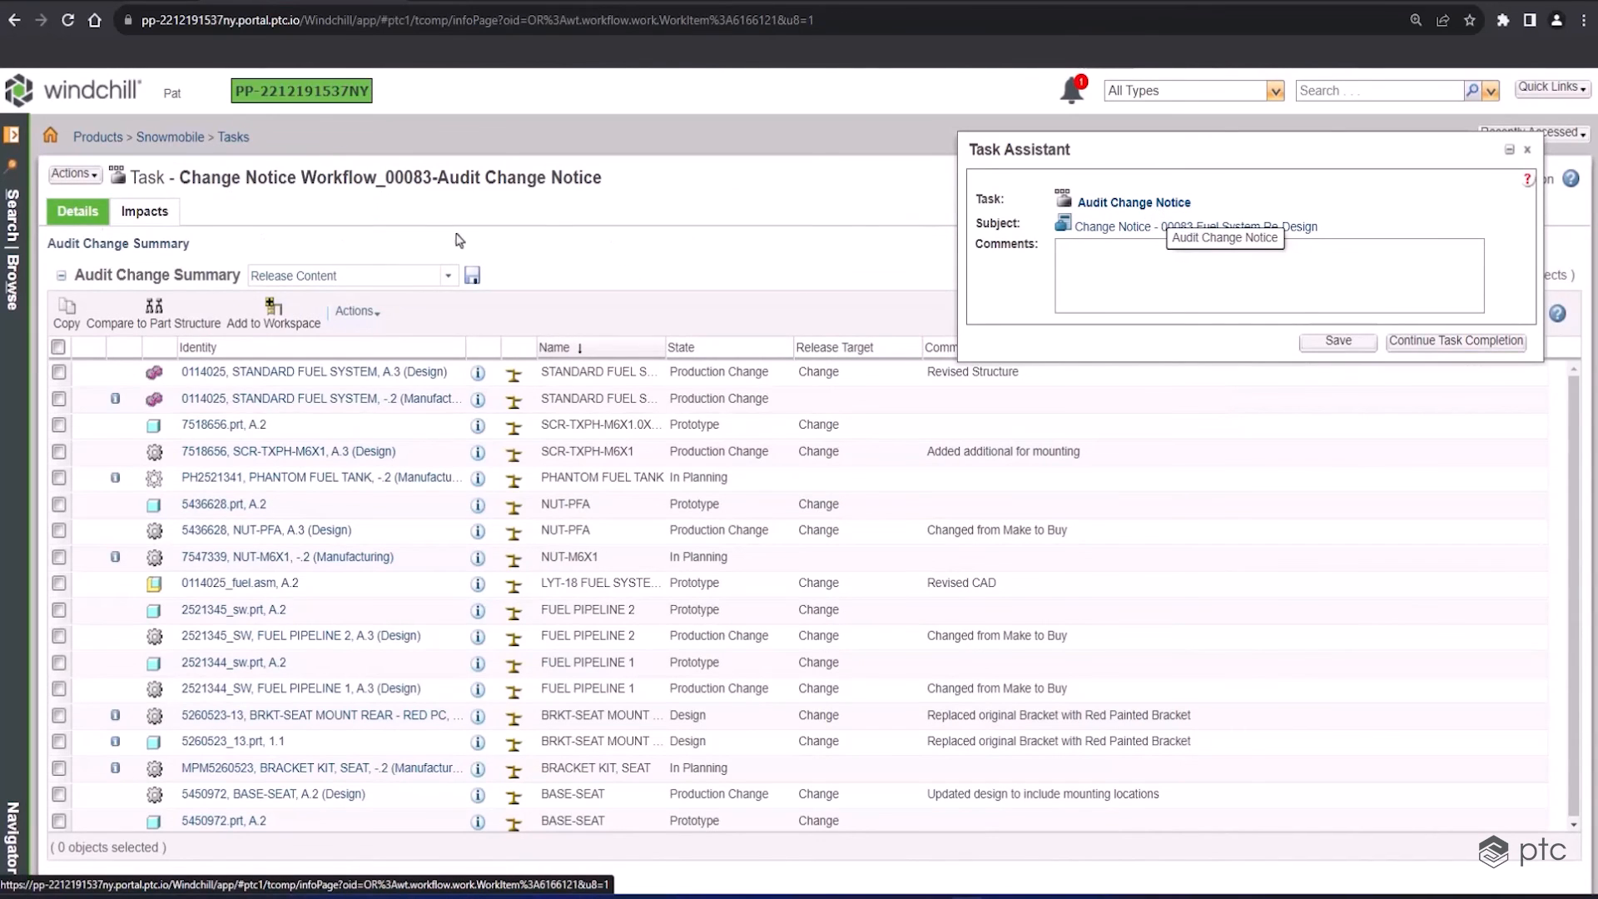
pyautogui.click(144, 211)
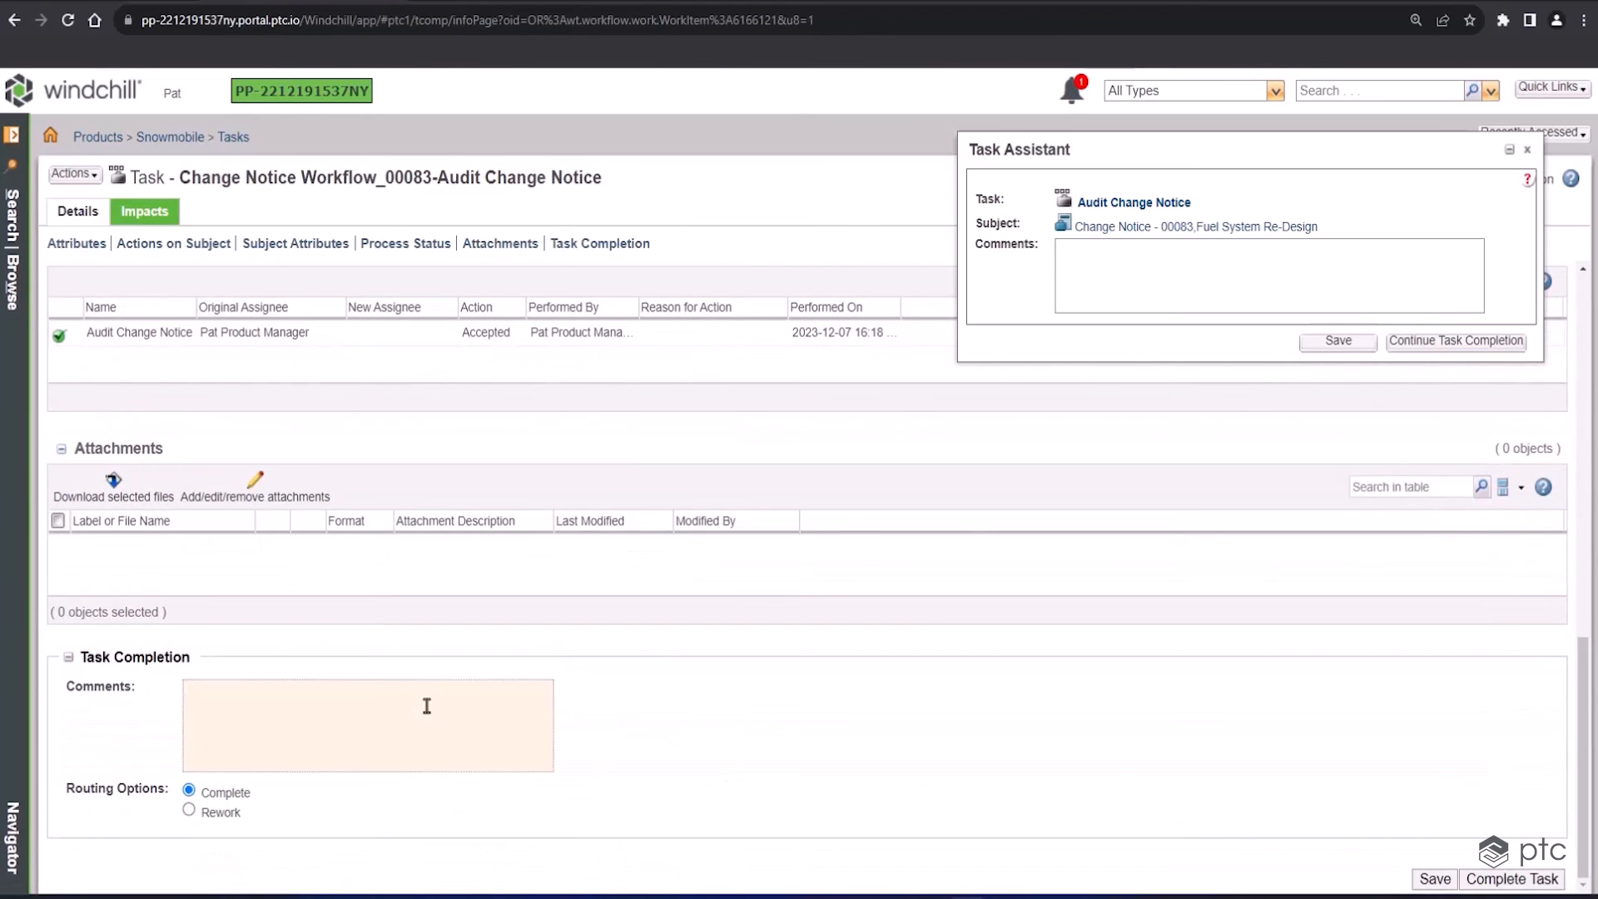
pyautogui.write('Great job! Everything looks good')
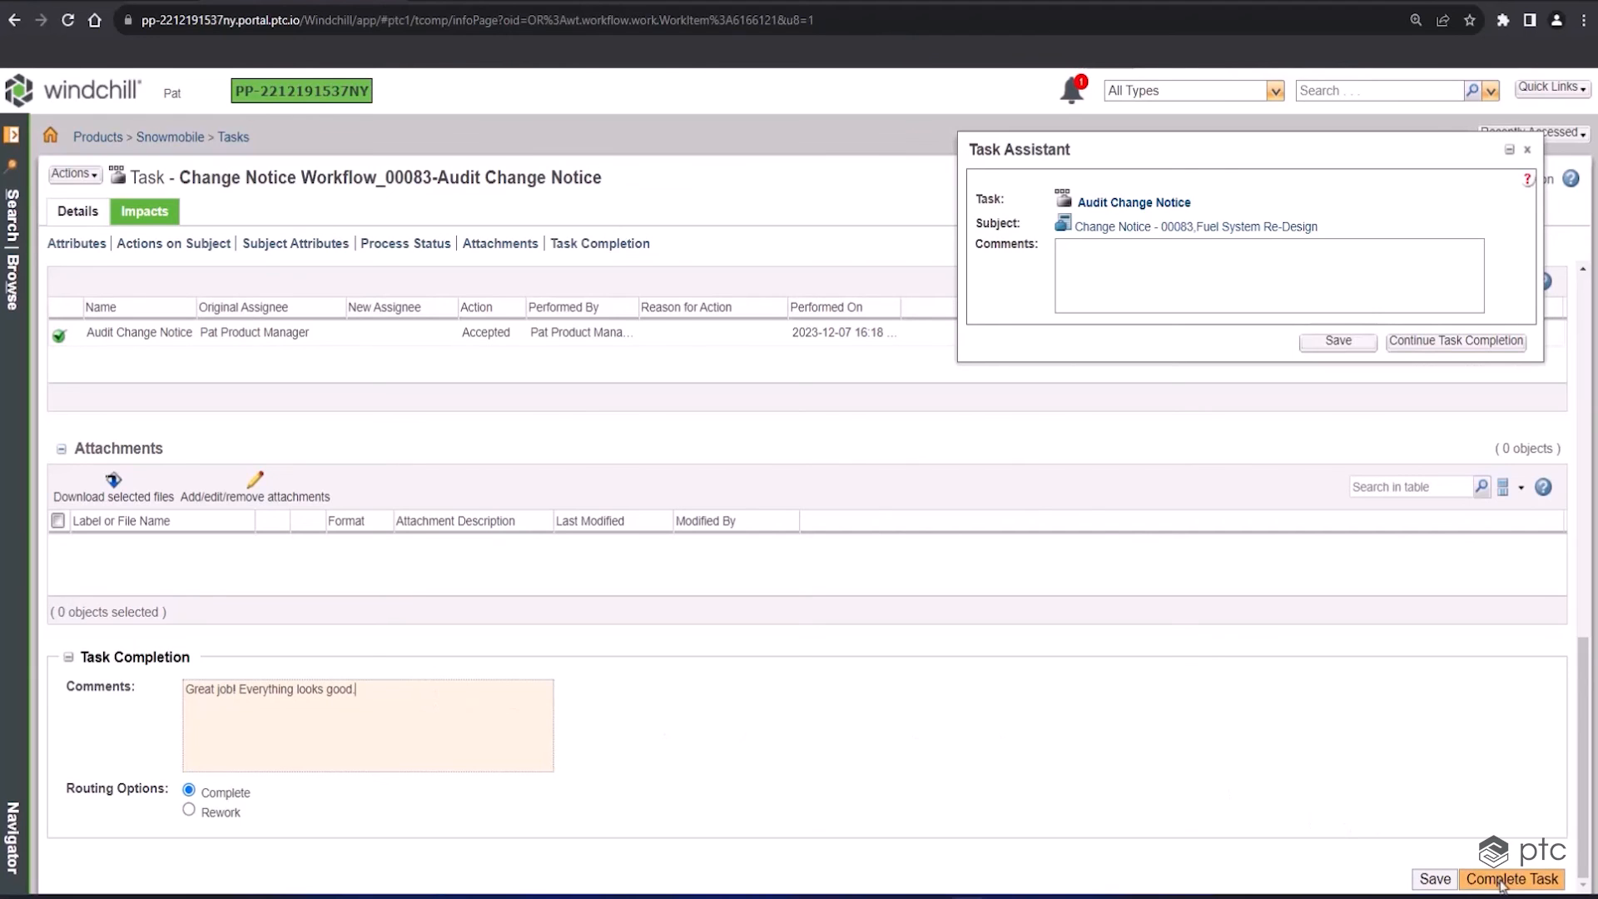
pyautogui.click(1511, 878)
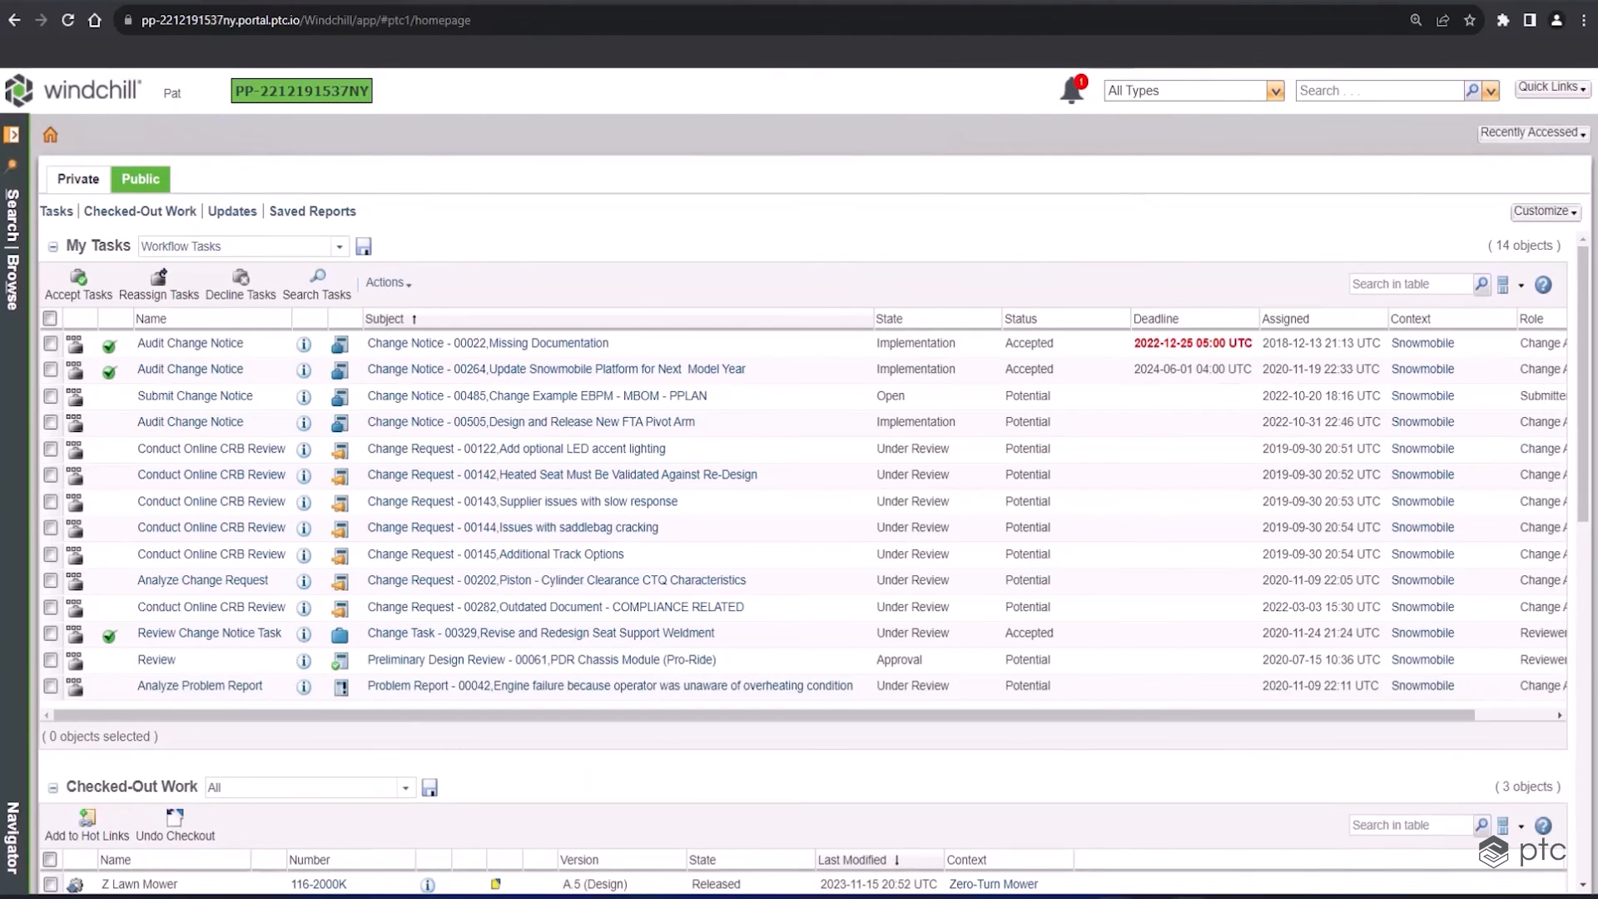
# Search 0114025, open the Manufacturing Standard Fuel System variant, and confirm its structure is Released
pyautogui.click(1376, 90)
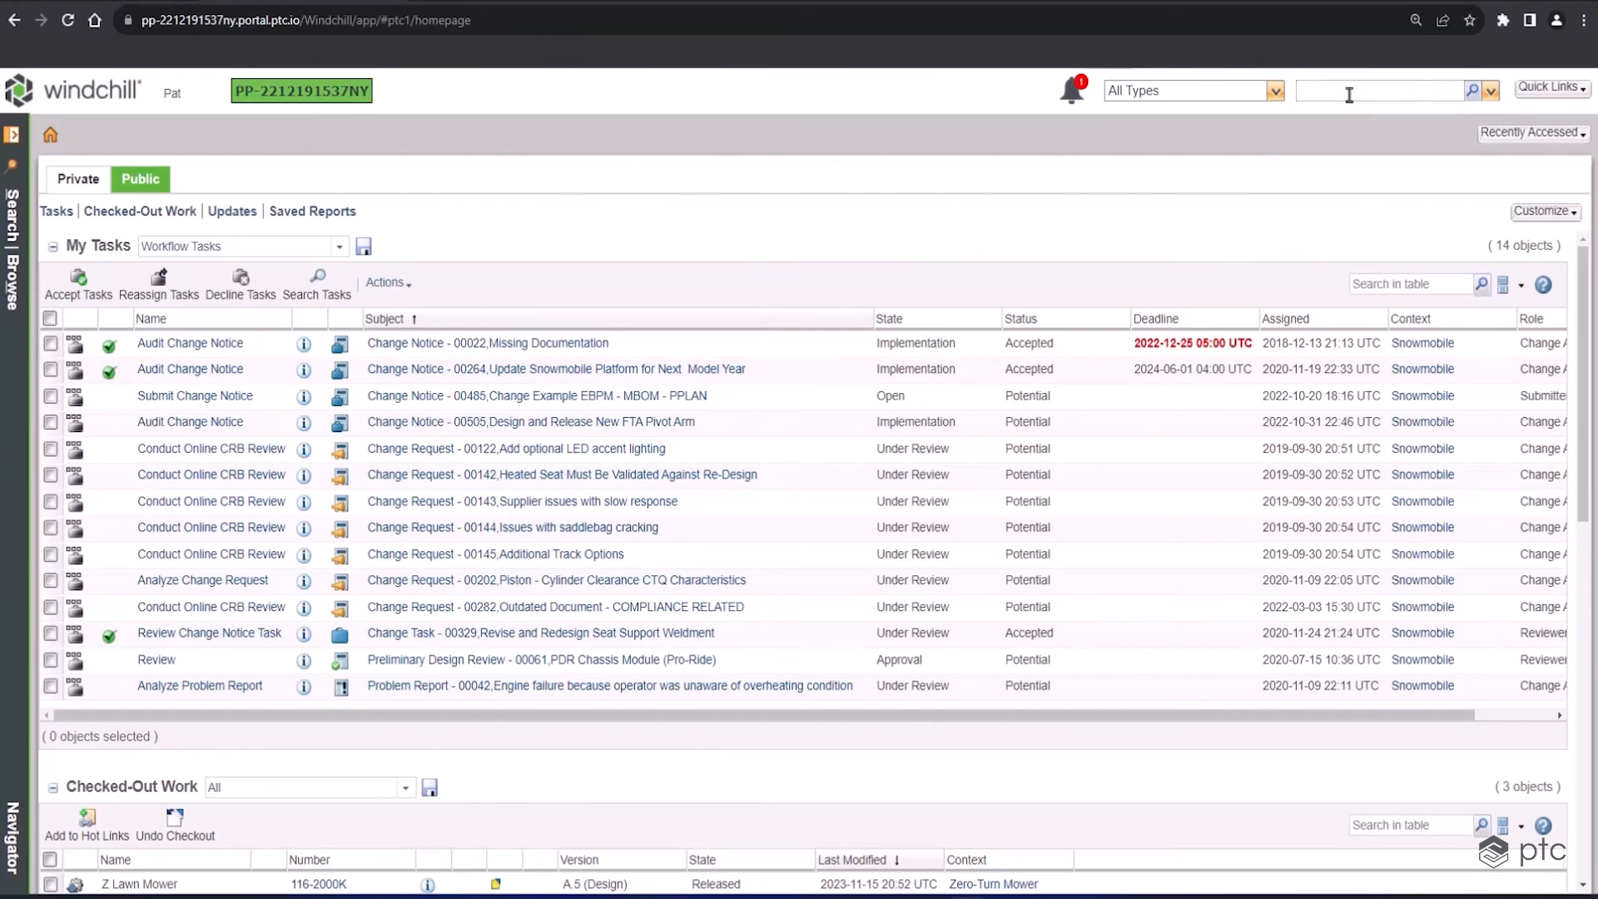
pyautogui.write('011402')
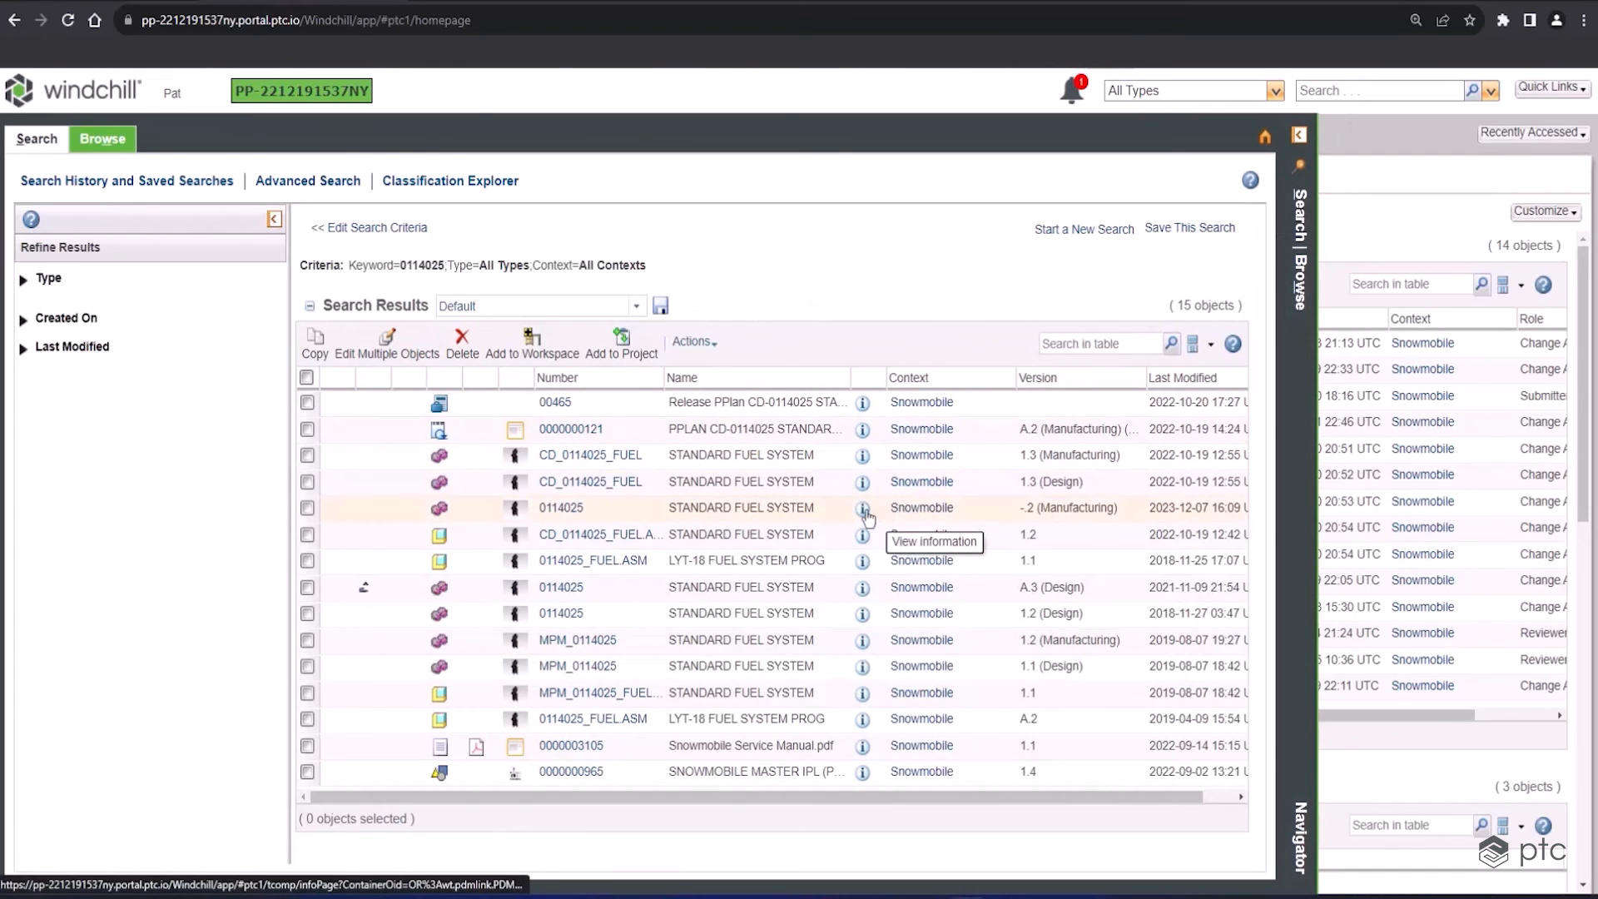
pyautogui.click(863, 507)
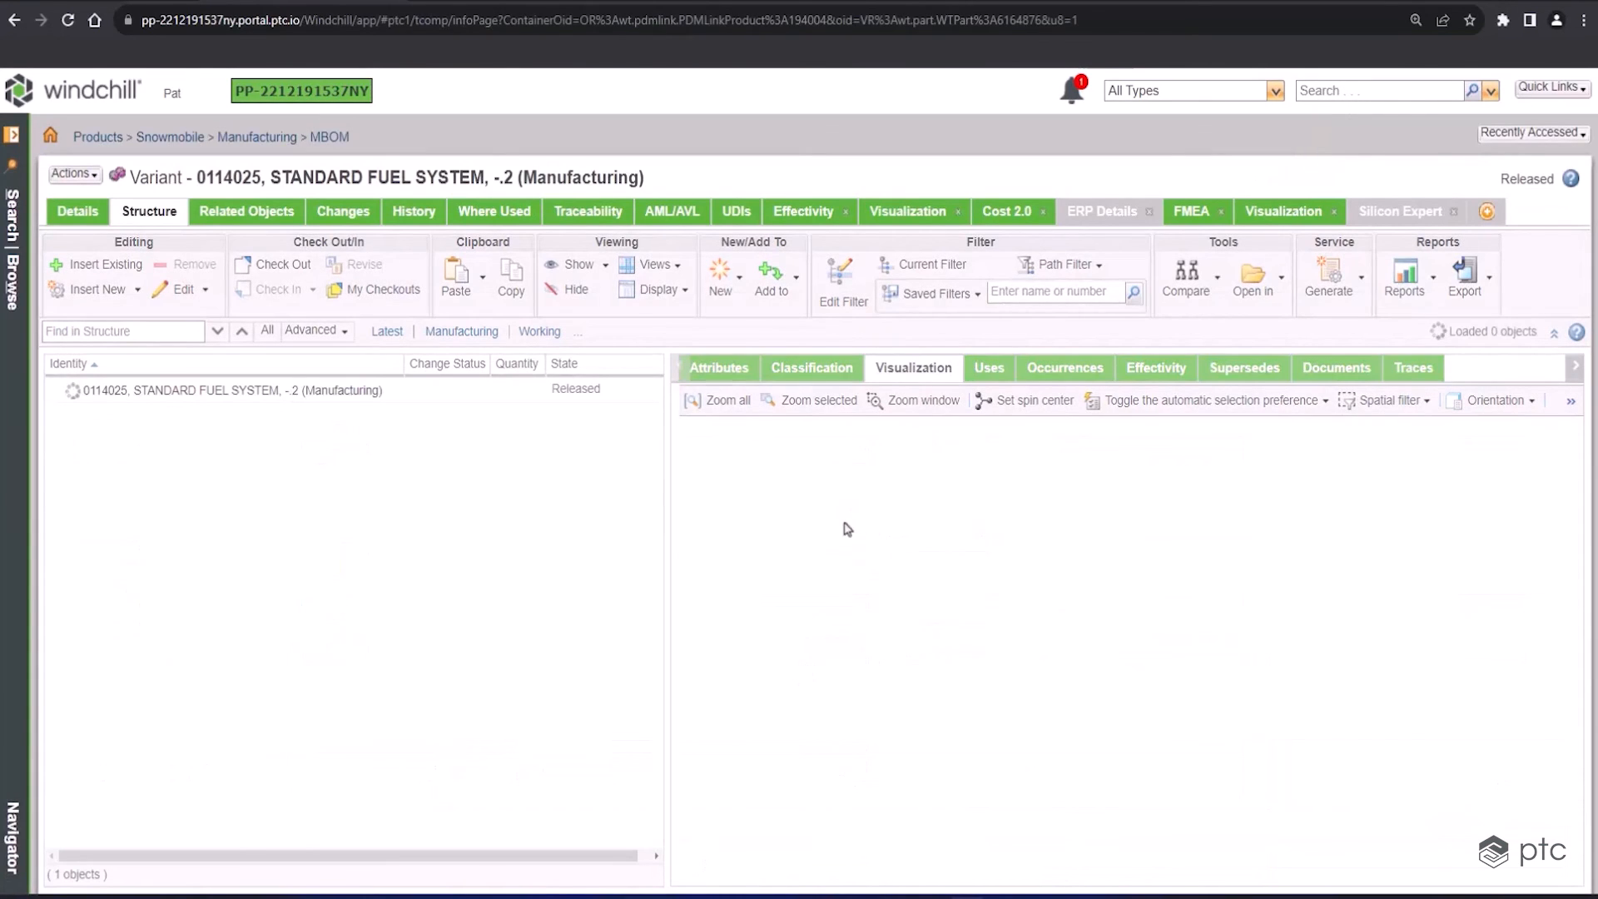
pyautogui.click(72, 390)
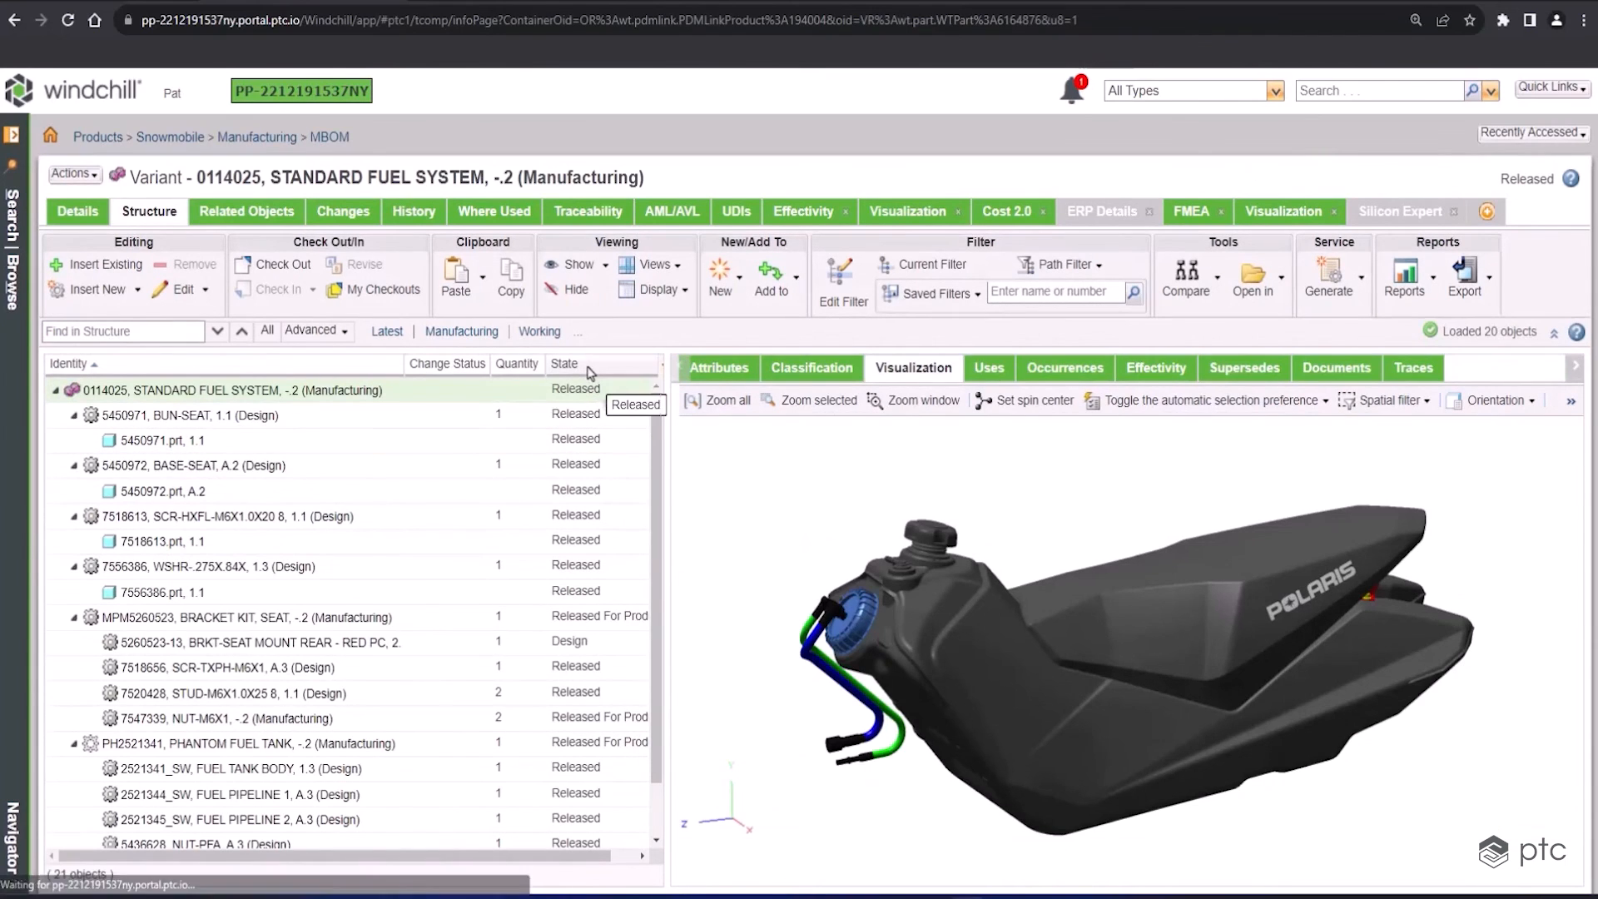
pyautogui.scroll(-3)
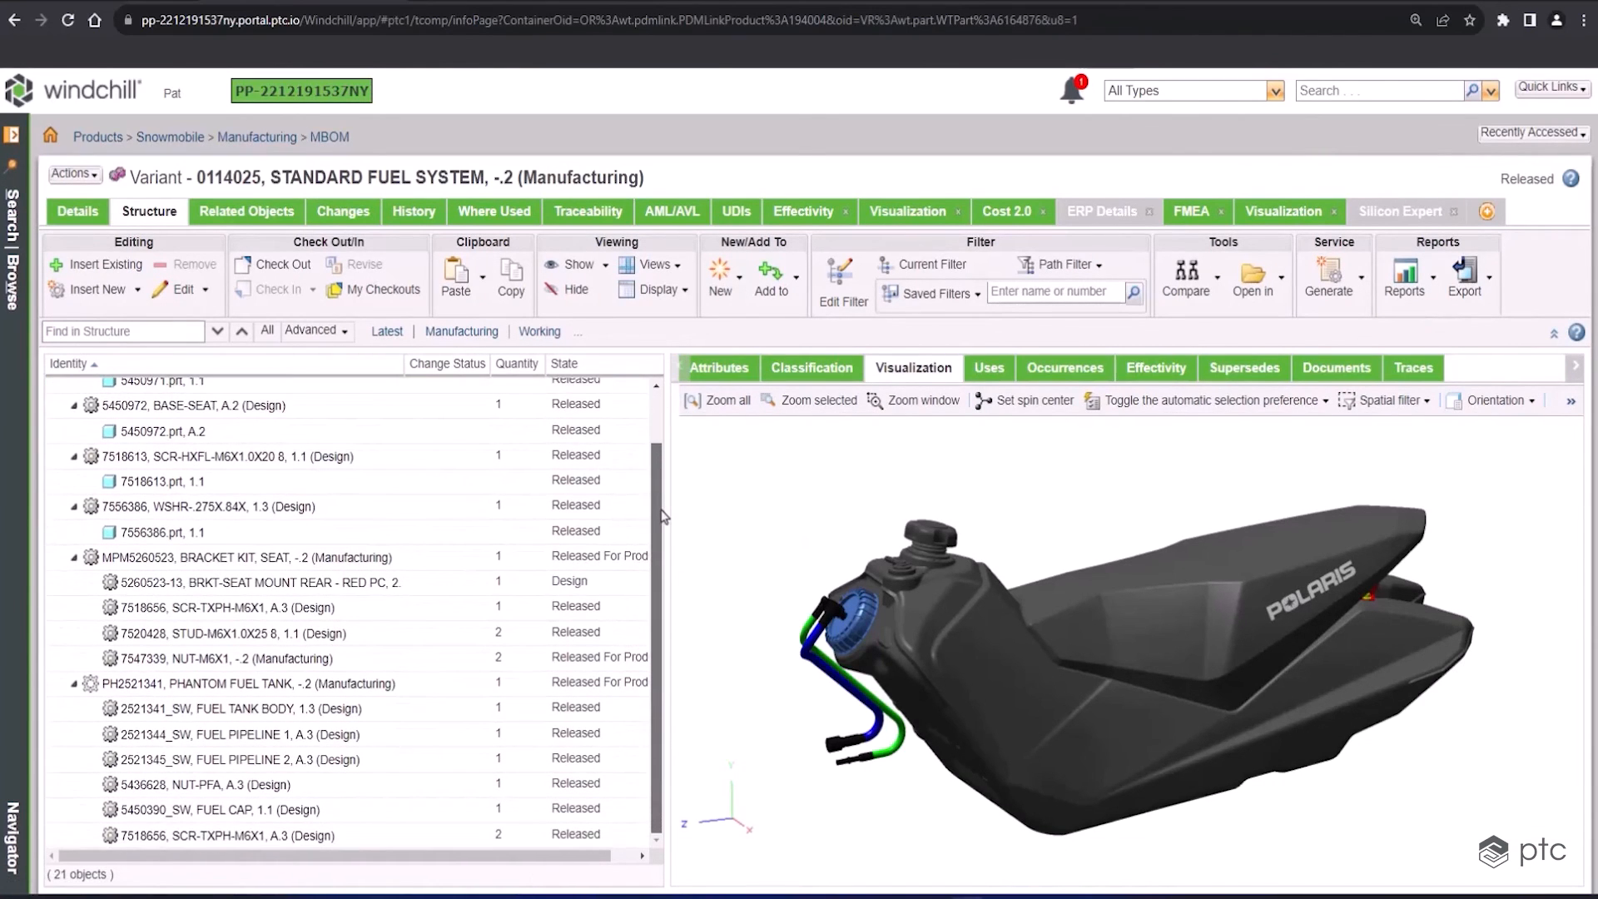
pyautogui.scroll(3)
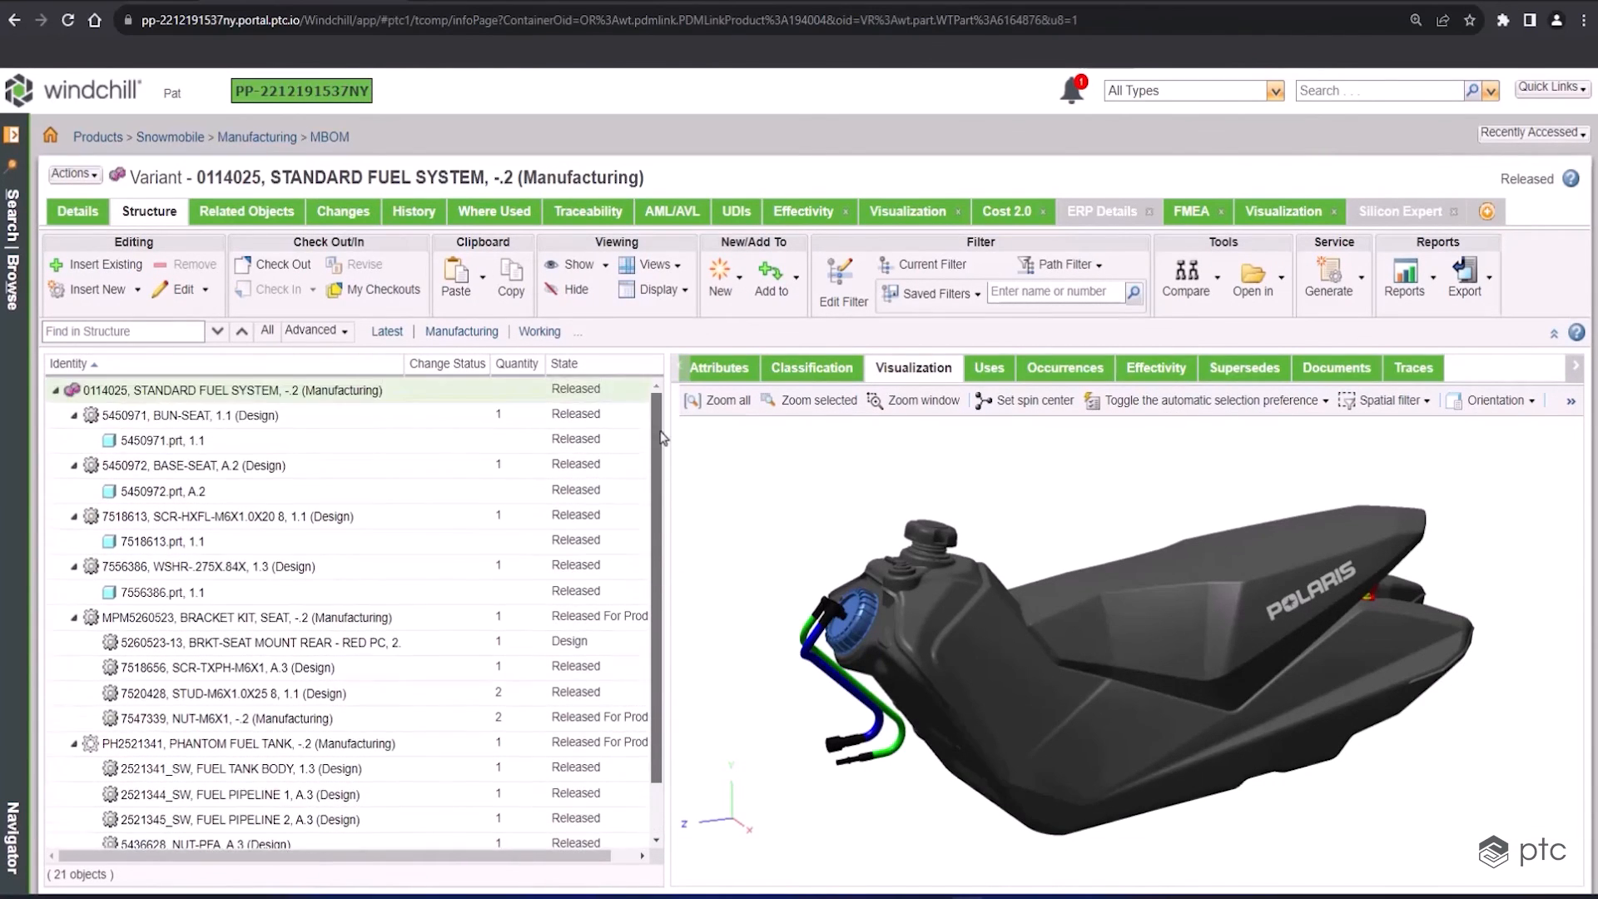